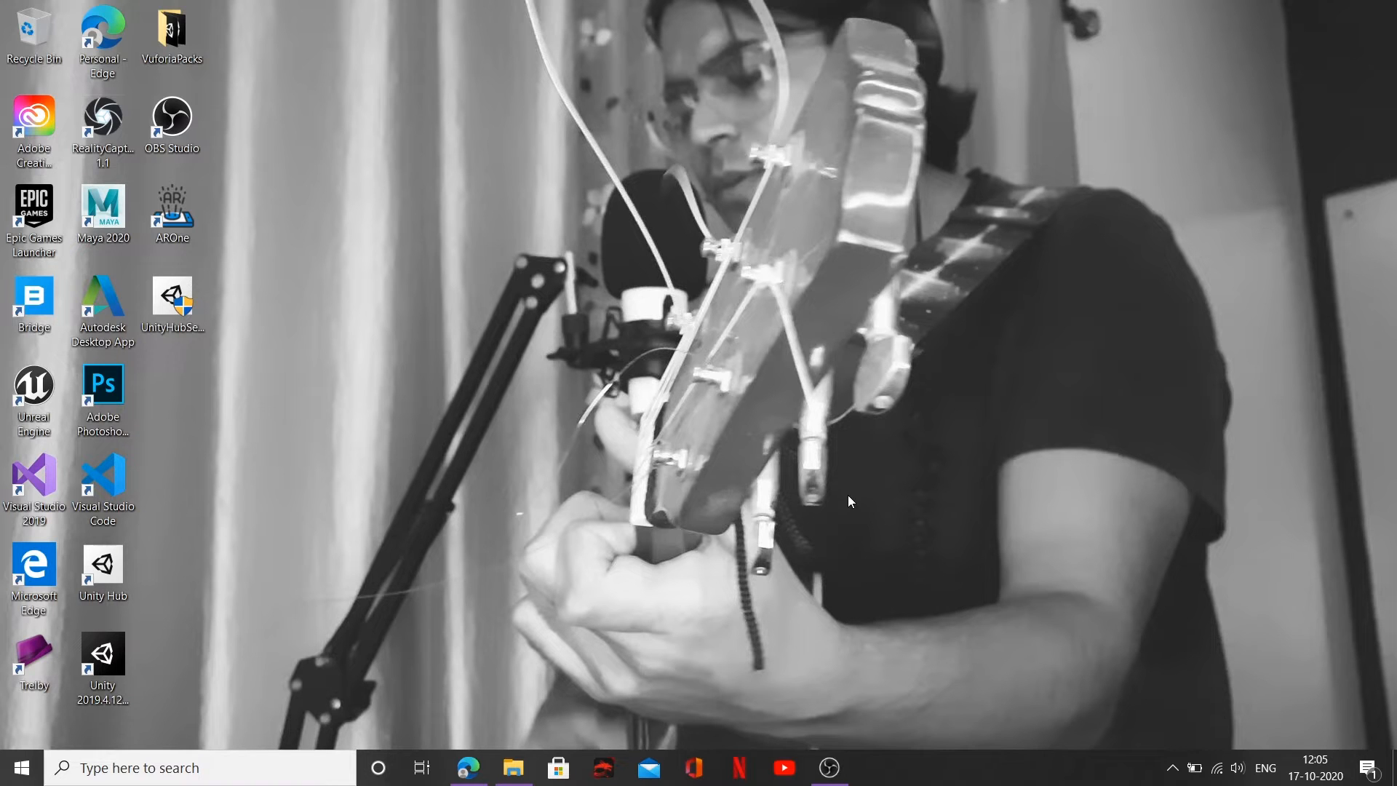
Bring Edge back up, glance at the meta 2 images, and return to the augmented reality results.
{"action": "left_click", "coordinate": [467, 767]}
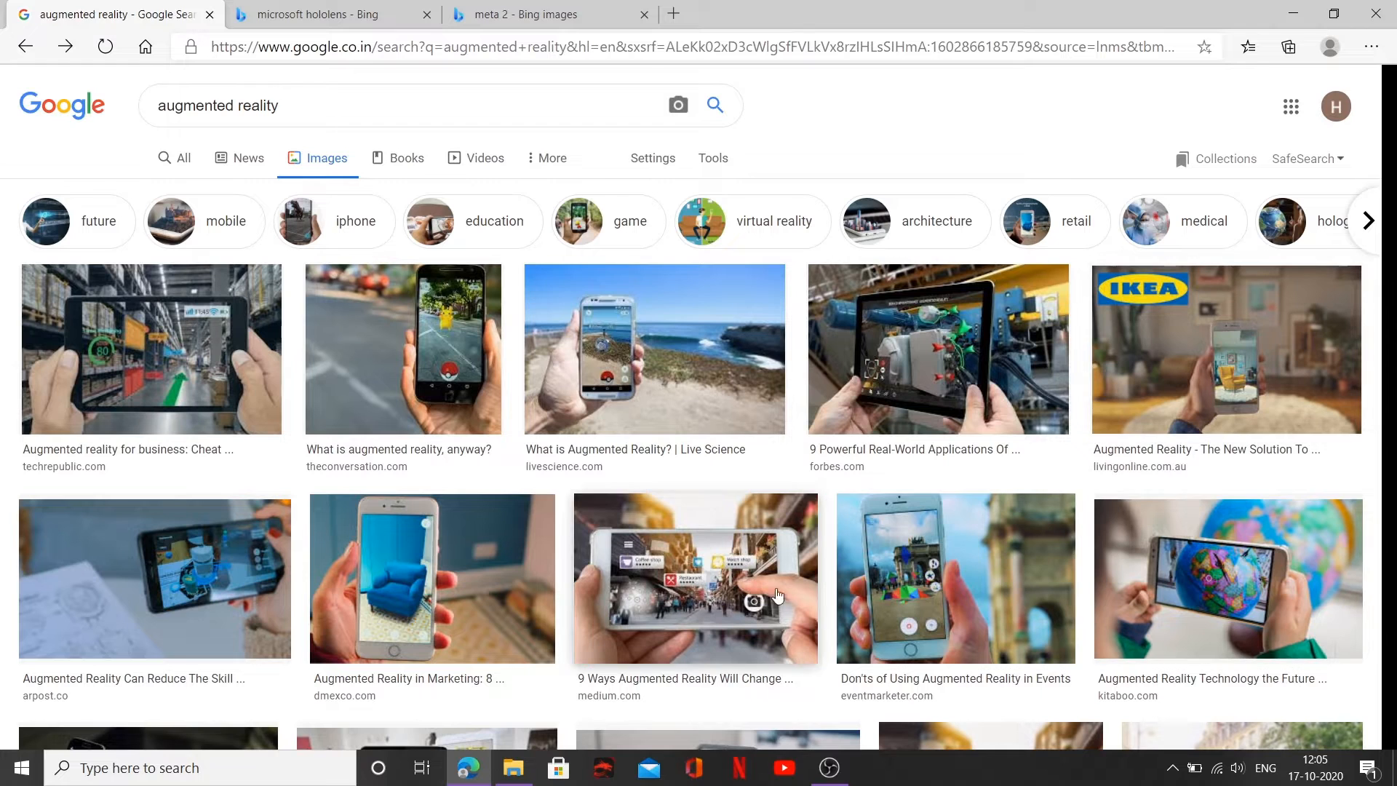
{"action": "mouse_move", "coordinate": [1070, 383]}
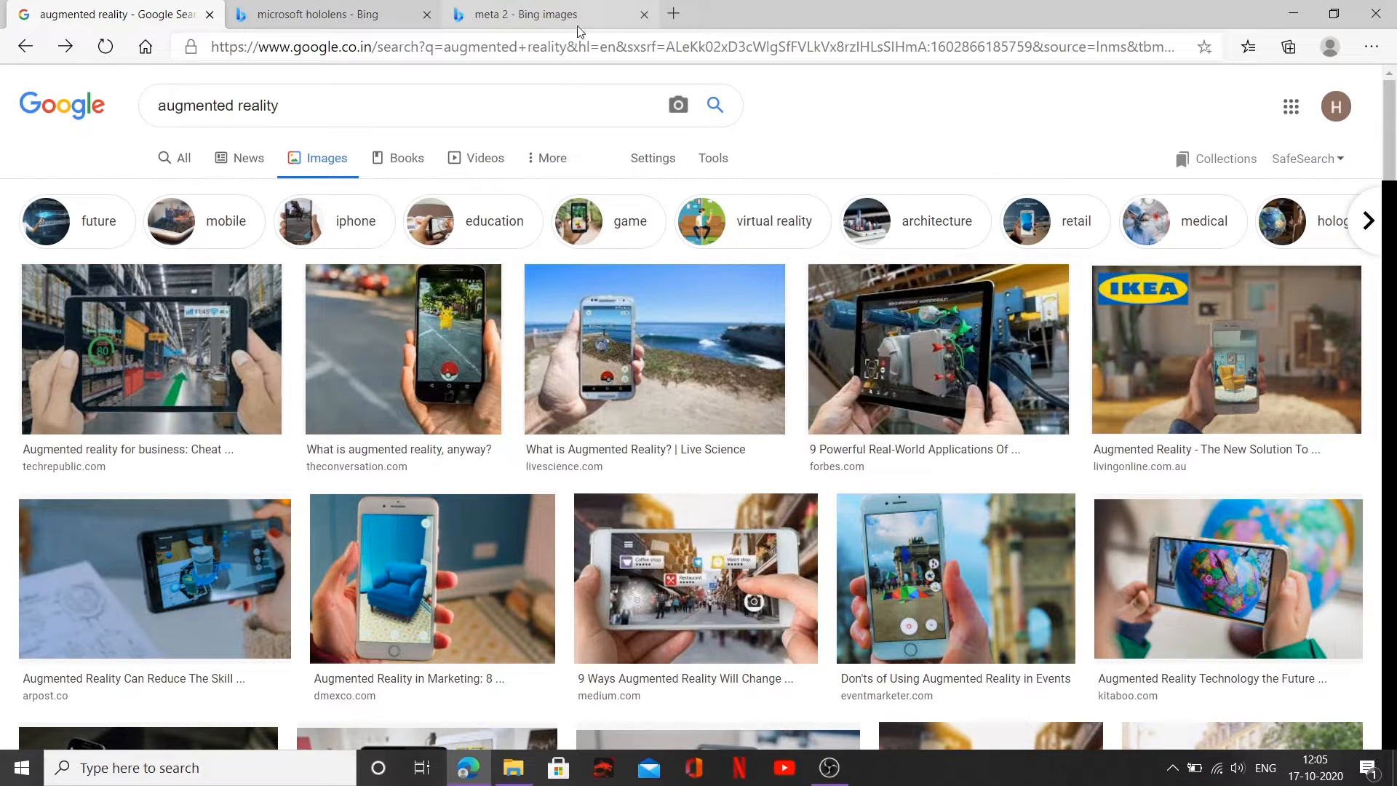
{"action": "left_click", "coordinate": [320, 15]}
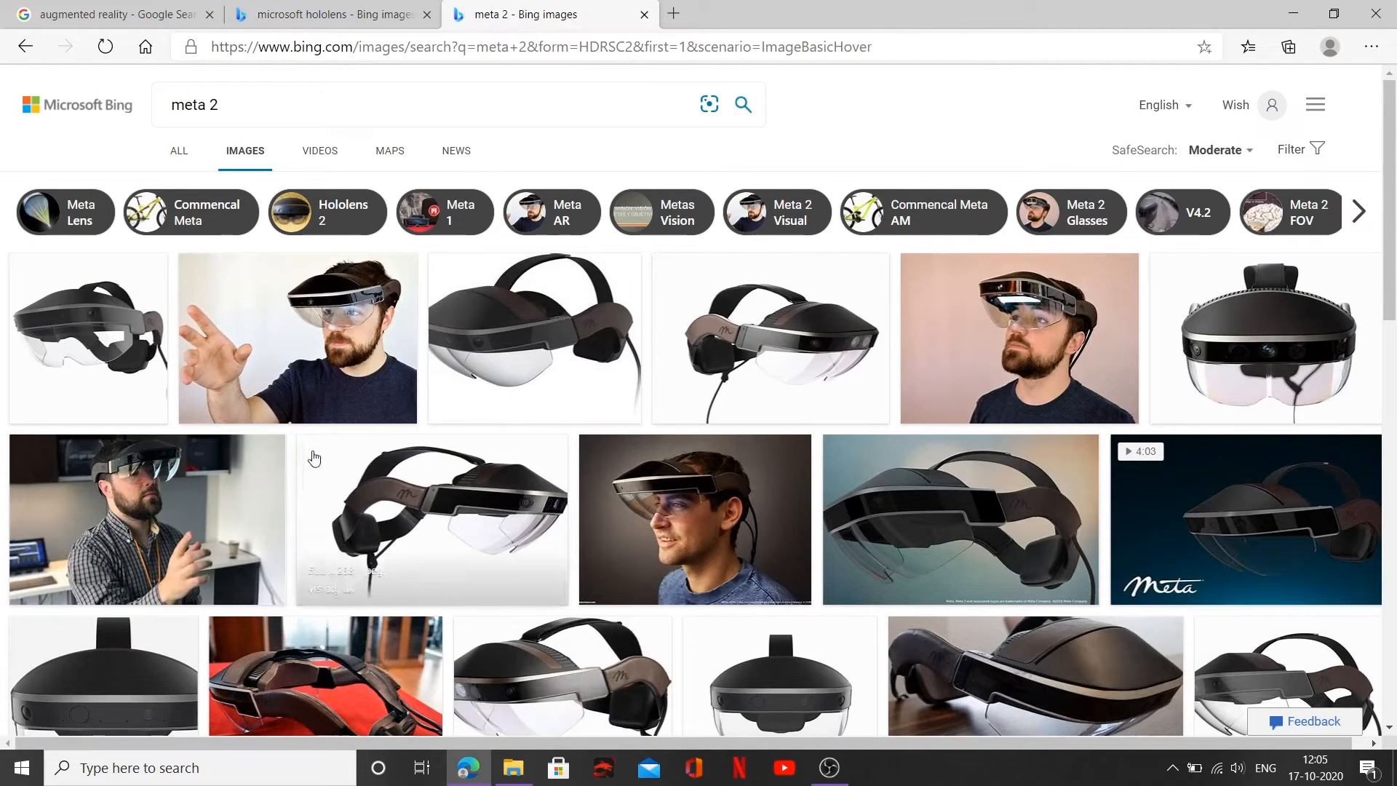
{"action": "mouse_move", "coordinate": [106, 13]}
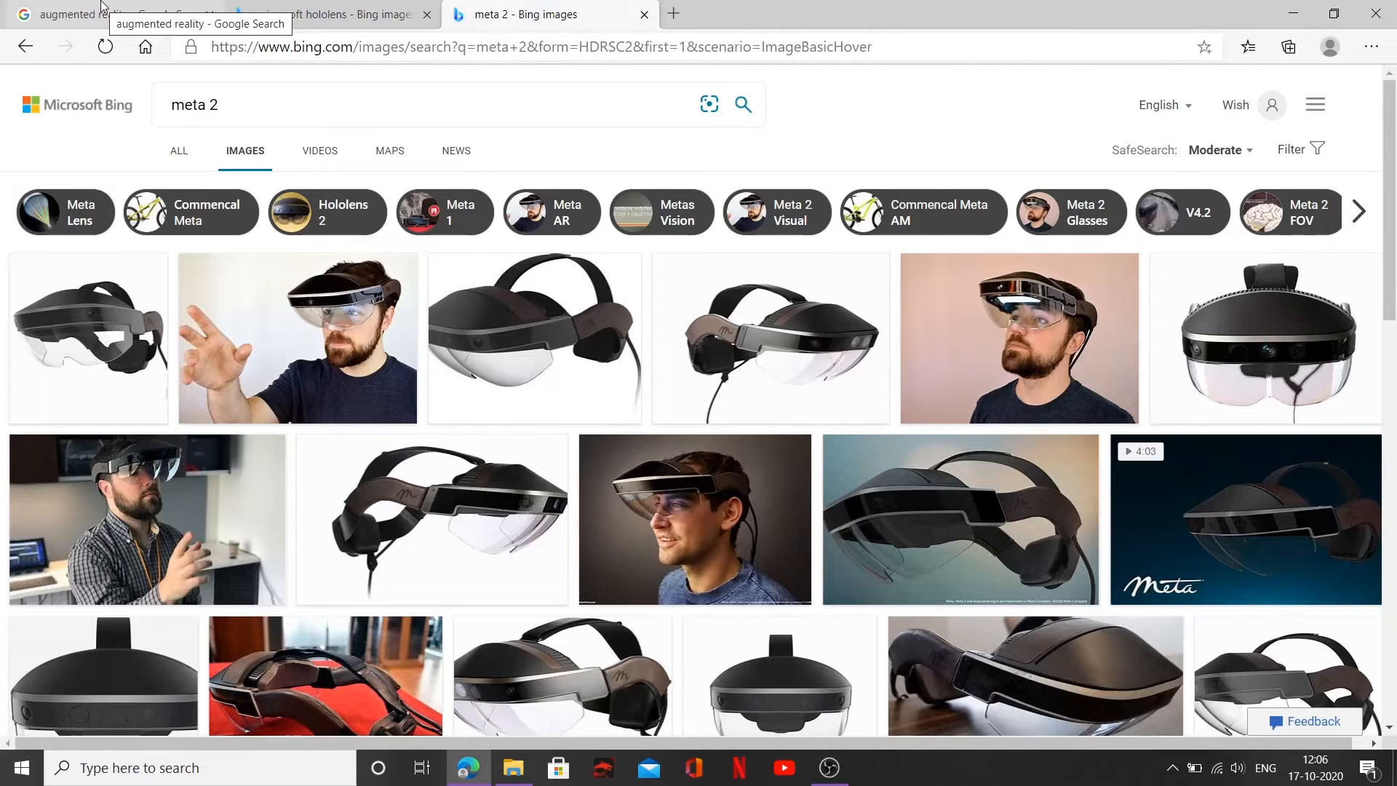
{"action": "left_click", "coordinate": [107, 14]}
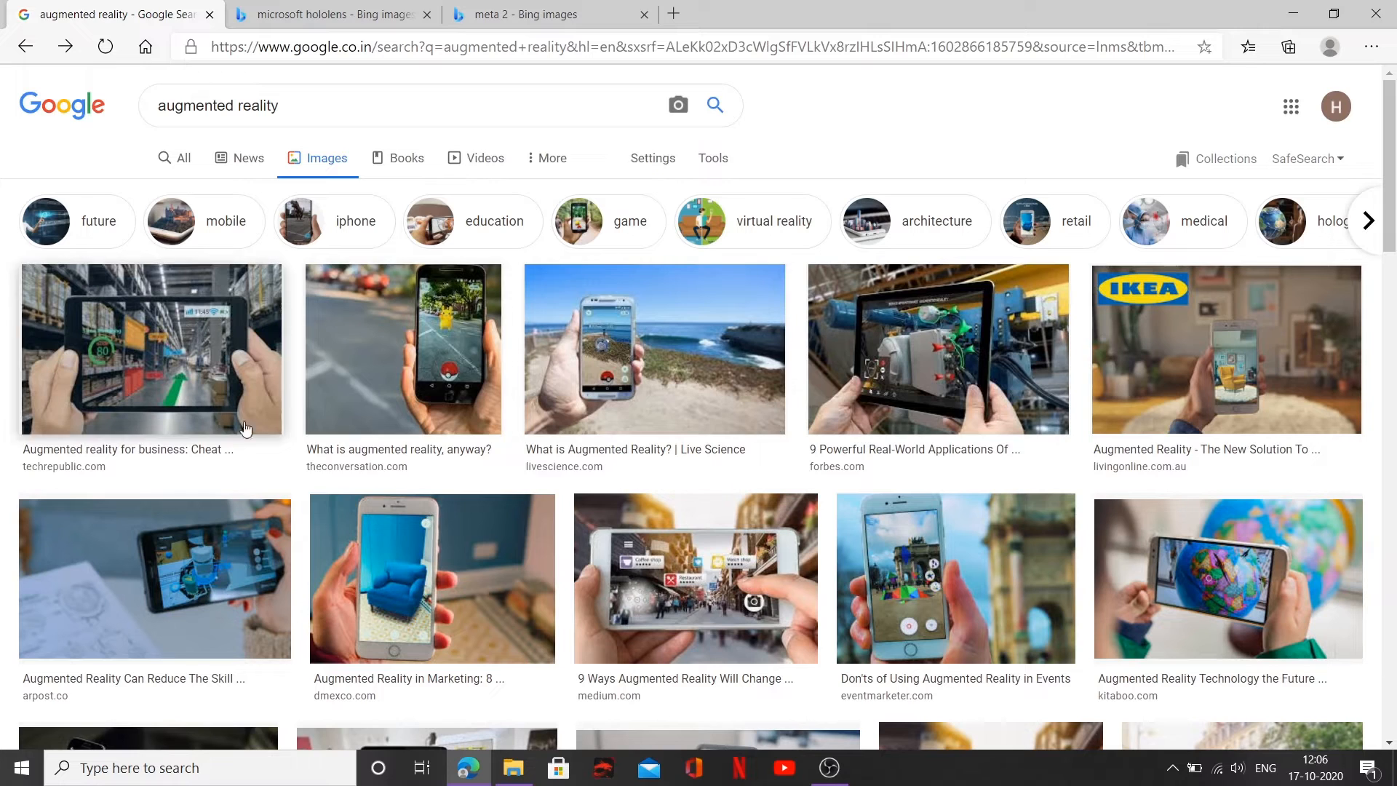
{"action": "mouse_move", "coordinate": [914, 335]}
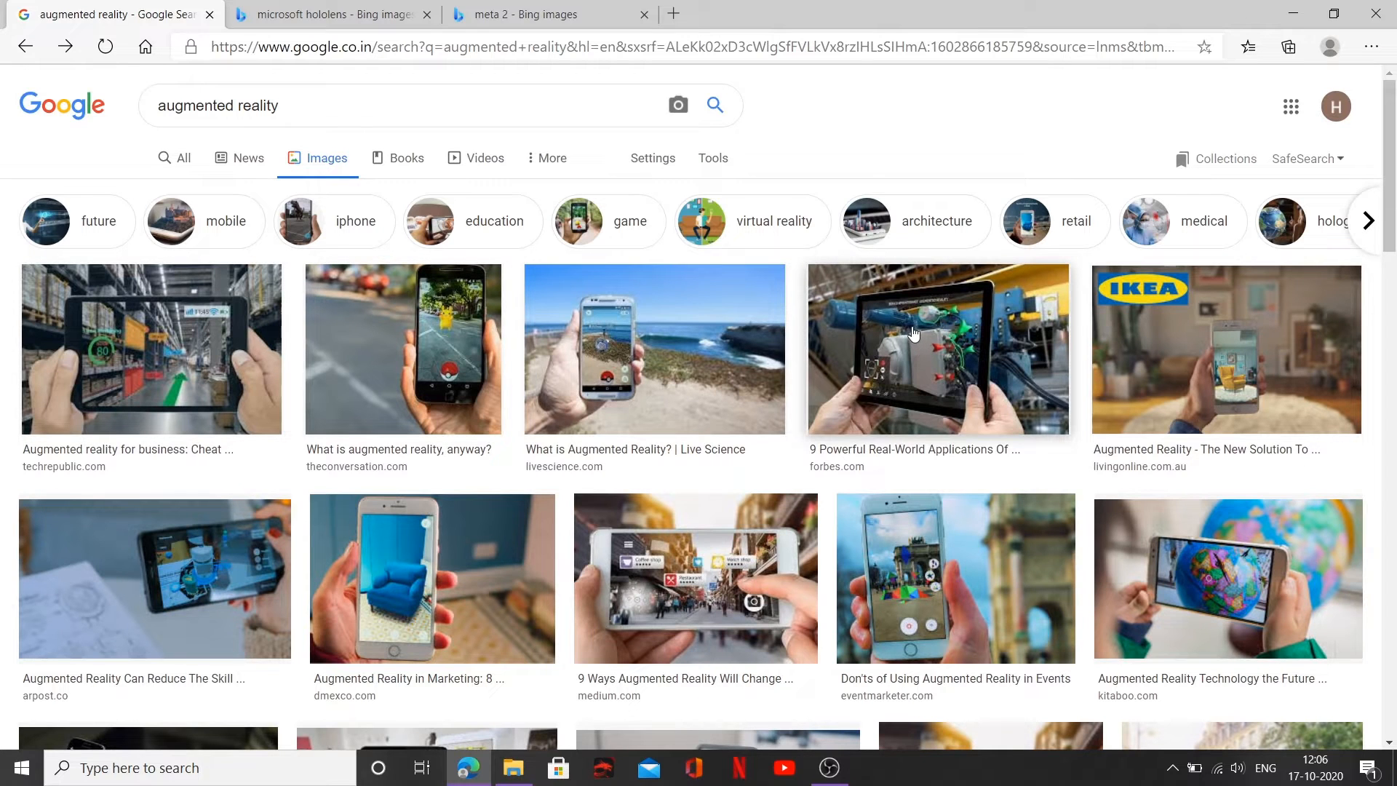
{"action": "mouse_move", "coordinate": [924, 323]}
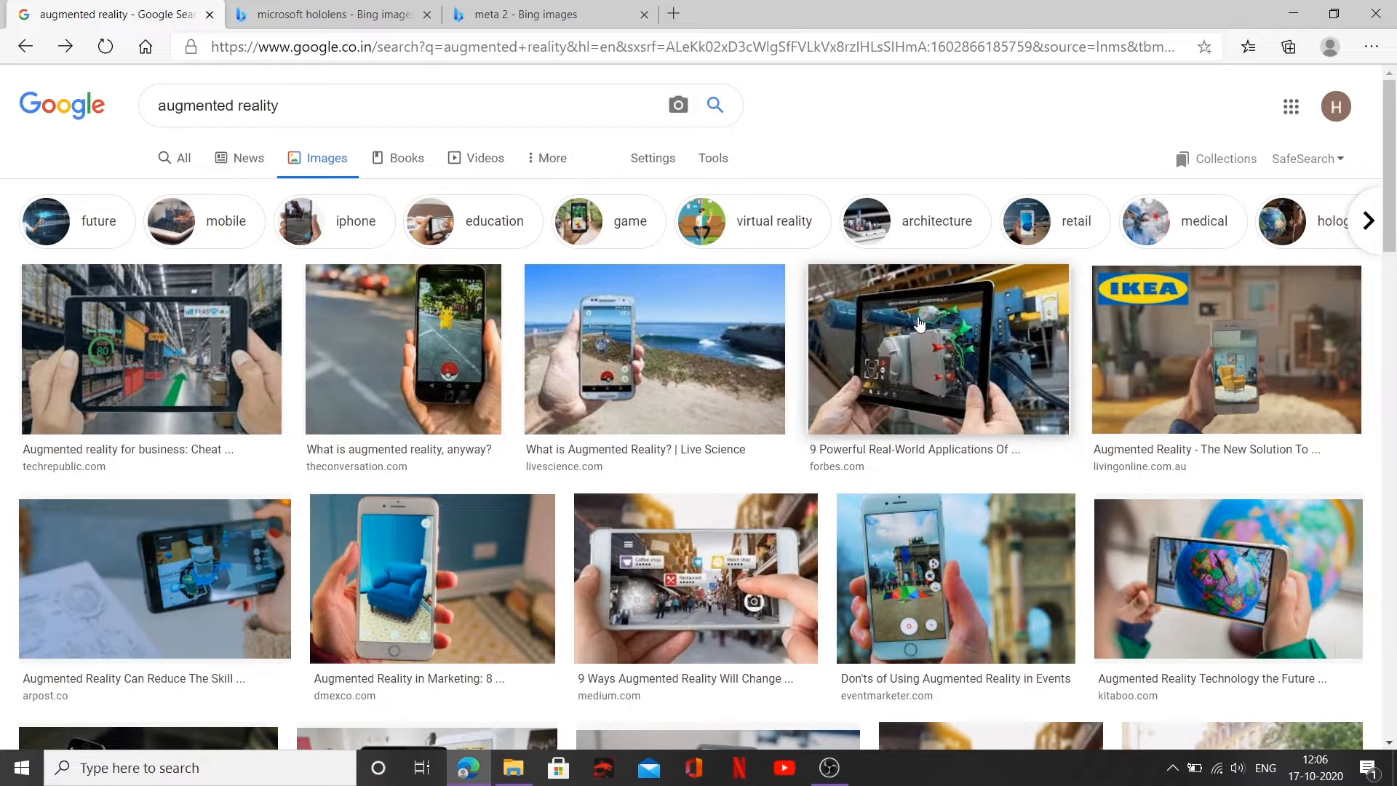
{"action": "mouse_move", "coordinate": [847, 487]}
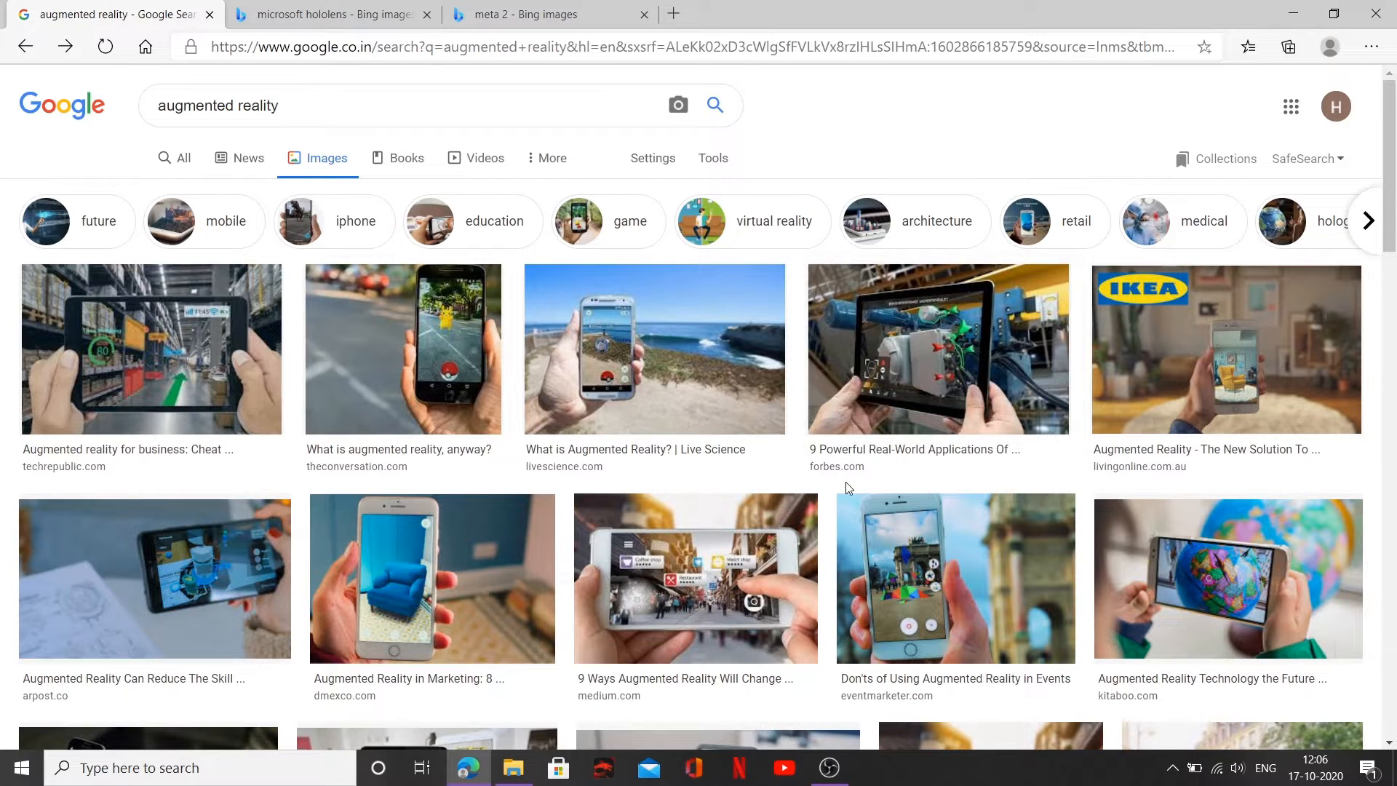
Switch to the microsoft hololens search and show All web results instead of images.
{"action": "left_click", "coordinate": [330, 14]}
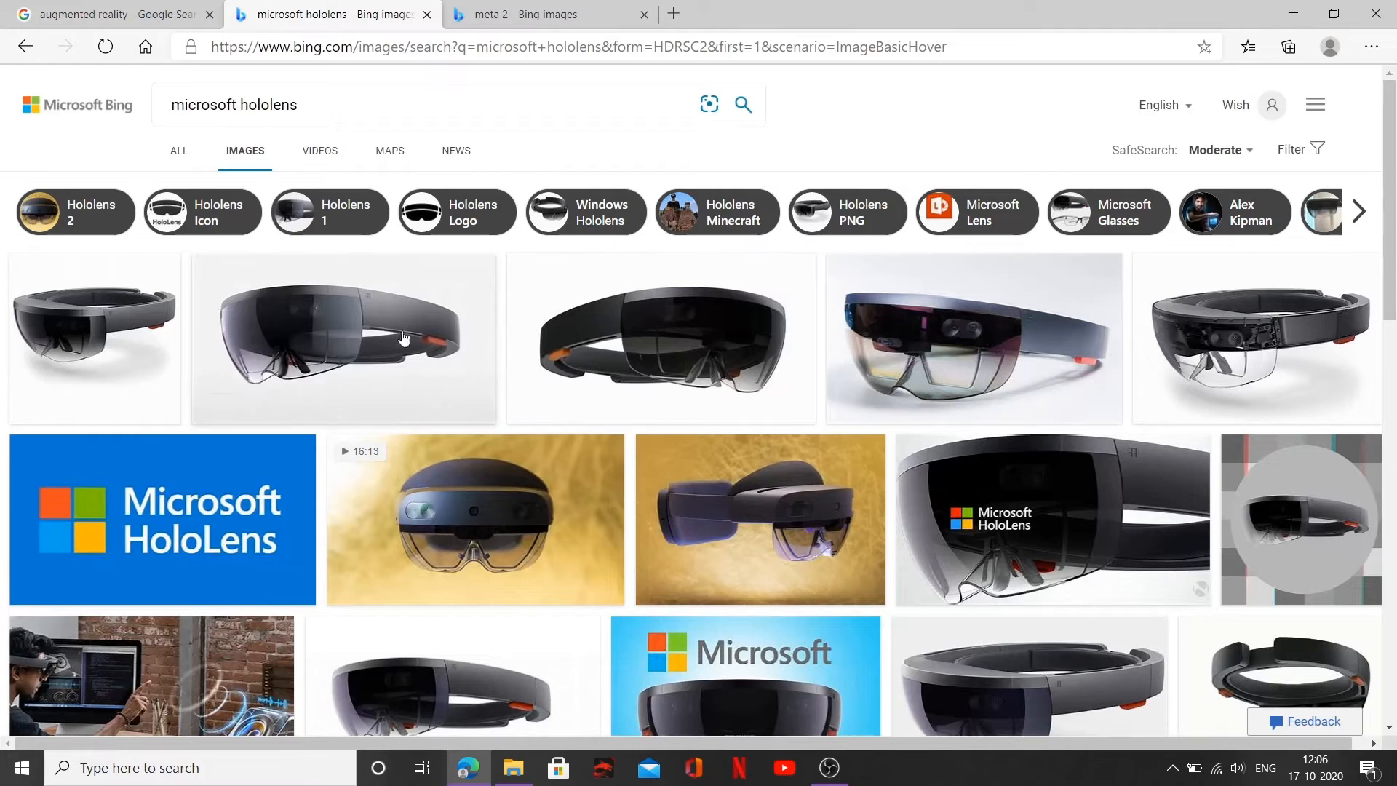
{"action": "mouse_move", "coordinate": [383, 321]}
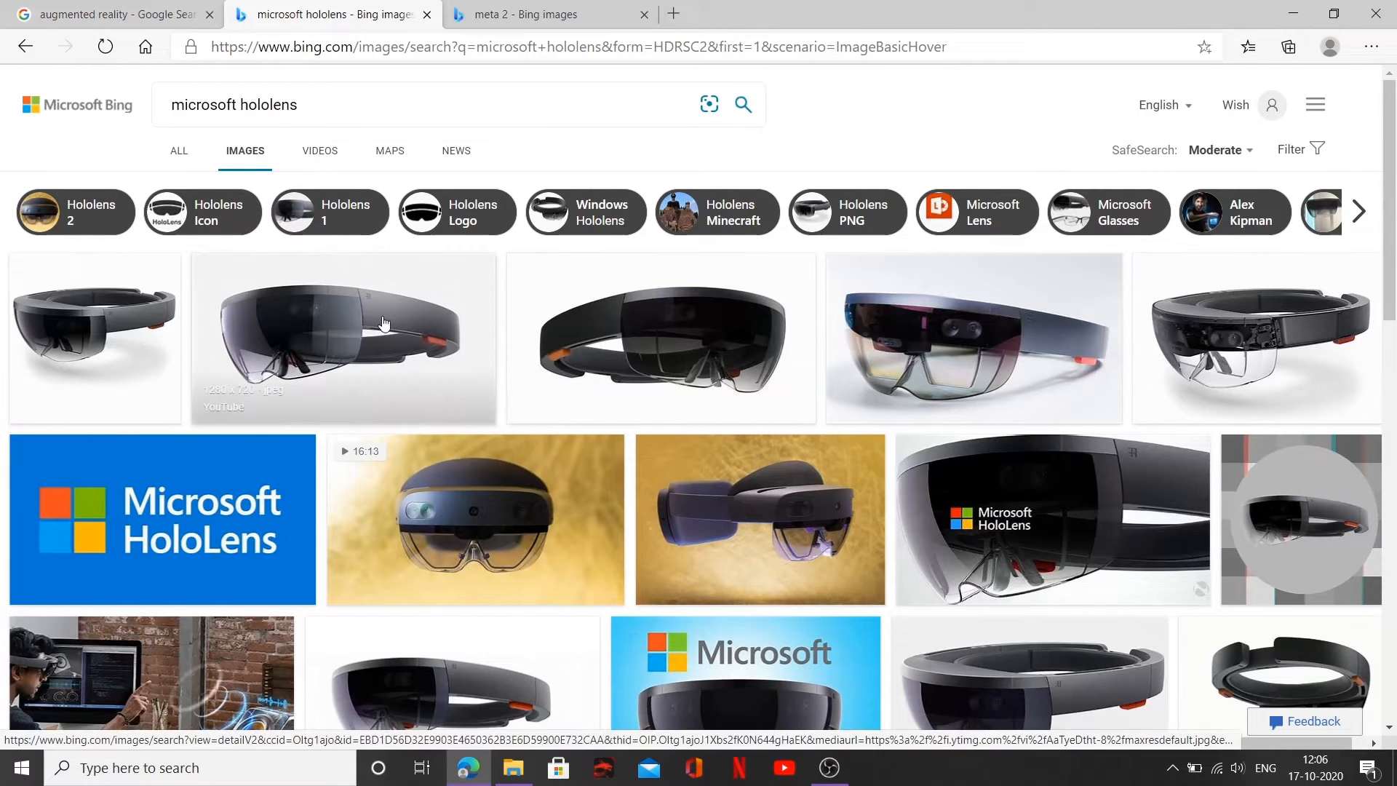
{"action": "mouse_move", "coordinate": [368, 384]}
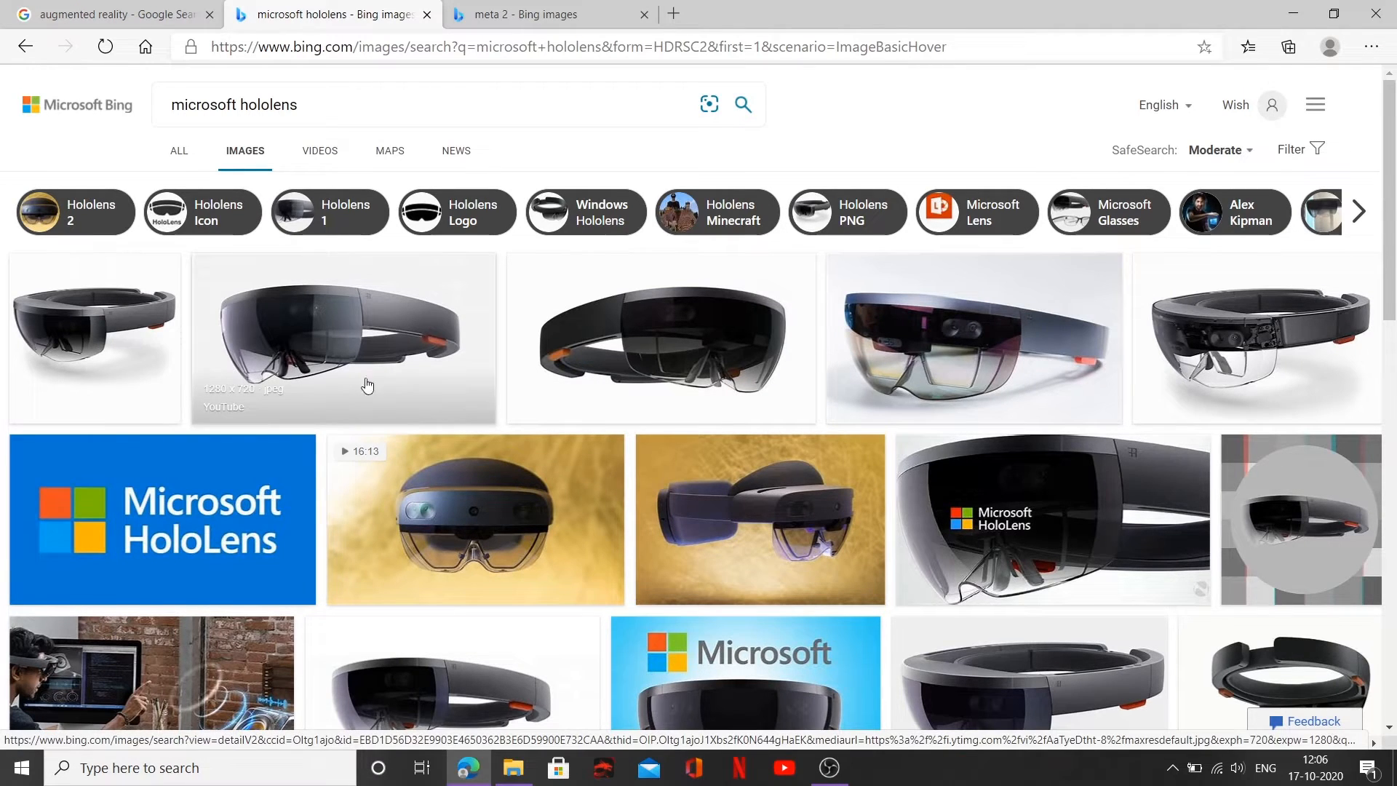
{"action": "mouse_move", "coordinate": [365, 275]}
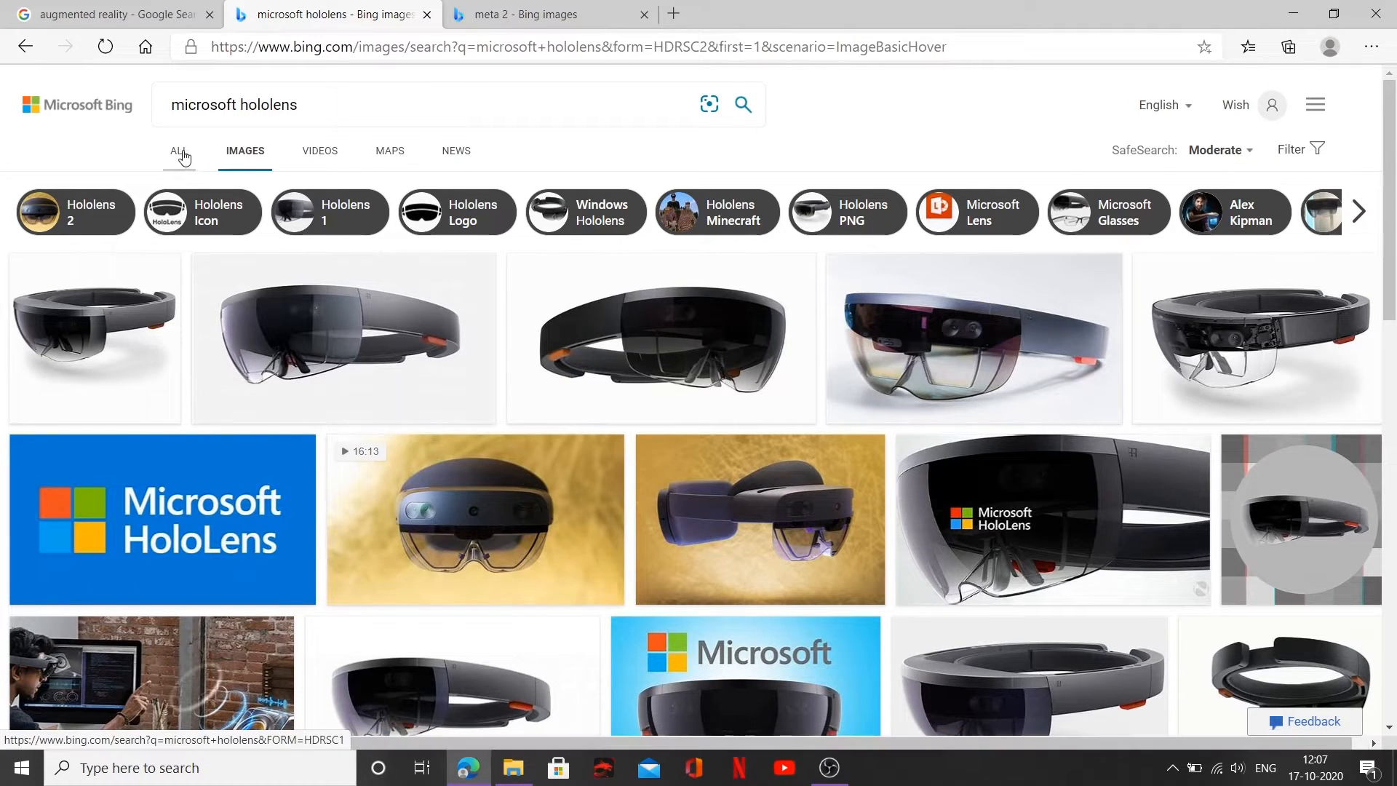
{"action": "left_click", "coordinate": [176, 150]}
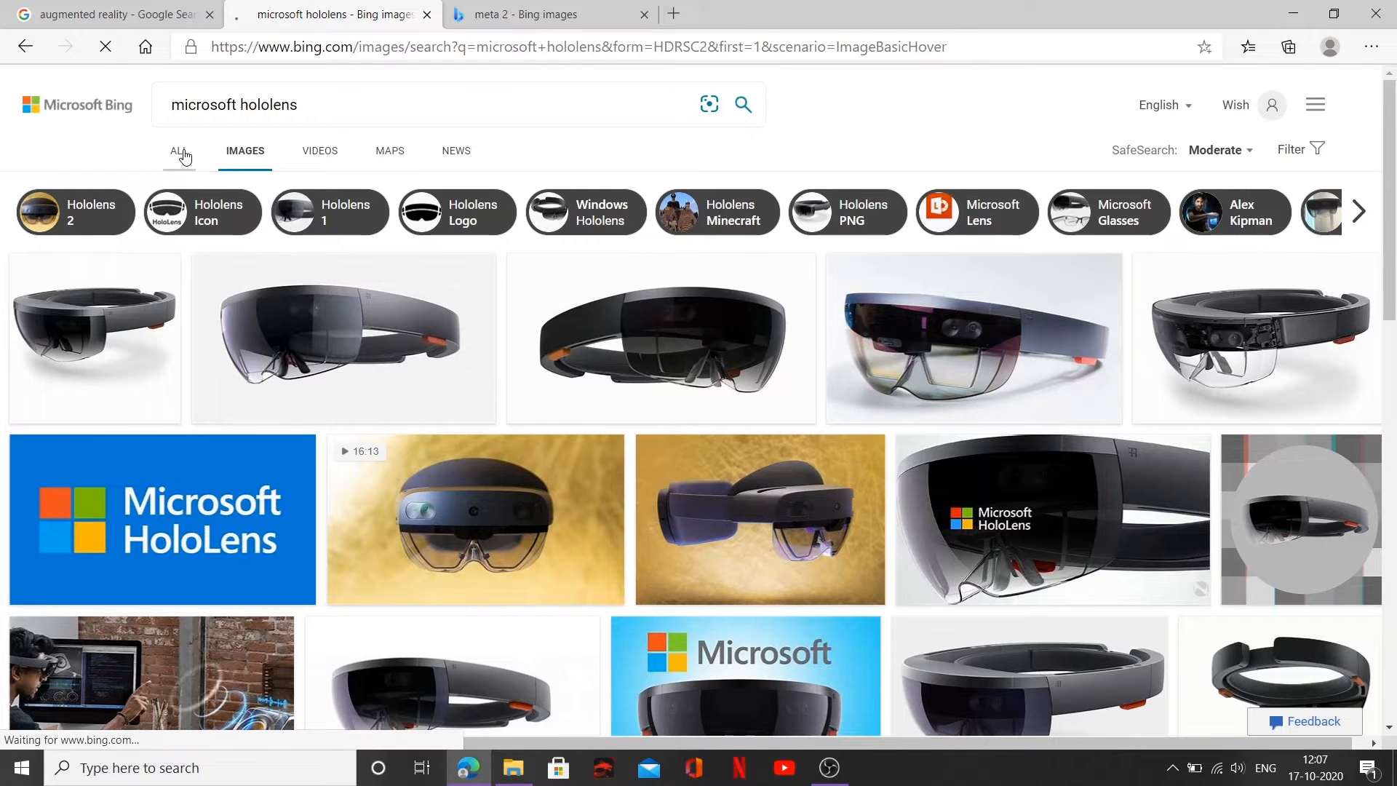
{"action": "left_click", "coordinate": [177, 150]}
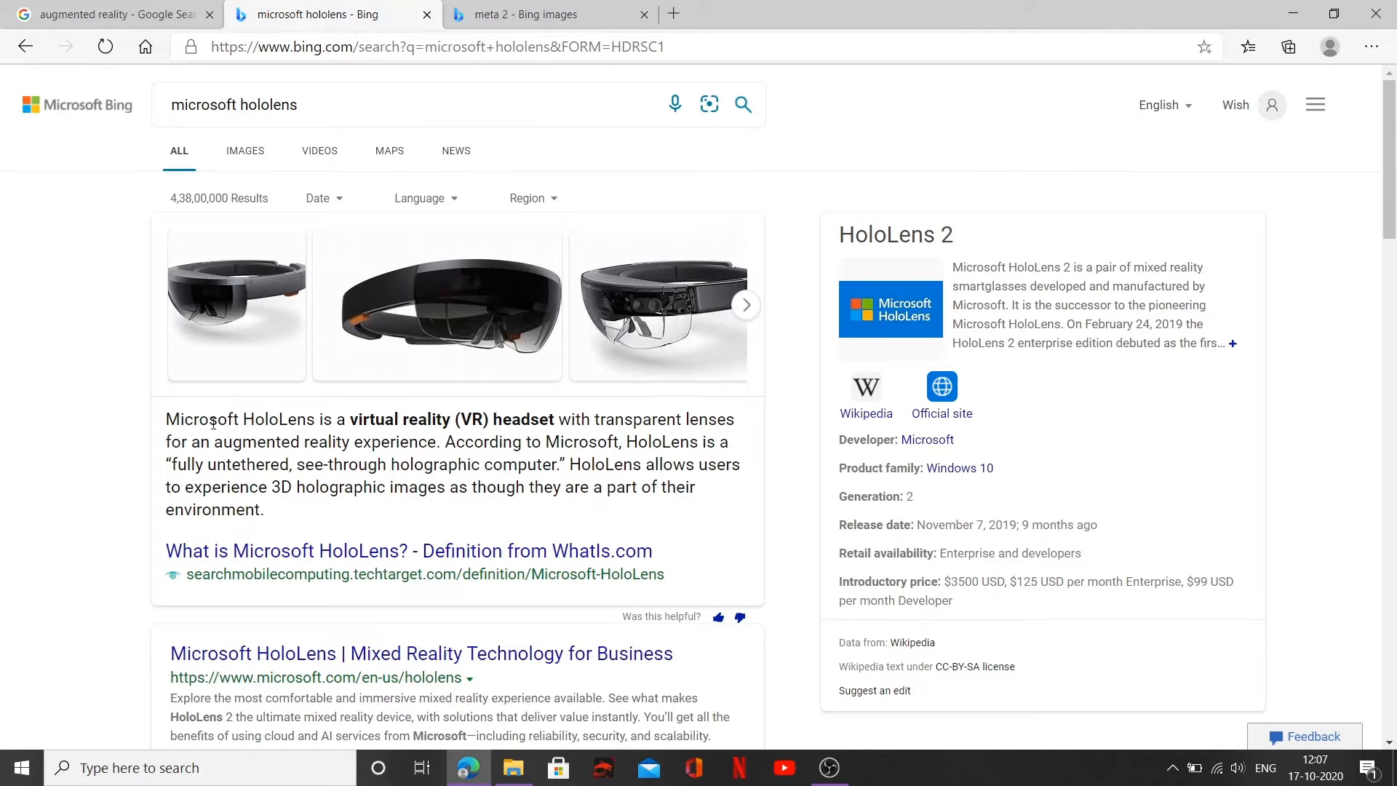
{"action": "mouse_move", "coordinate": [361, 435]}
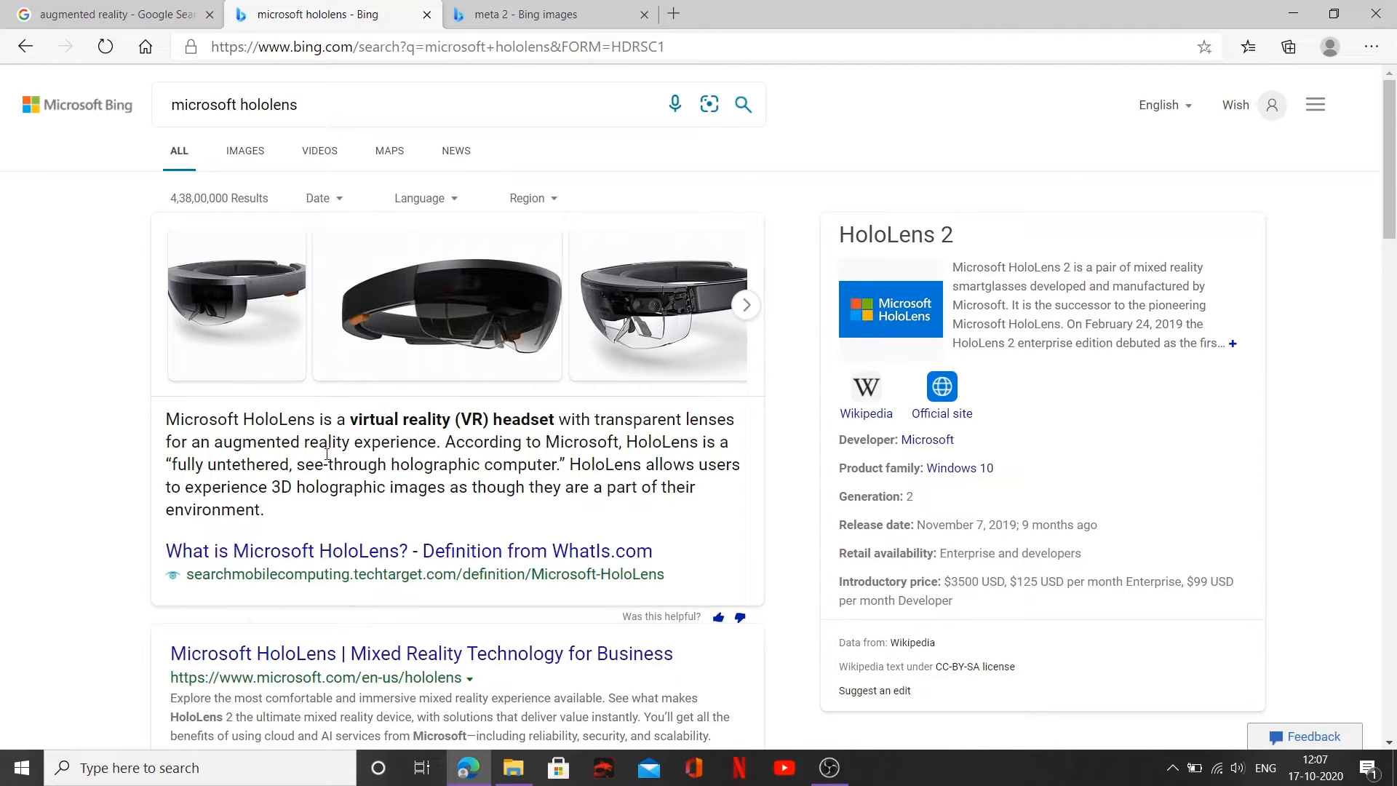
{"action": "mouse_move", "coordinate": [586, 506]}
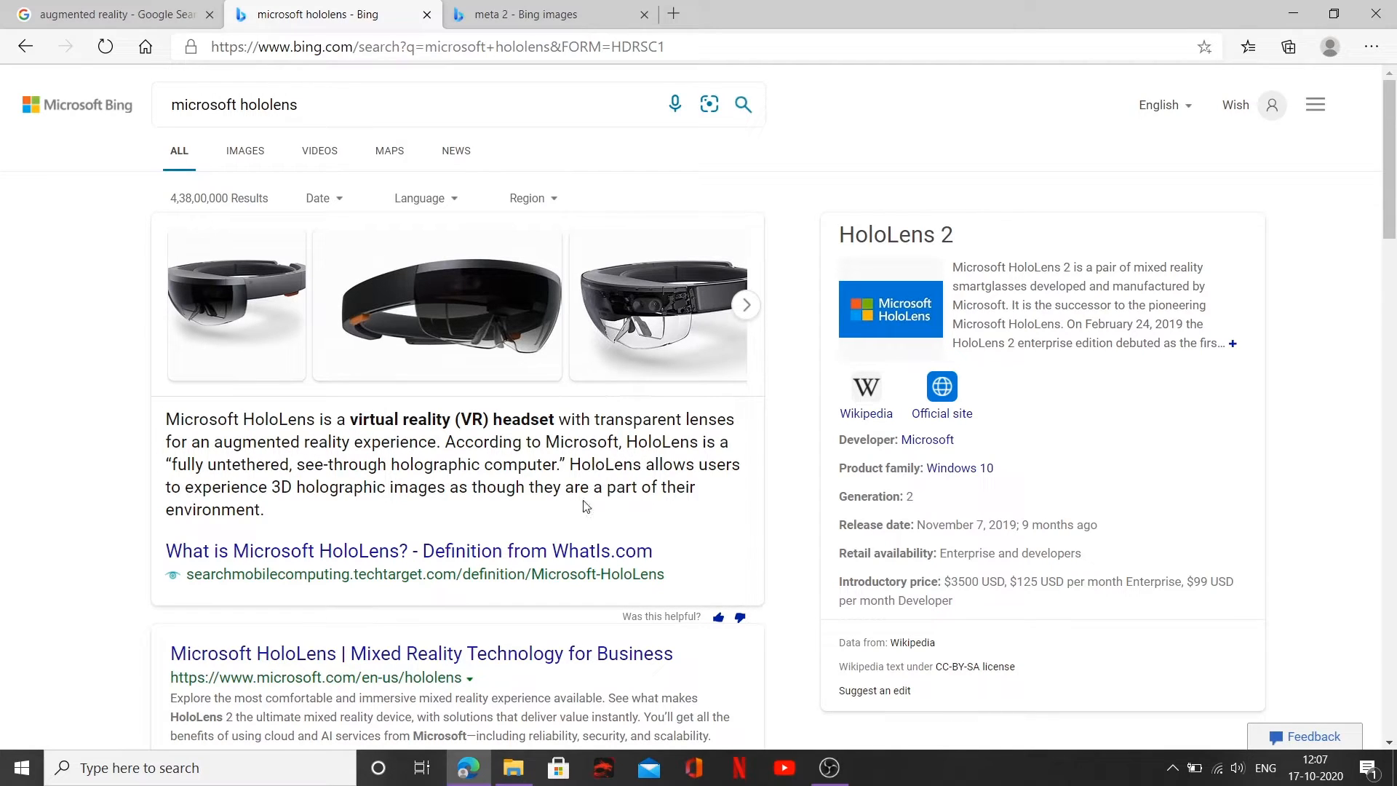
{"action": "mouse_move", "coordinate": [504, 287]}
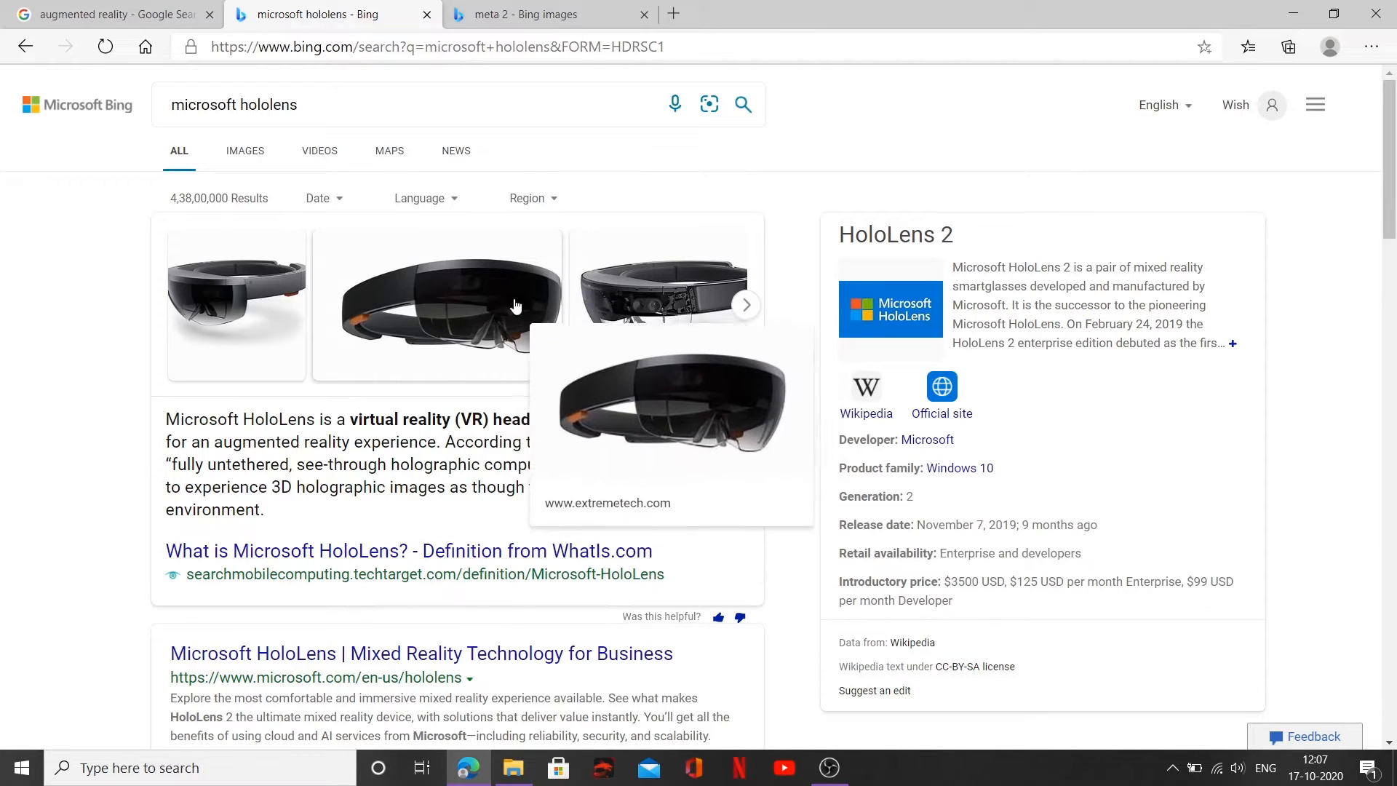
{"action": "mouse_move", "coordinate": [259, 491]}
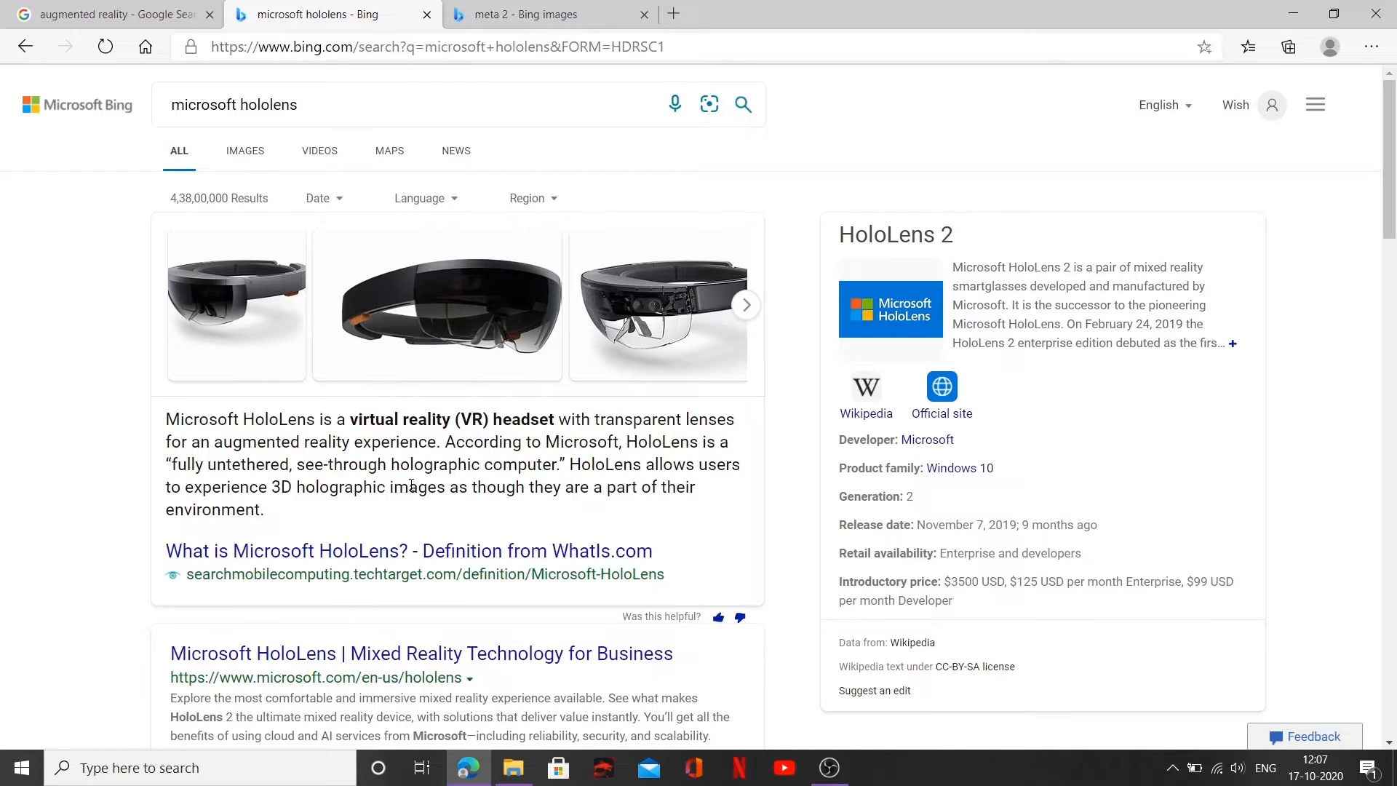
{"action": "mouse_move", "coordinate": [463, 294]}
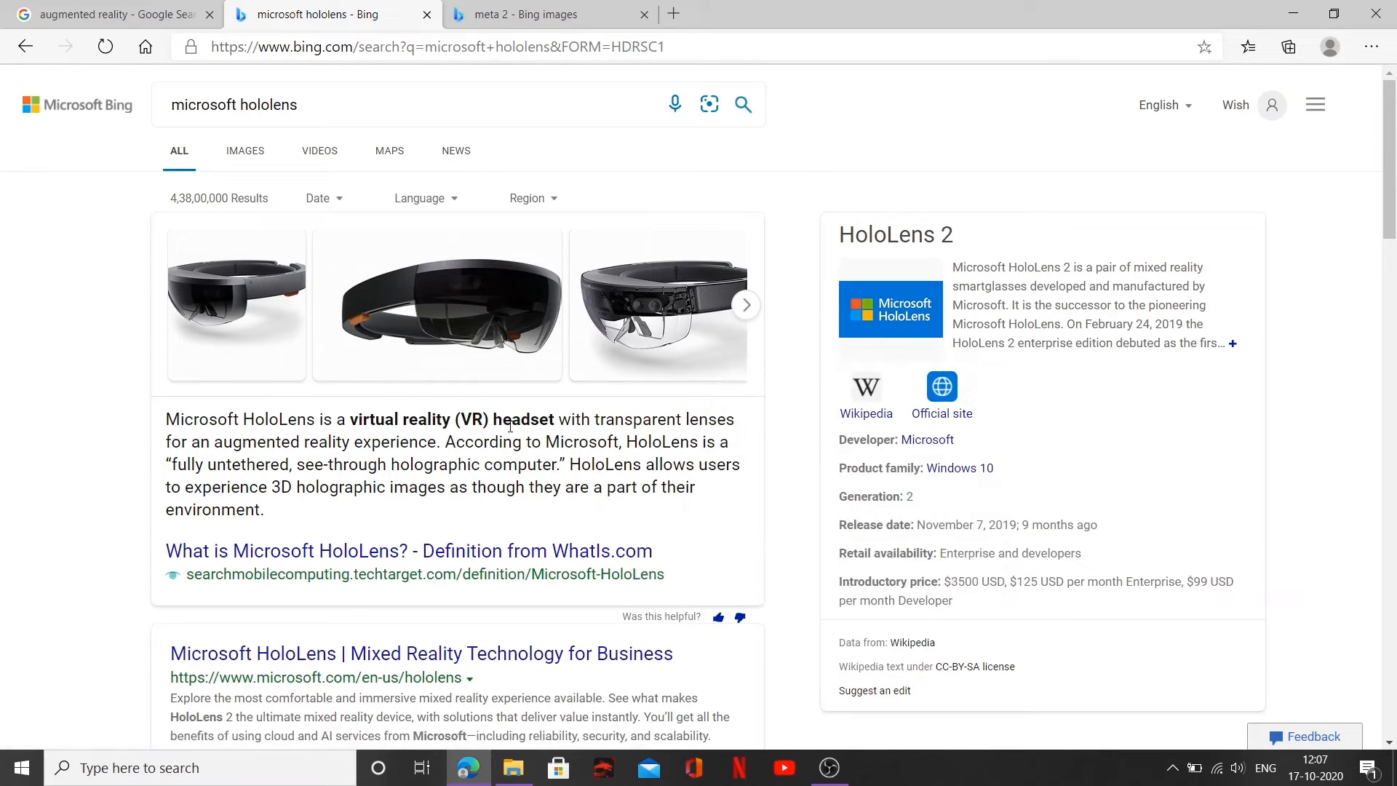
Scroll down through the meta 2 Bing image results into headset and bike pictures.
{"action": "scroll", "scroll_direction": "down", "scroll_amount": 3}
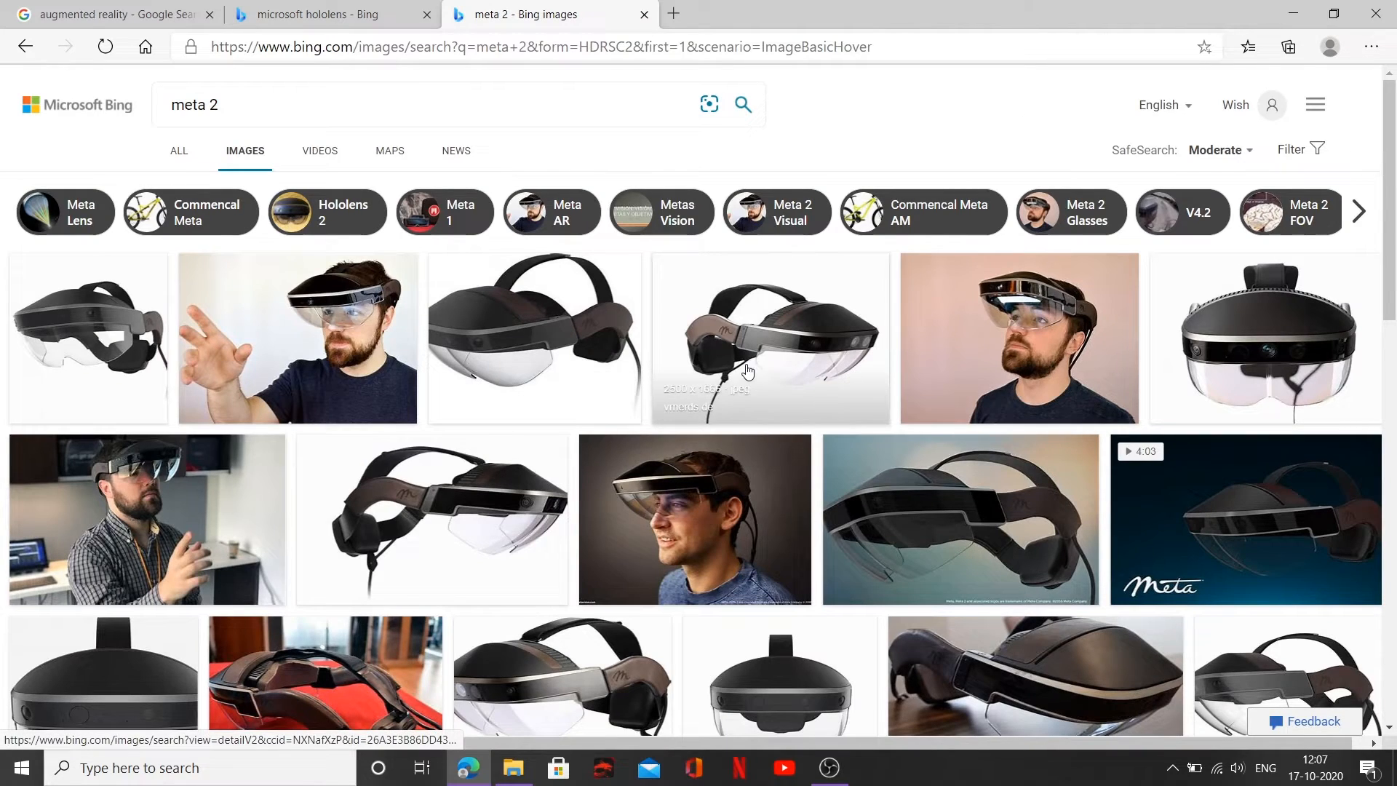
{"action": "scroll", "scroll_direction": "down", "scroll_amount": 3}
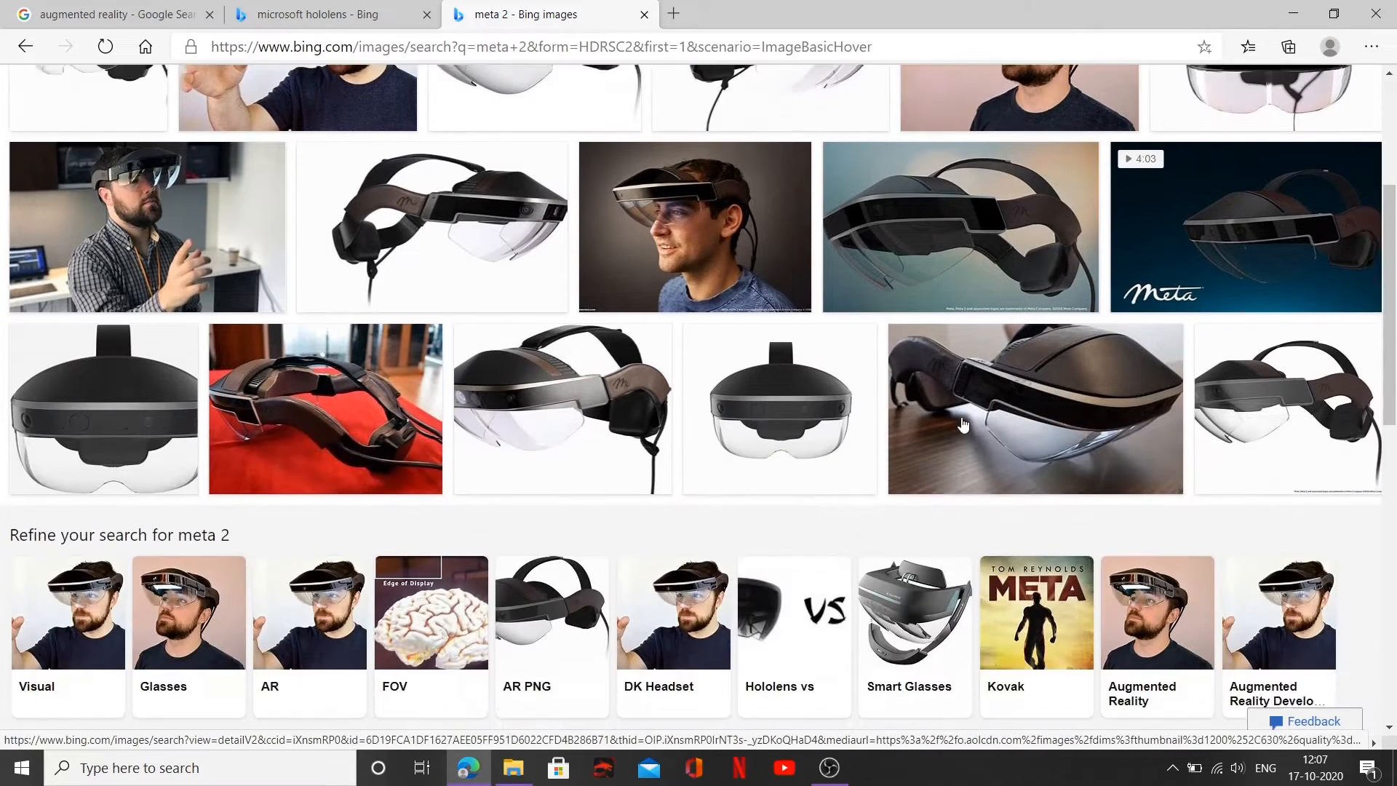
{"action": "scroll", "scroll_direction": "down", "scroll_amount": 3}
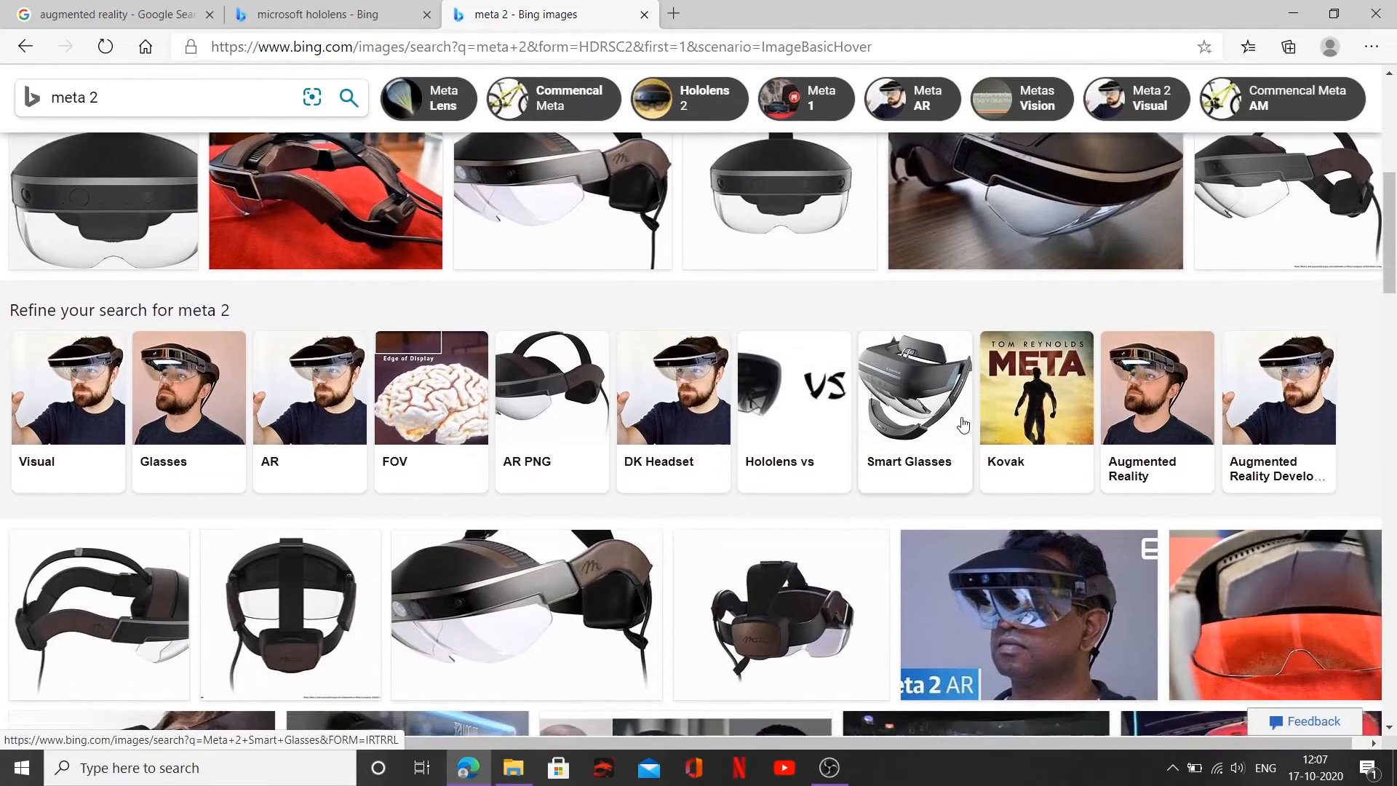
{"action": "scroll", "scroll_direction": "down", "scroll_amount": 3}
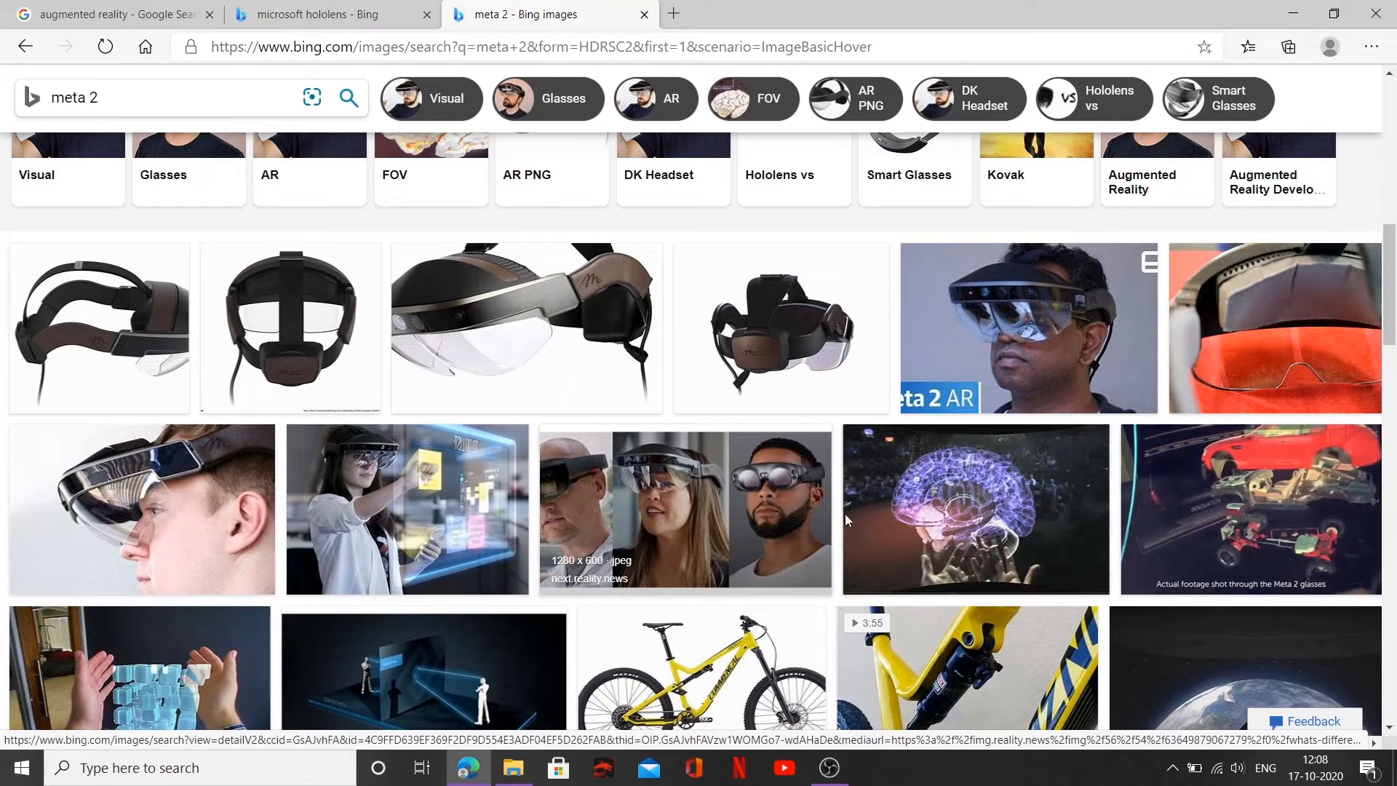
{"action": "mouse_move", "coordinate": [986, 495]}
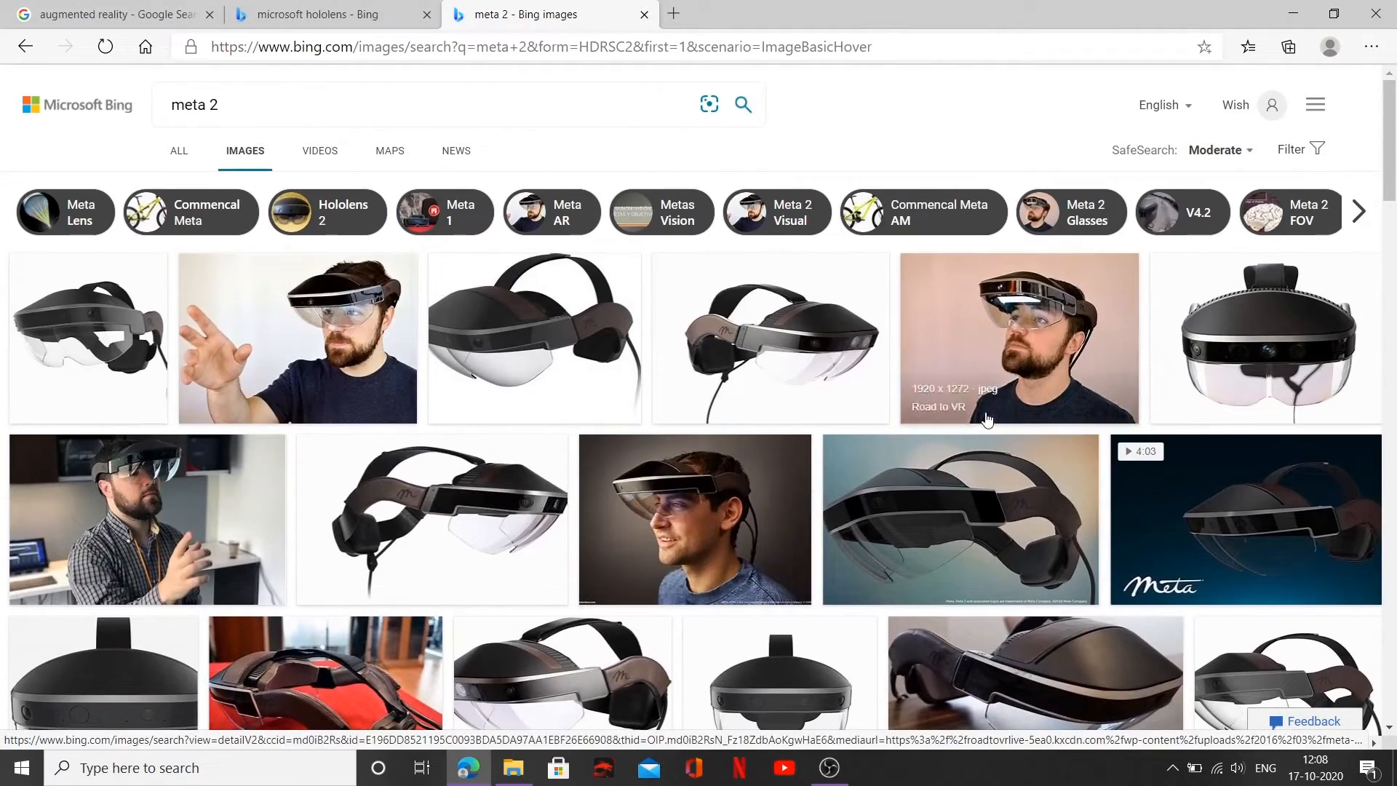
{"action": "mouse_move", "coordinate": [700, 347]}
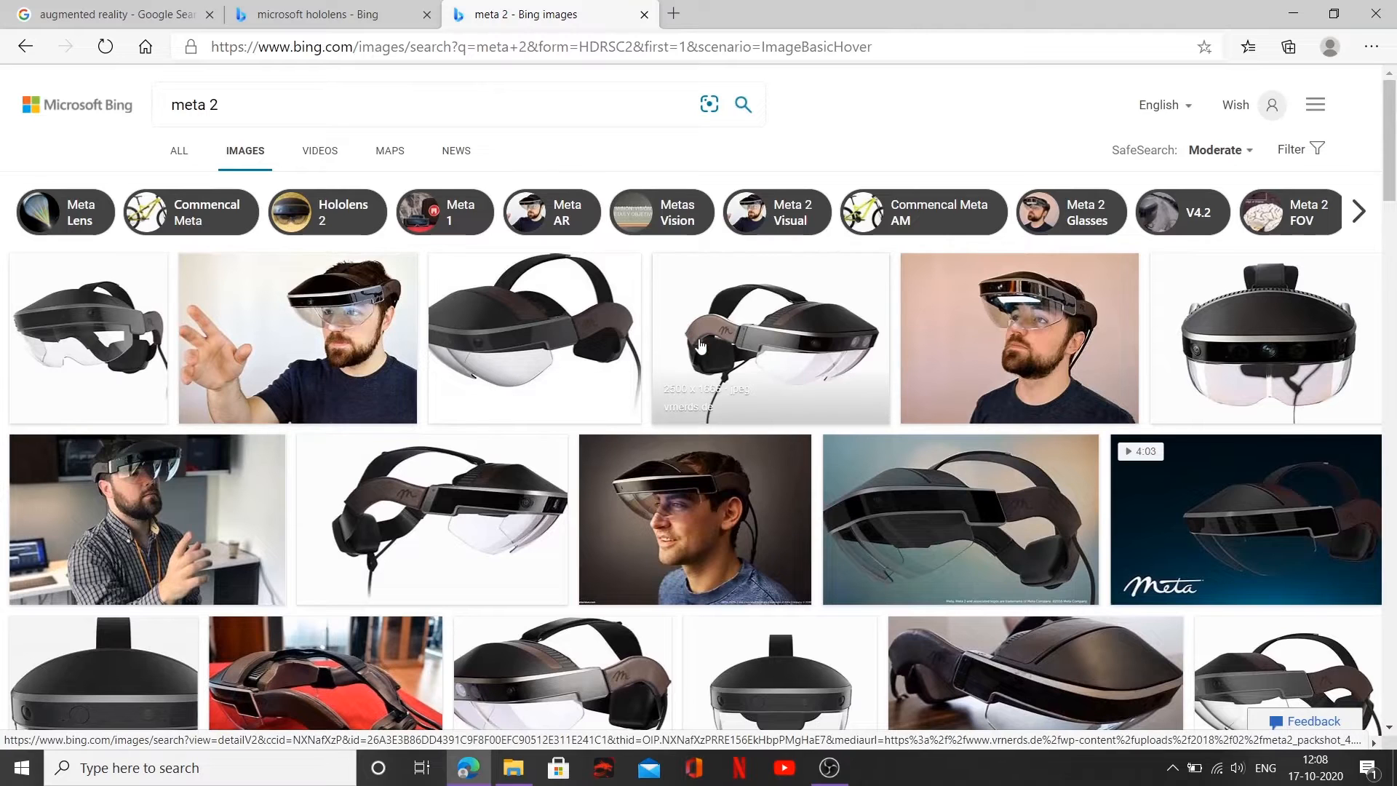
{"action": "mouse_move", "coordinate": [311, 307]}
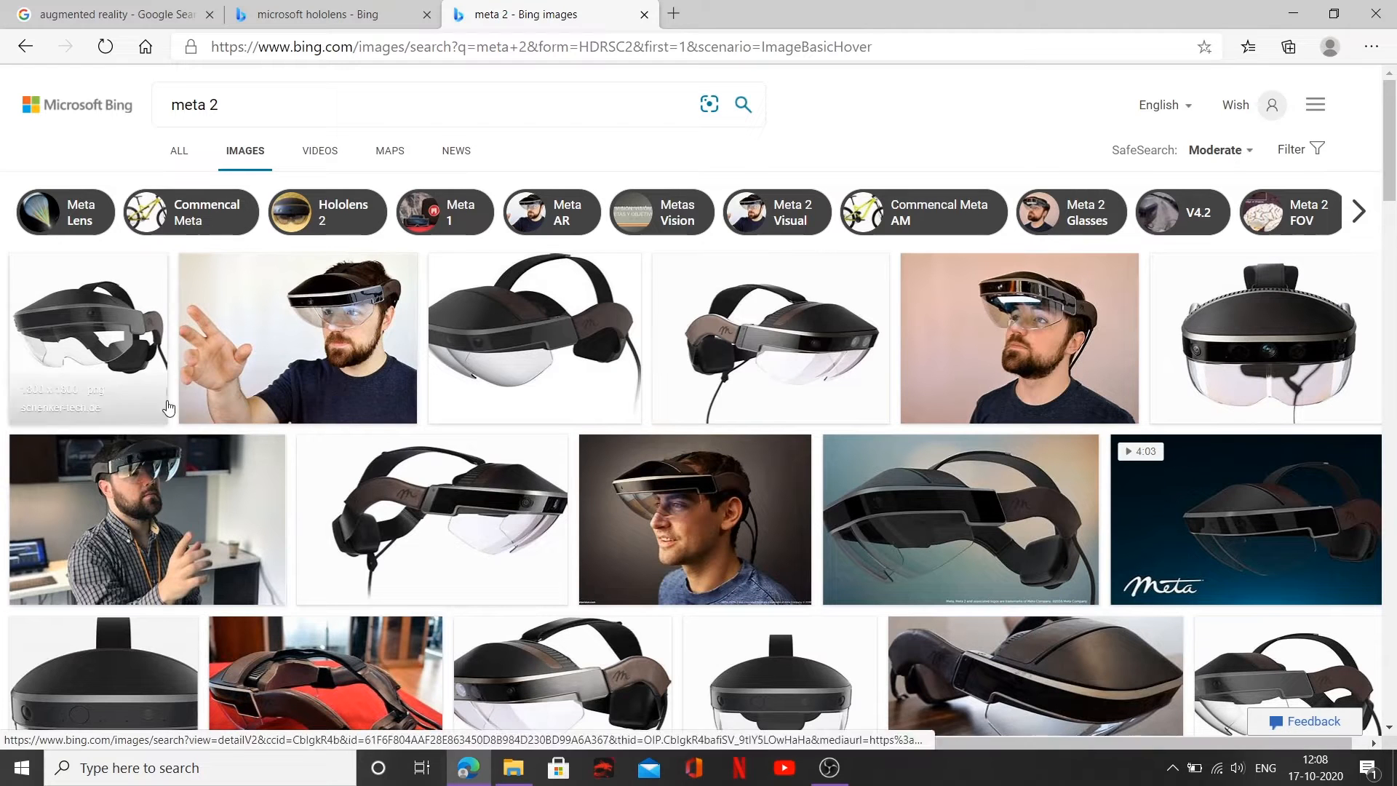
{"action": "mouse_move", "coordinate": [437, 409]}
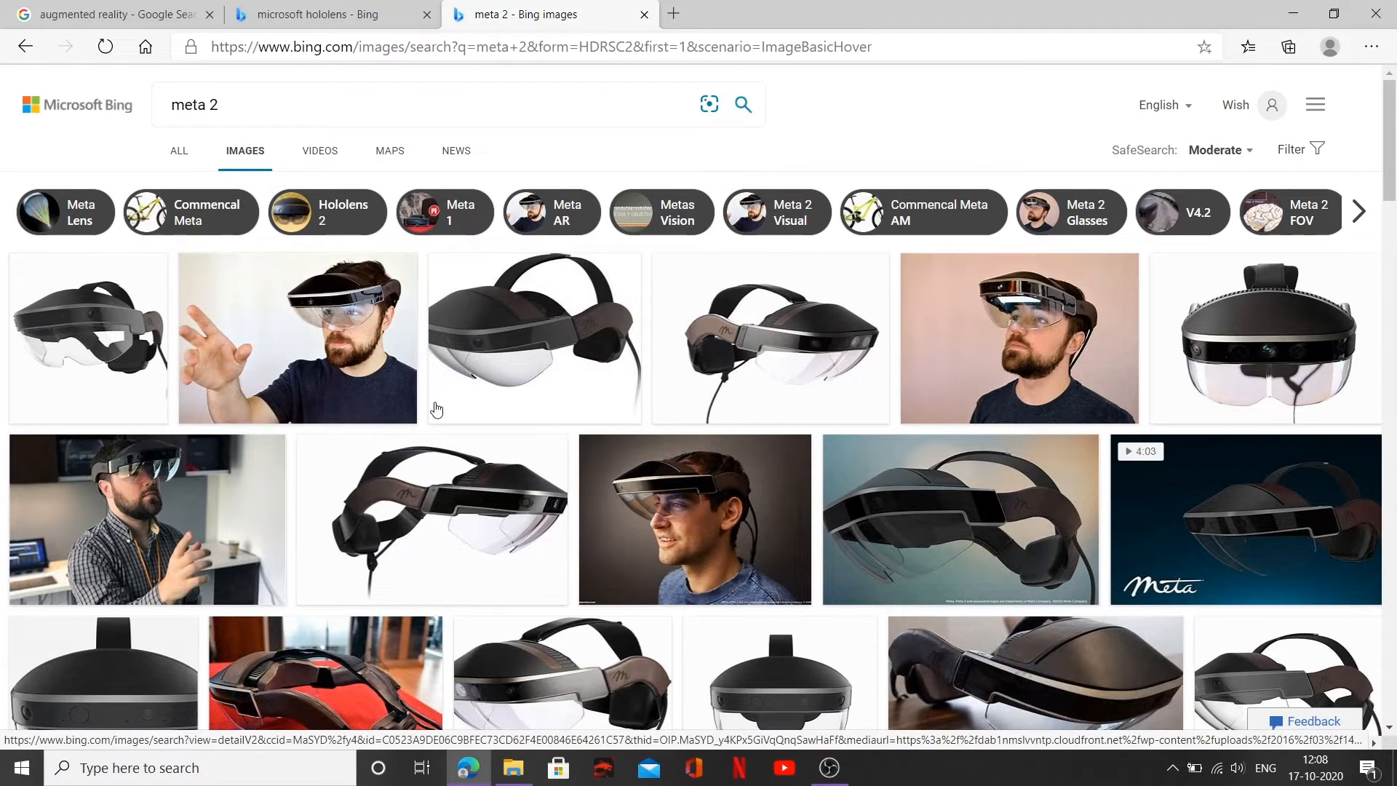
{"action": "mouse_move", "coordinate": [351, 307]}
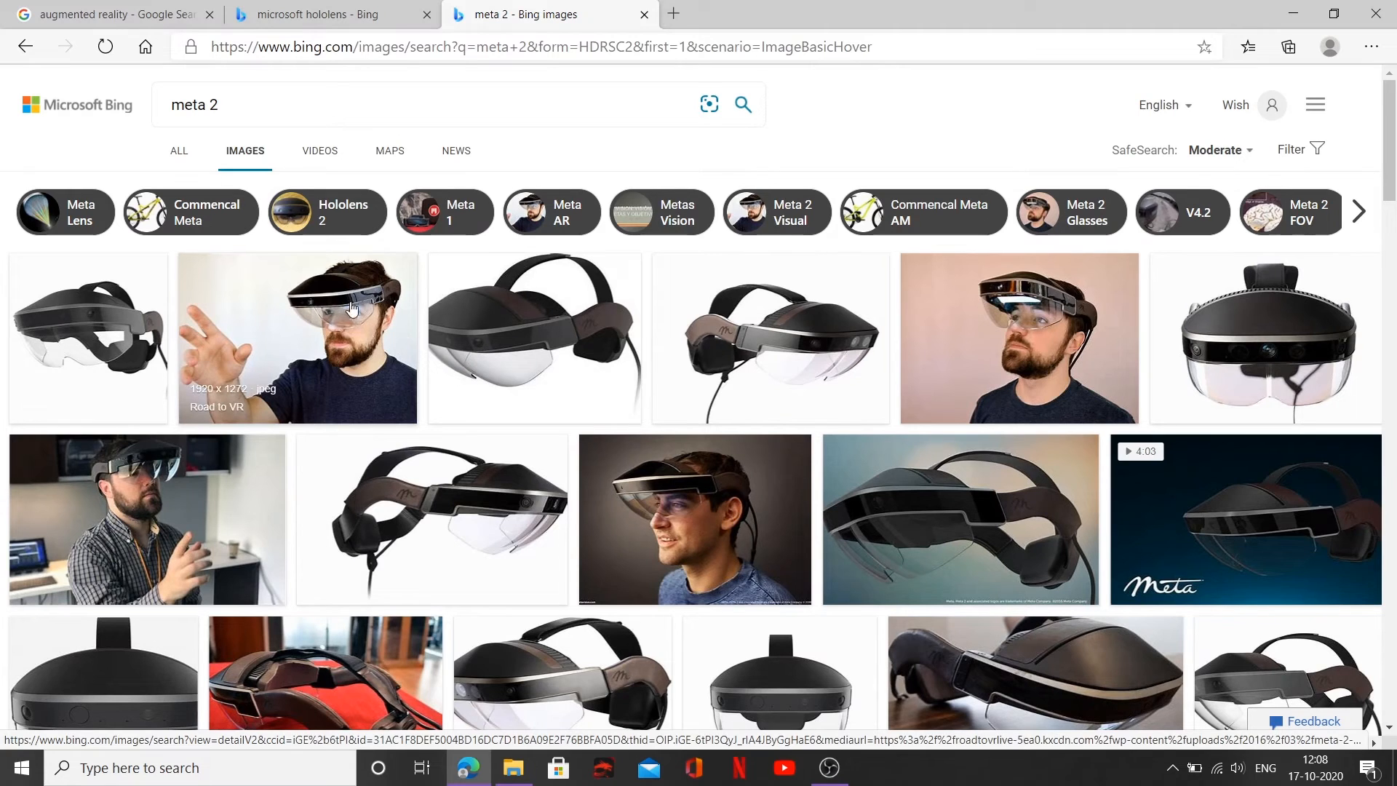
{"action": "mouse_move", "coordinate": [378, 300]}
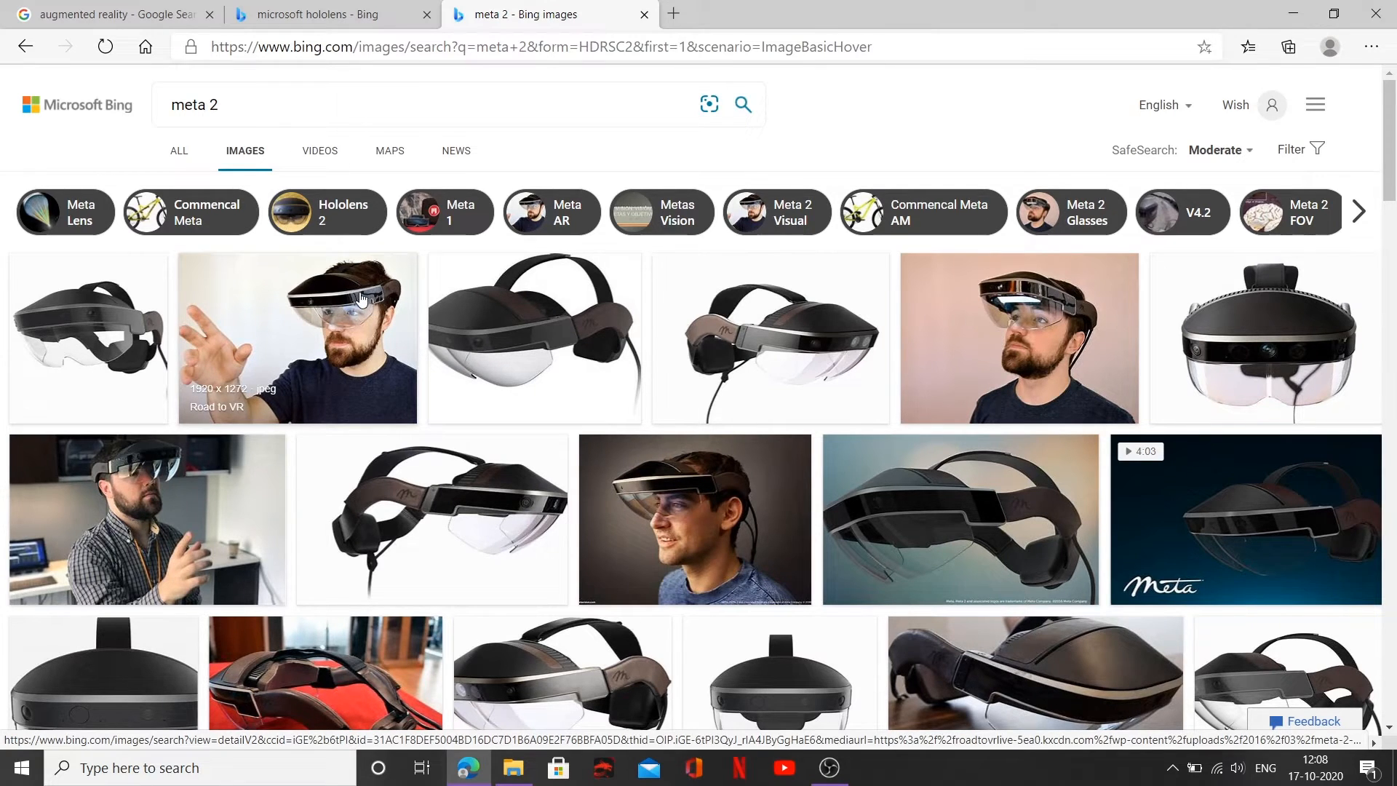
{"action": "mouse_move", "coordinate": [380, 295]}
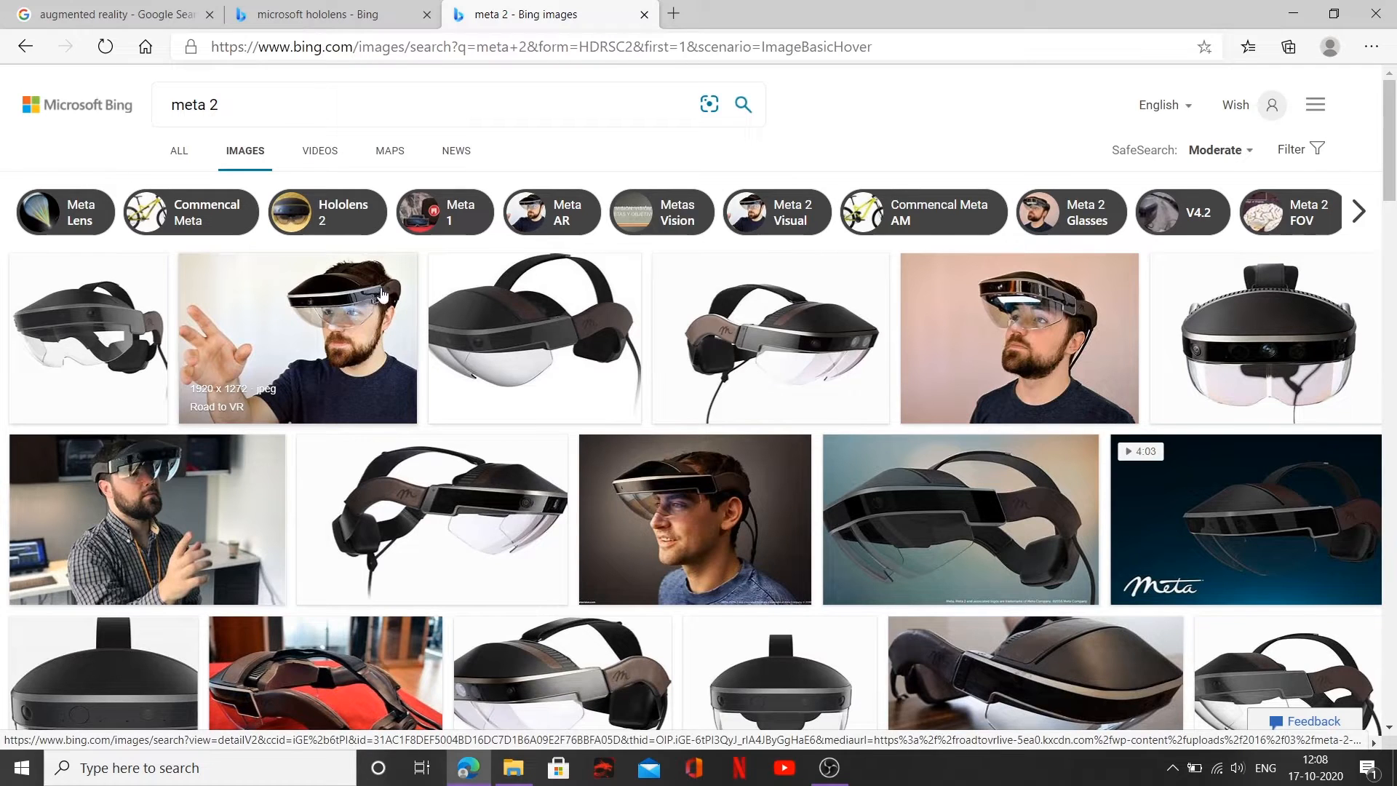
{"action": "mouse_move", "coordinate": [348, 327]}
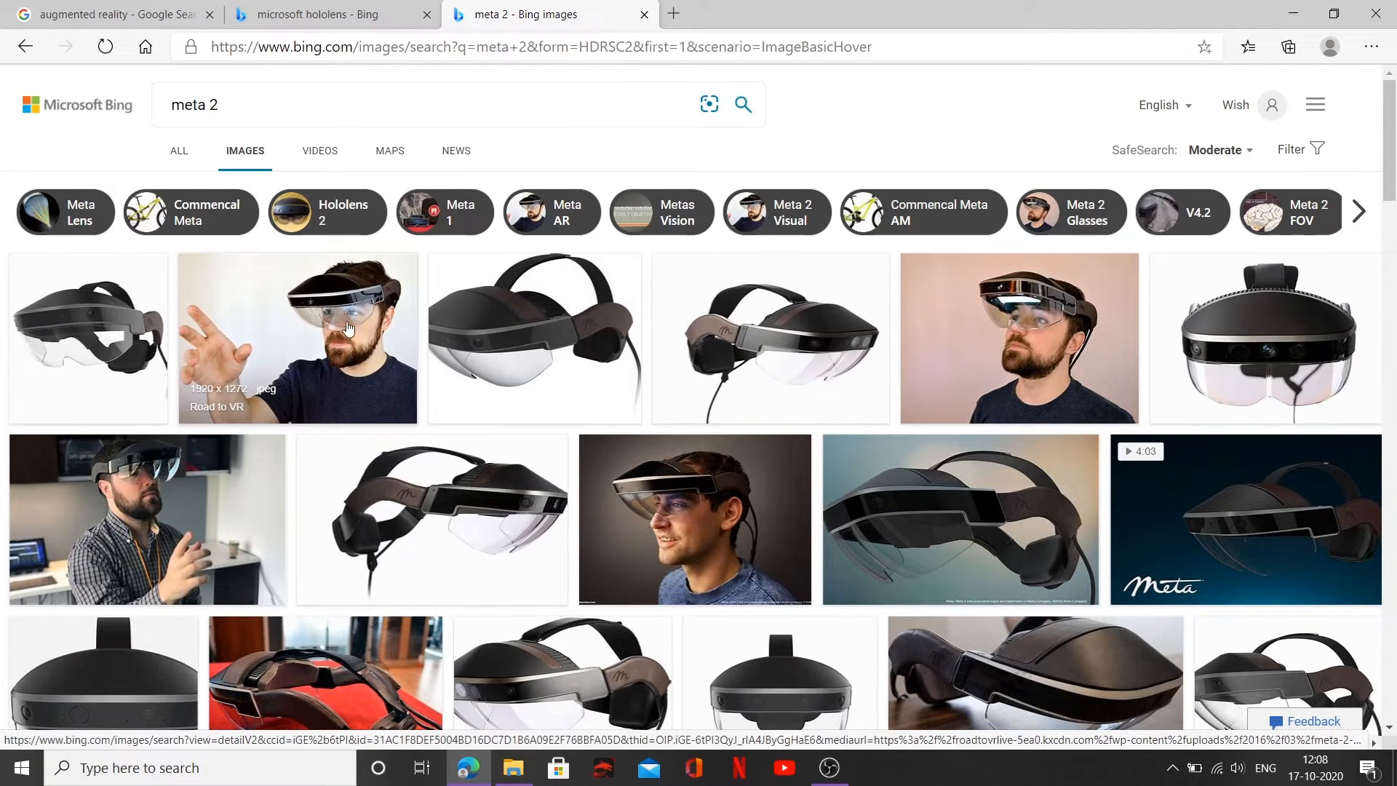
{"action": "mouse_move", "coordinate": [351, 316]}
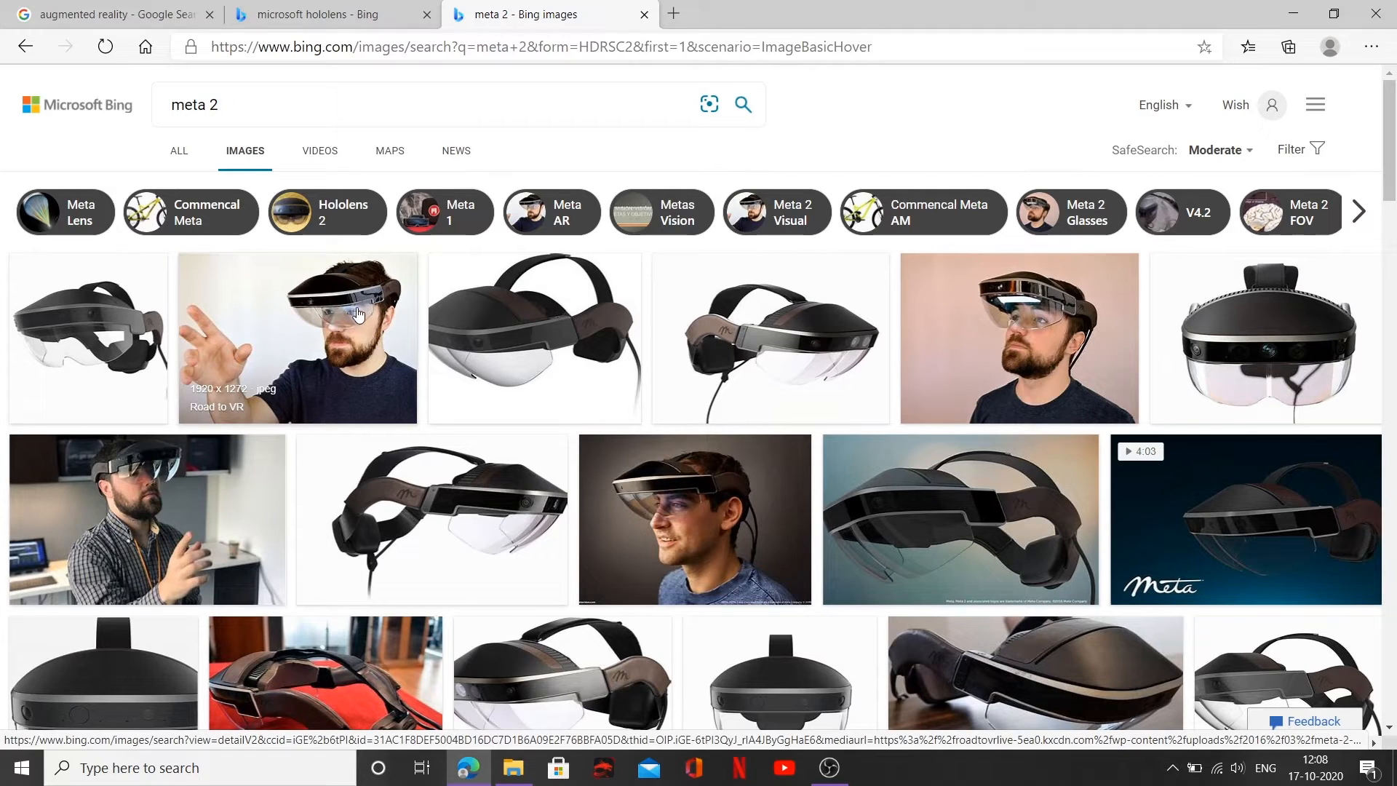
{"action": "mouse_move", "coordinate": [378, 339]}
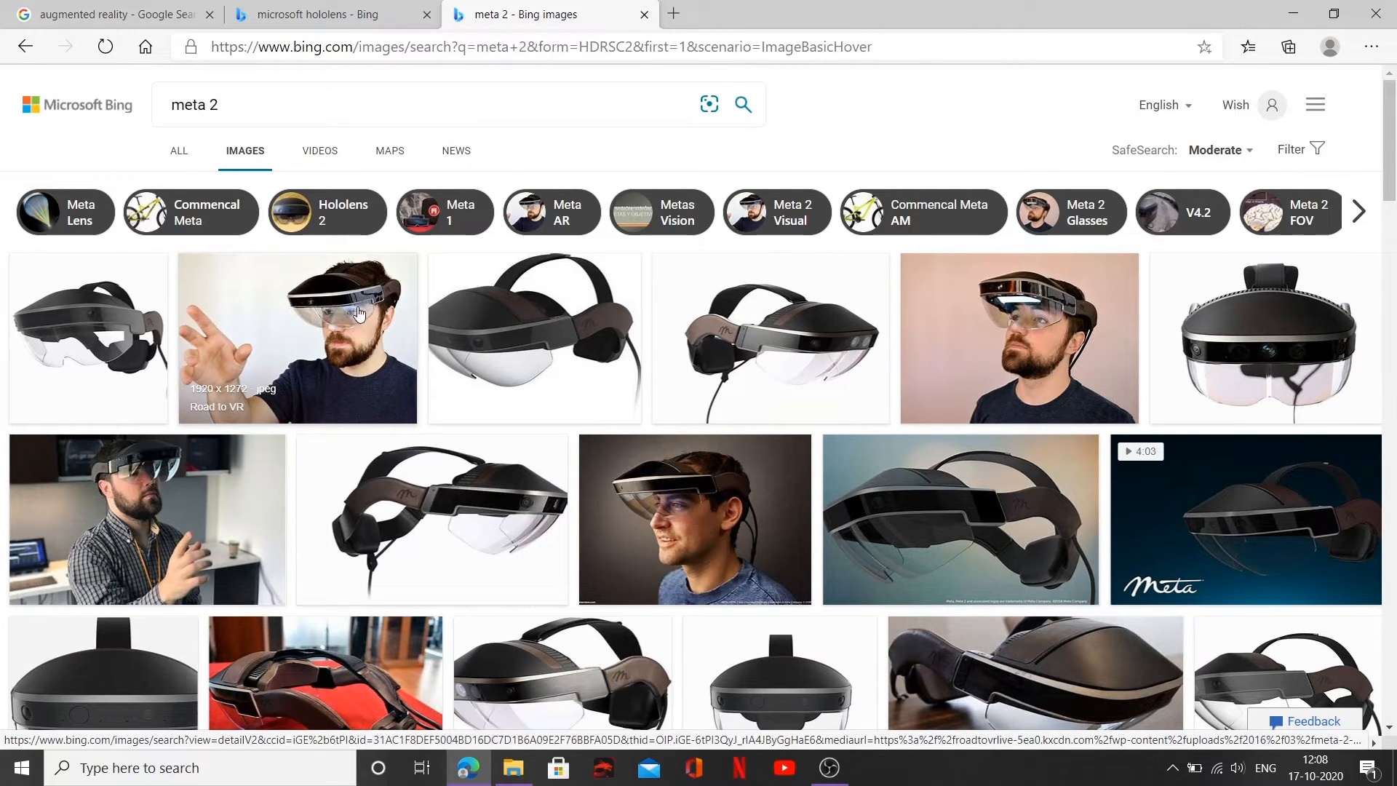
{"action": "mouse_move", "coordinate": [372, 414]}
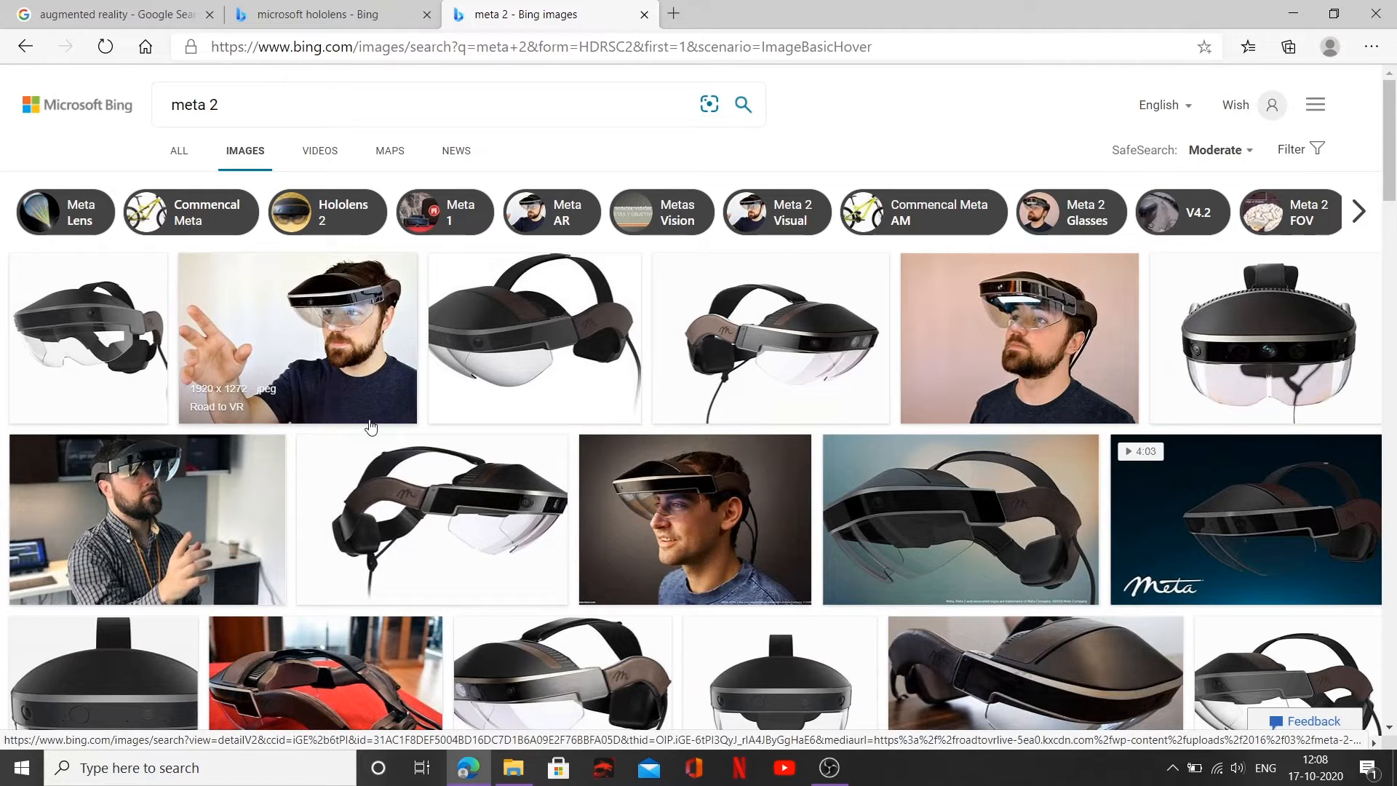
{"action": "scroll", "scroll_direction": "down", "scroll_amount": 3}
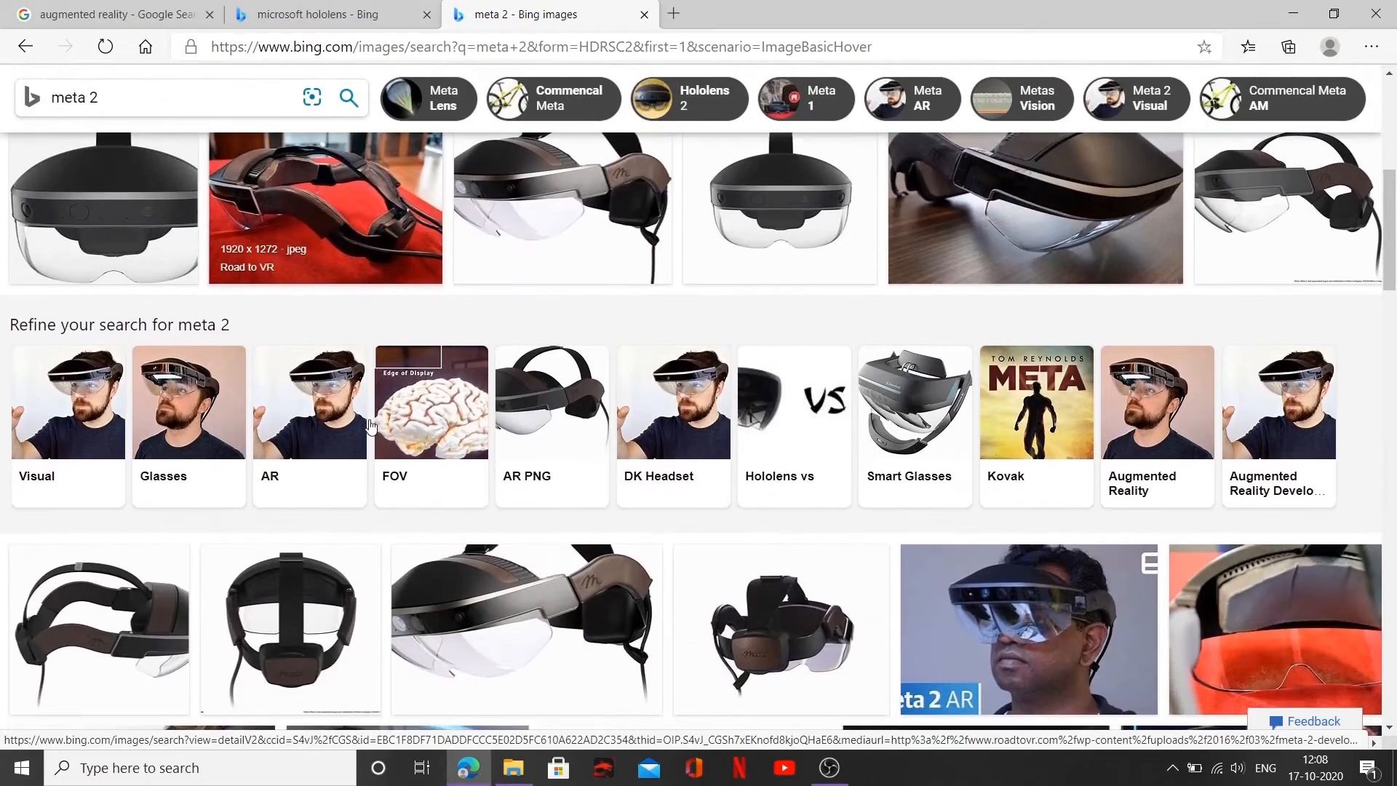
{"action": "scroll", "scroll_direction": "down", "scroll_amount": 3}
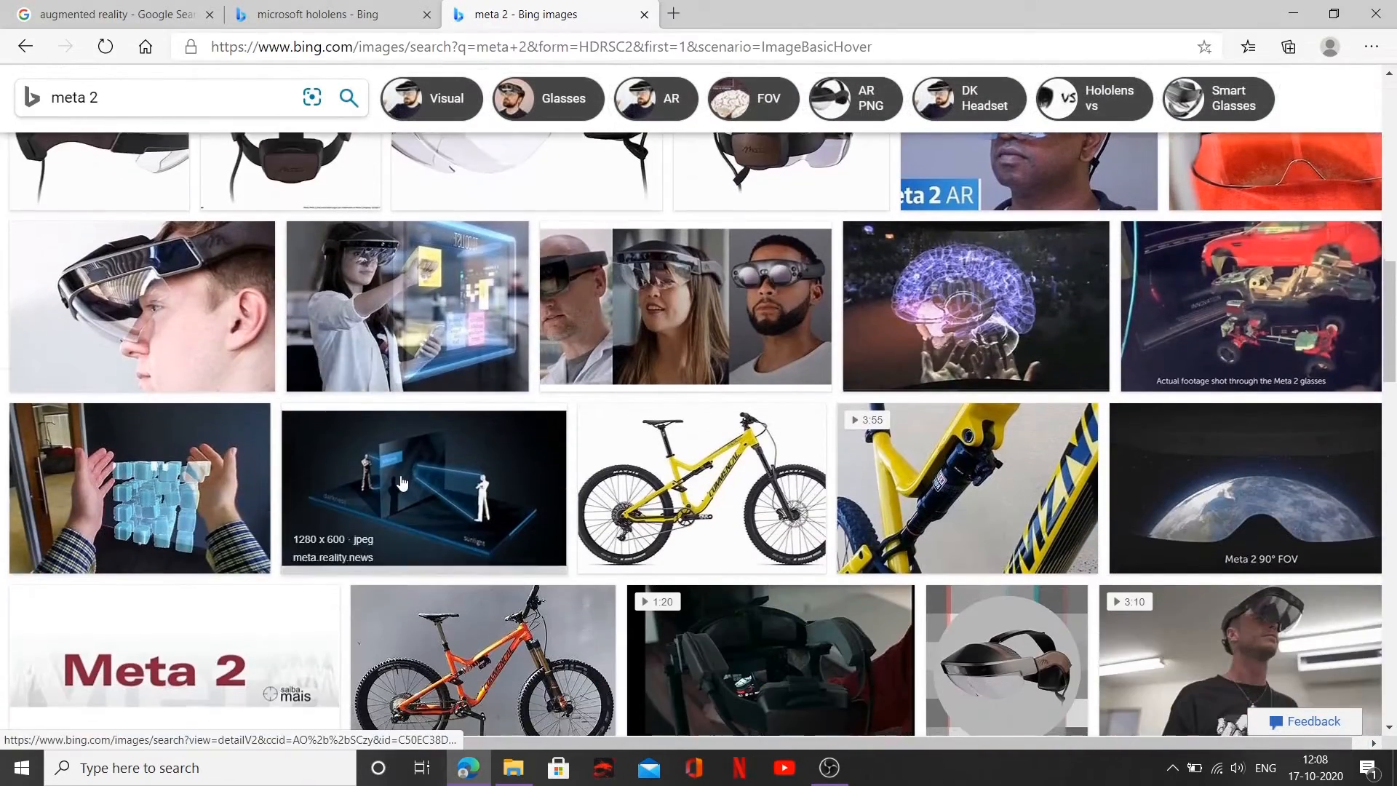
{"action": "scroll", "scroll_direction": "down", "scroll_amount": 3}
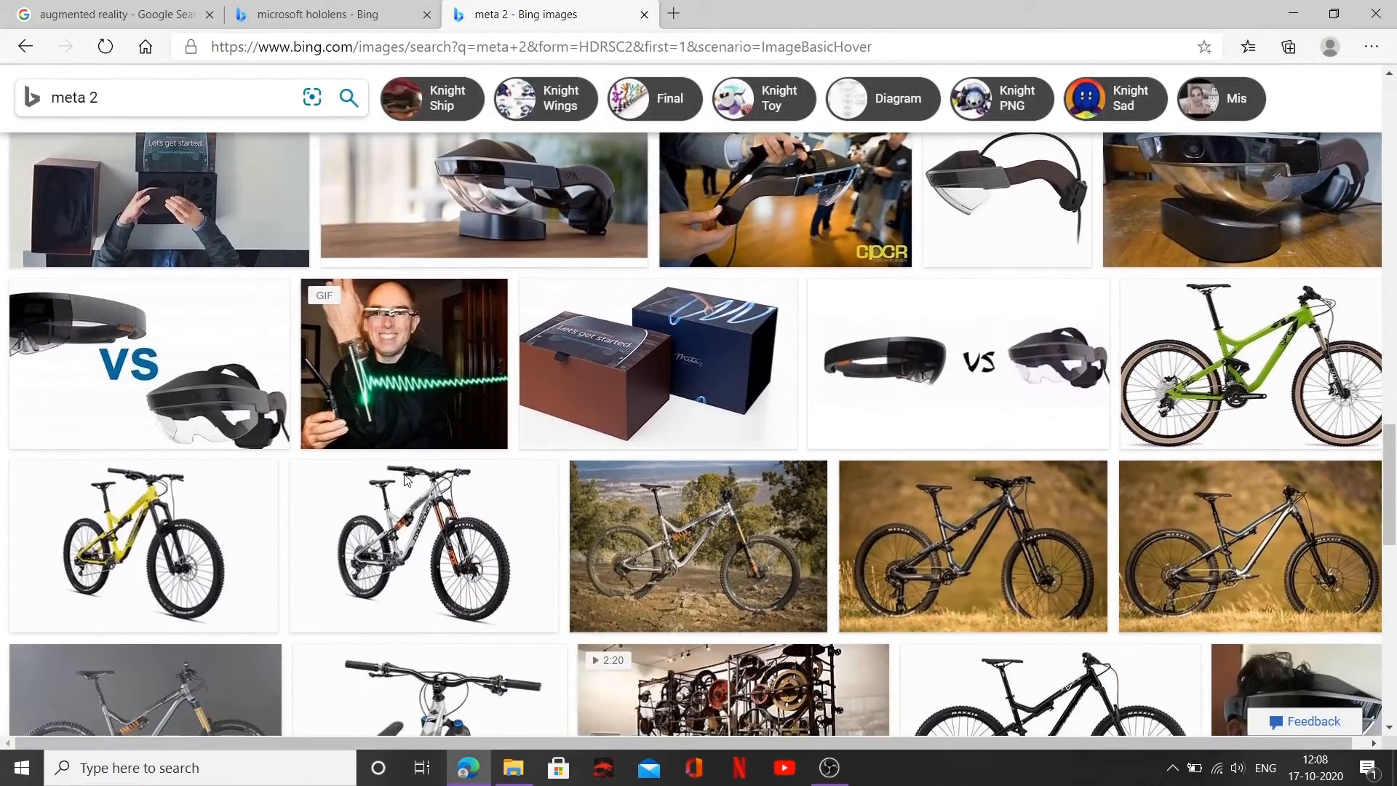
{"action": "mouse_move", "coordinate": [405, 481]}
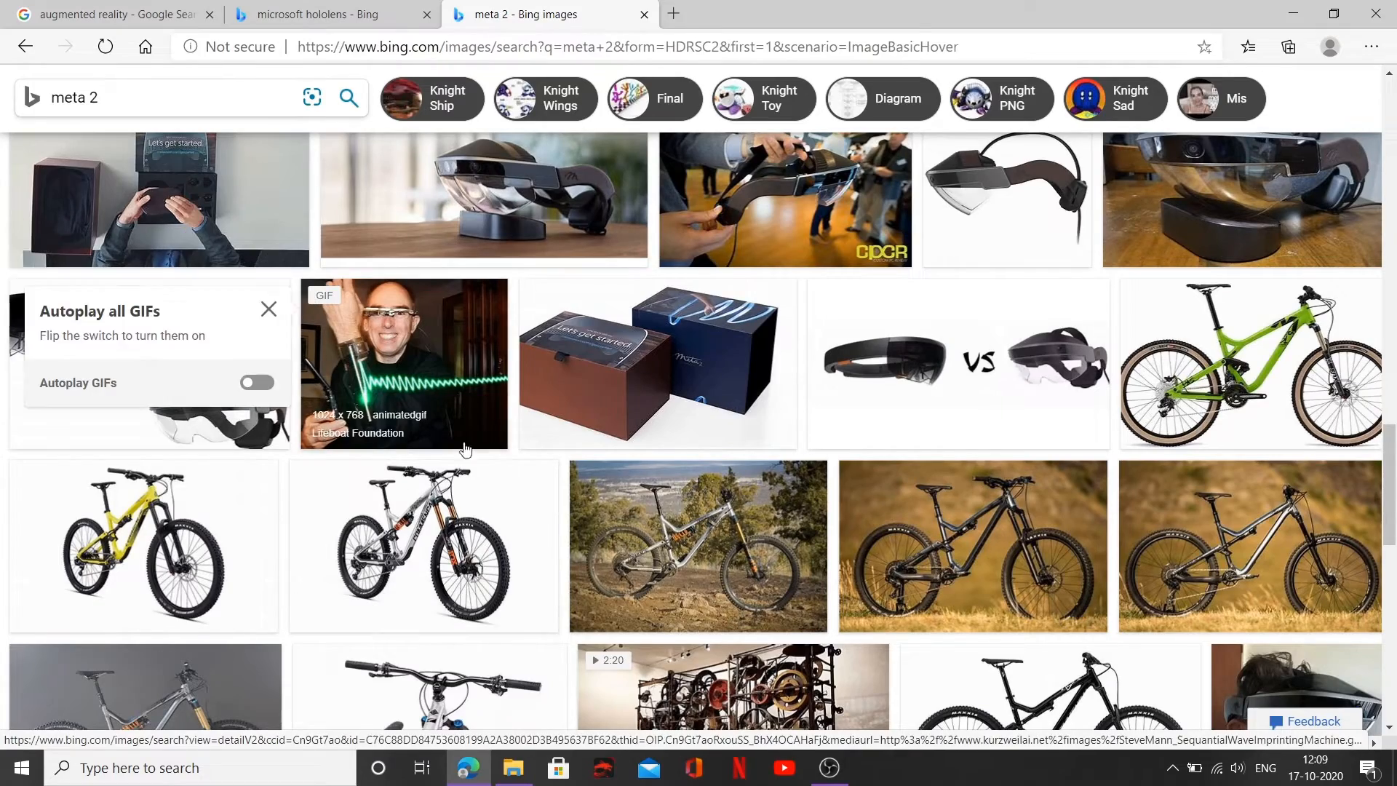
{"action": "scroll", "scroll_direction": "down", "scroll_amount": 3}
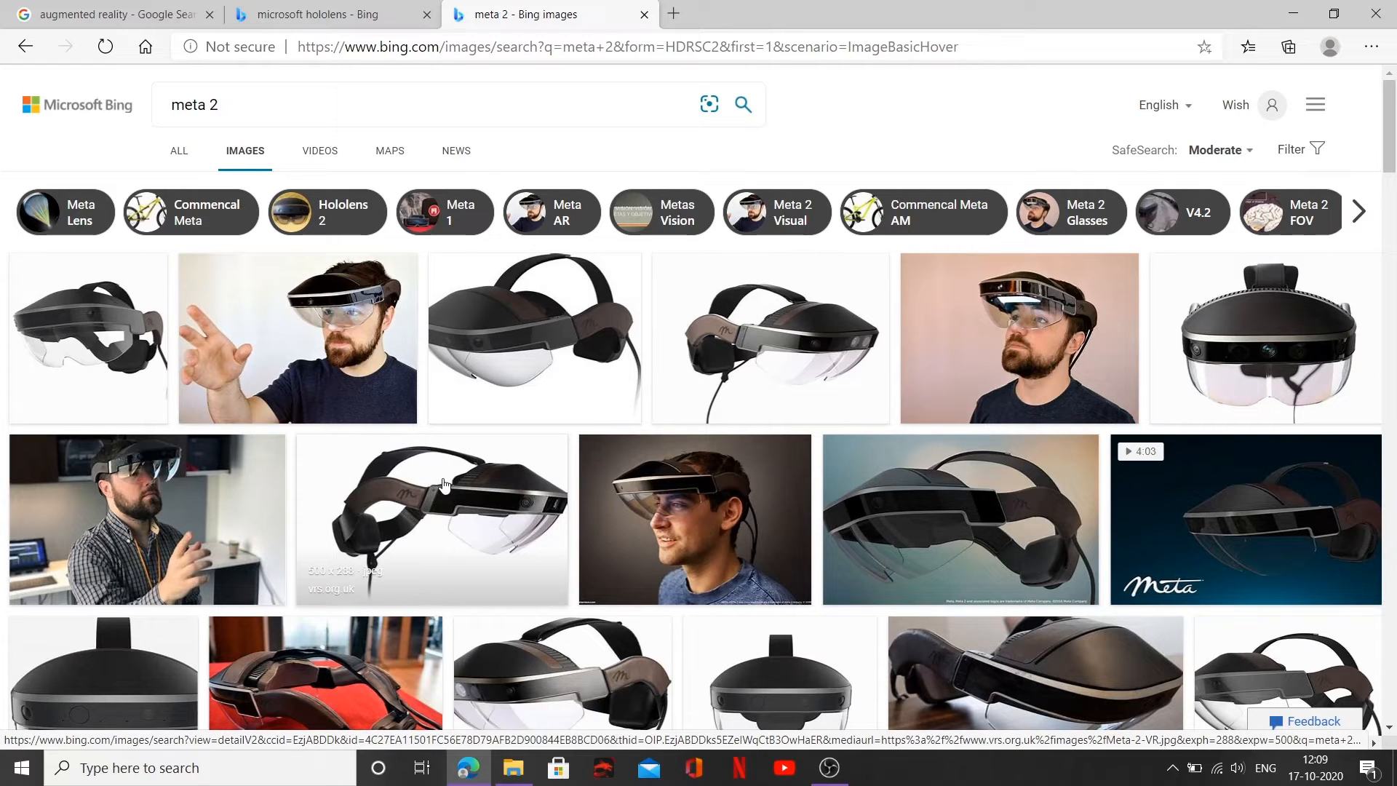
{"action": "mouse_move", "coordinate": [1316, 104]}
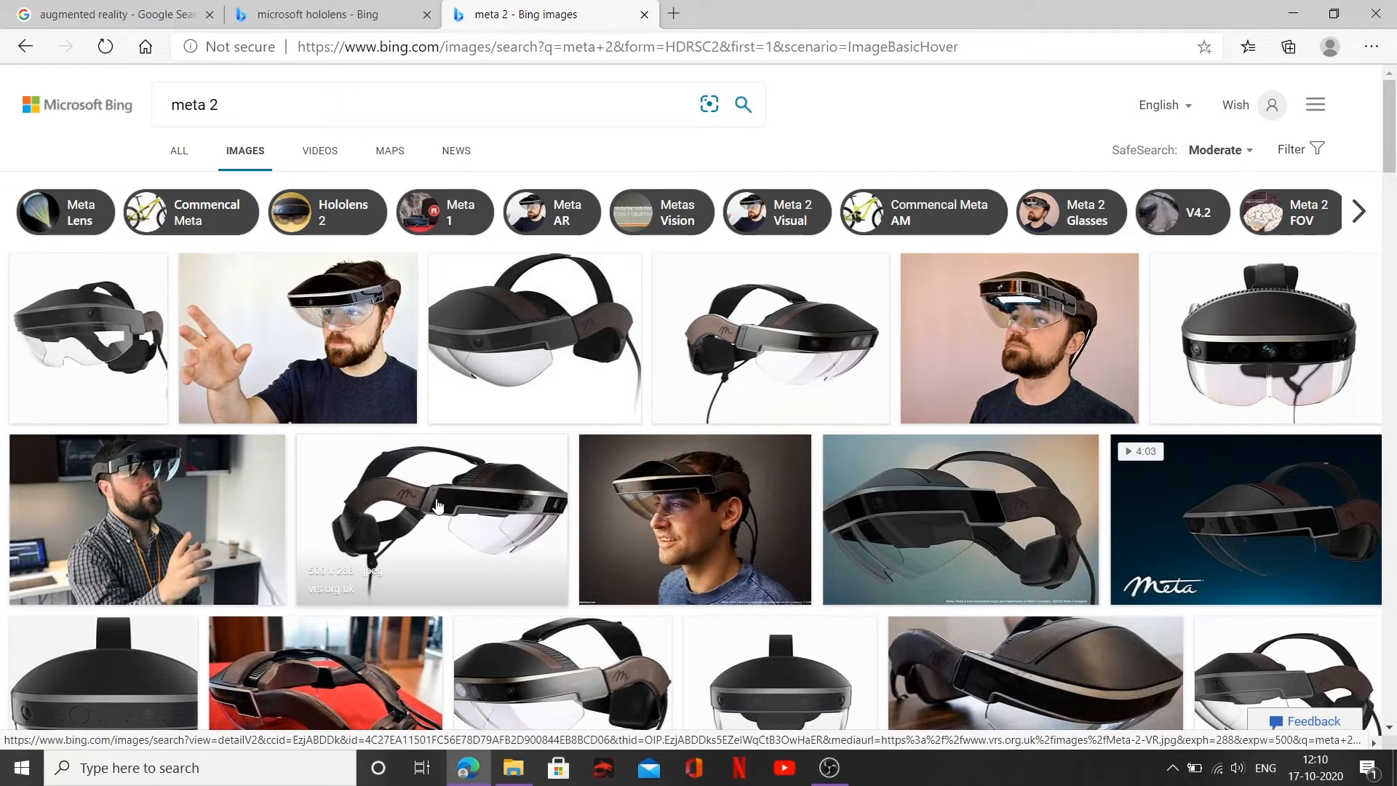
{"action": "mouse_move", "coordinate": [454, 501]}
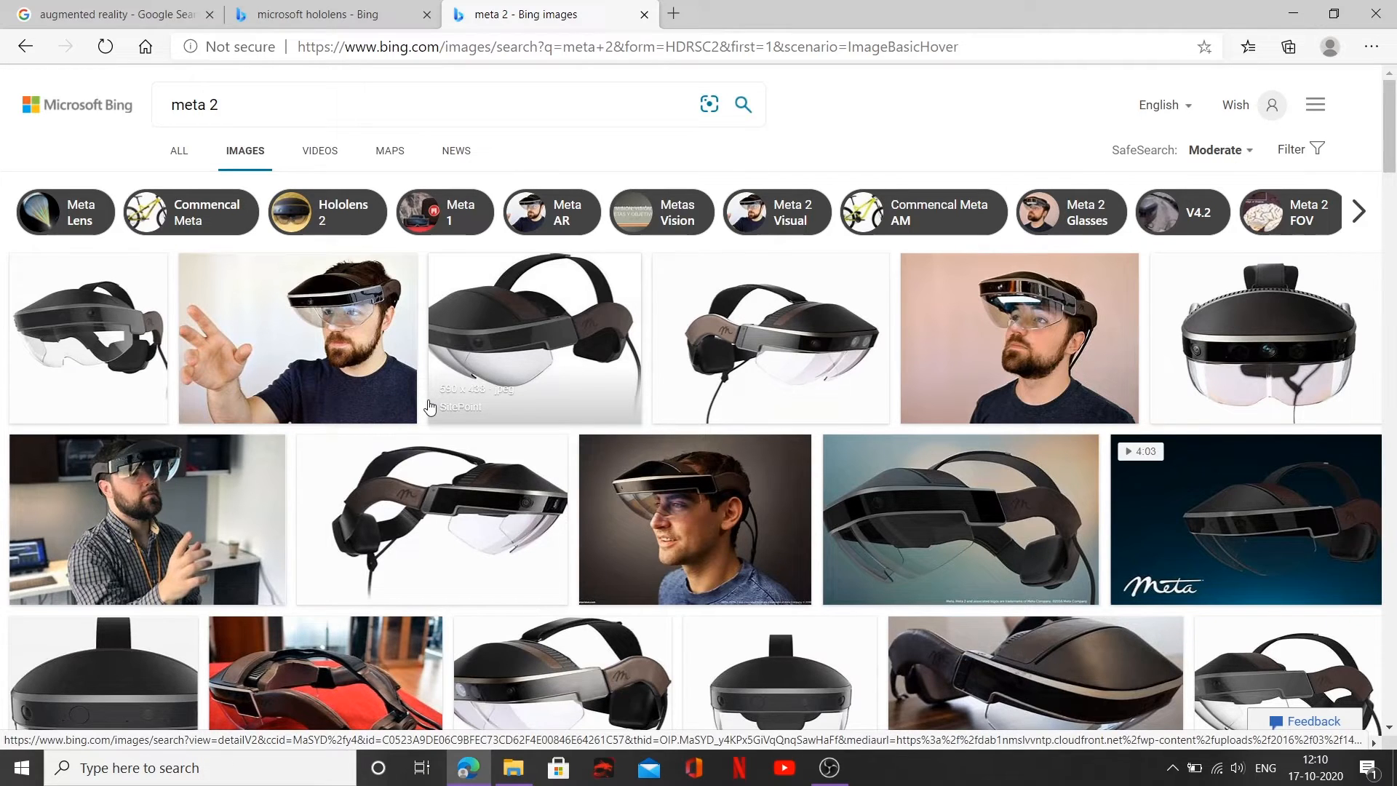
{"action": "mouse_move", "coordinate": [106, 13]}
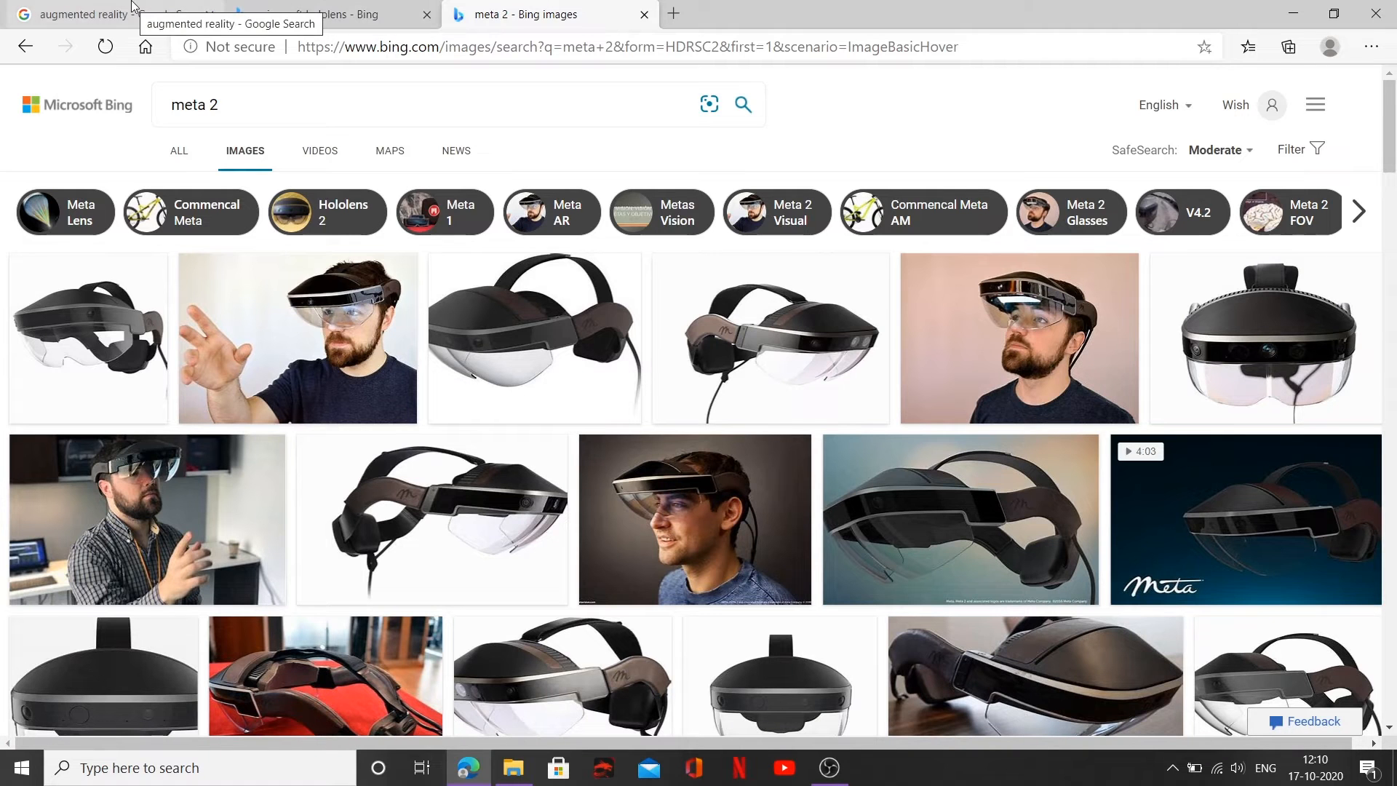
{"action": "left_click", "coordinate": [98, 15]}
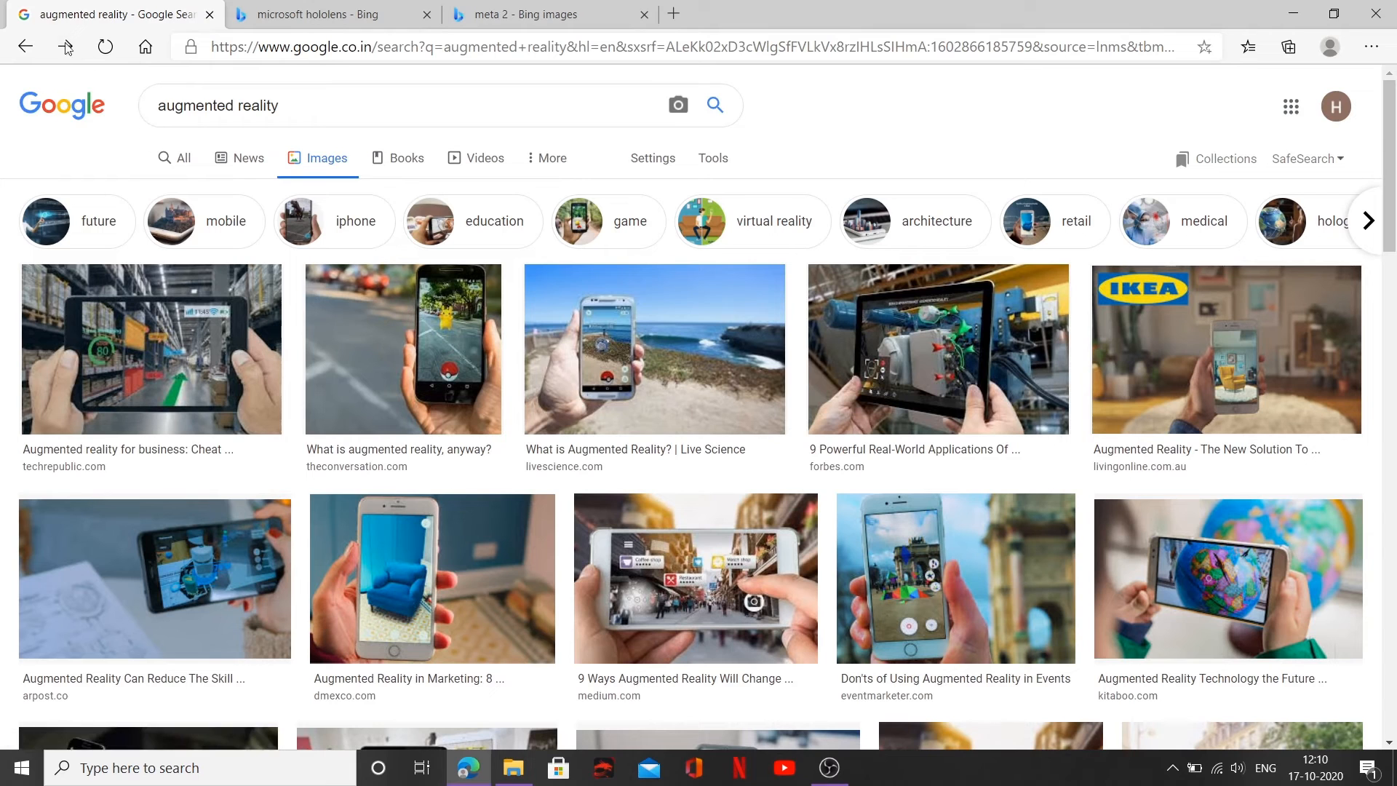
{"action": "mouse_move", "coordinate": [65, 47]}
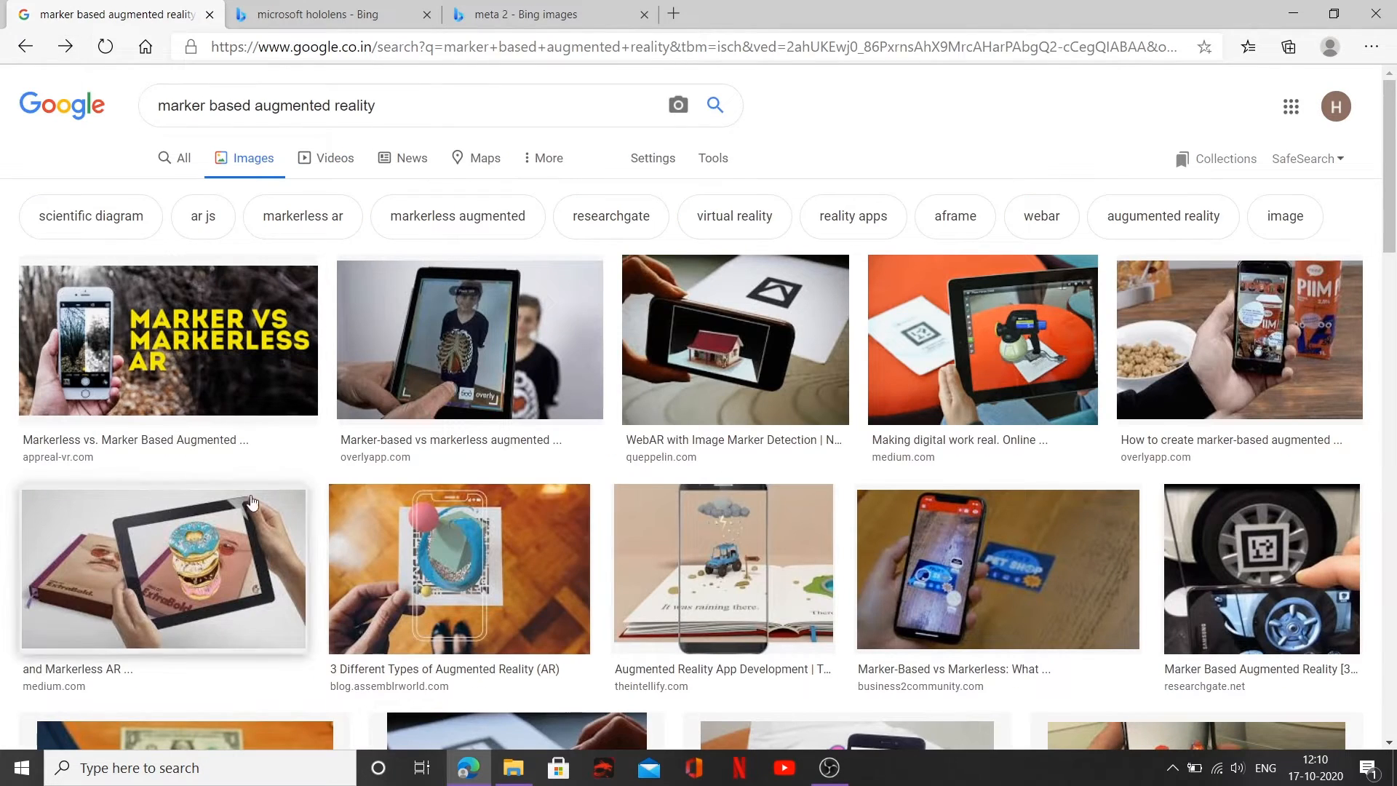
{"action": "mouse_move", "coordinate": [618, 438]}
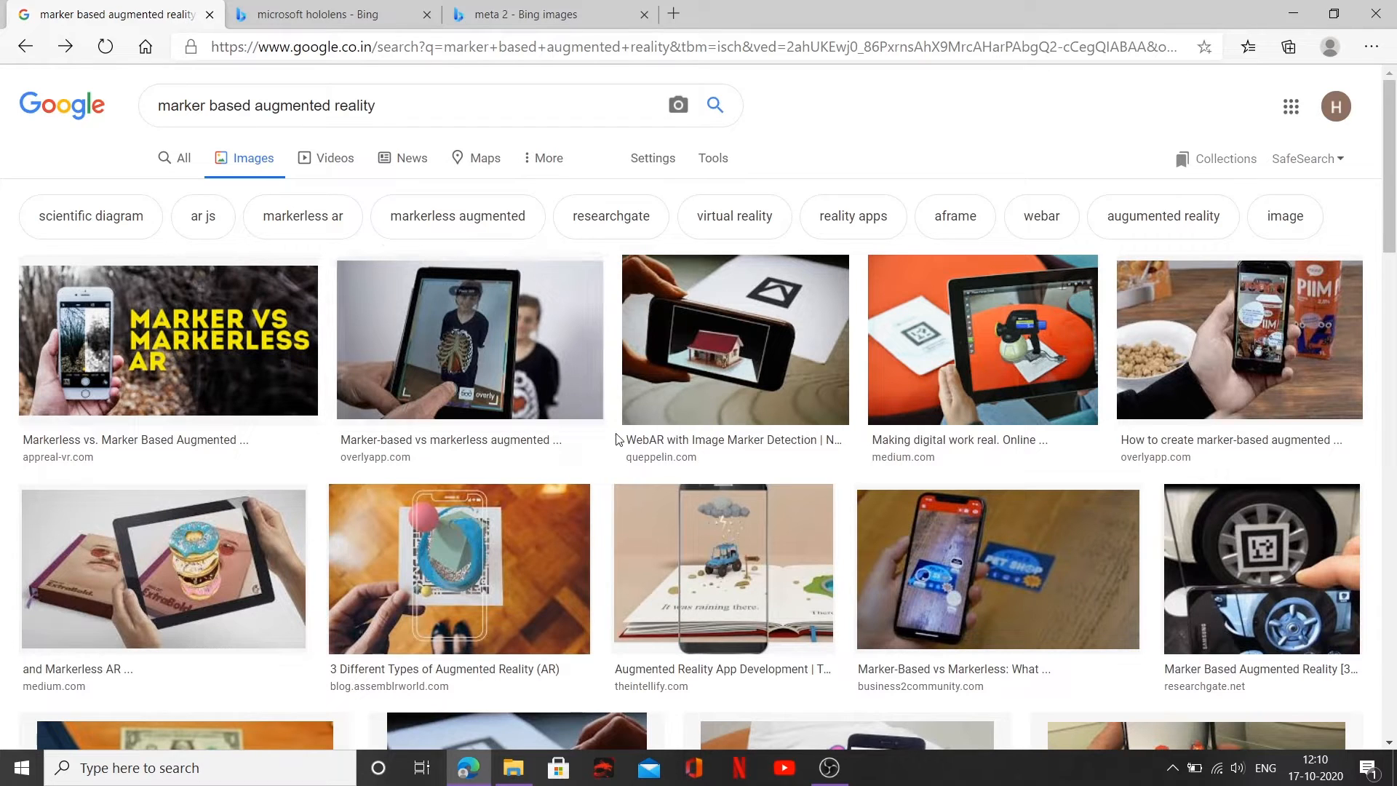
{"action": "mouse_move", "coordinate": [629, 415]}
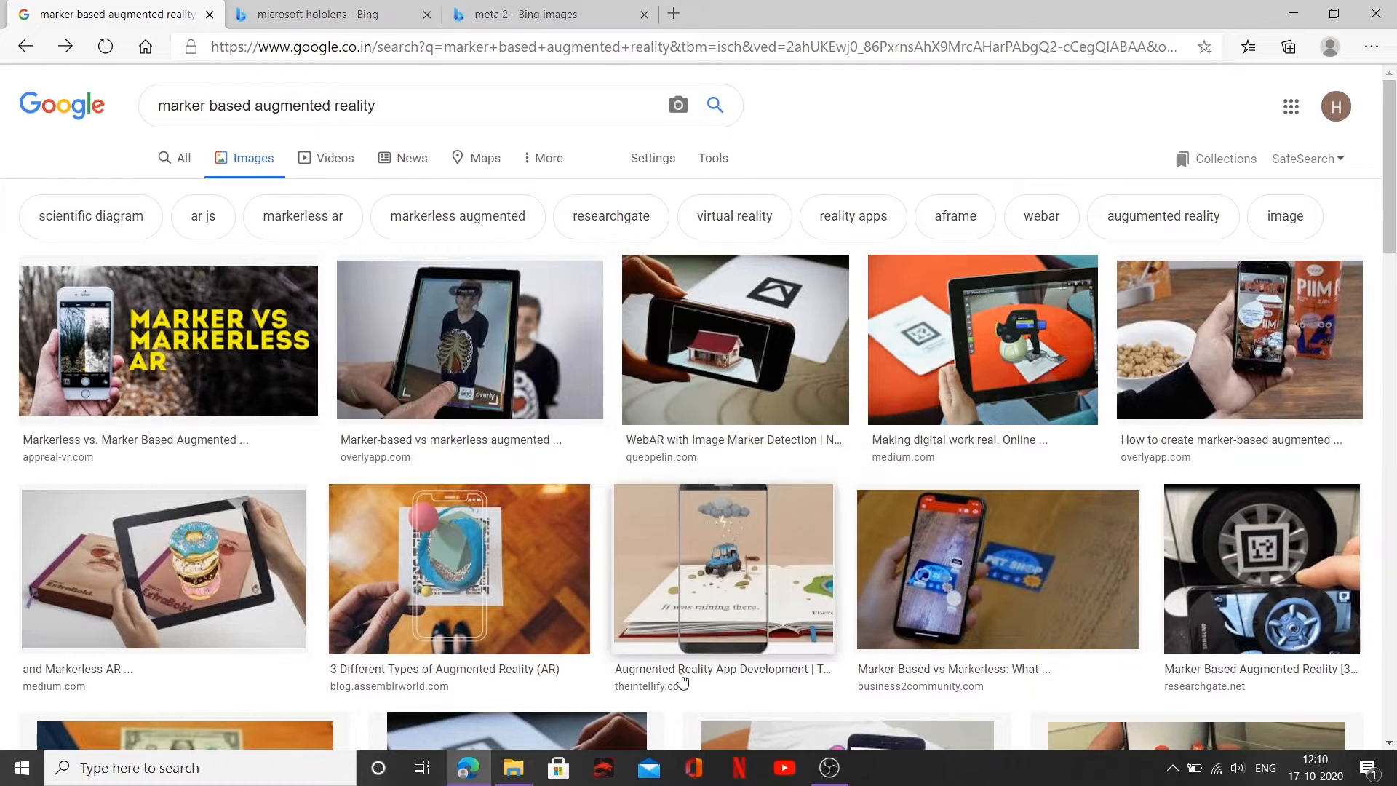
{"action": "mouse_move", "coordinate": [856, 338]}
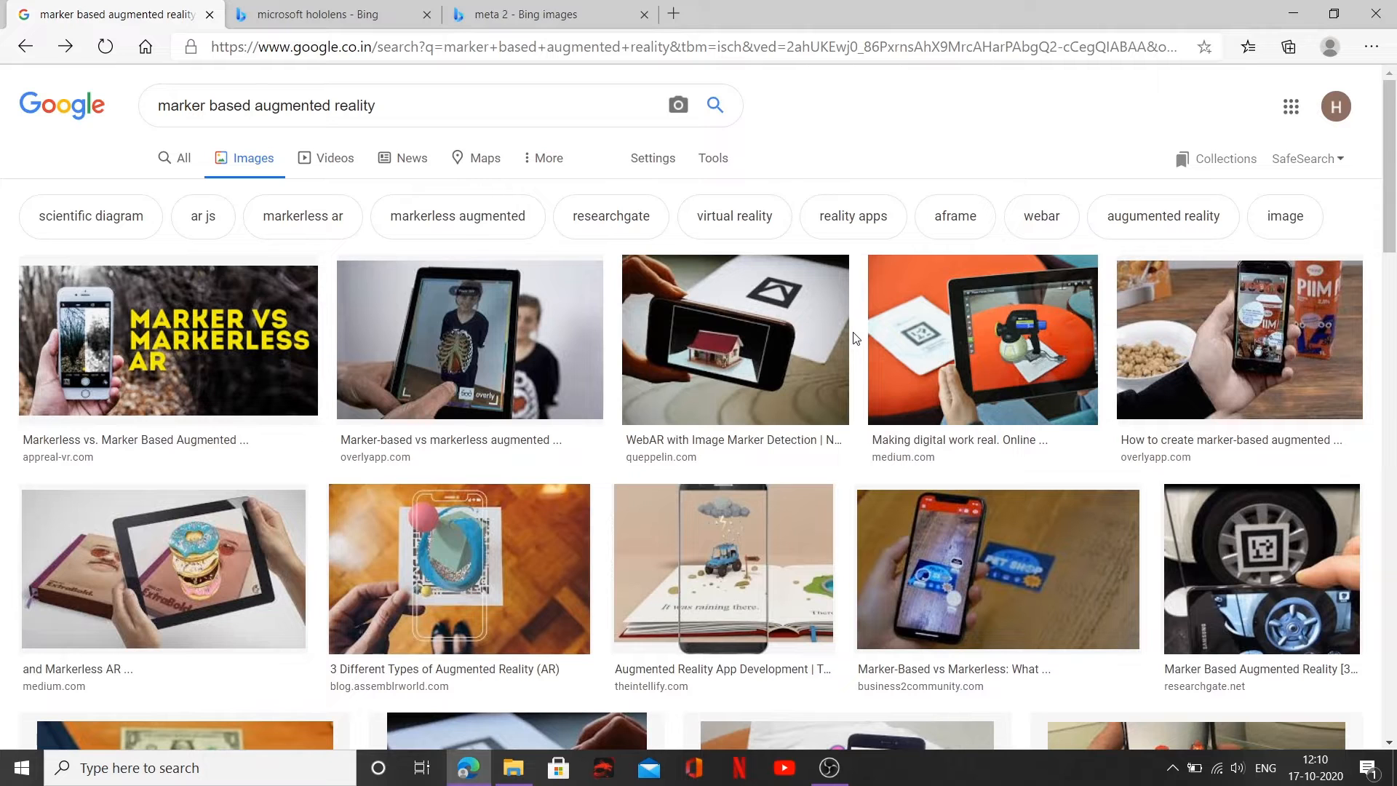
{"action": "mouse_move", "coordinate": [777, 368]}
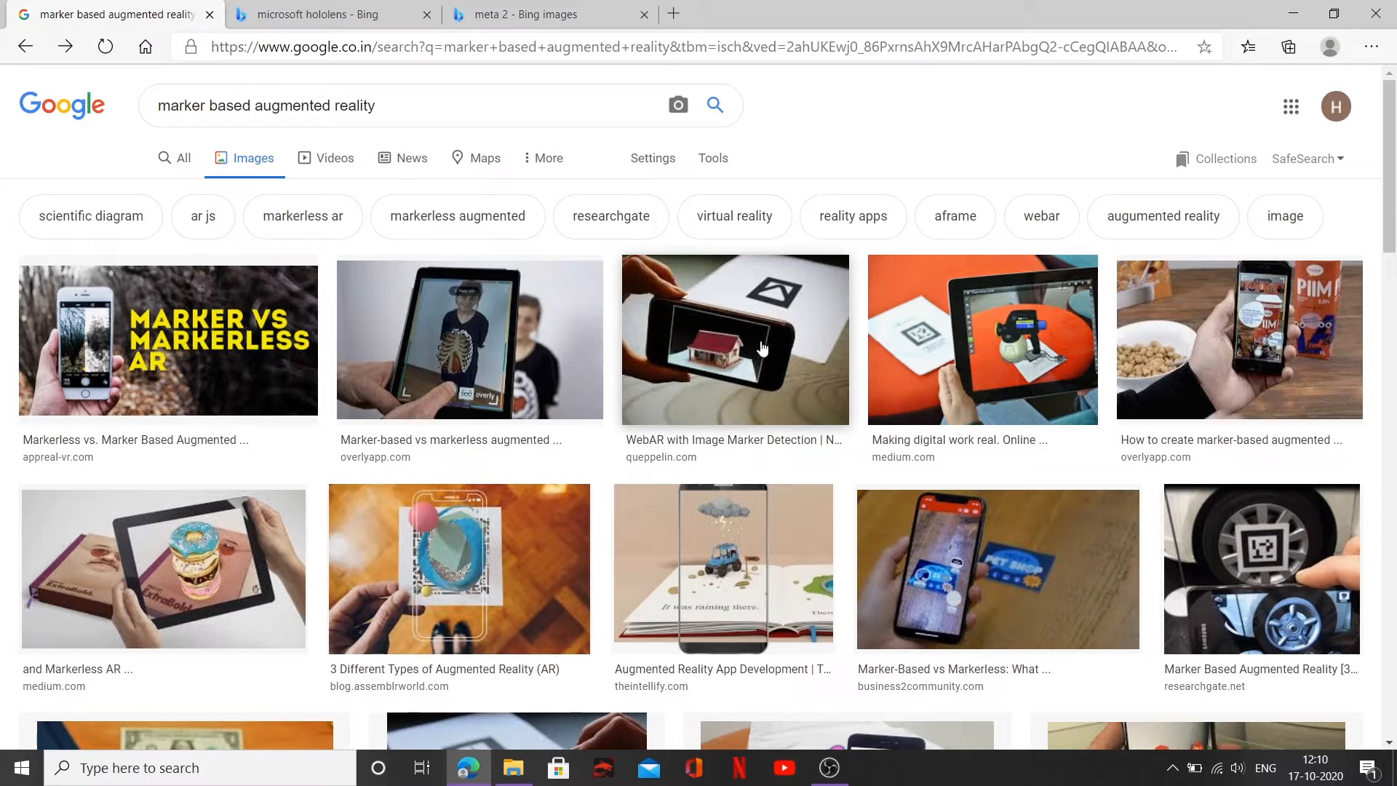
{"action": "mouse_move", "coordinate": [758, 292]}
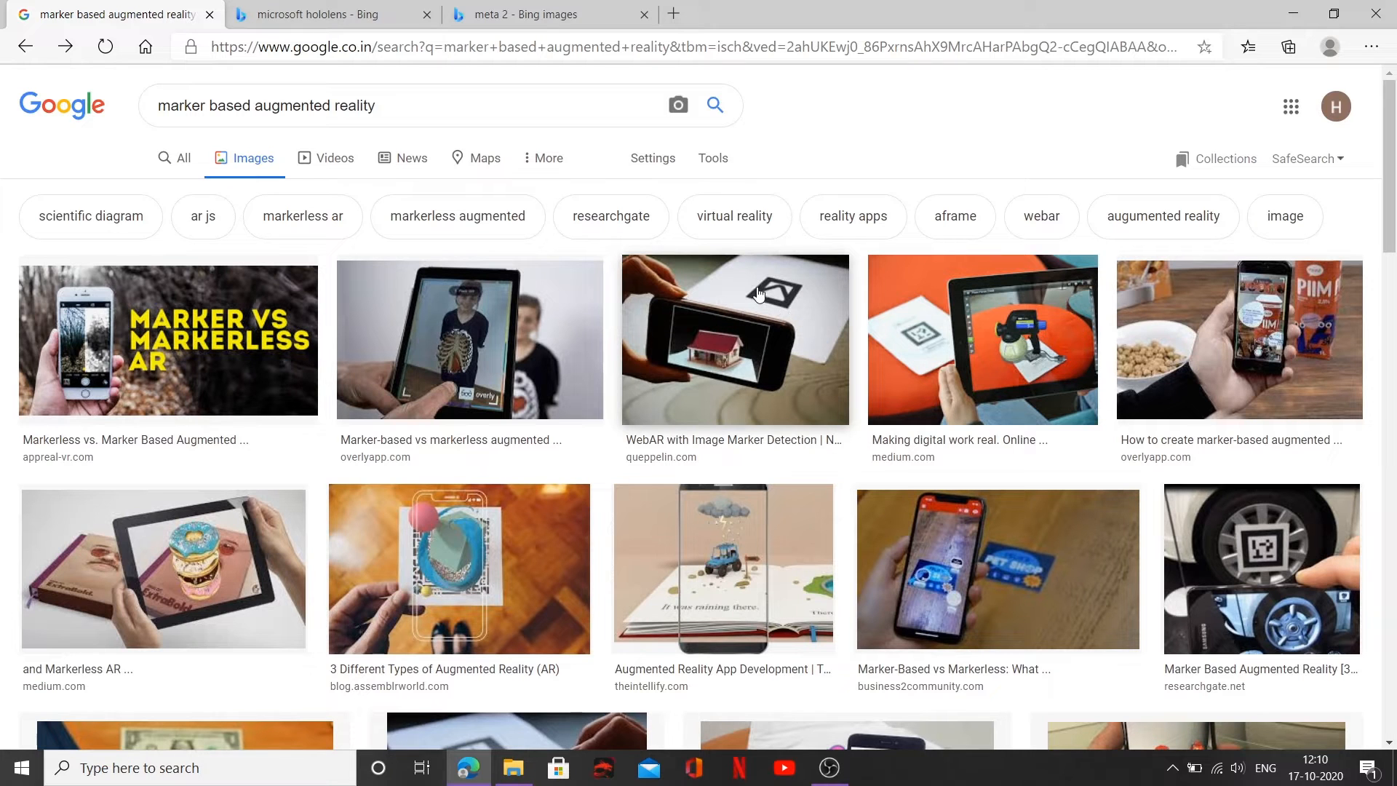
{"action": "mouse_move", "coordinate": [764, 276]}
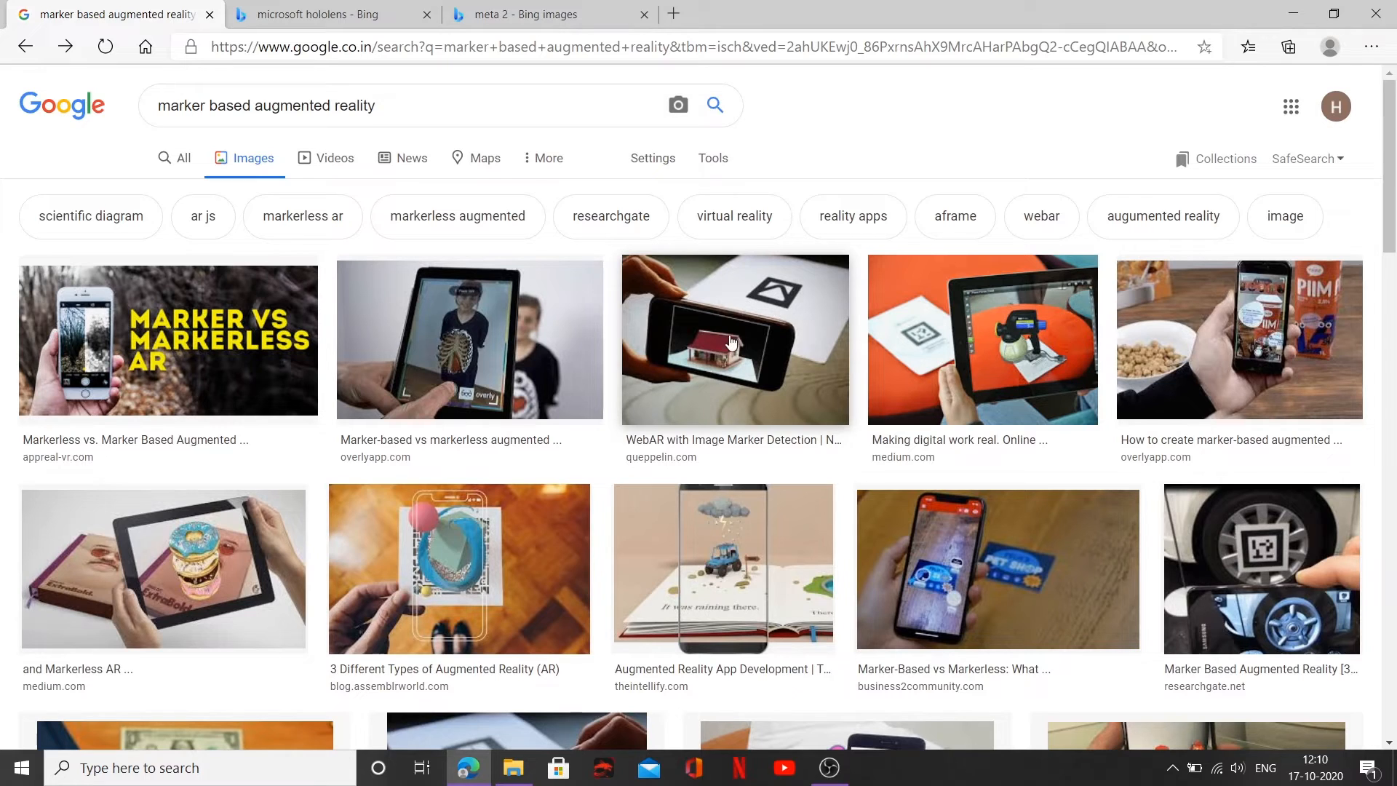
{"action": "mouse_move", "coordinate": [783, 306]}
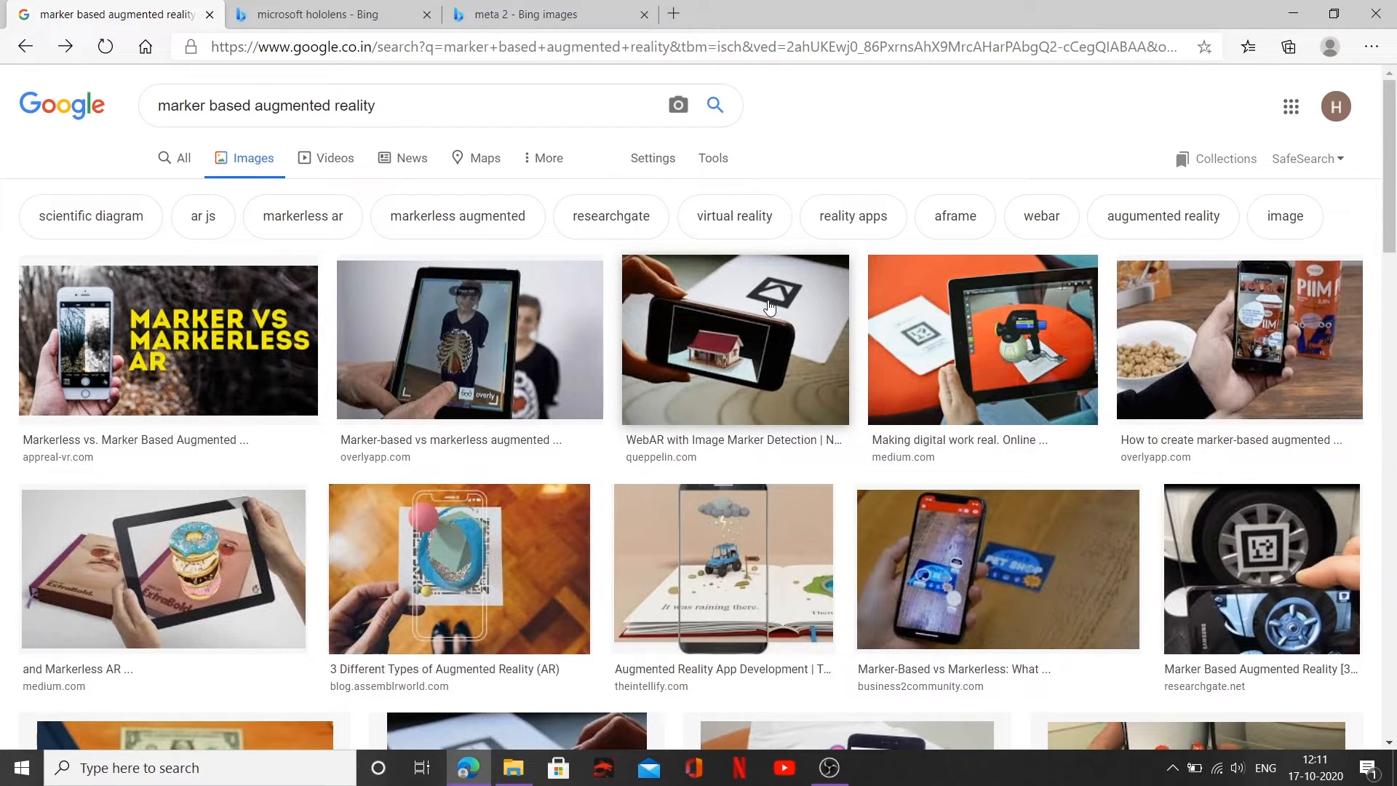
{"action": "mouse_move", "coordinate": [729, 359]}
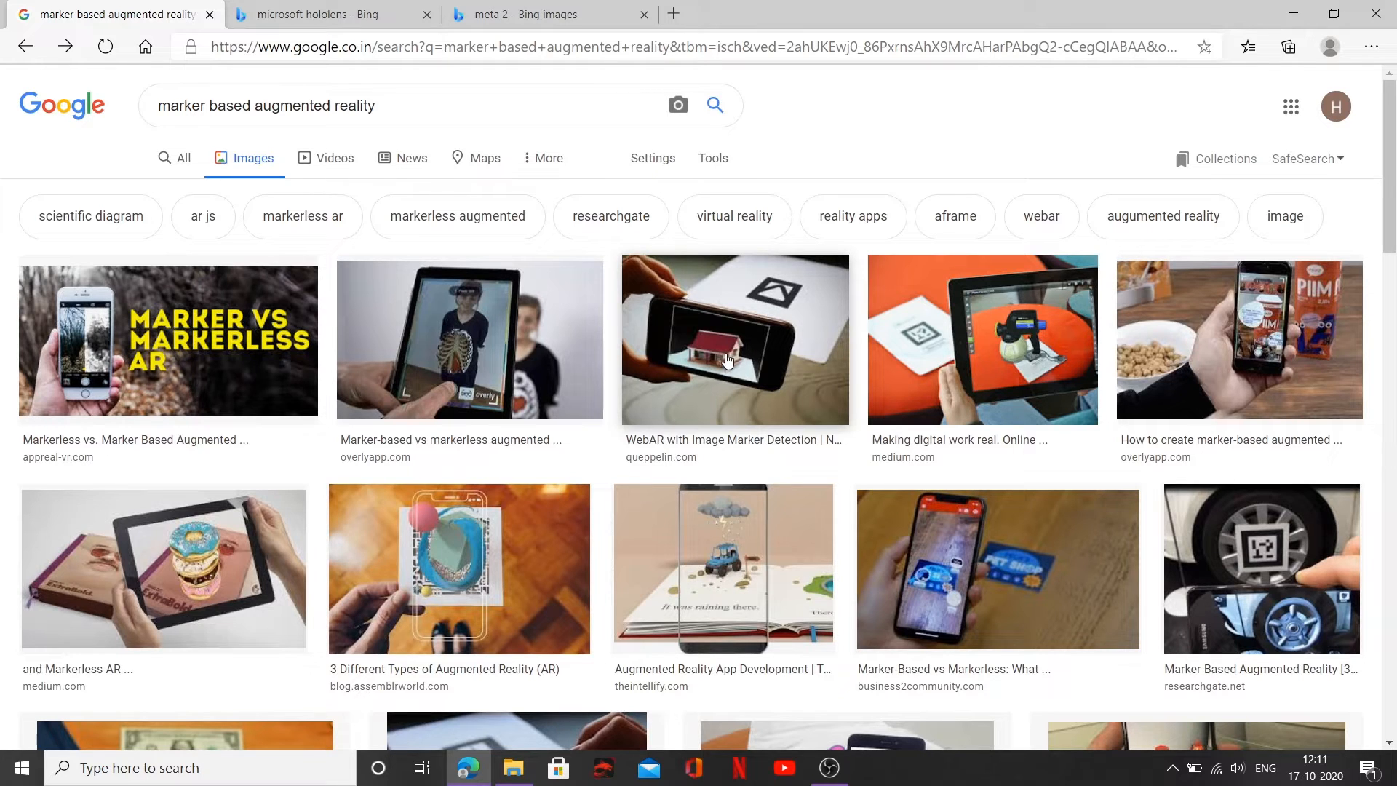
{"action": "mouse_move", "coordinate": [788, 296]}
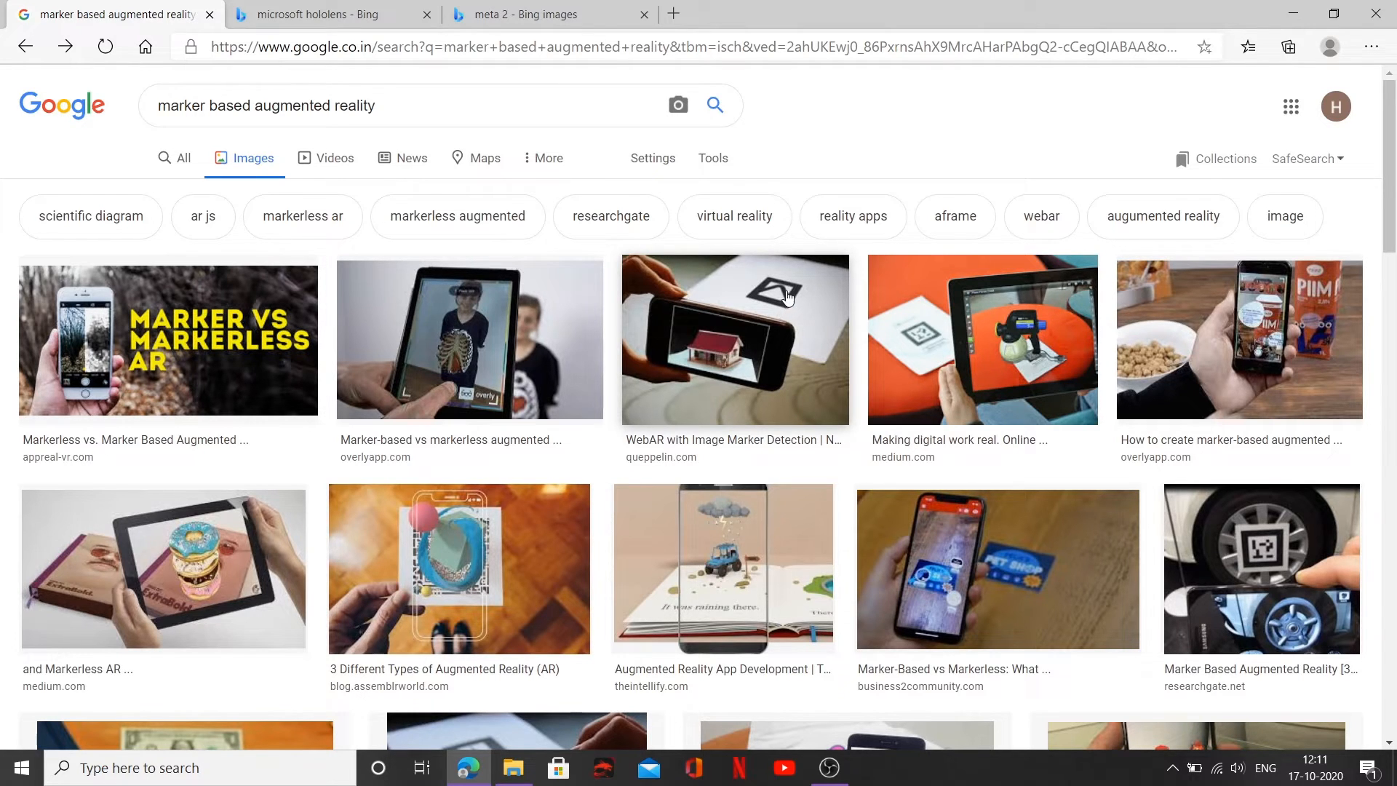
{"action": "mouse_move", "coordinate": [686, 296]}
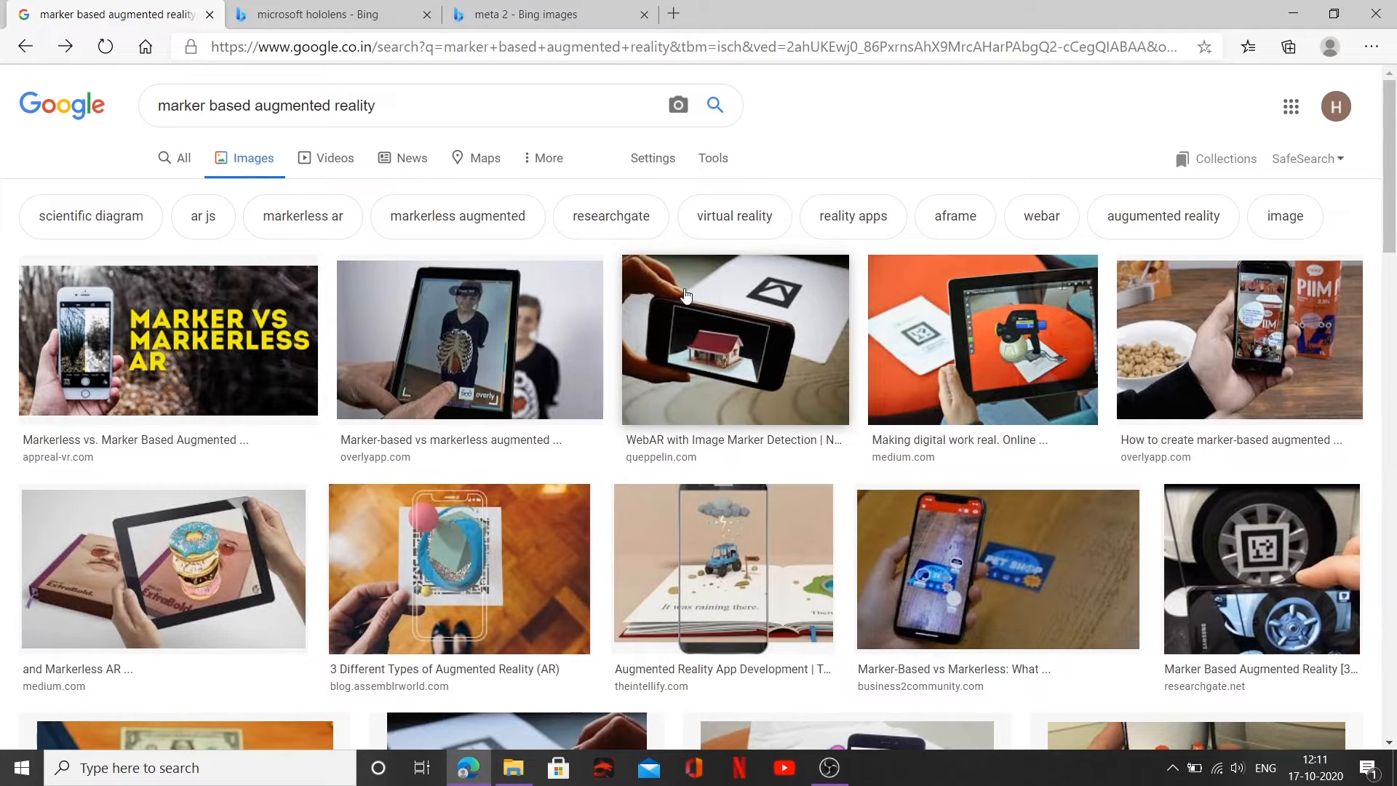
{"action": "mouse_move", "coordinate": [757, 283]}
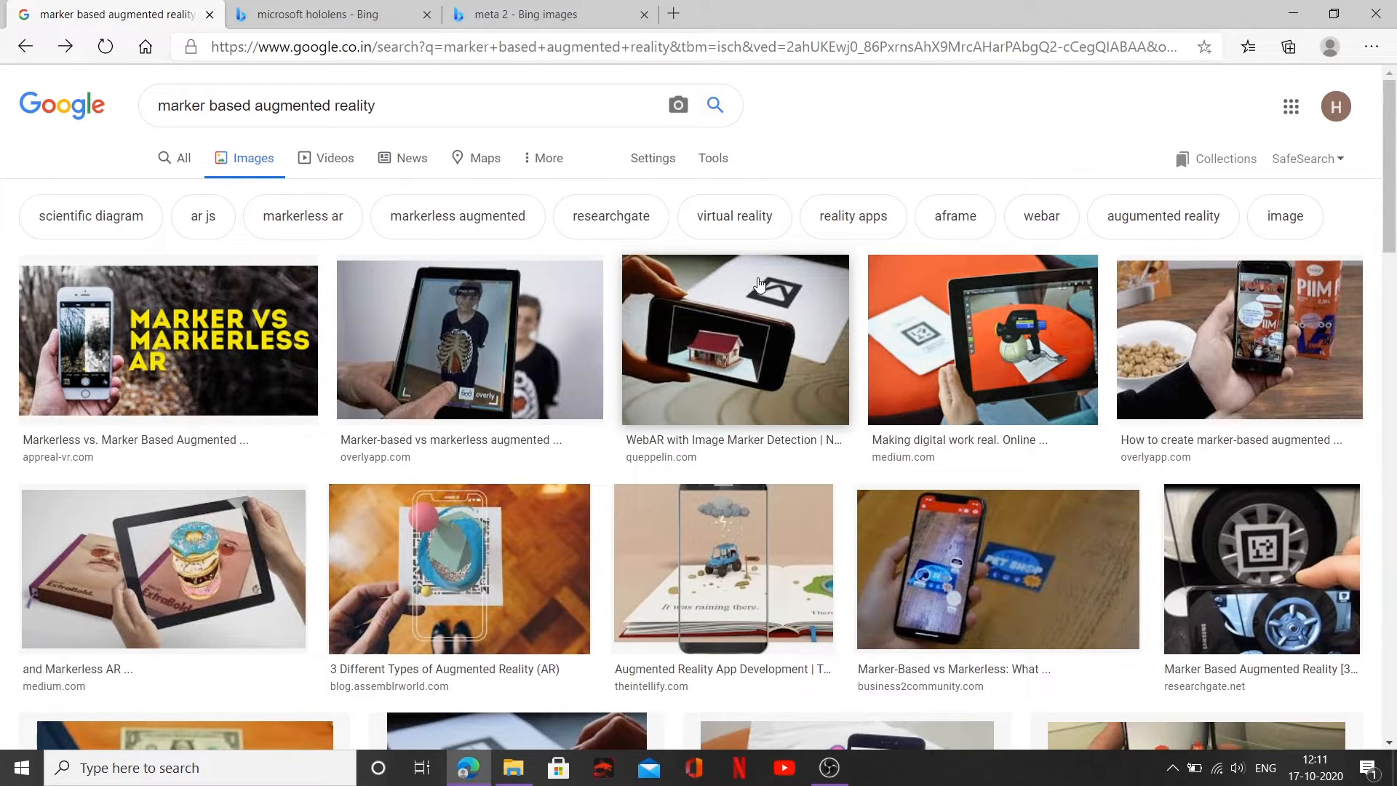
{"action": "mouse_move", "coordinate": [754, 291]}
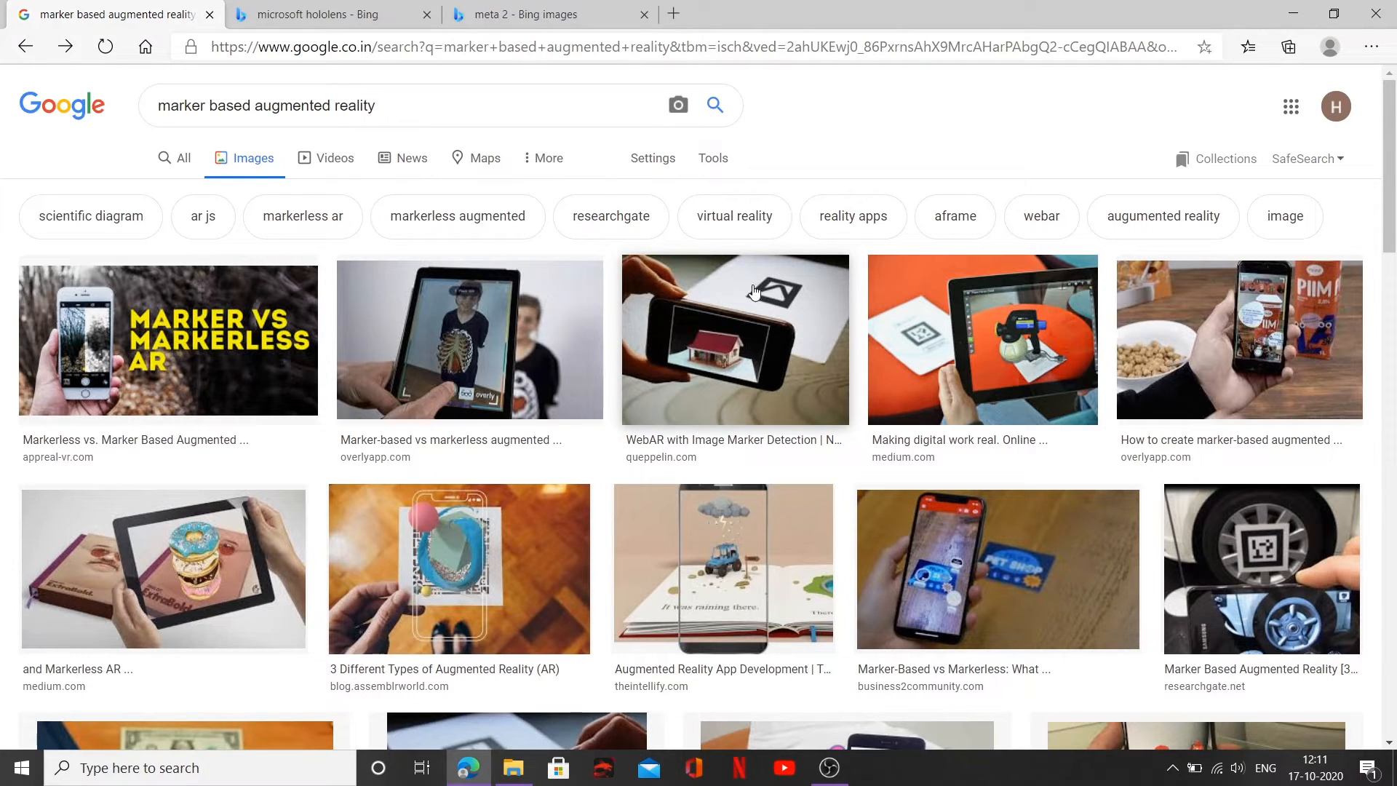
{"action": "mouse_move", "coordinate": [767, 305]}
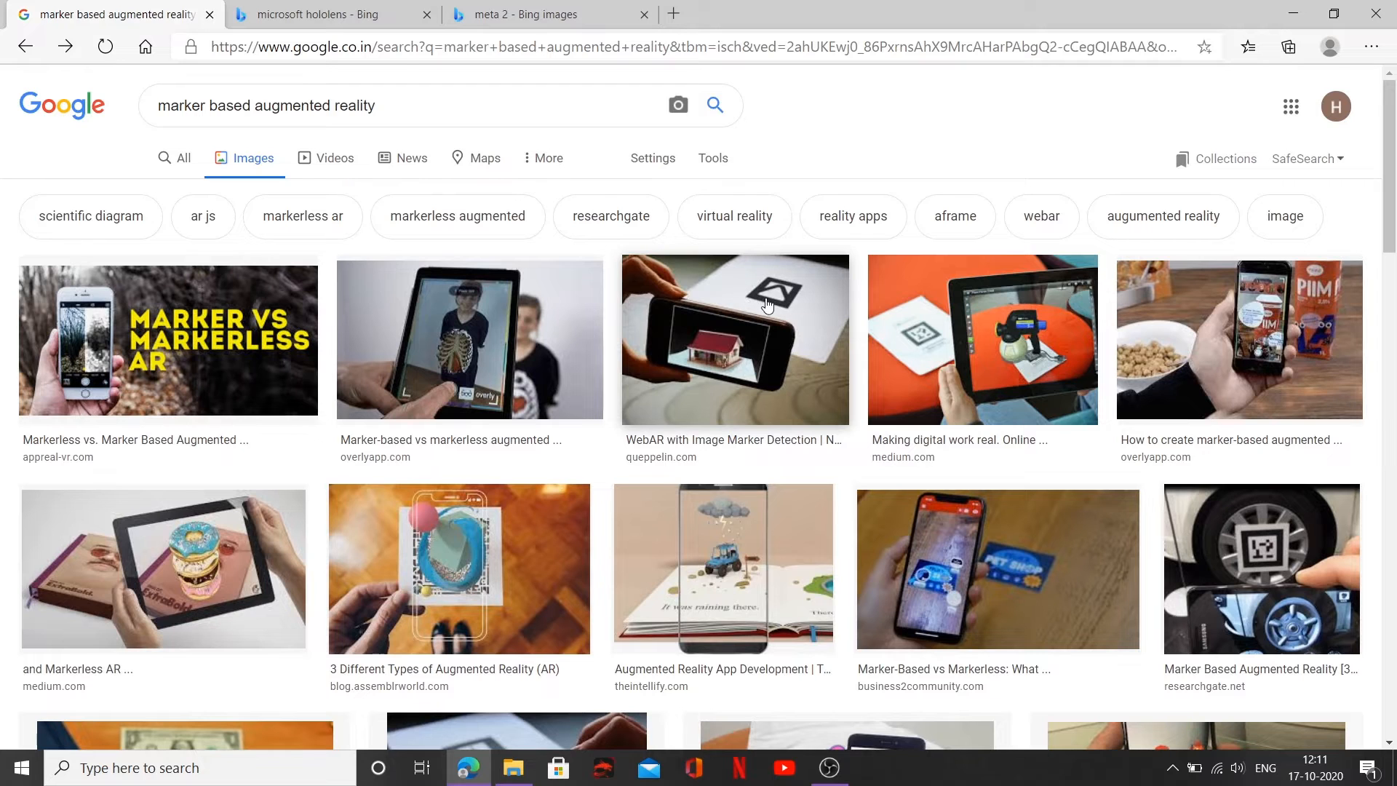
{"action": "mouse_move", "coordinate": [720, 353]}
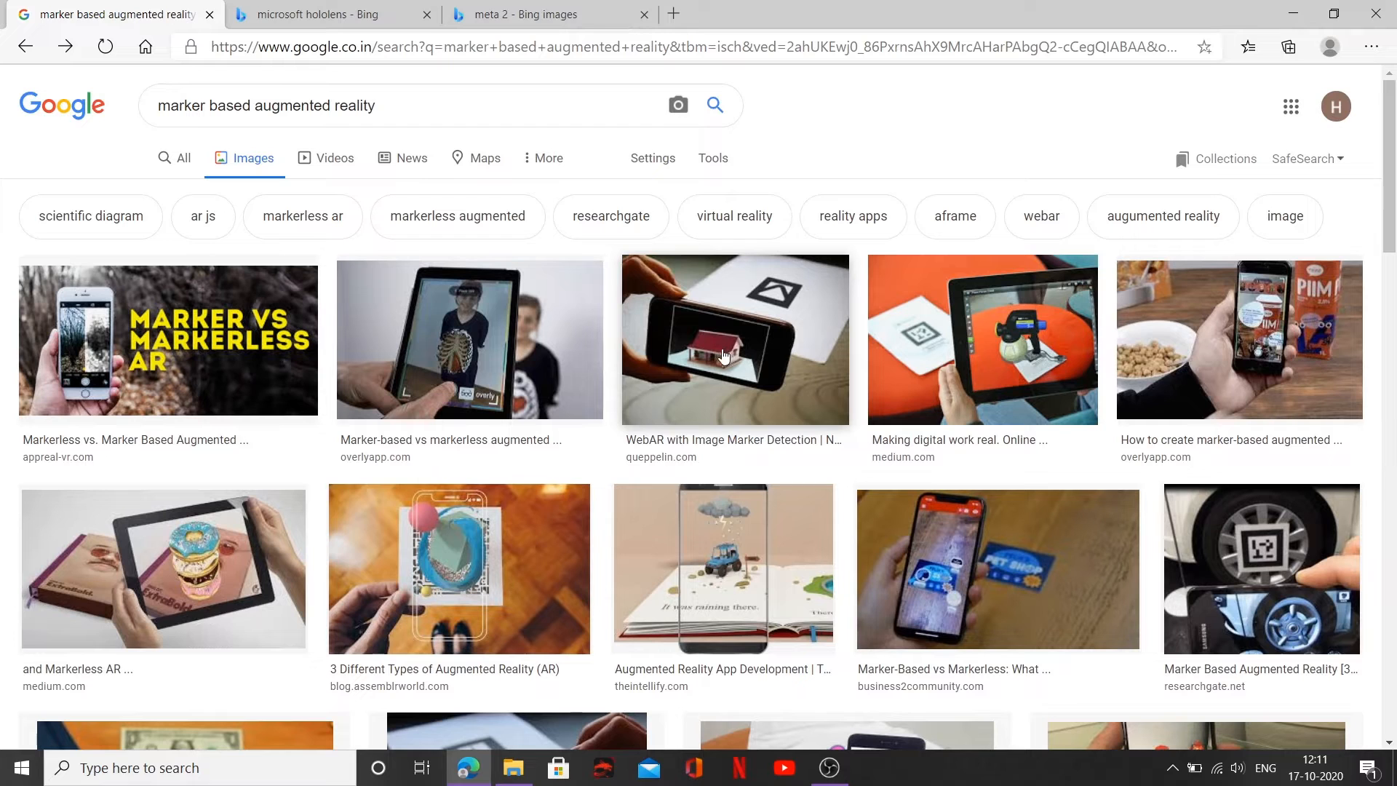
{"action": "mouse_move", "coordinate": [785, 300]}
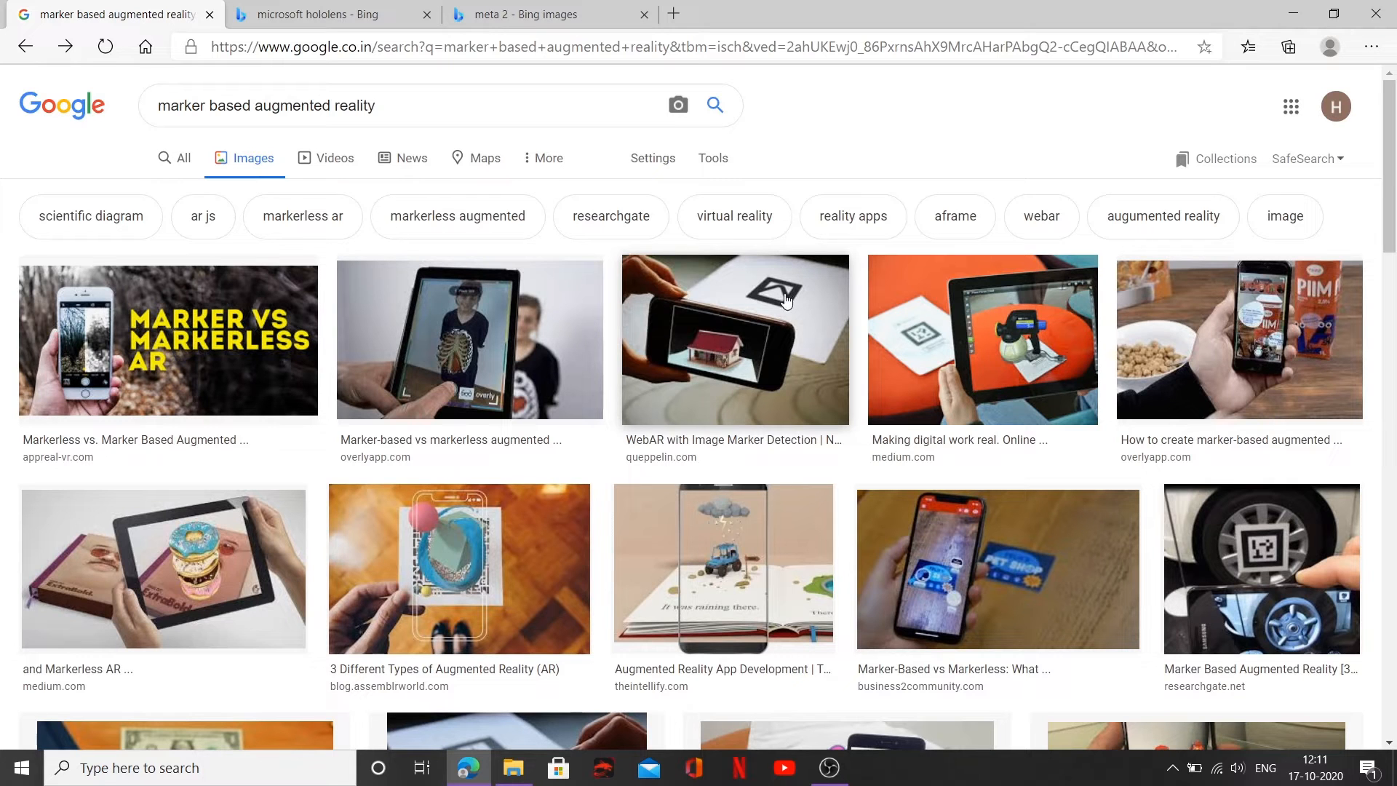
{"action": "mouse_move", "coordinate": [797, 296]}
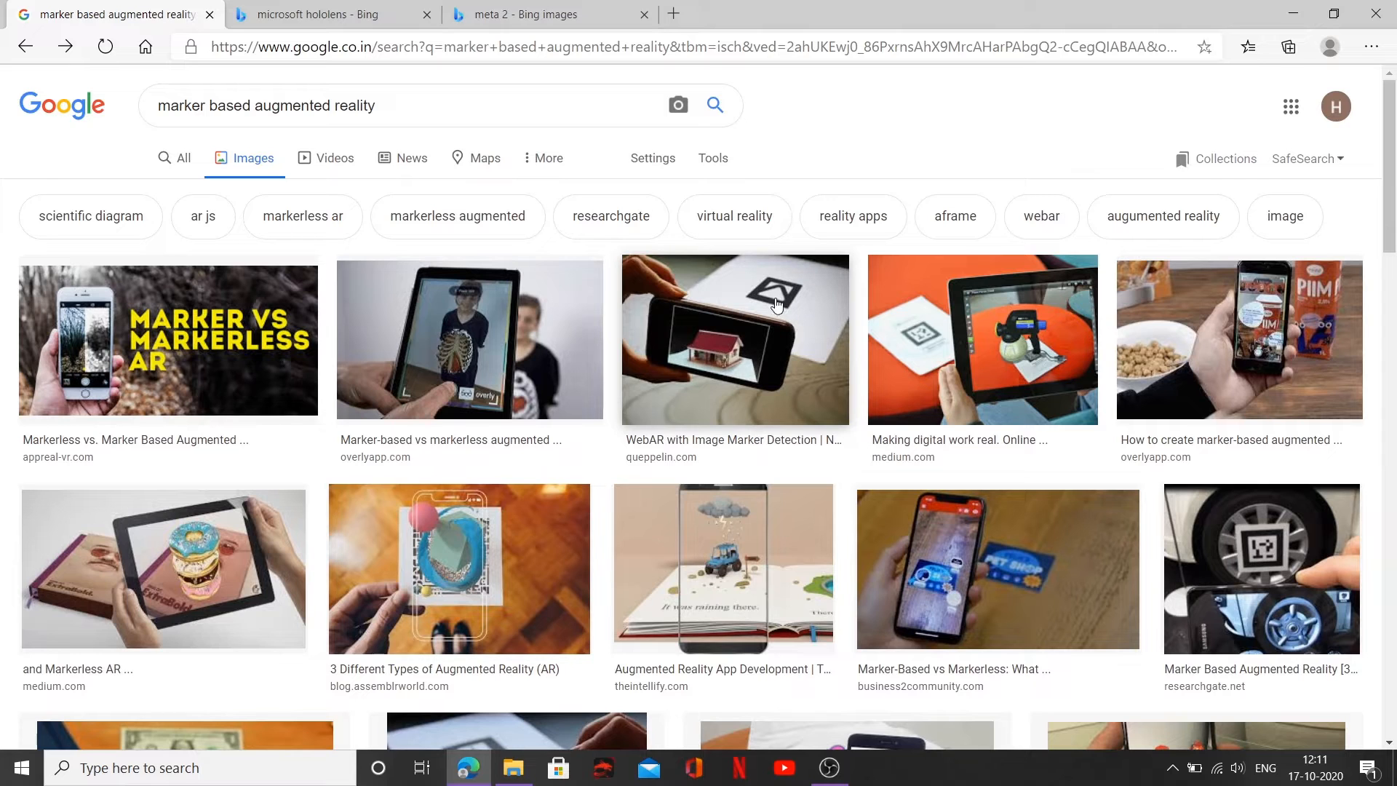
{"action": "mouse_move", "coordinate": [700, 378]}
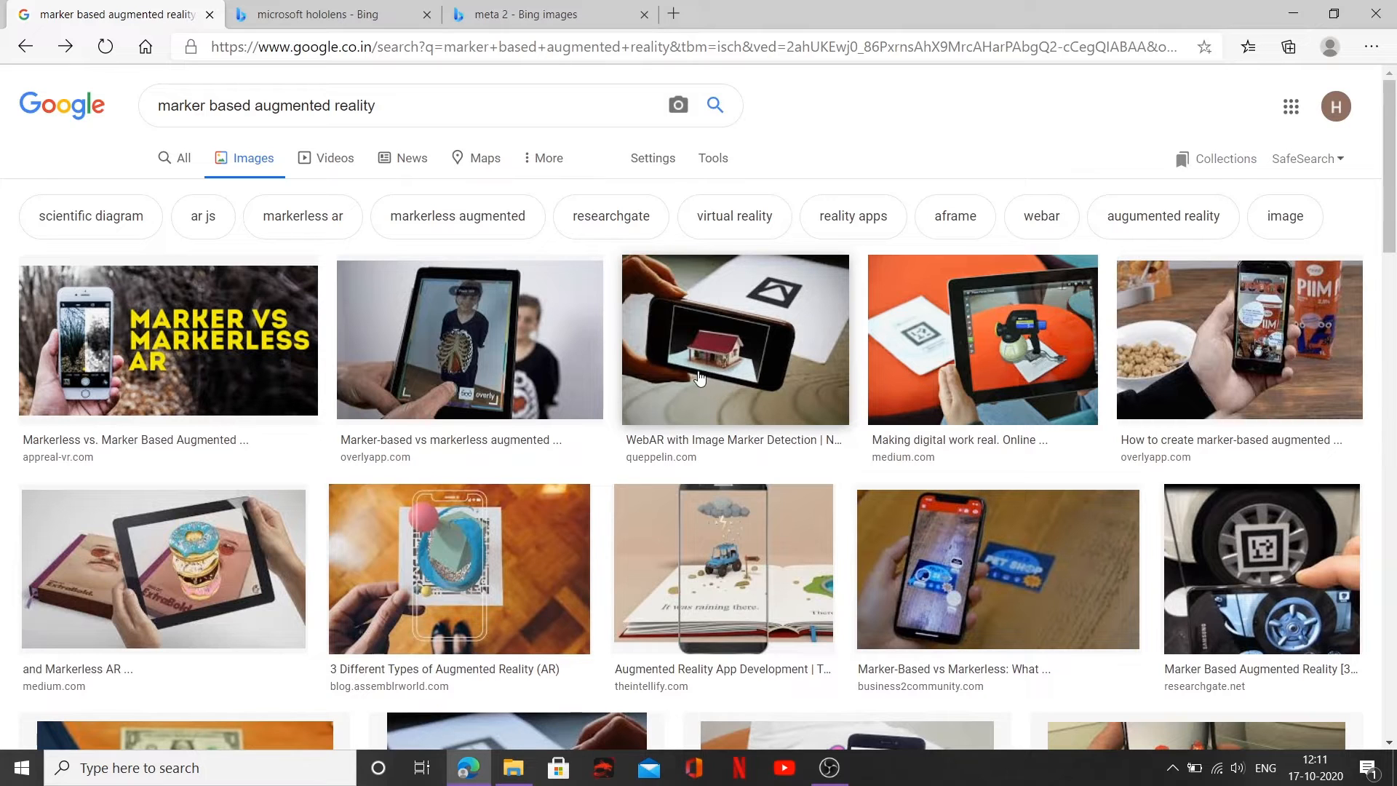
{"action": "mouse_move", "coordinate": [803, 313]}
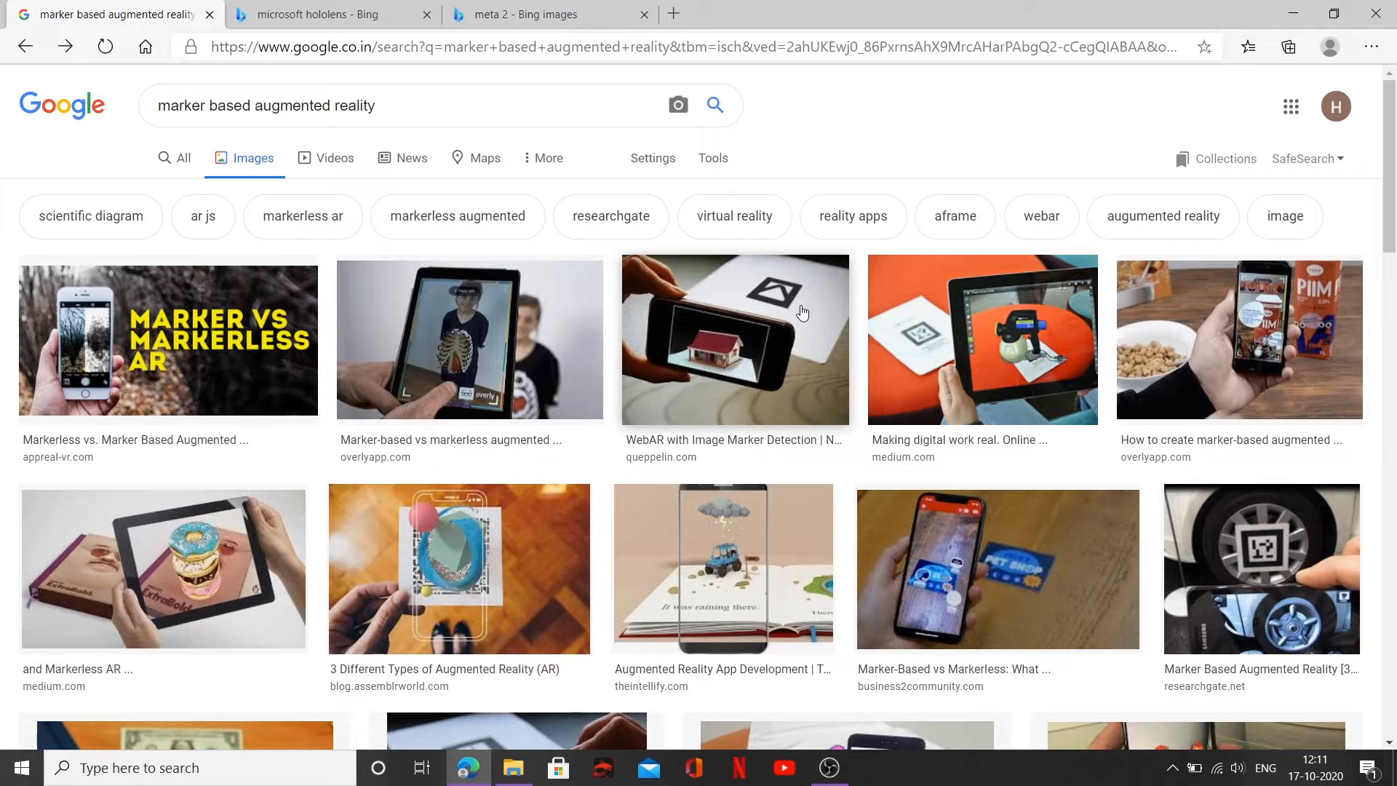
{"action": "mouse_move", "coordinate": [777, 294]}
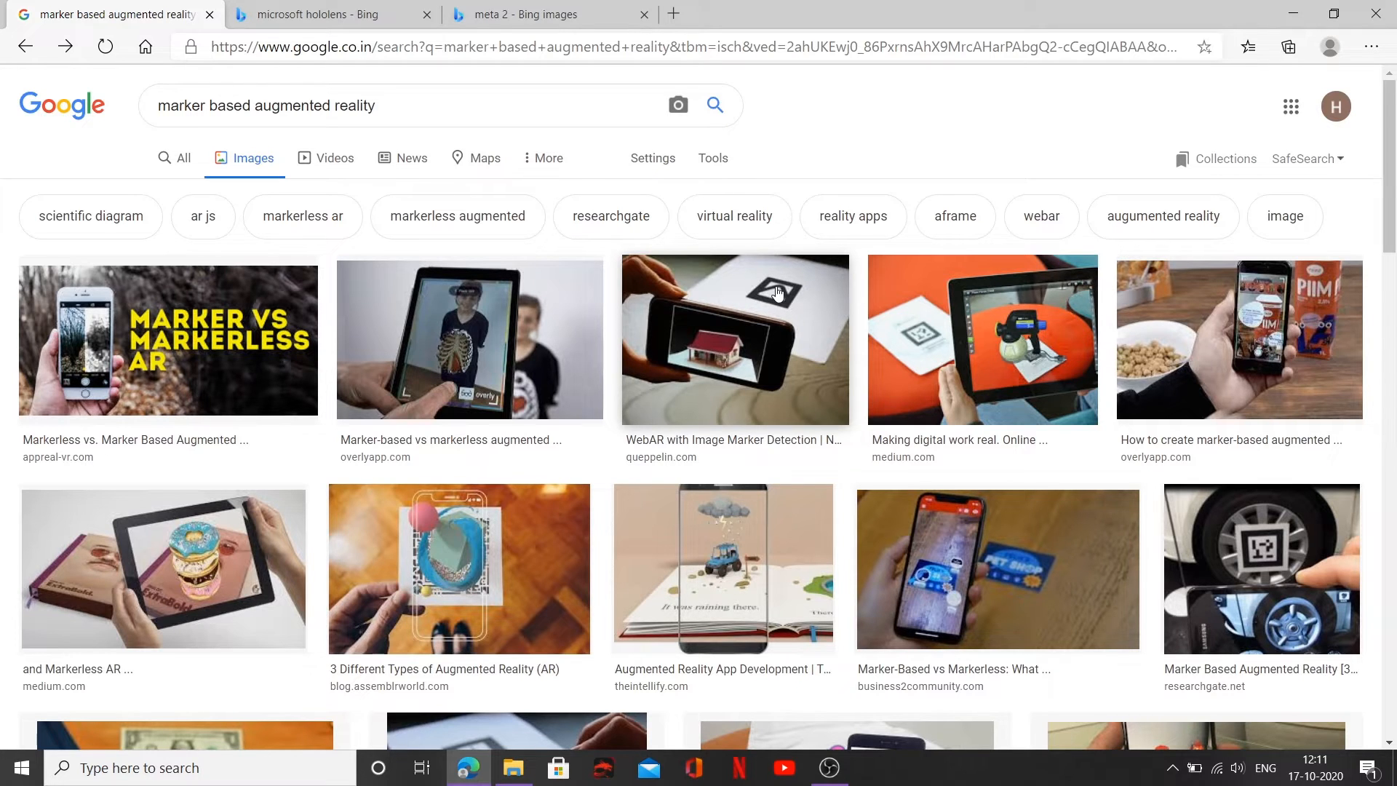
{"action": "mouse_move", "coordinate": [945, 406]}
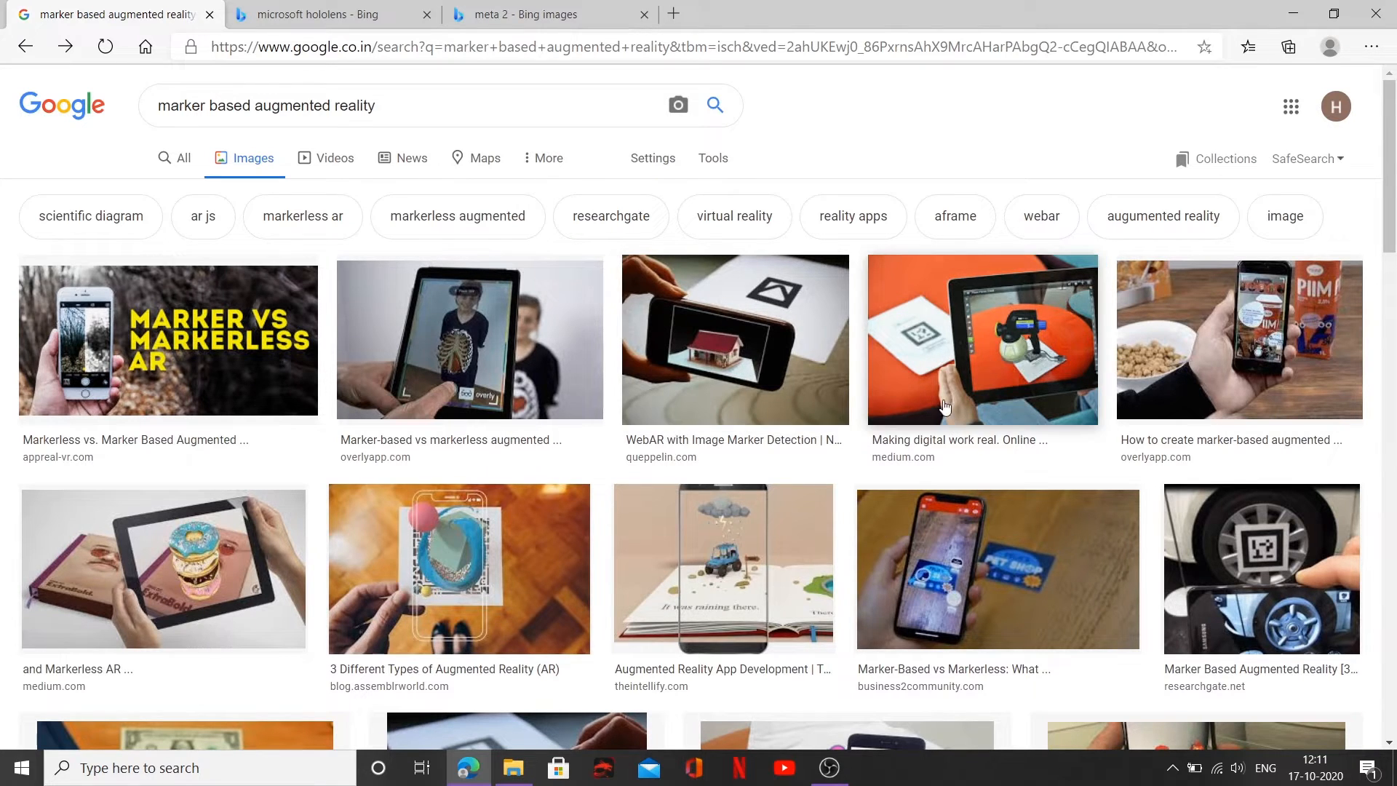
Scroll down the marker based augmented reality images to the Related searches panel.
{"action": "scroll", "scroll_direction": "down", "scroll_amount": 3}
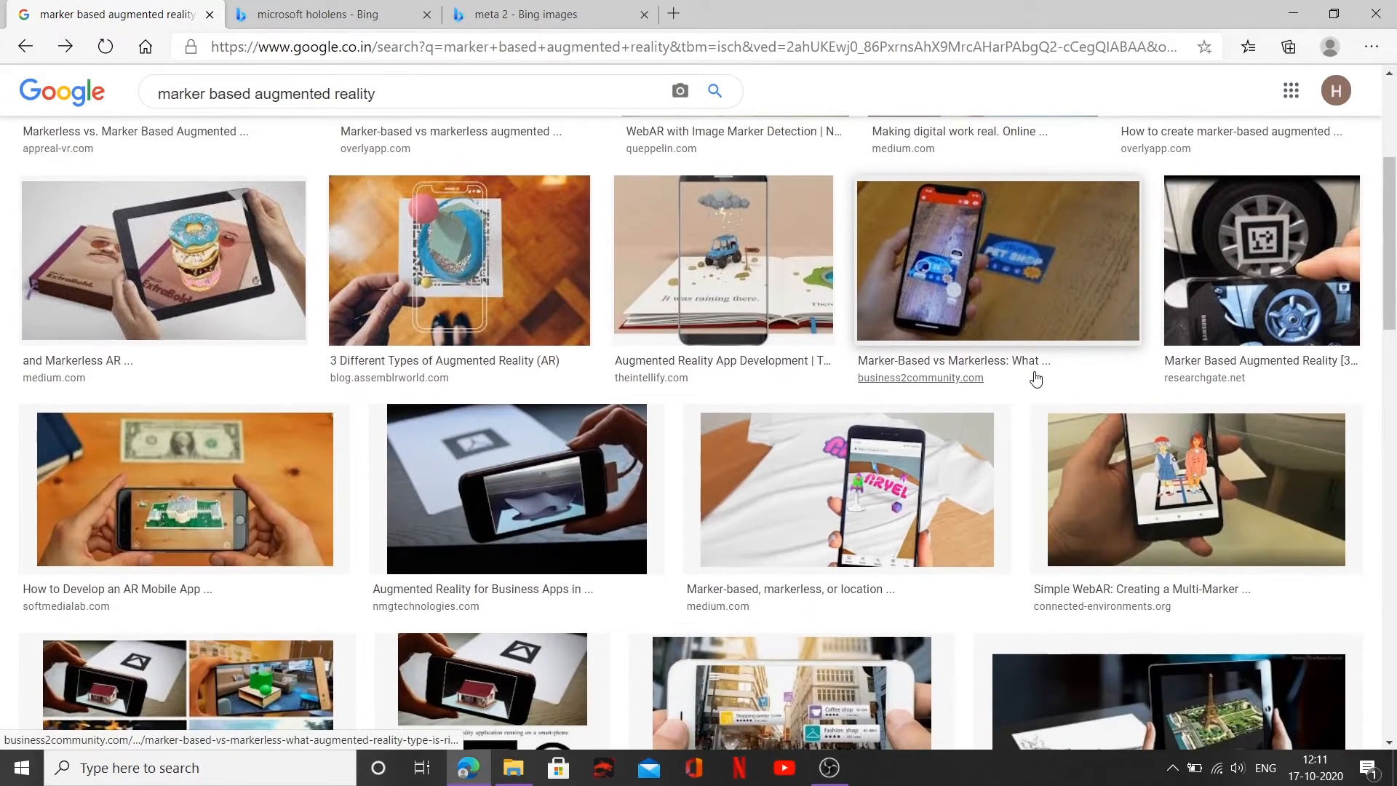
{"action": "scroll", "scroll_direction": "down", "scroll_amount": 3}
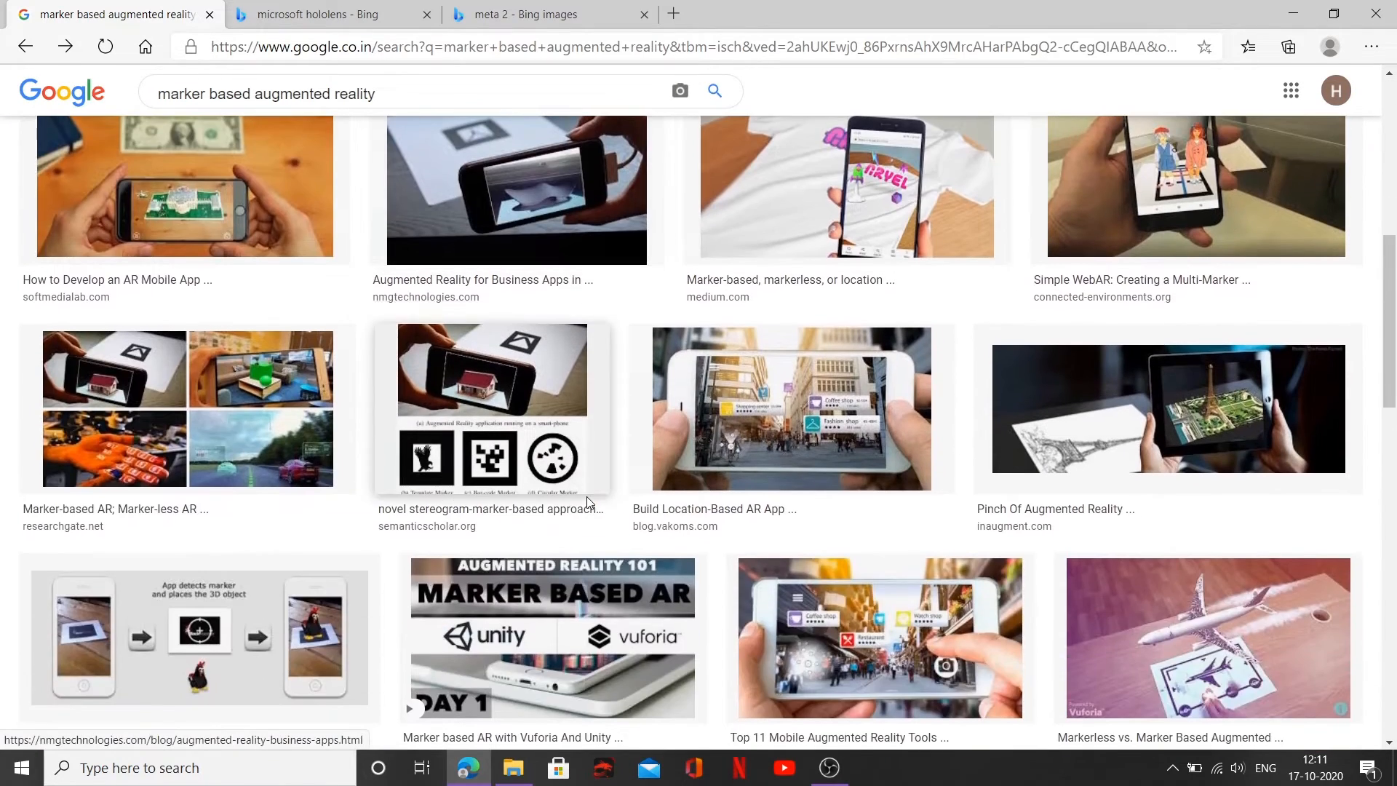
{"action": "scroll", "scroll_direction": "down", "scroll_amount": 3}
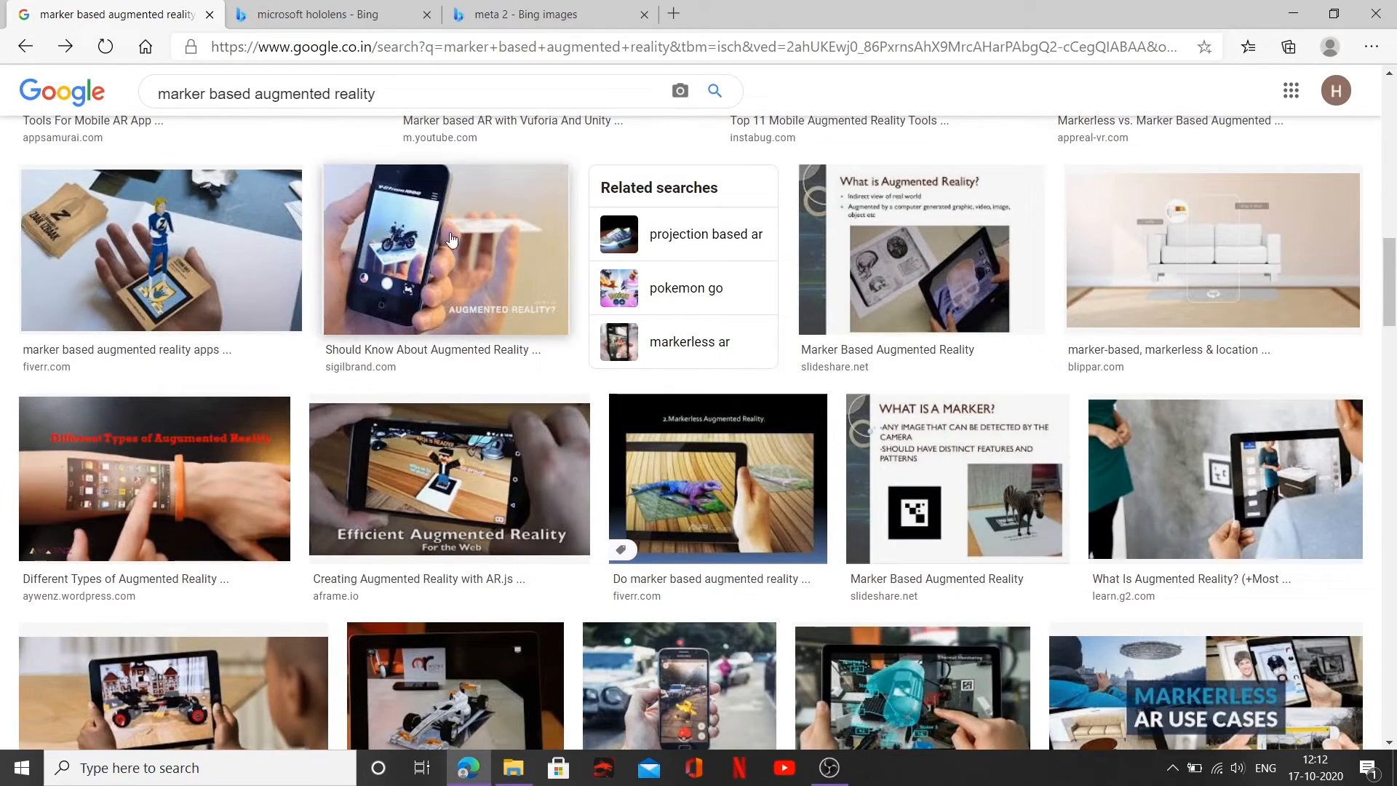
{"action": "mouse_move", "coordinate": [404, 236]}
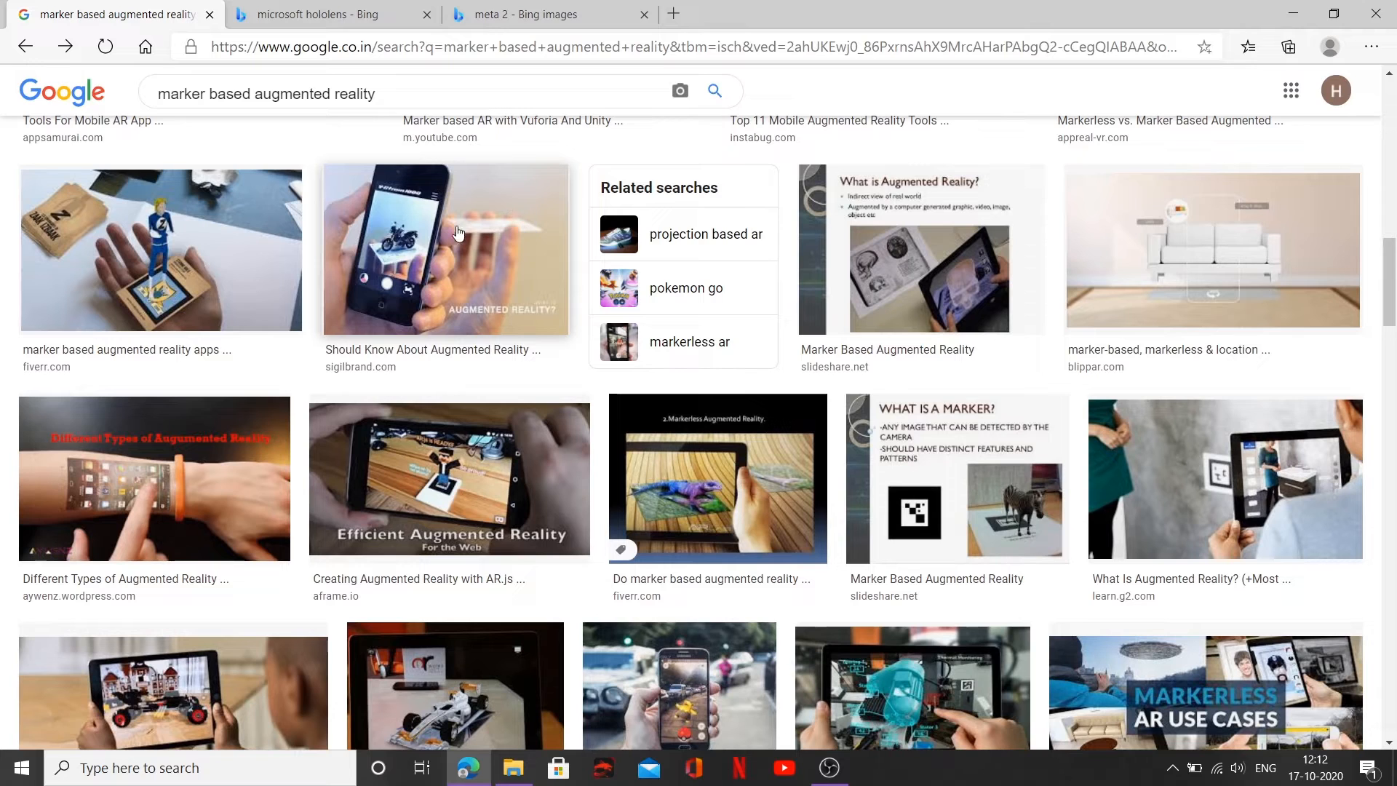
{"action": "mouse_move", "coordinate": [451, 223]}
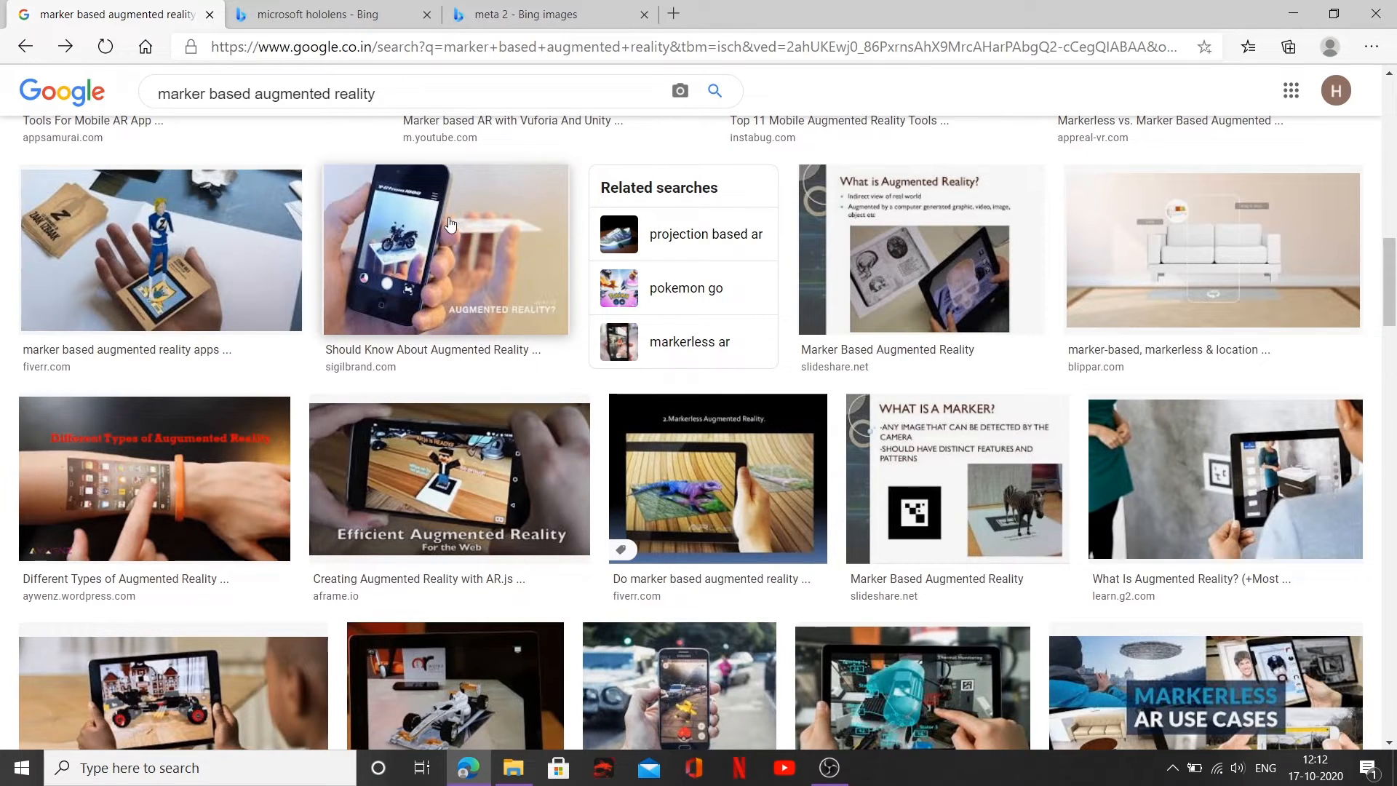
{"action": "mouse_move", "coordinate": [508, 247]}
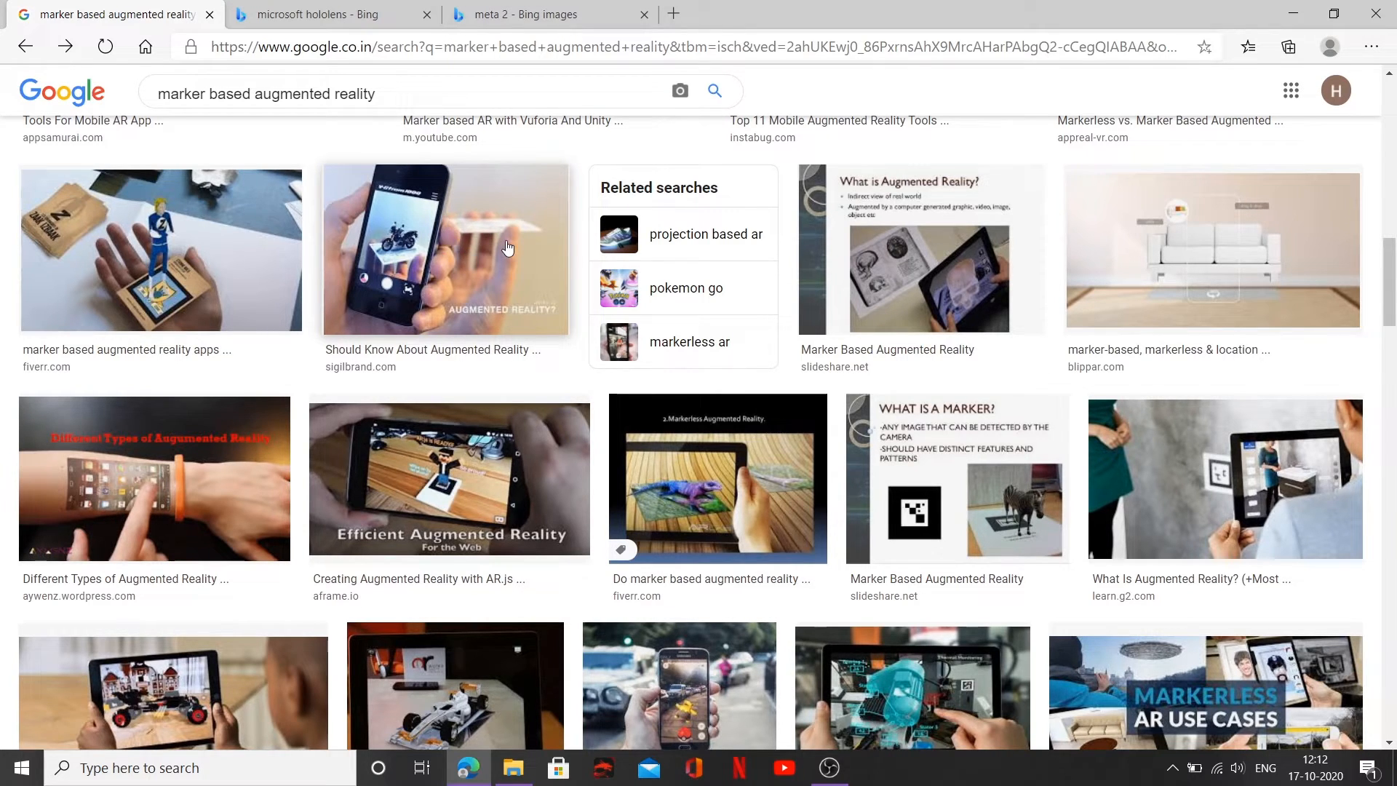
{"action": "mouse_move", "coordinate": [524, 226]}
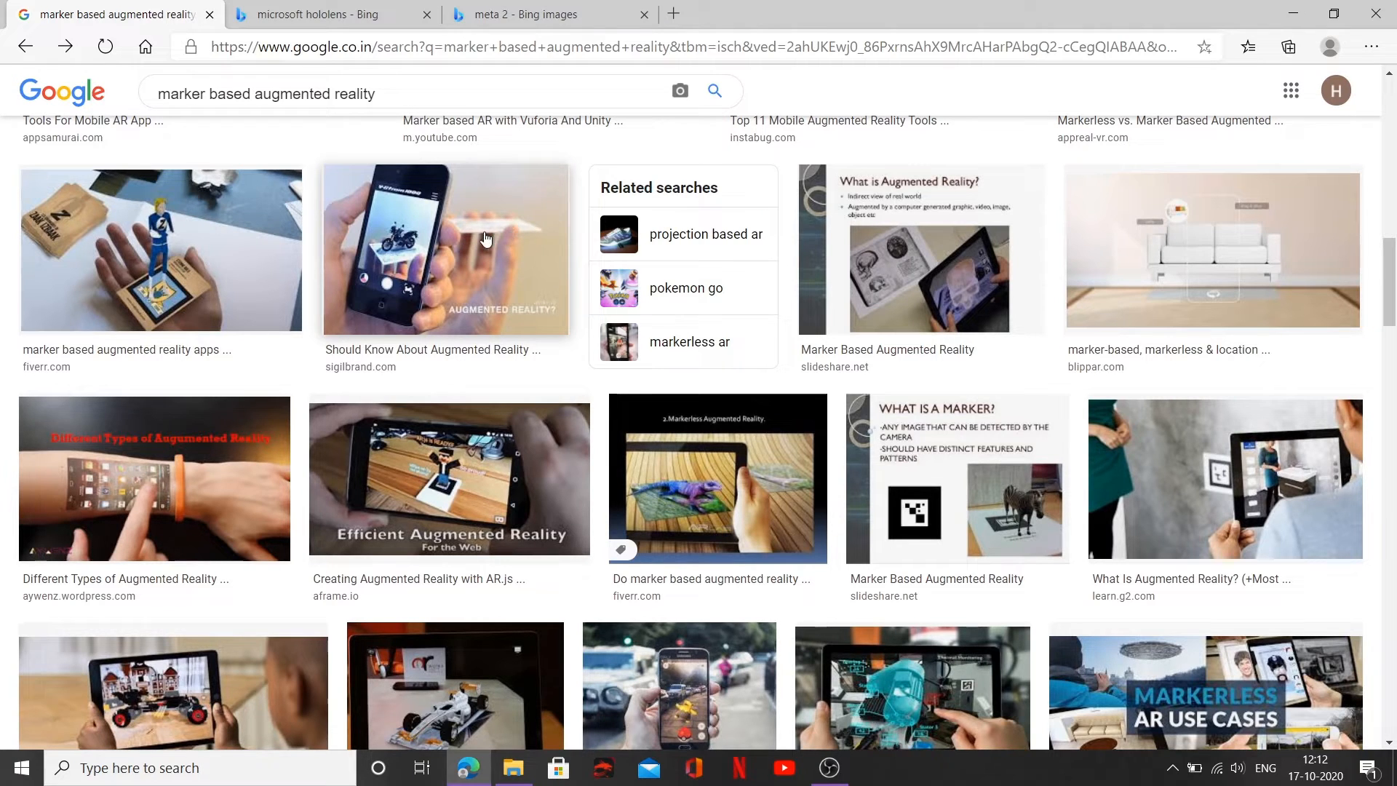
{"action": "mouse_move", "coordinate": [387, 248]}
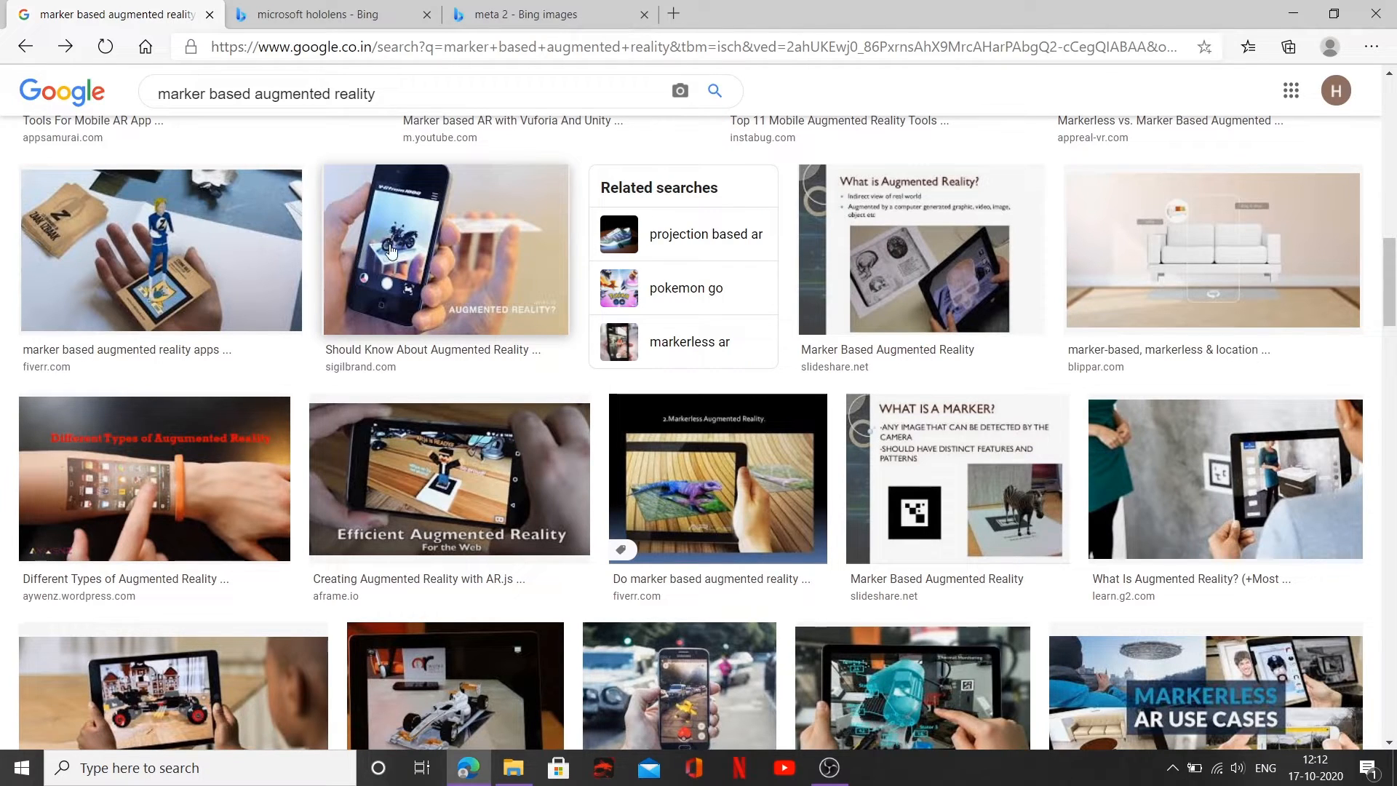
{"action": "mouse_move", "coordinate": [524, 239]}
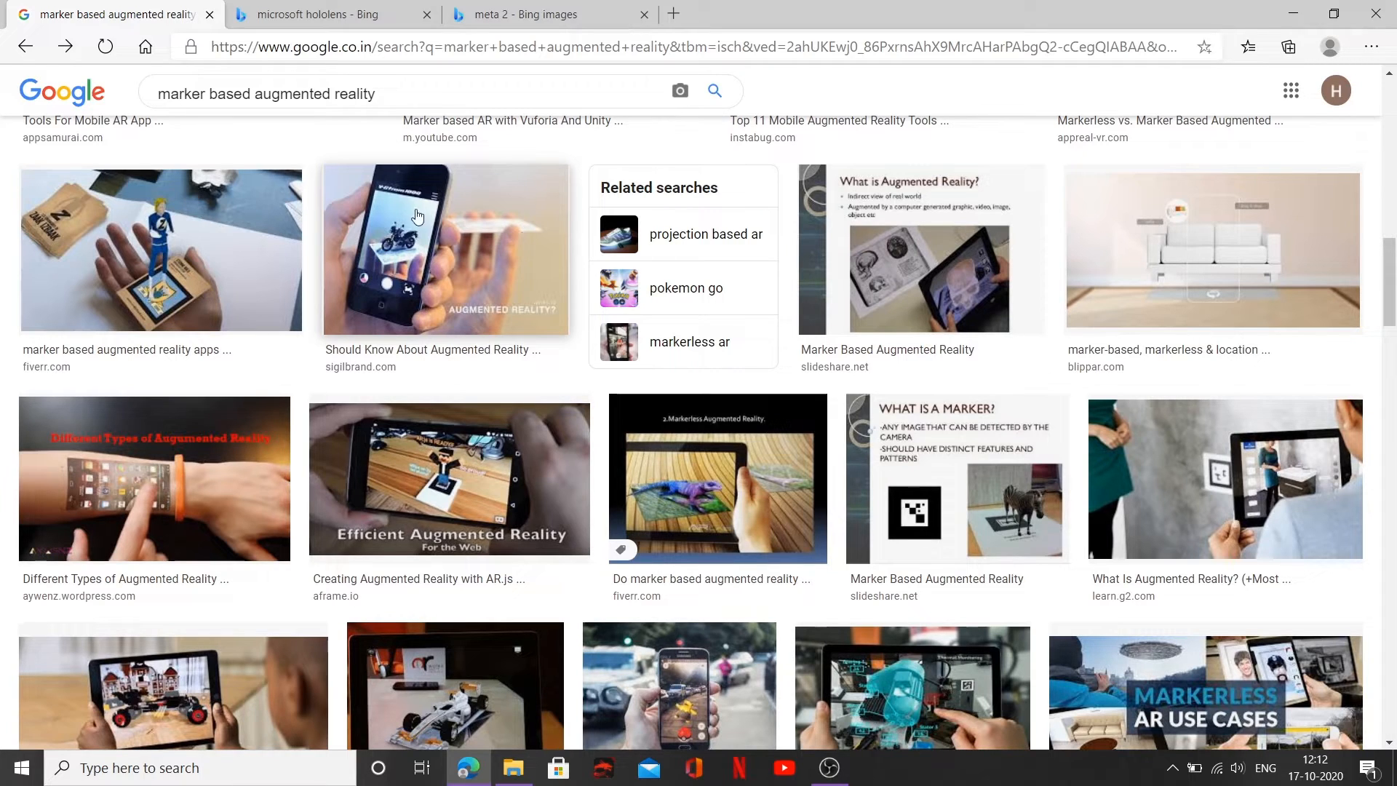
{"action": "mouse_move", "coordinate": [381, 265]}
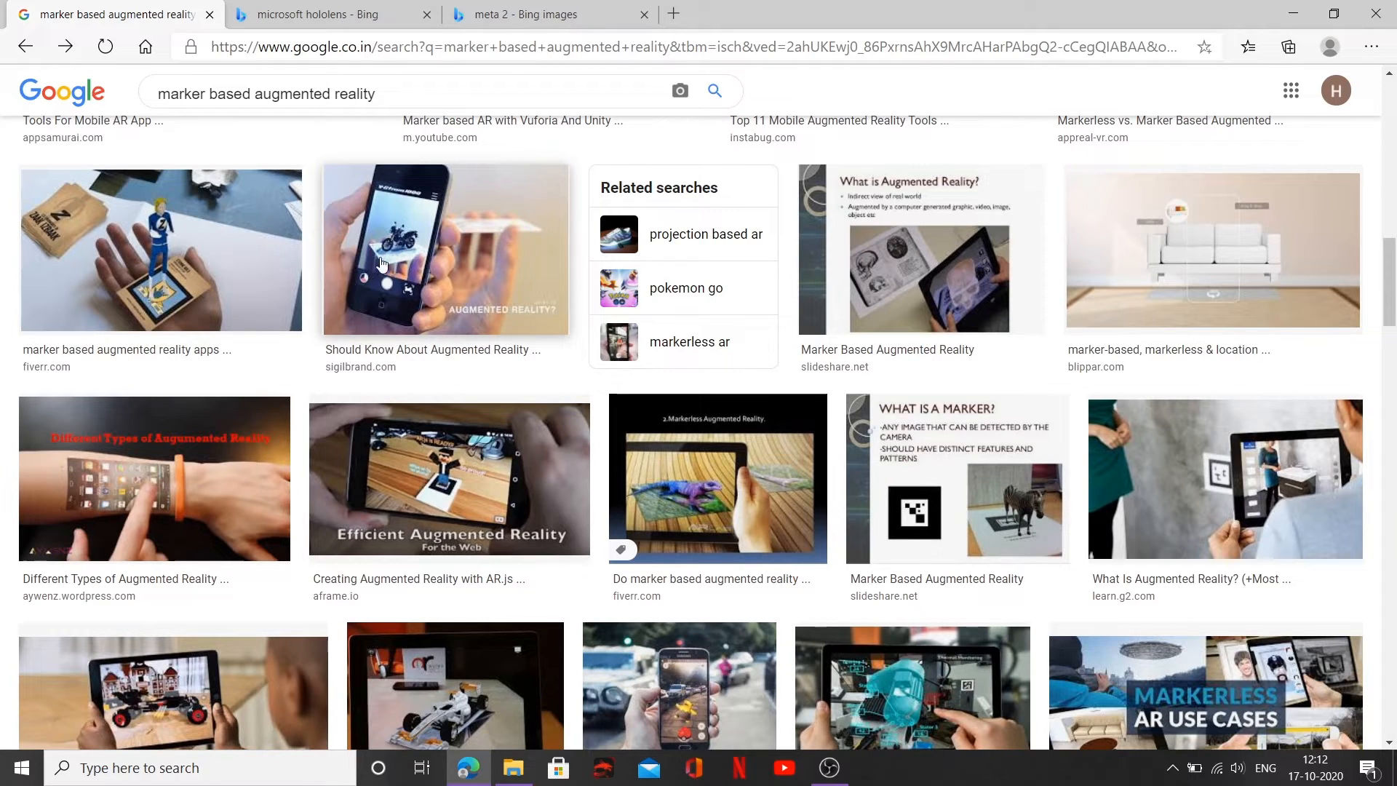
{"action": "mouse_move", "coordinate": [403, 259]}
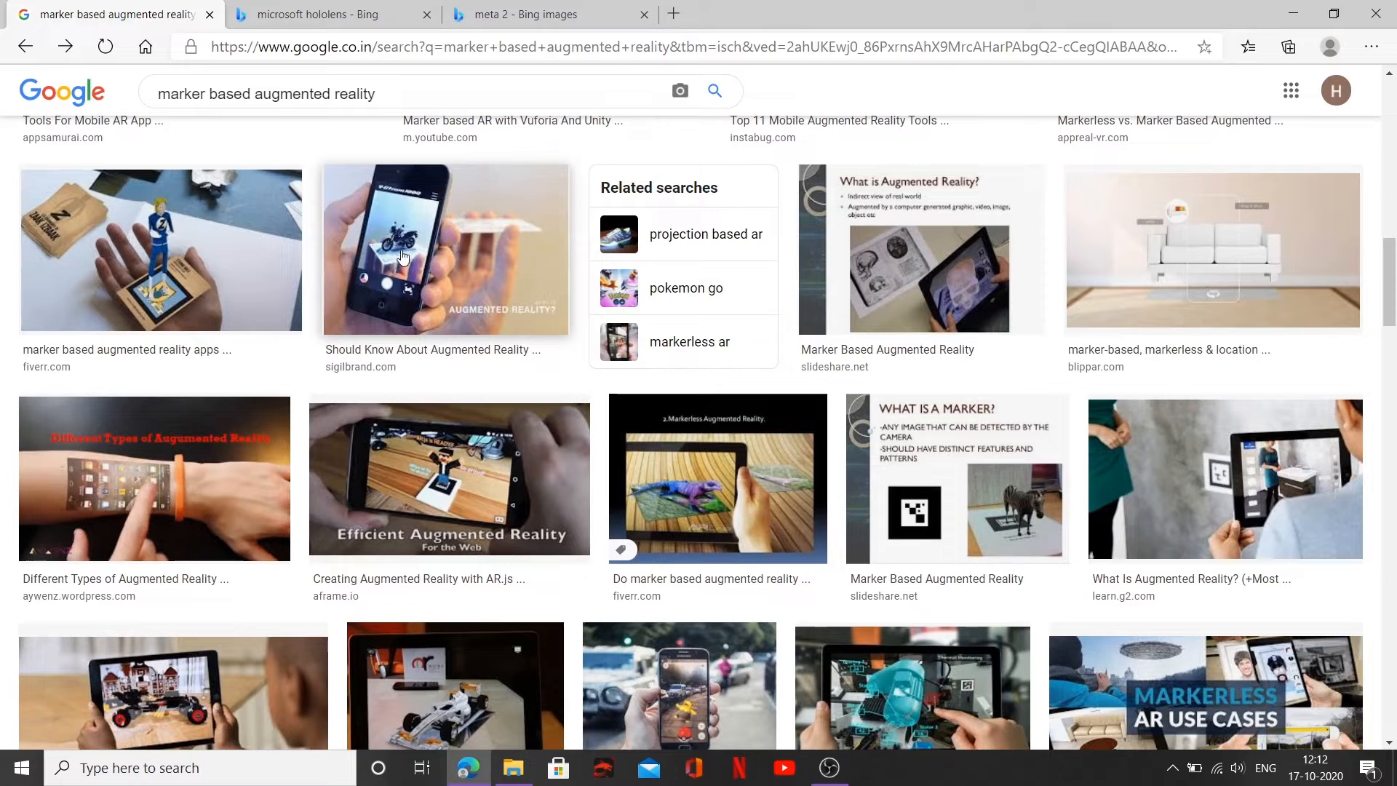
{"action": "mouse_move", "coordinate": [387, 259]}
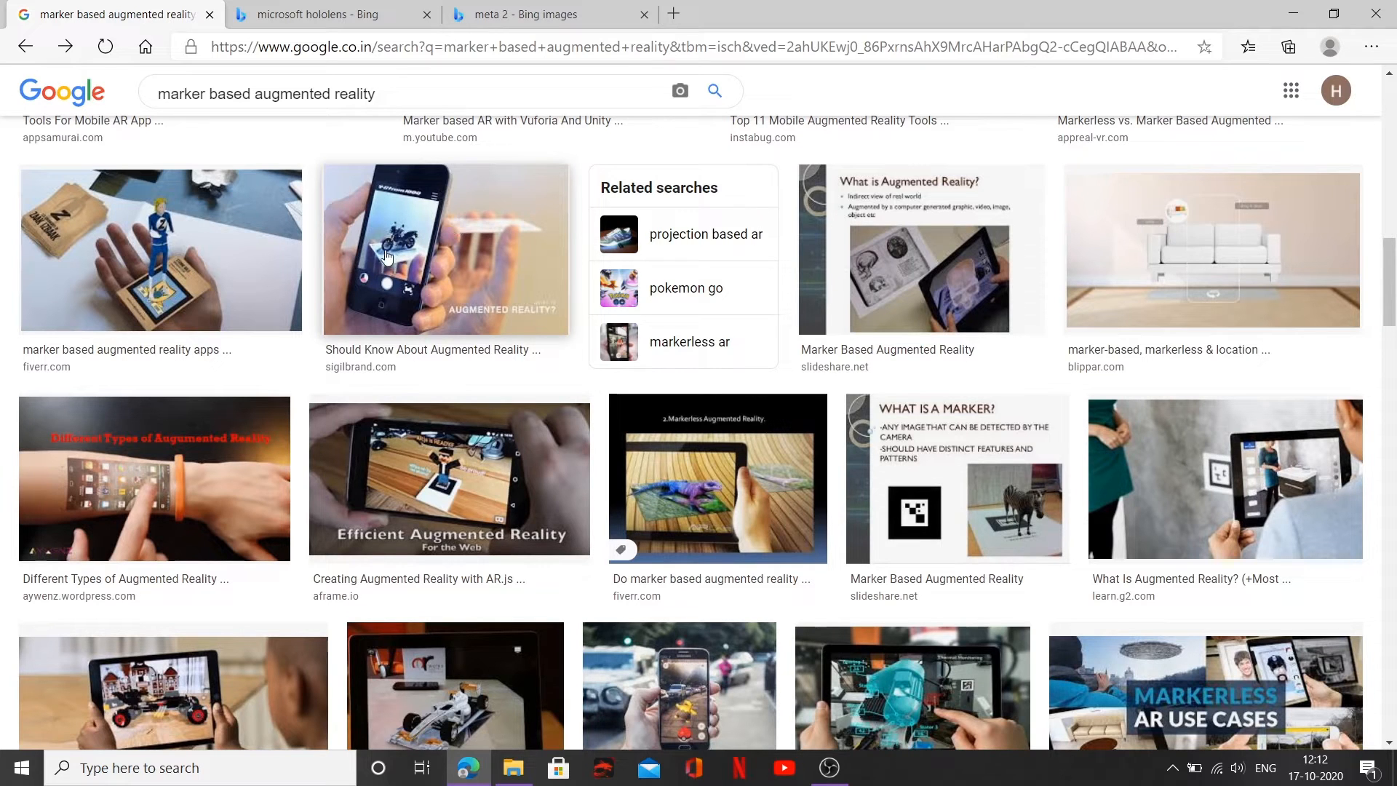
{"action": "mouse_move", "coordinate": [423, 256]}
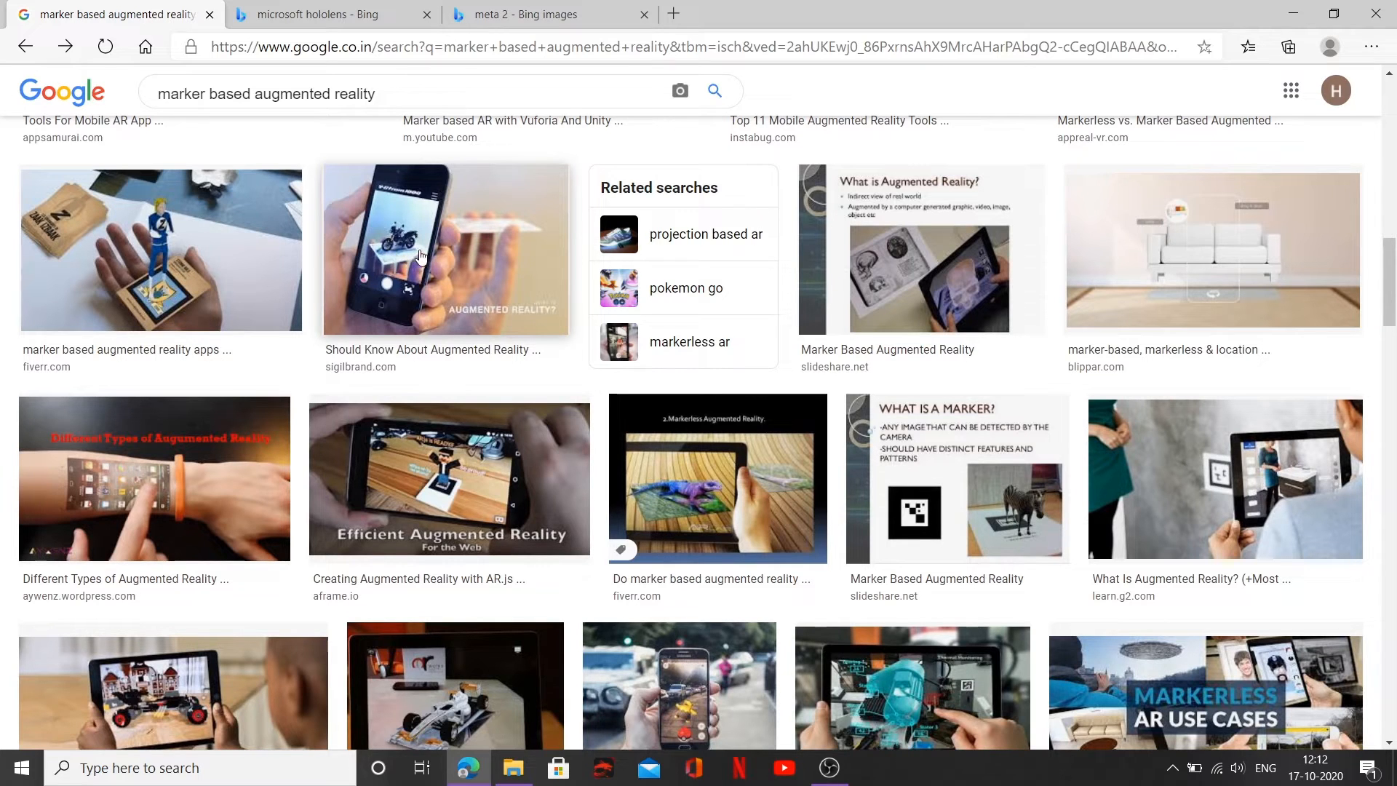
{"action": "mouse_move", "coordinate": [396, 275]}
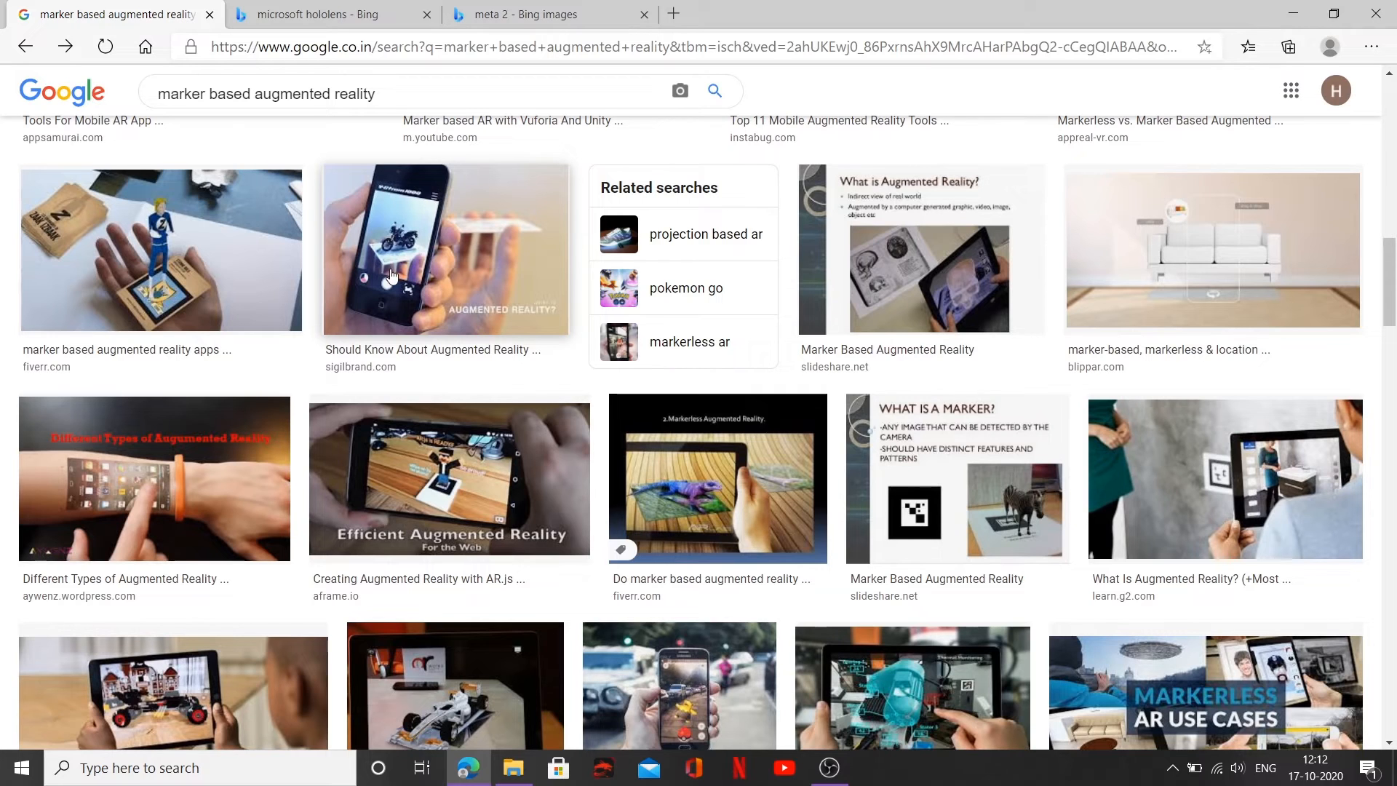
{"action": "mouse_move", "coordinate": [501, 233]}
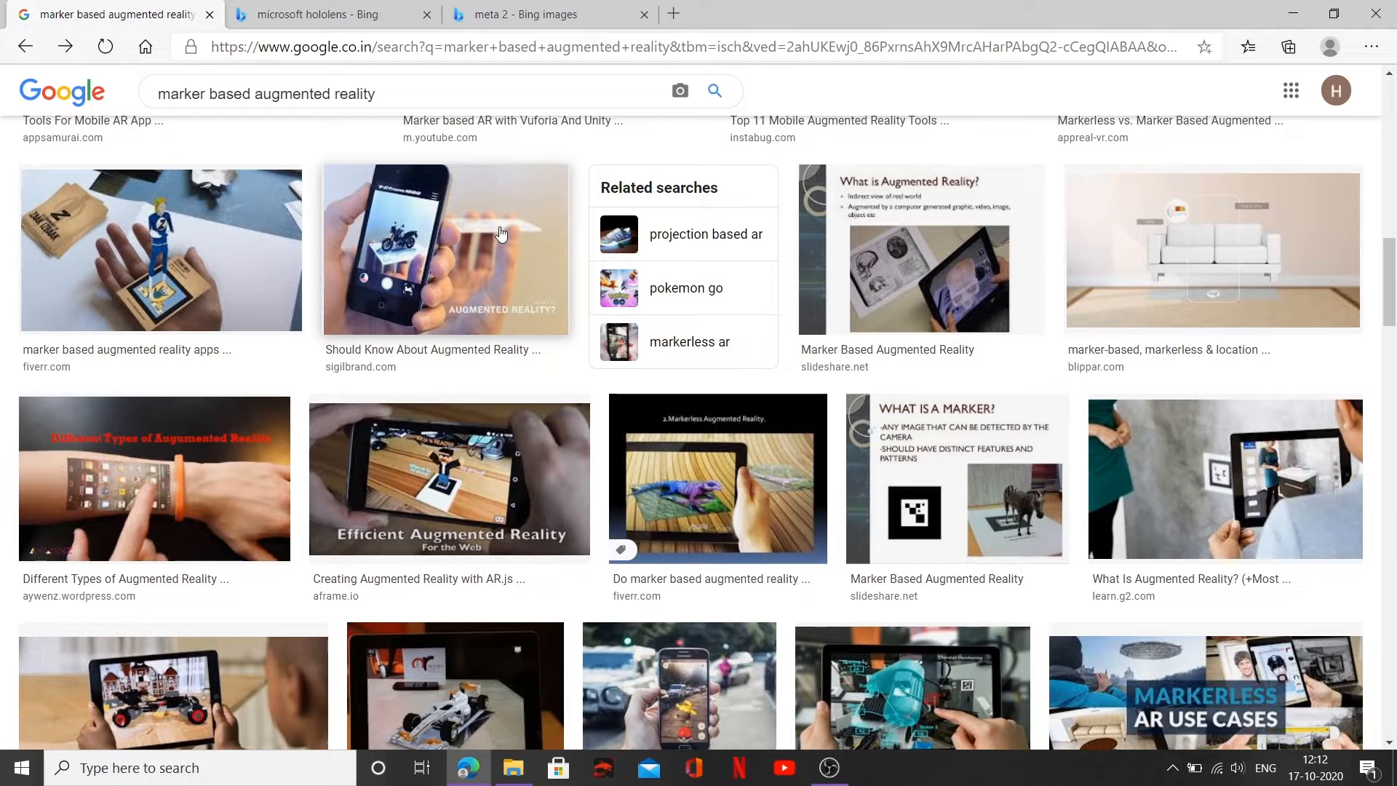
{"action": "mouse_move", "coordinate": [406, 243]}
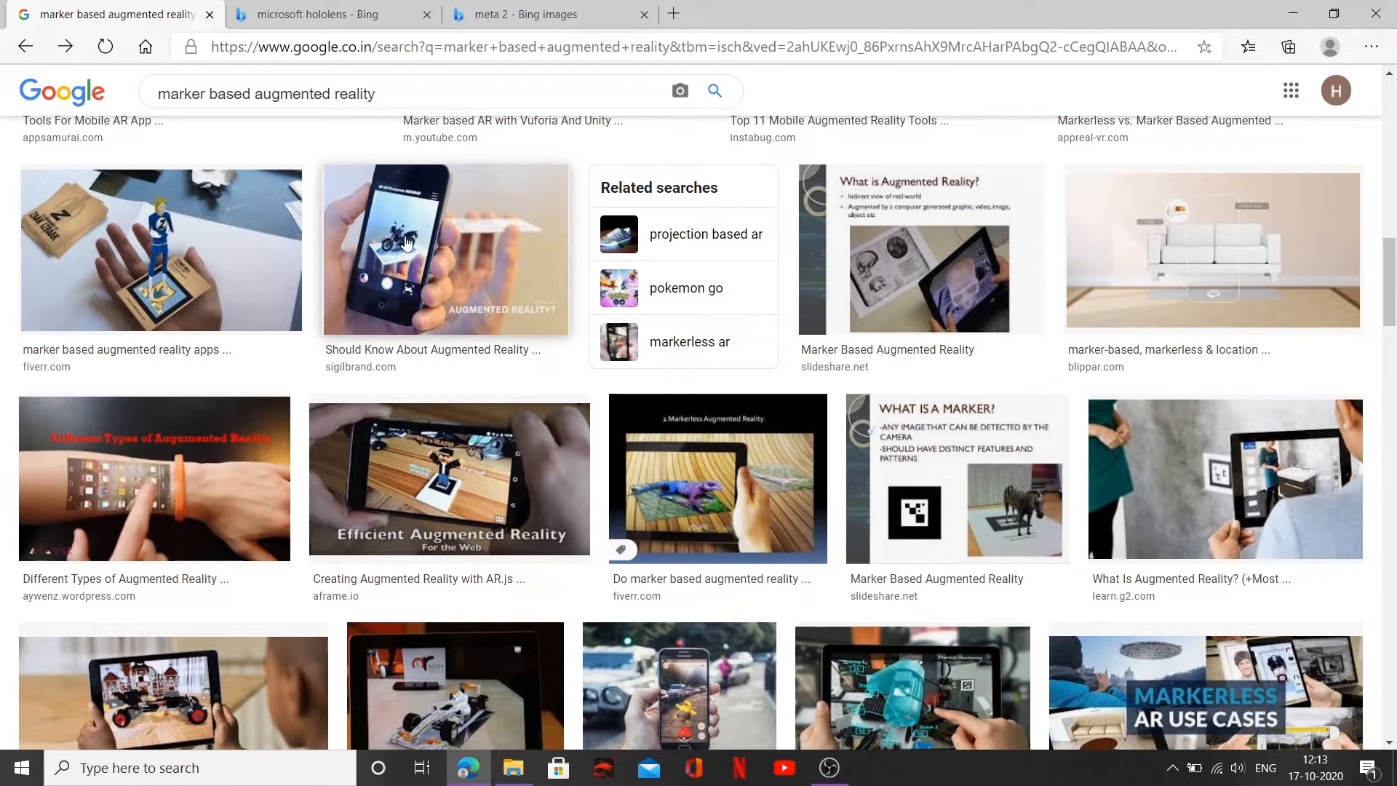
{"action": "mouse_move", "coordinate": [390, 253]}
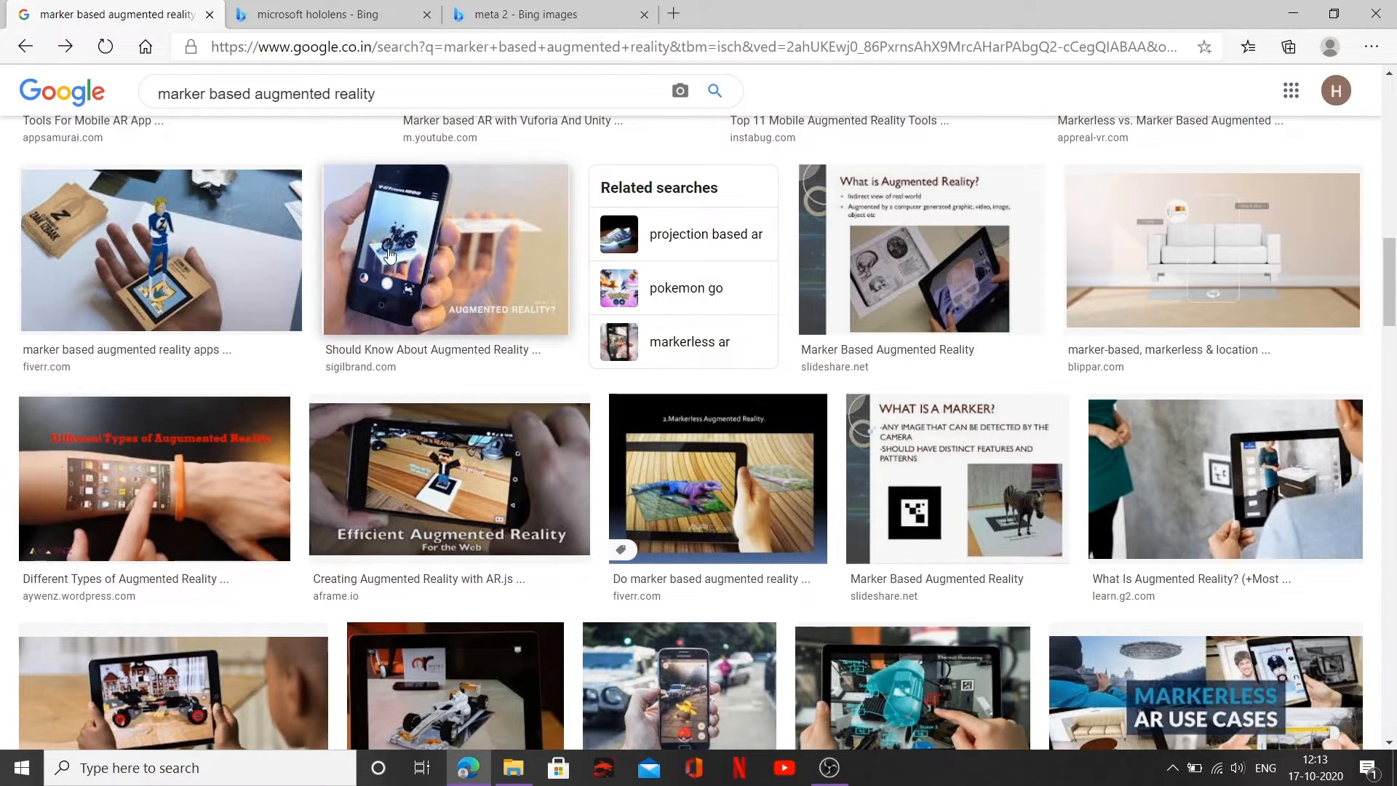
{"action": "mouse_move", "coordinate": [397, 412]}
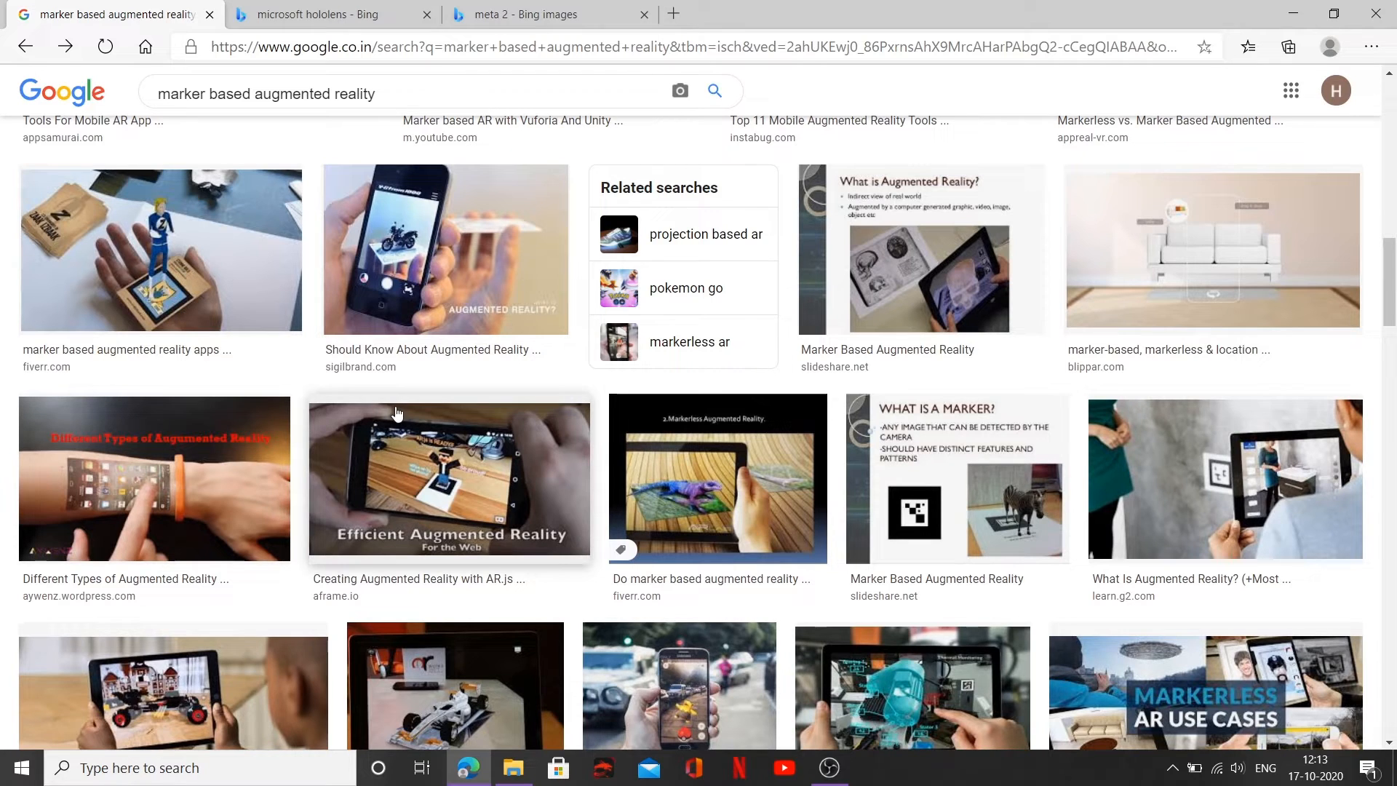
Scroll further down the marker based augmented reality image results.
{"action": "scroll", "scroll_direction": "down", "scroll_amount": 3}
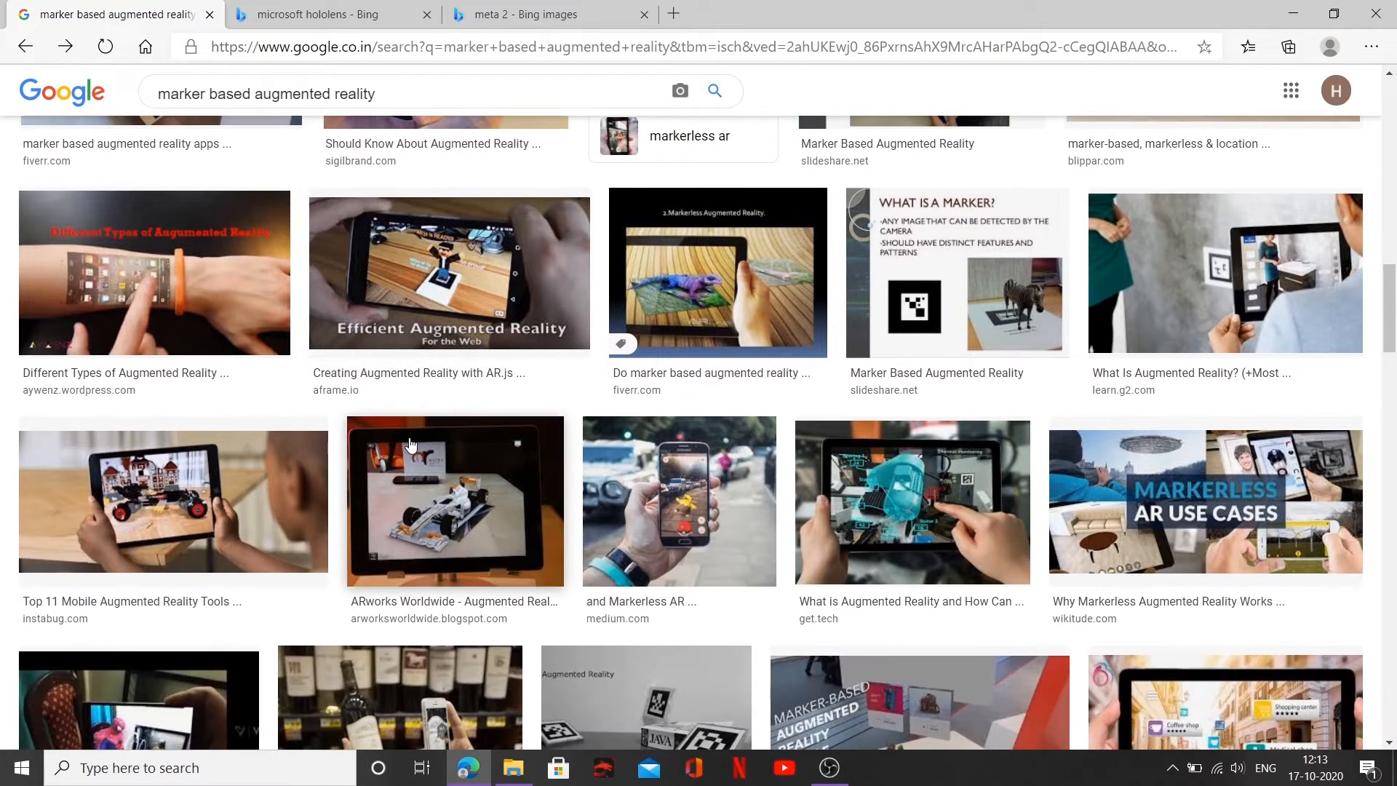
{"action": "scroll", "scroll_direction": "down", "scroll_amount": 3}
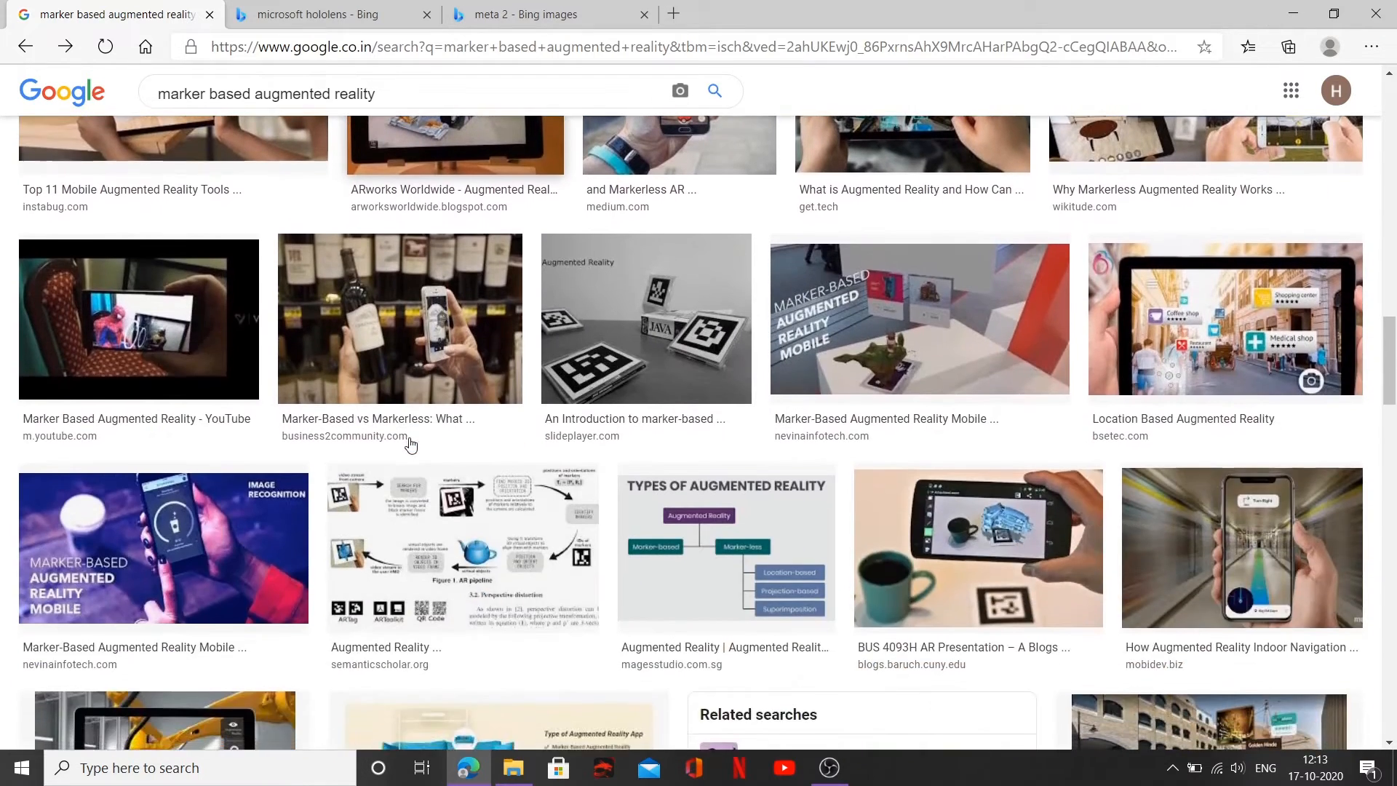
{"action": "scroll", "scroll_direction": "down", "scroll_amount": 3}
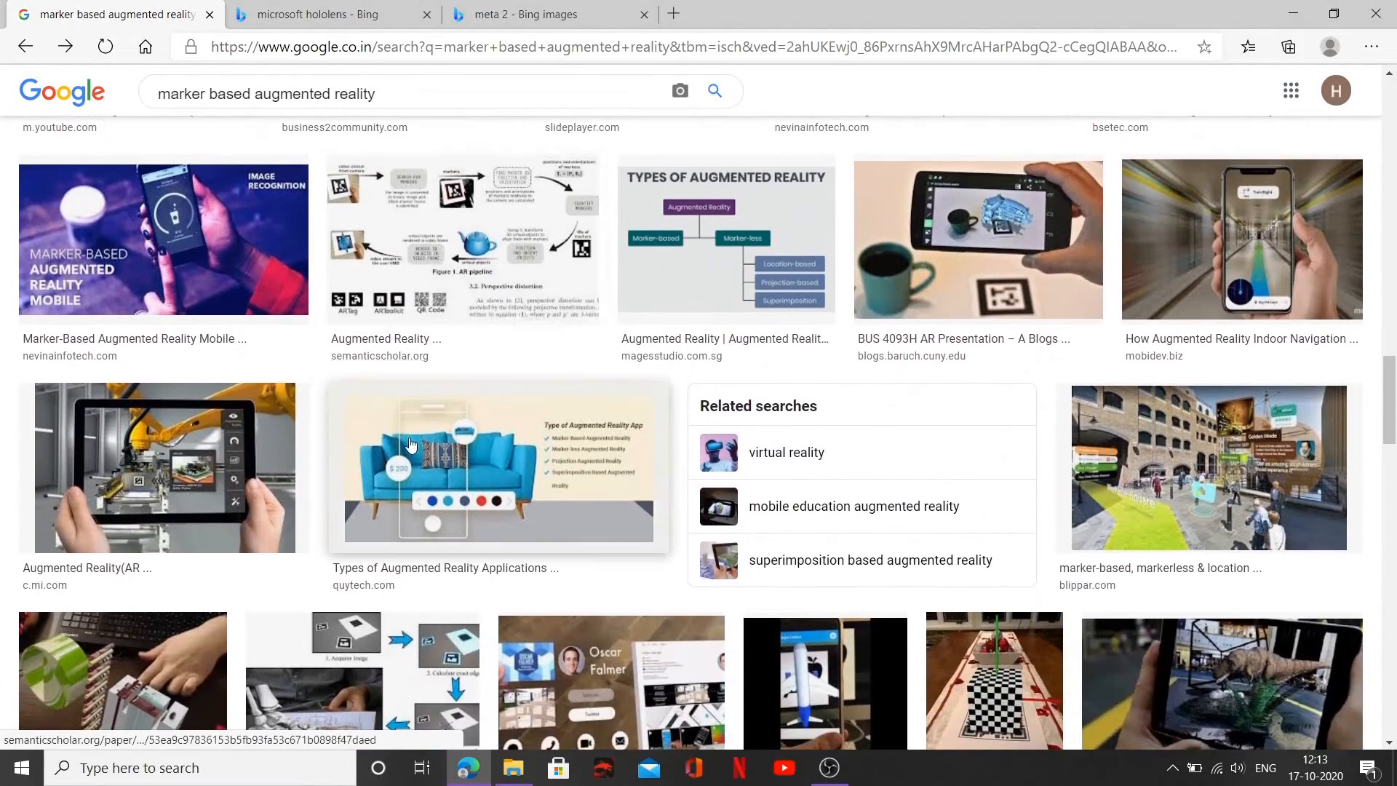
{"action": "scroll", "scroll_direction": "down", "scroll_amount": 3}
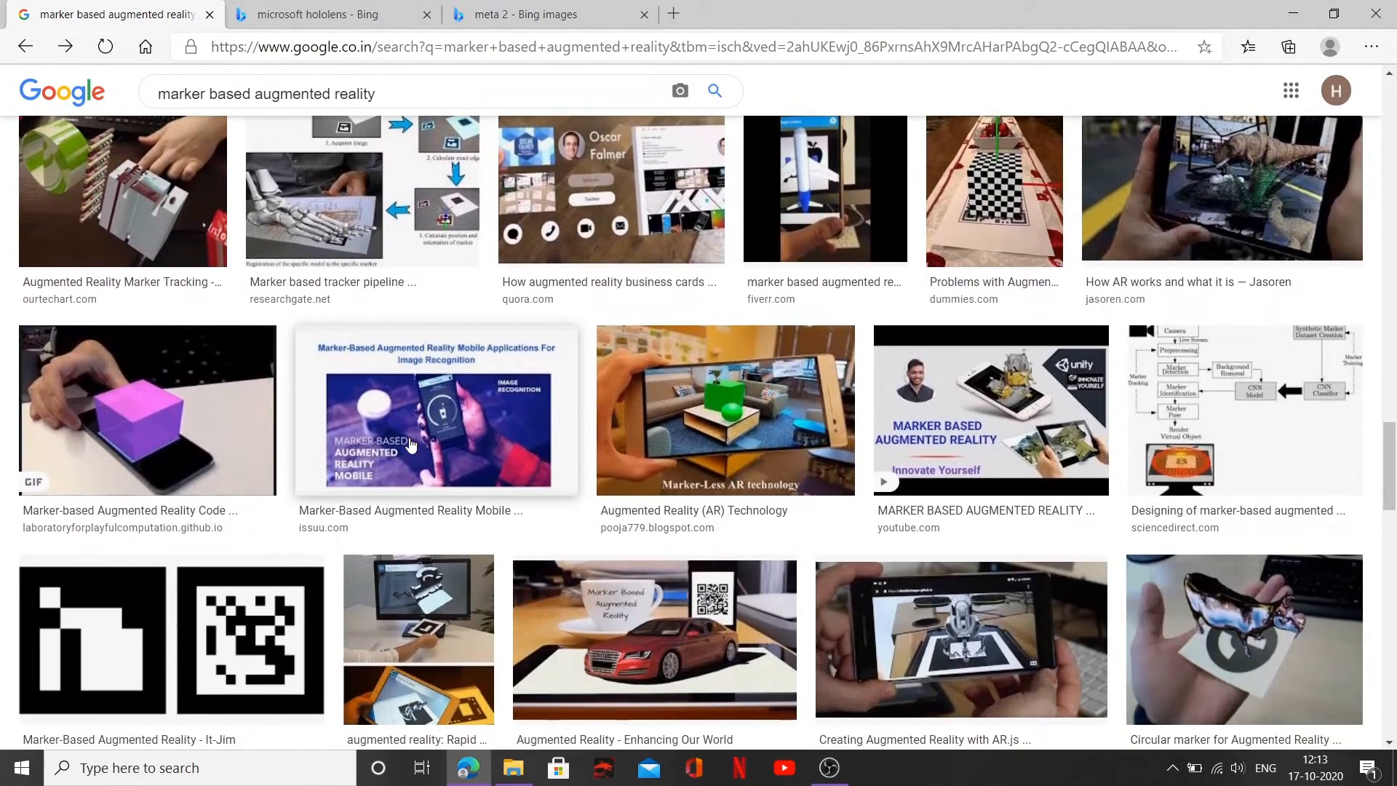
{"action": "scroll", "scroll_direction": "down", "scroll_amount": 3}
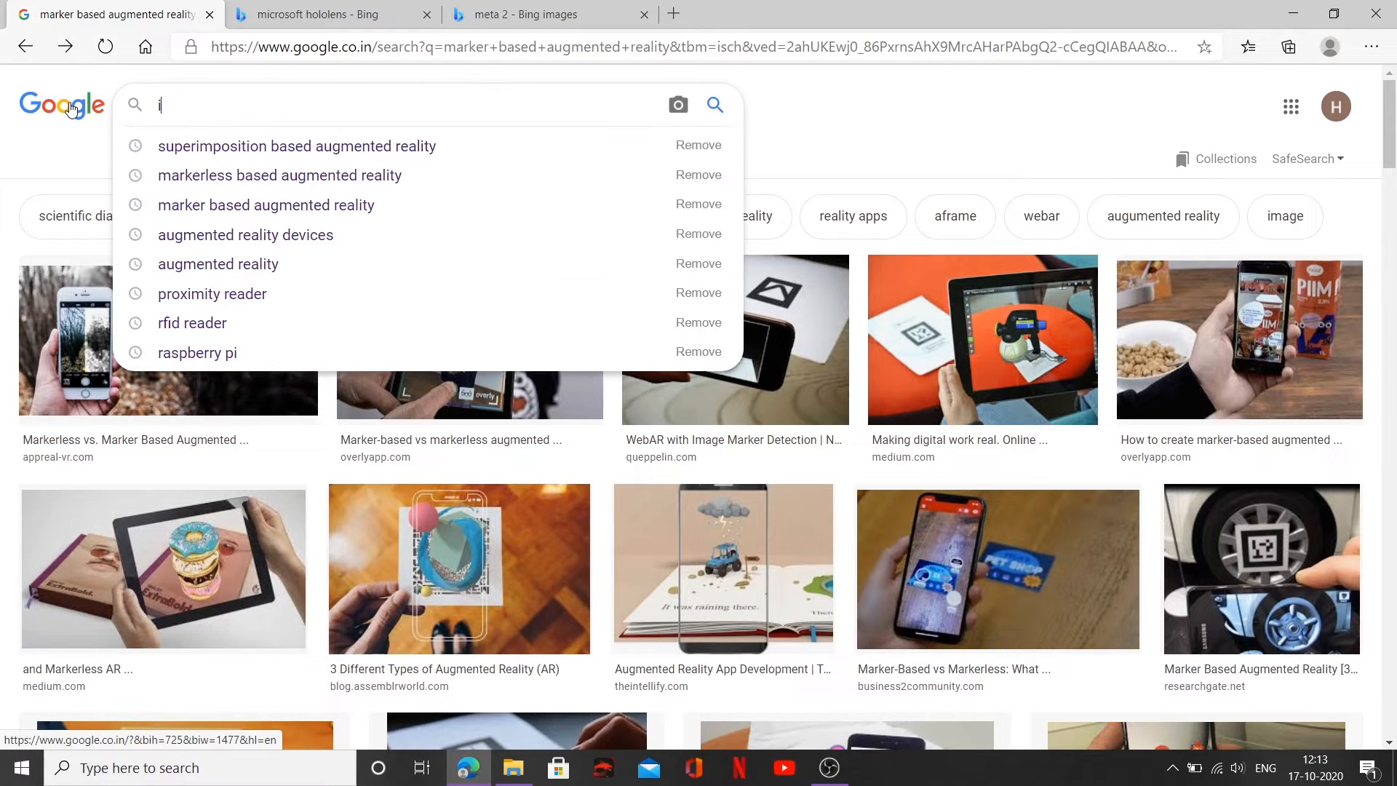
{"action": "type", "text": "keA"}
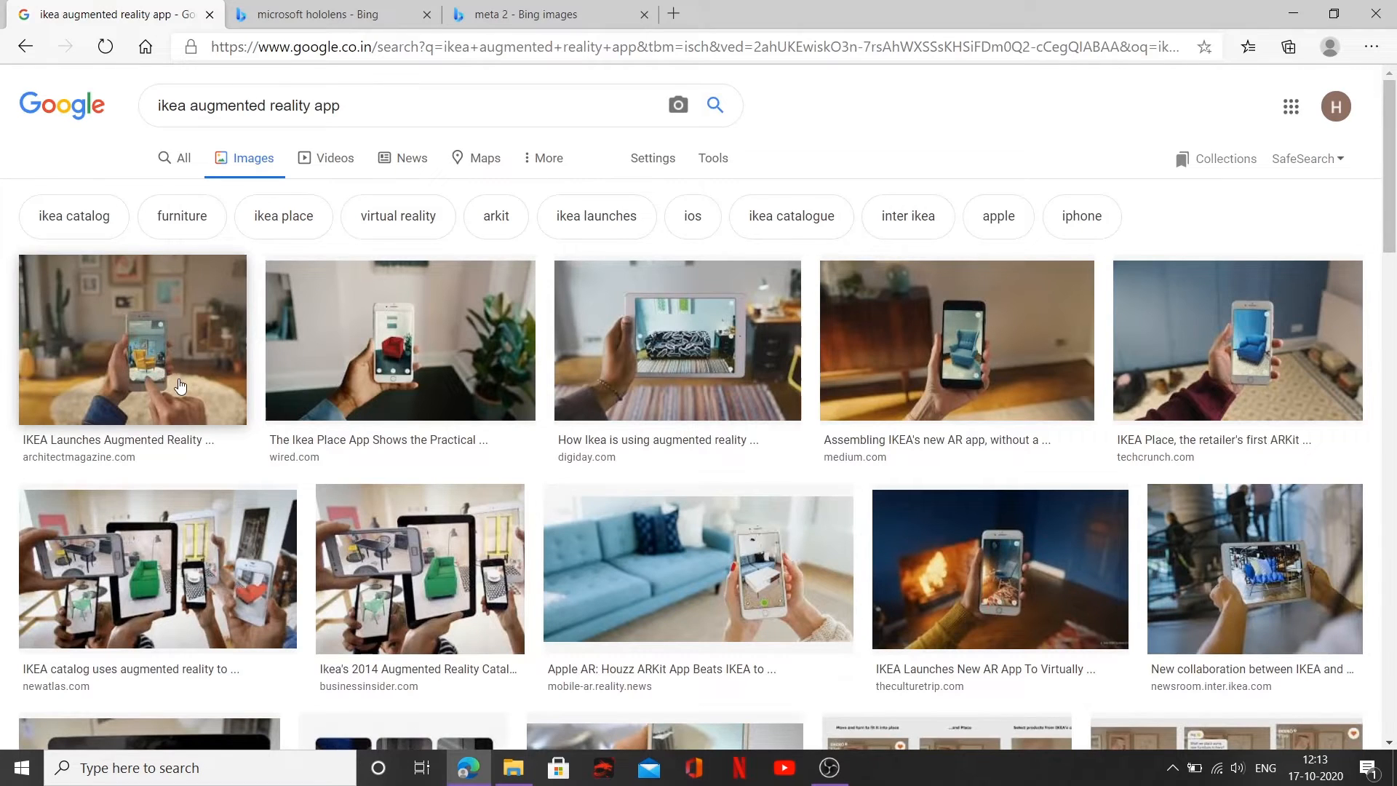
{"action": "mouse_move", "coordinate": [145, 368]}
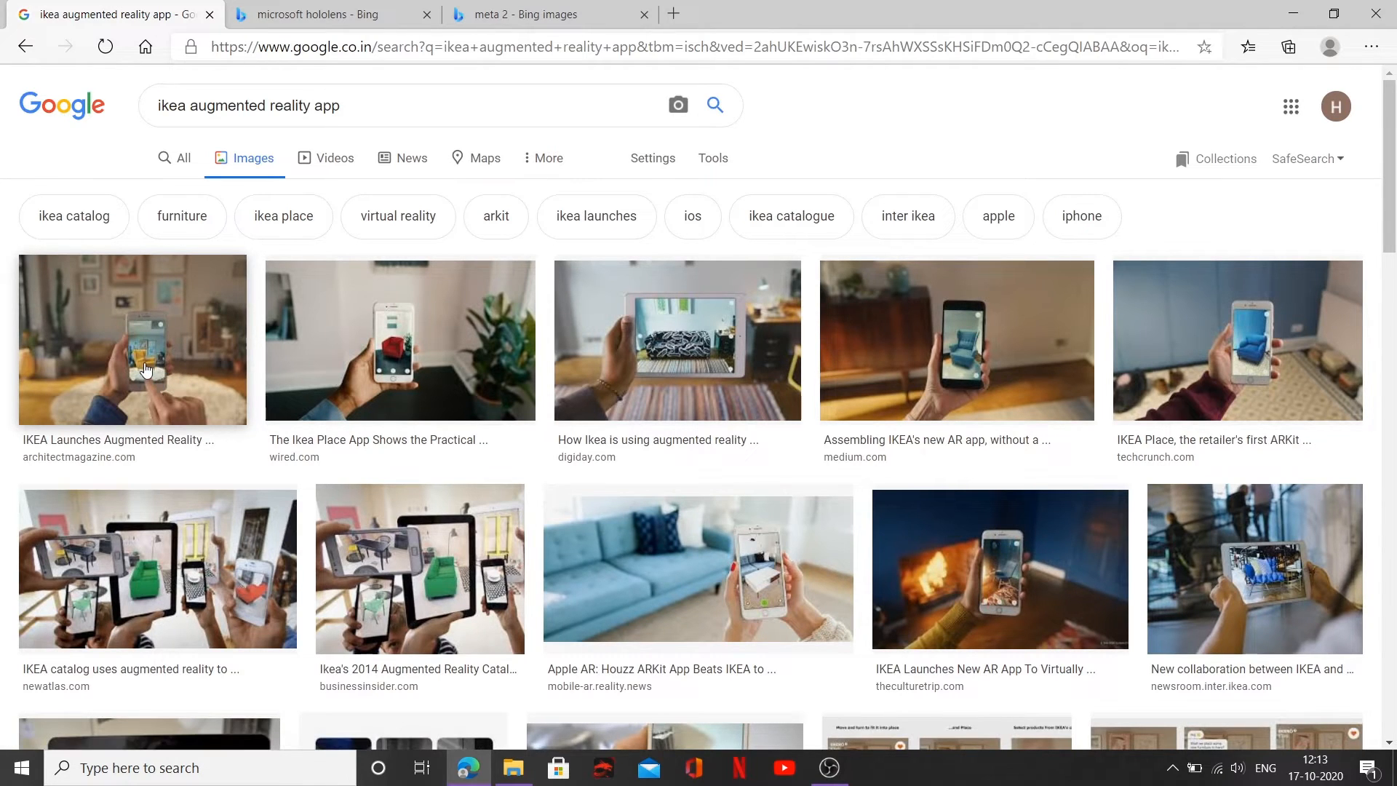
{"action": "mouse_move", "coordinate": [198, 428]}
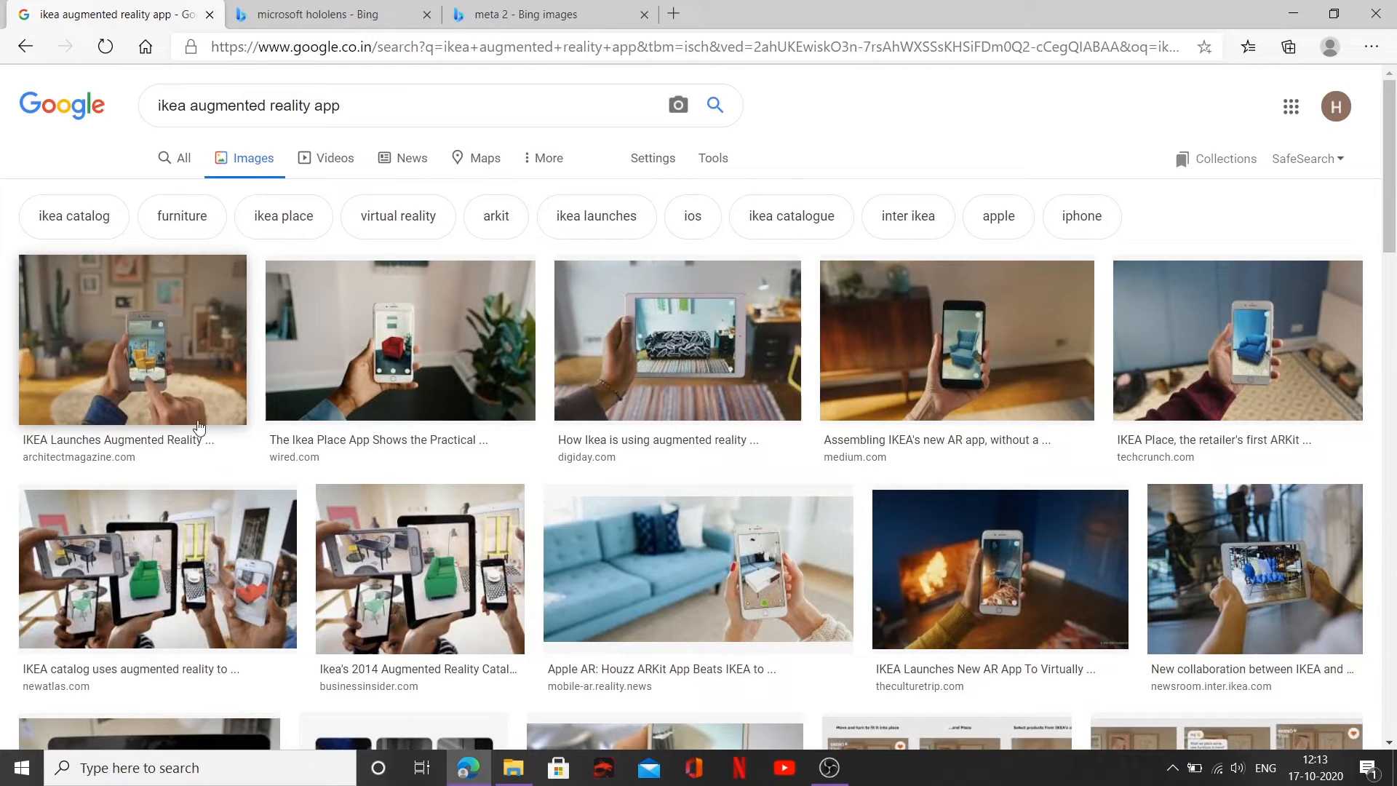
{"action": "mouse_move", "coordinate": [220, 357]}
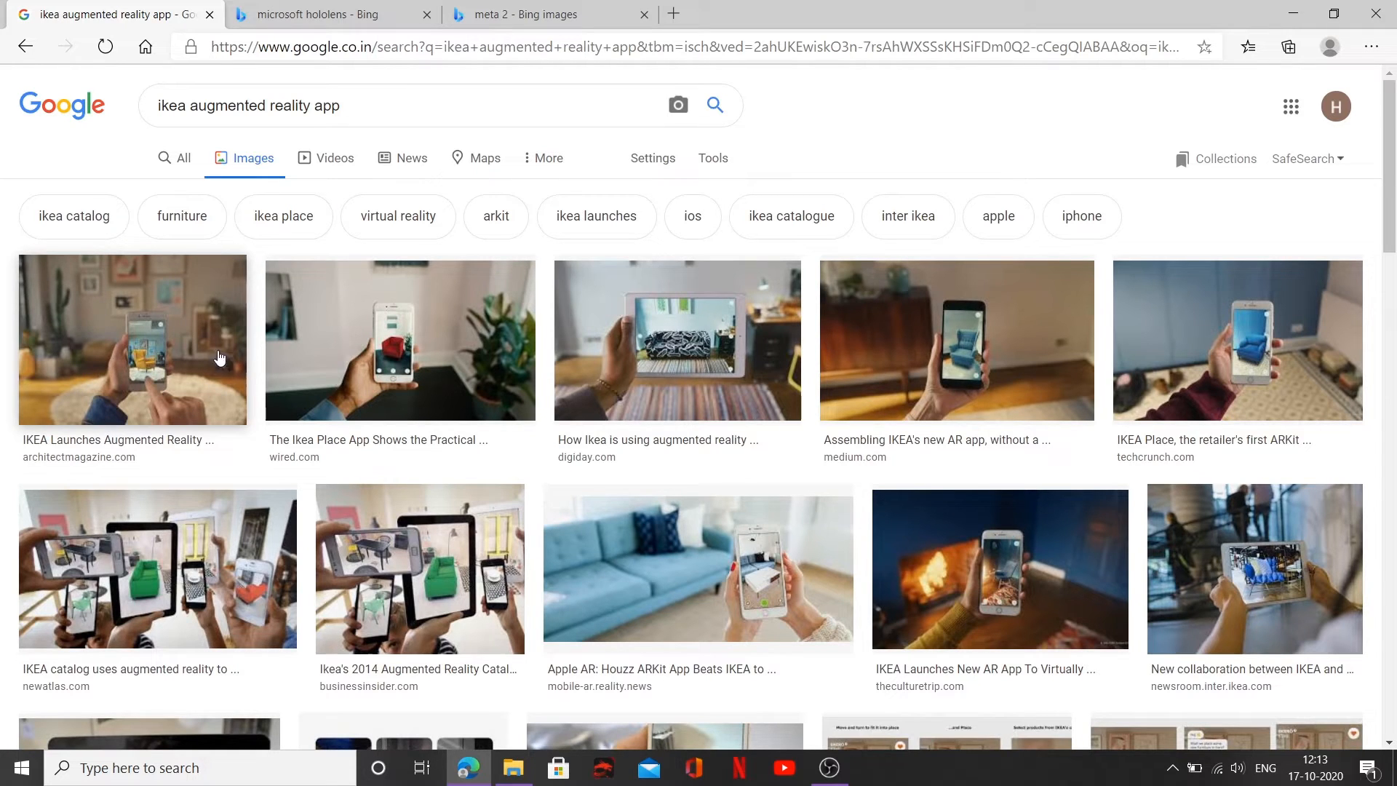
{"action": "mouse_move", "coordinate": [8, 355]}
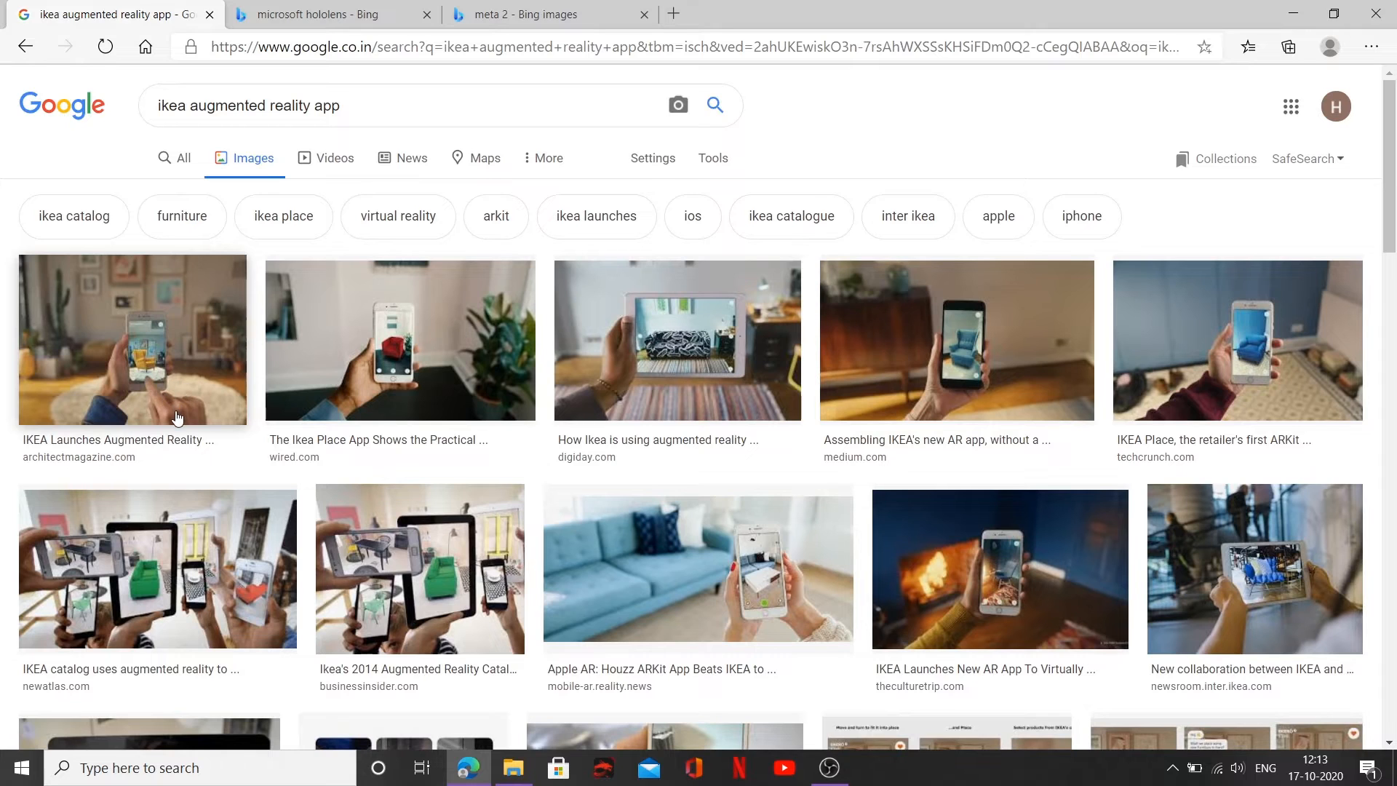
{"action": "mouse_move", "coordinate": [162, 394]}
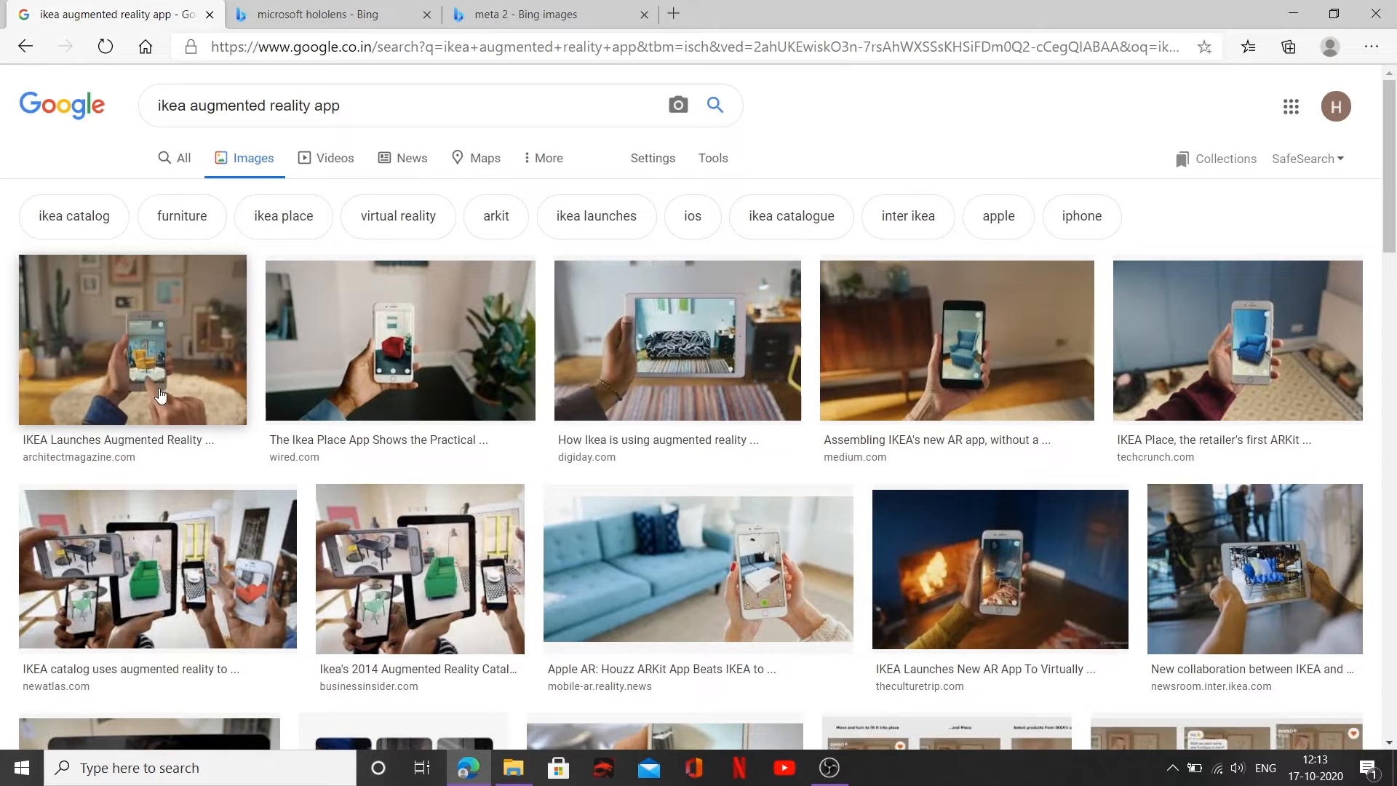
{"action": "mouse_move", "coordinate": [152, 382]}
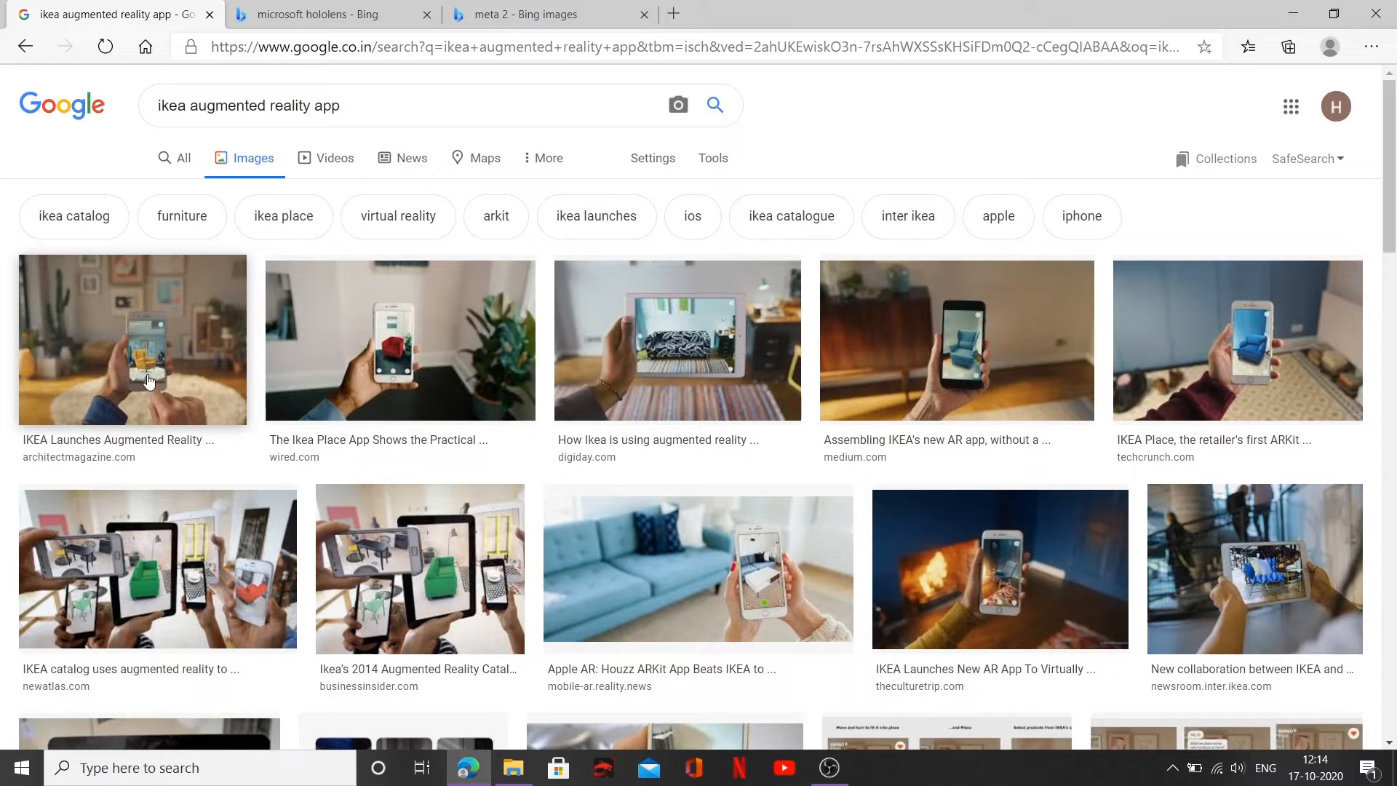
{"action": "mouse_move", "coordinate": [47, 381]}
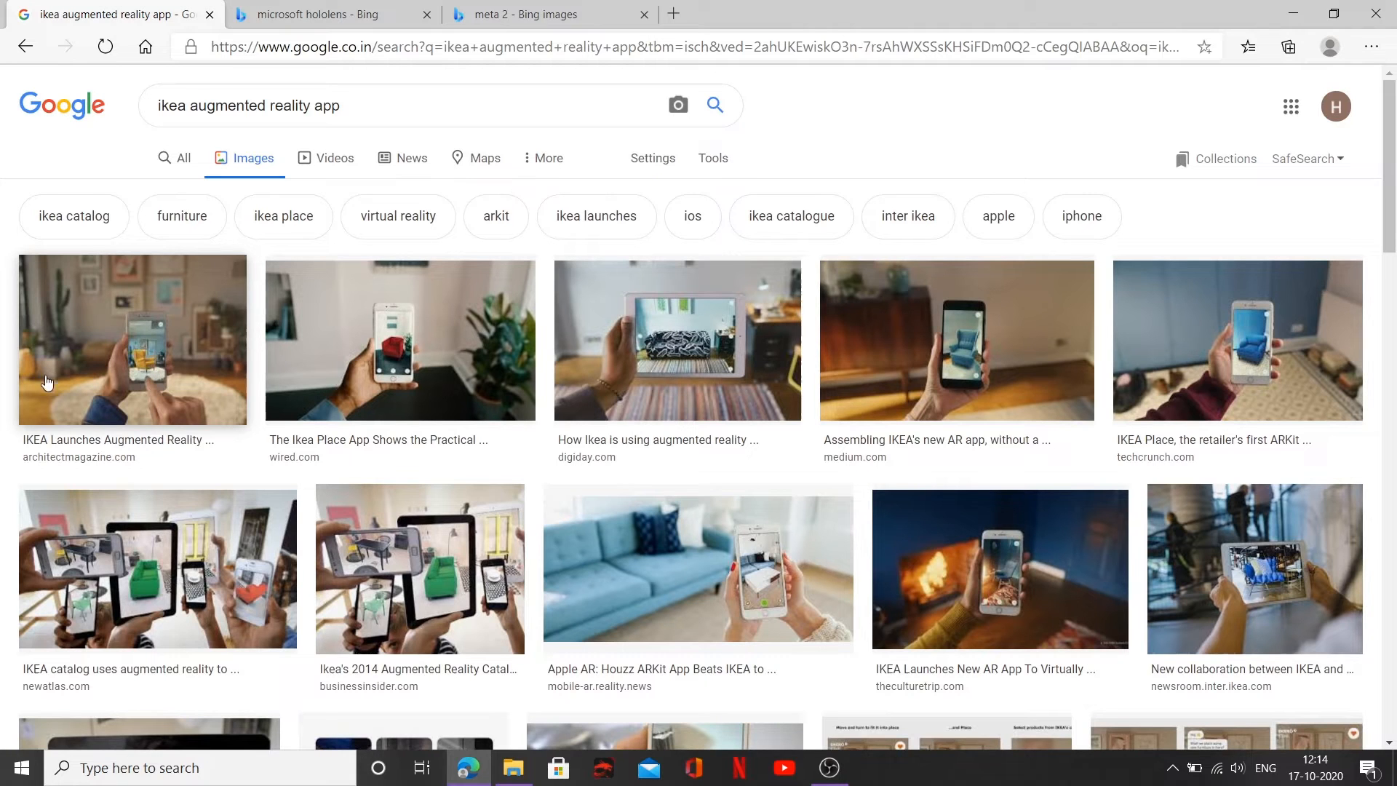
{"action": "mouse_move", "coordinate": [167, 291]}
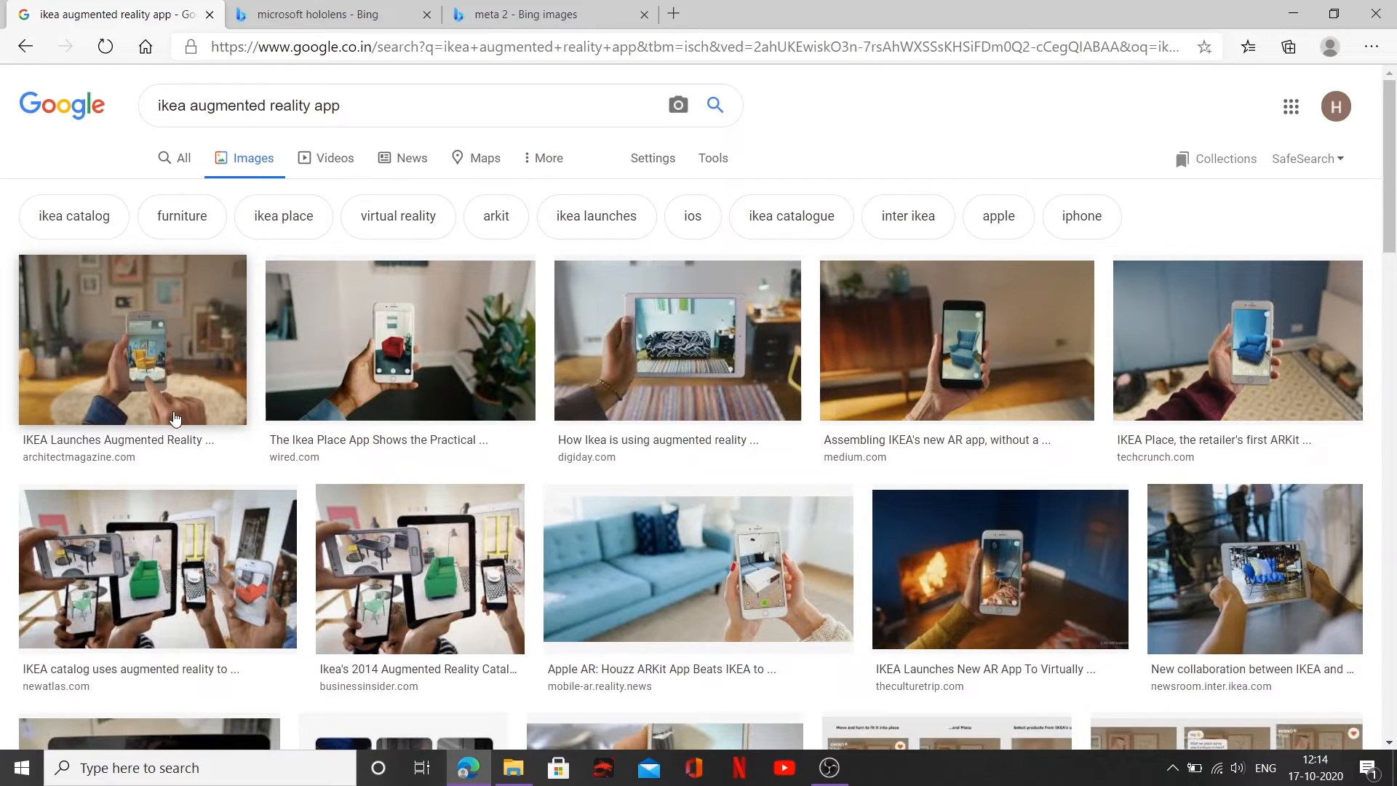
{"action": "mouse_move", "coordinate": [146, 372]}
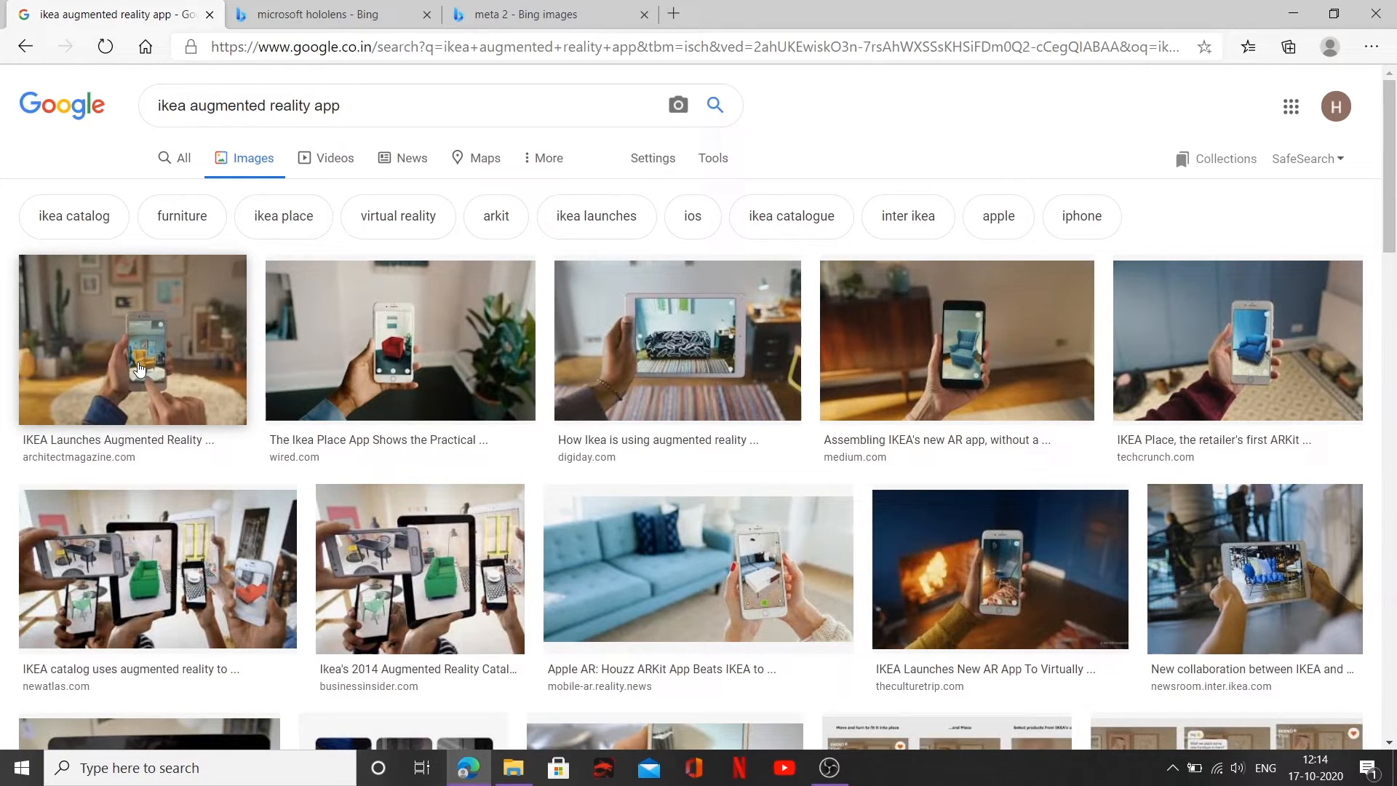
{"action": "mouse_move", "coordinate": [180, 367]}
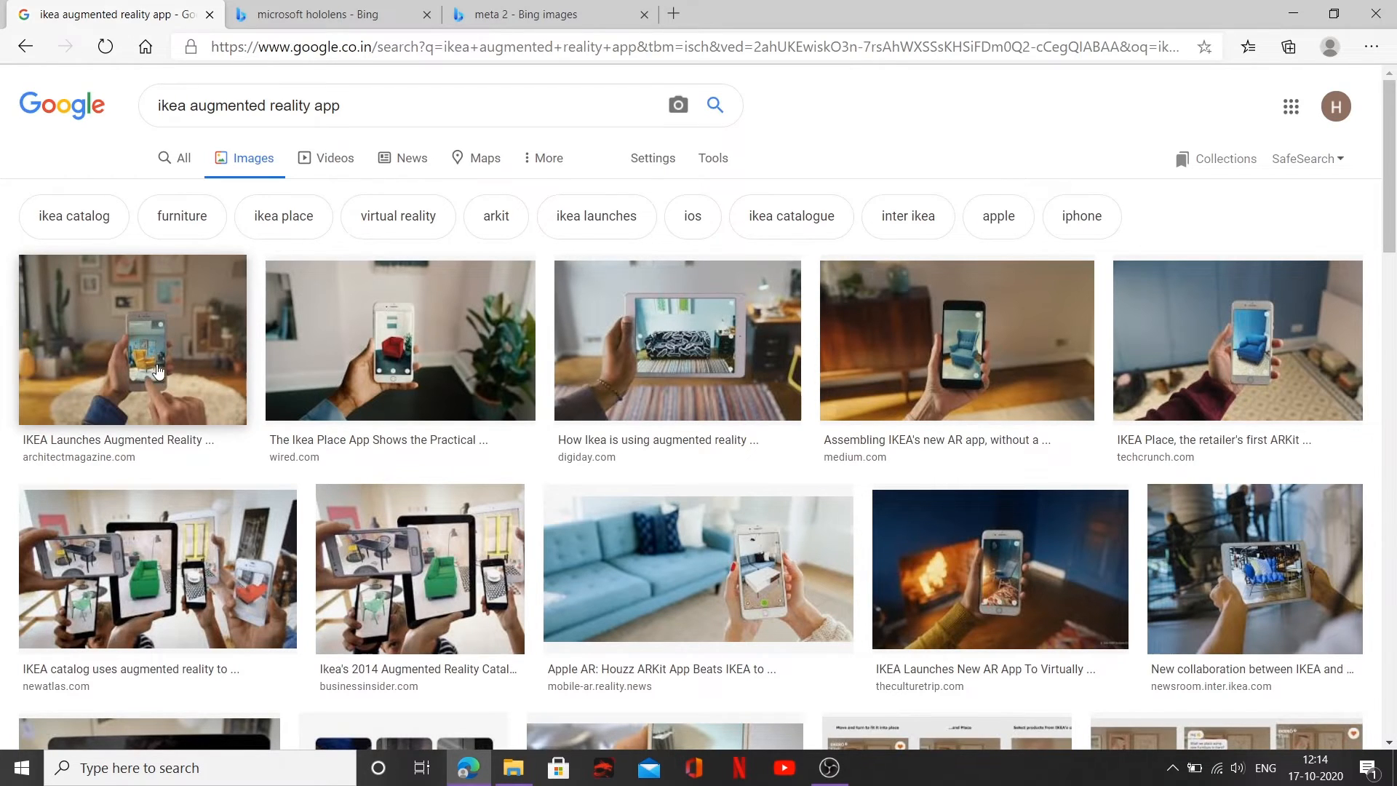
{"action": "mouse_move", "coordinate": [145, 366]}
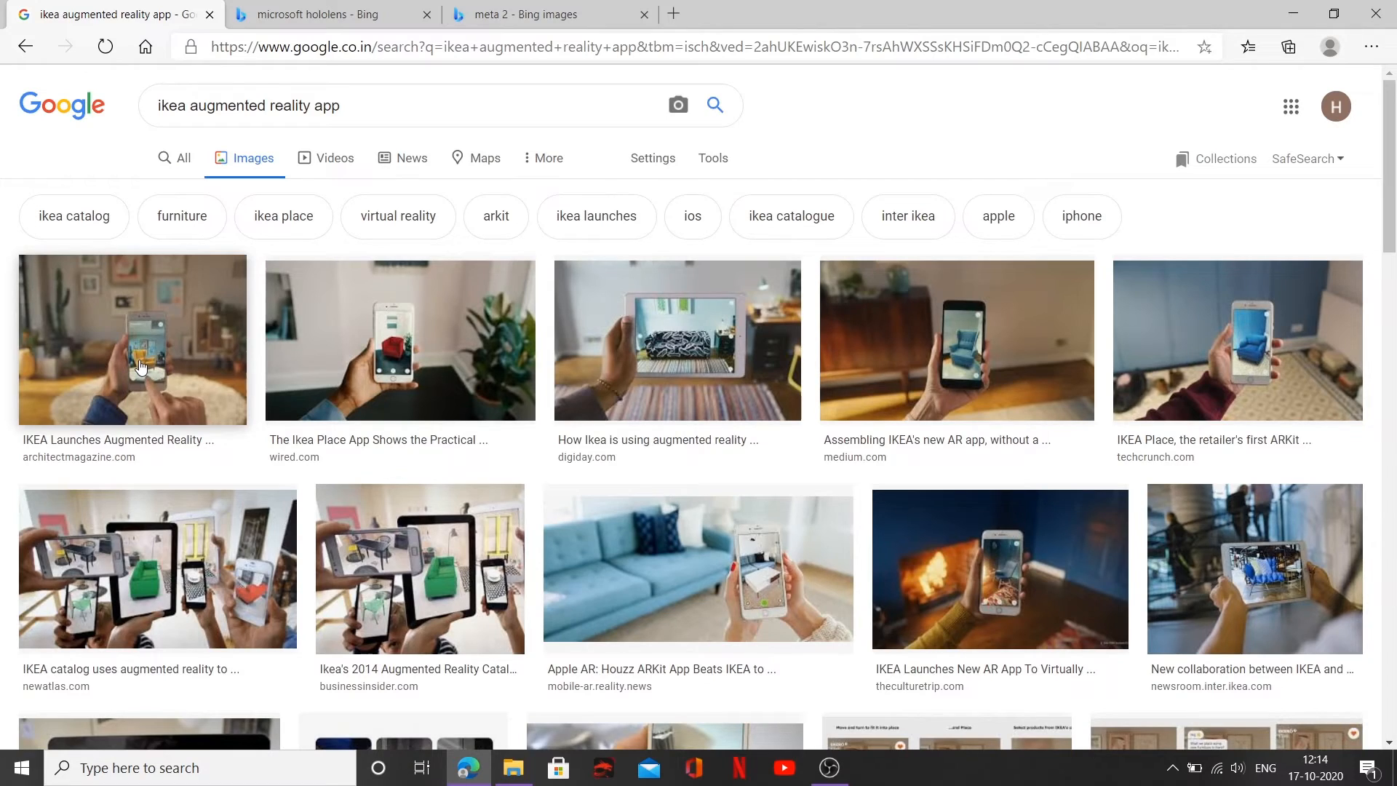
Scroll down through the IKEA augmented reality app image results.
{"action": "scroll", "scroll_direction": "down", "scroll_amount": 3}
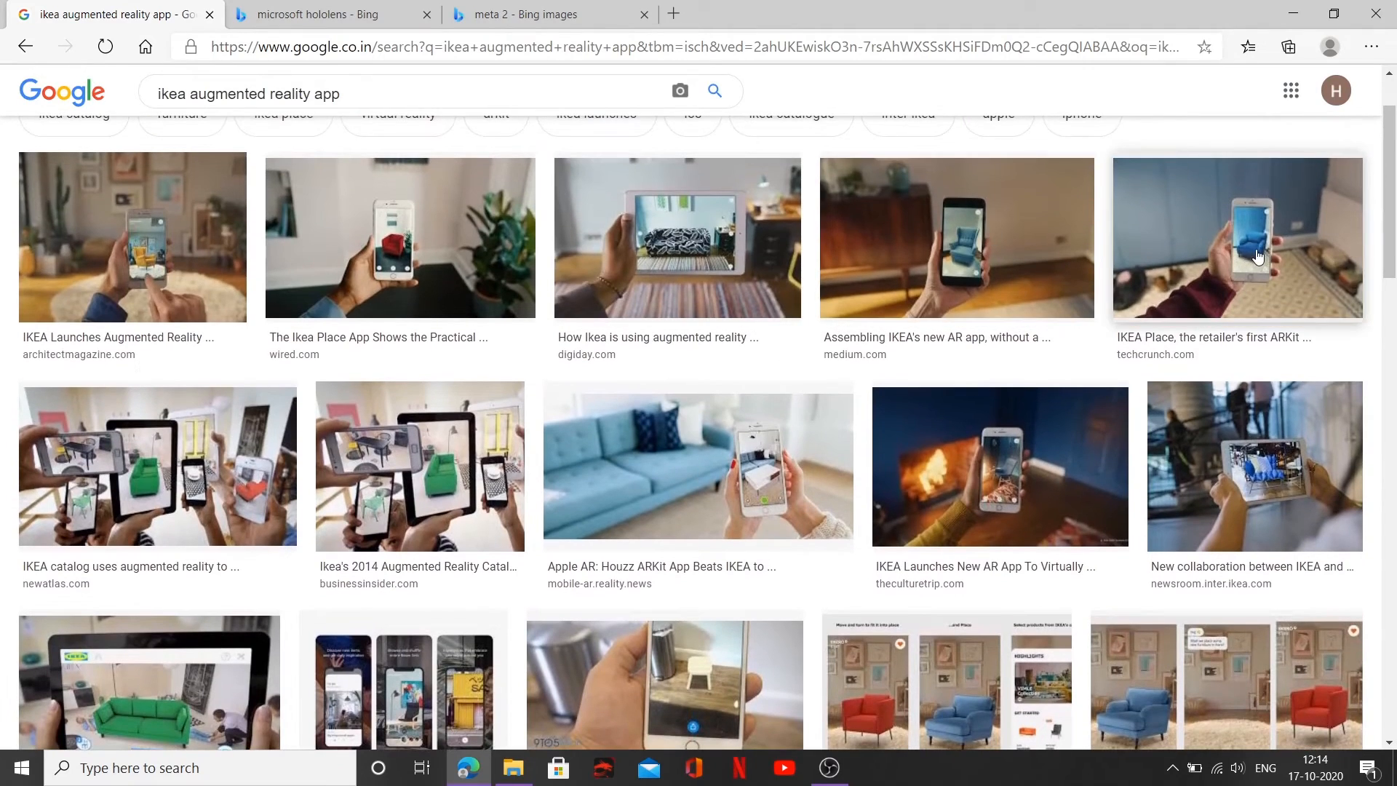
{"action": "mouse_move", "coordinate": [914, 276]}
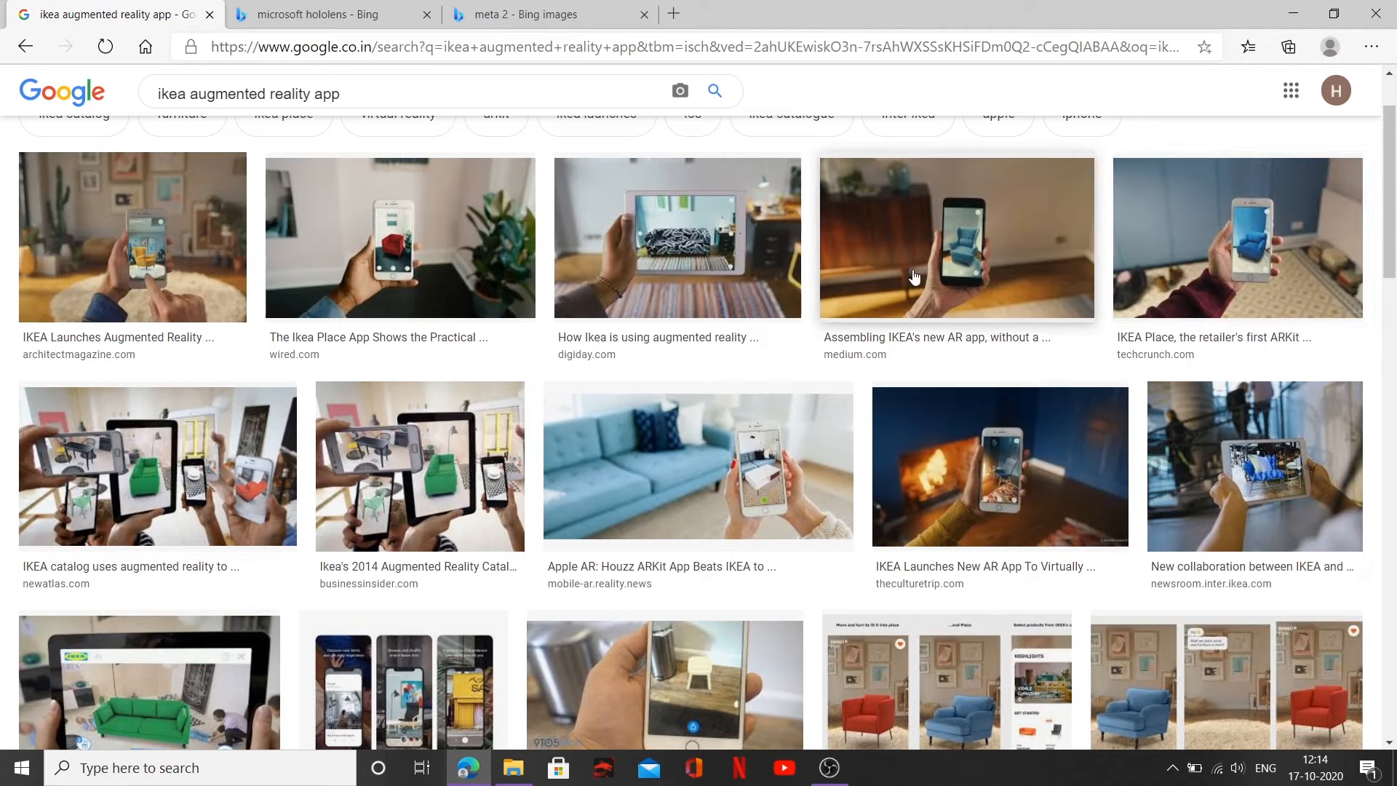
{"action": "scroll", "scroll_direction": "down", "scroll_amount": 3}
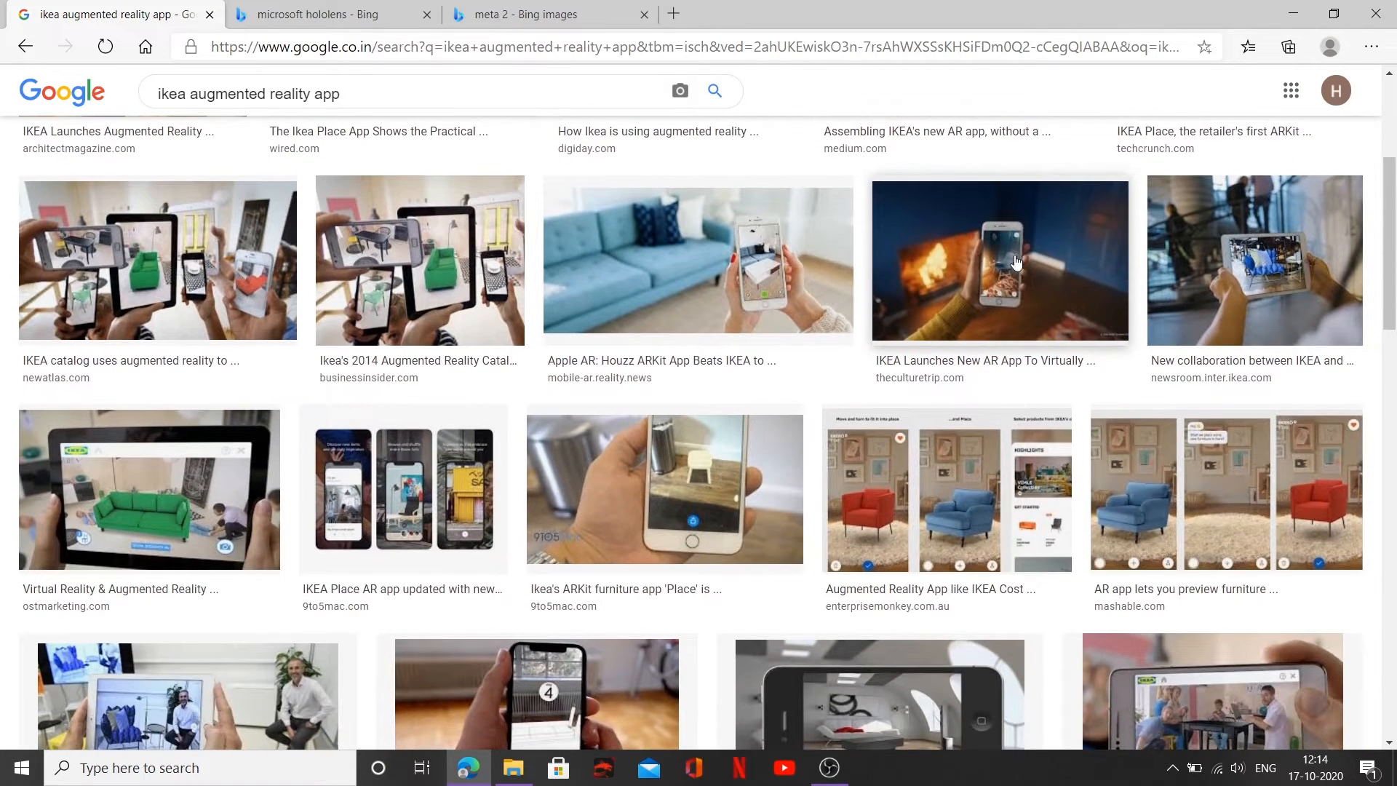
{"action": "scroll", "scroll_direction": "down", "scroll_amount": 3}
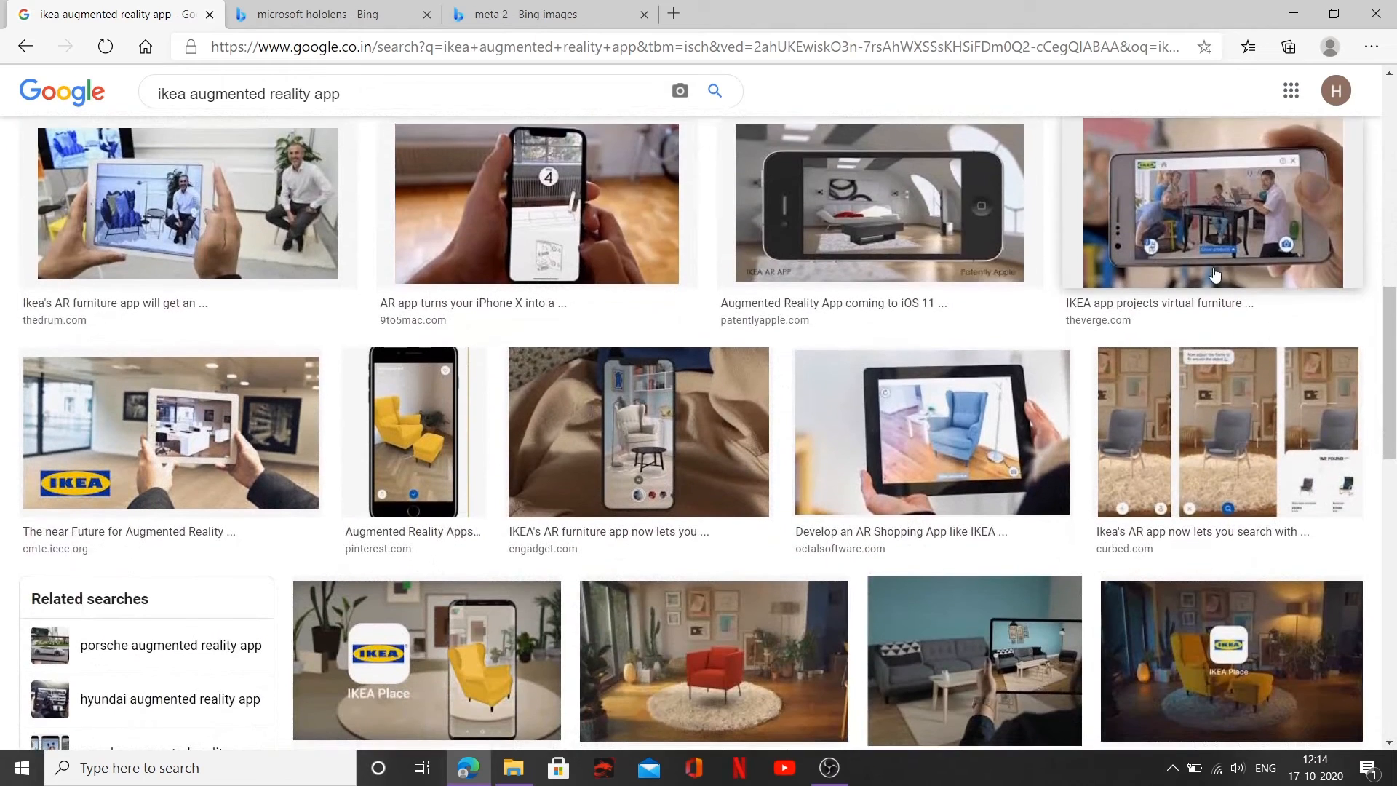
{"action": "scroll", "scroll_direction": "down", "scroll_amount": 3}
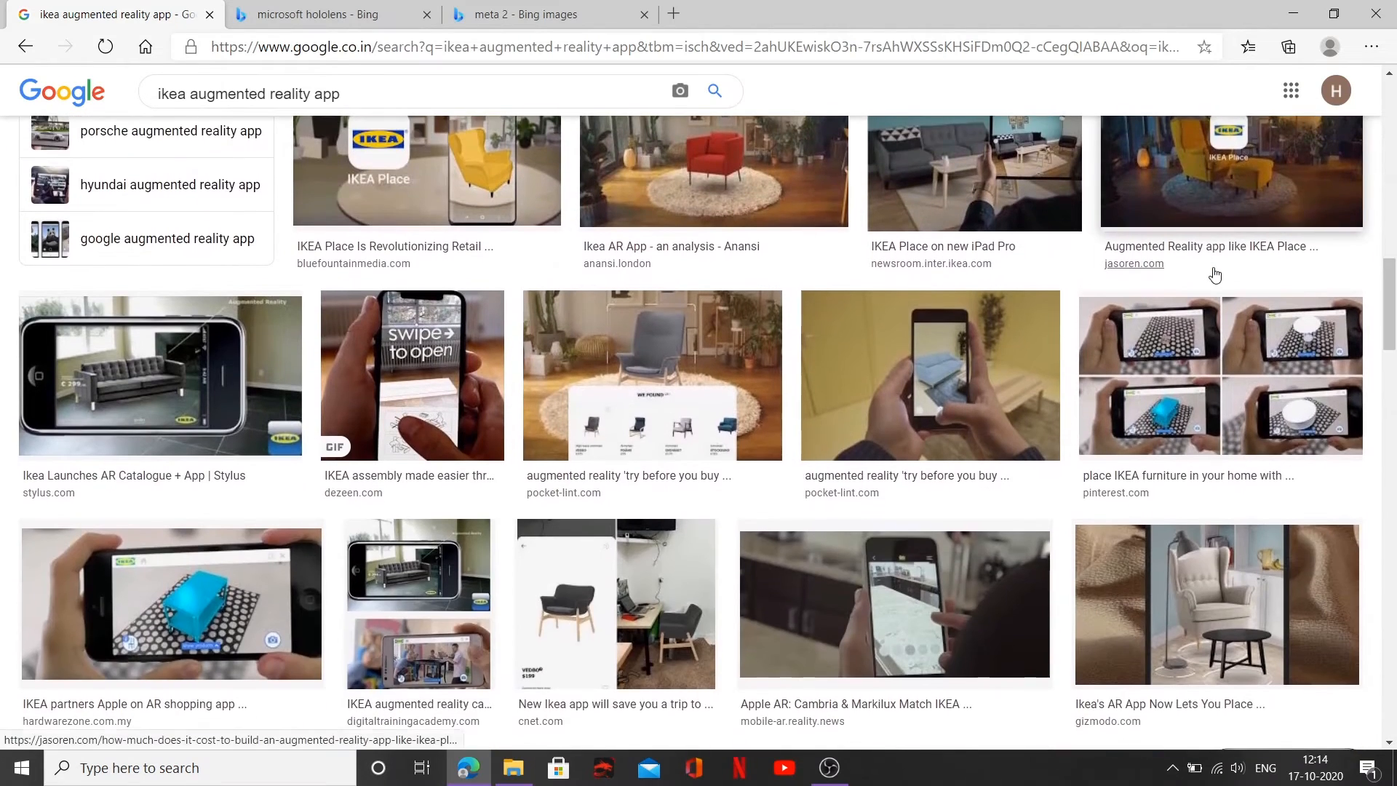
{"action": "scroll", "scroll_direction": "down", "scroll_amount": 3}
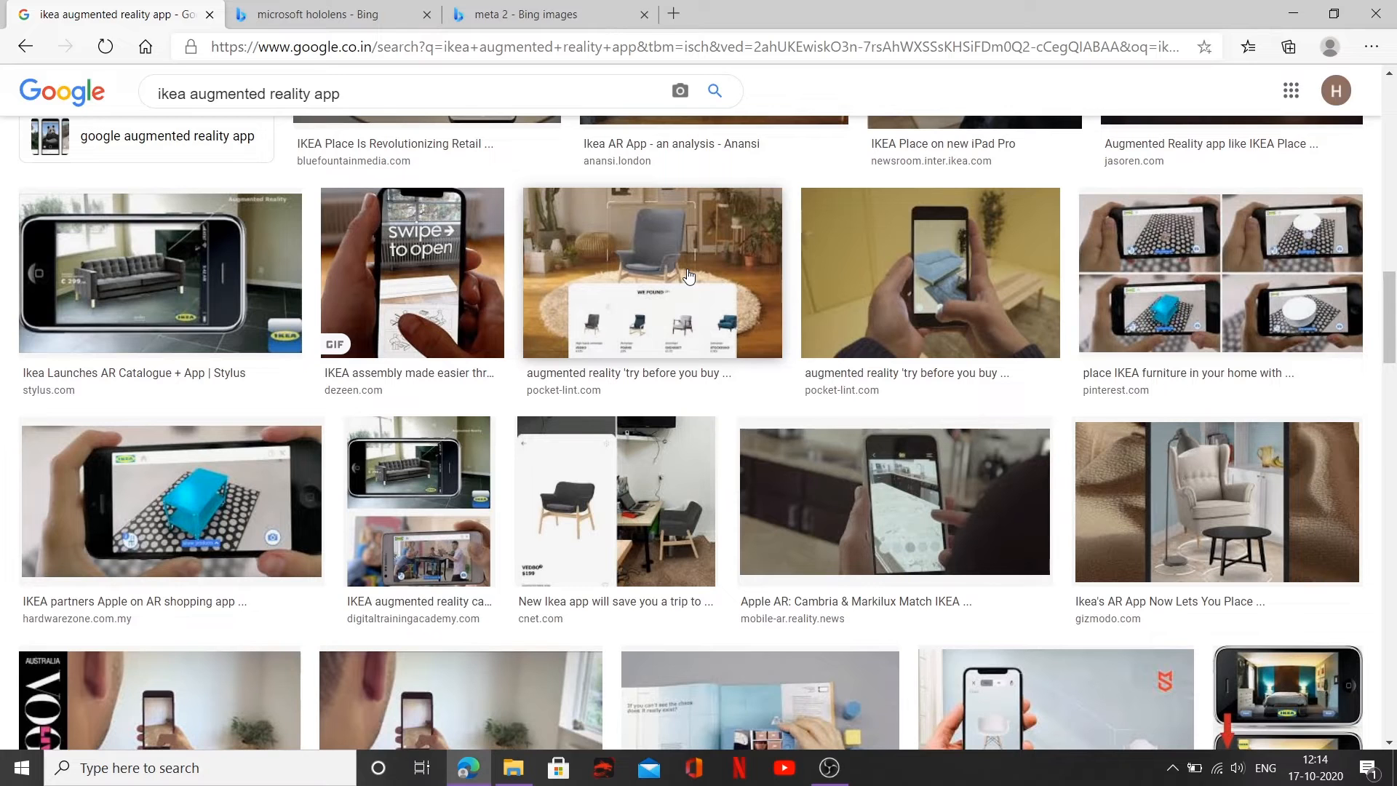
Scroll through the first rows of marker based augmented reality image results.
{"action": "scroll", "scroll_direction": "down", "scroll_amount": 3}
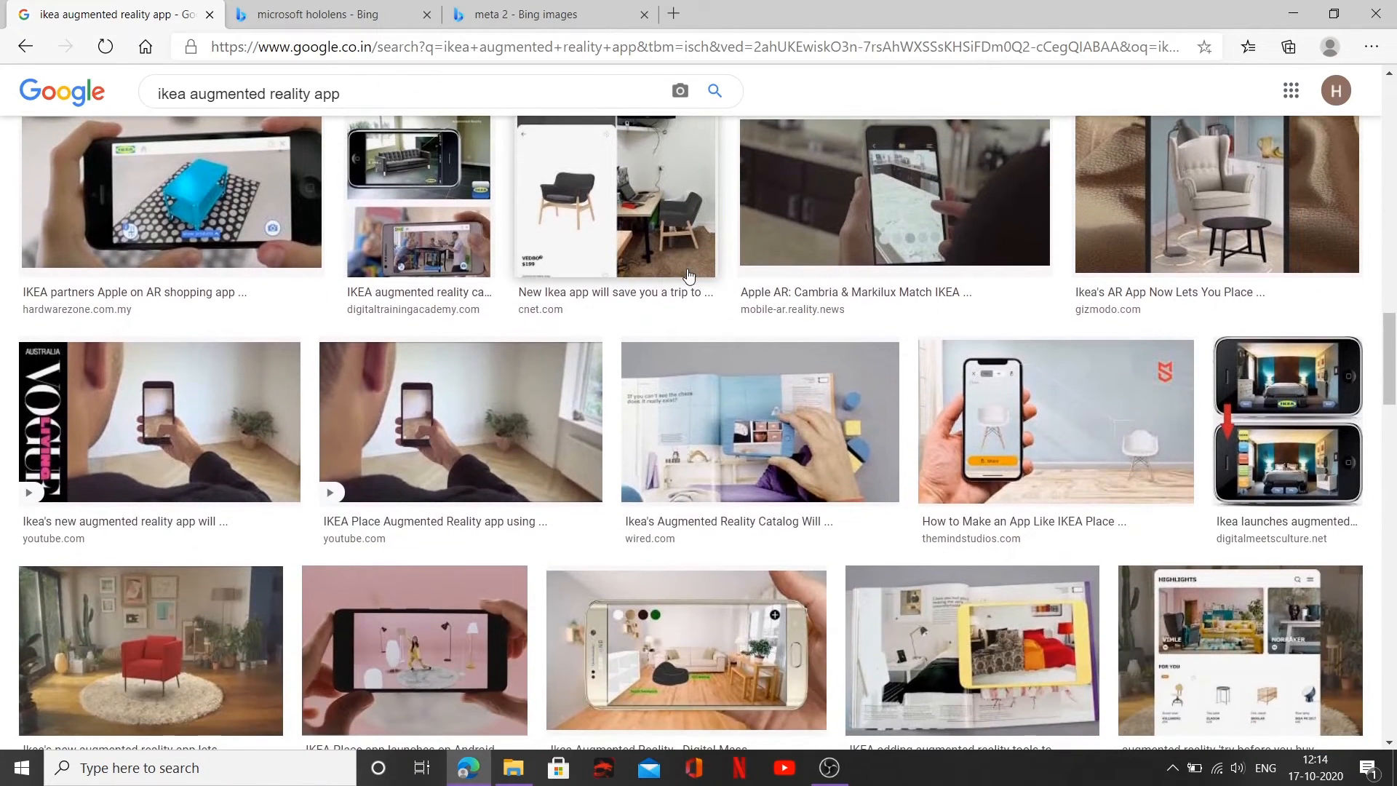
{"action": "scroll", "scroll_direction": "down", "scroll_amount": 3}
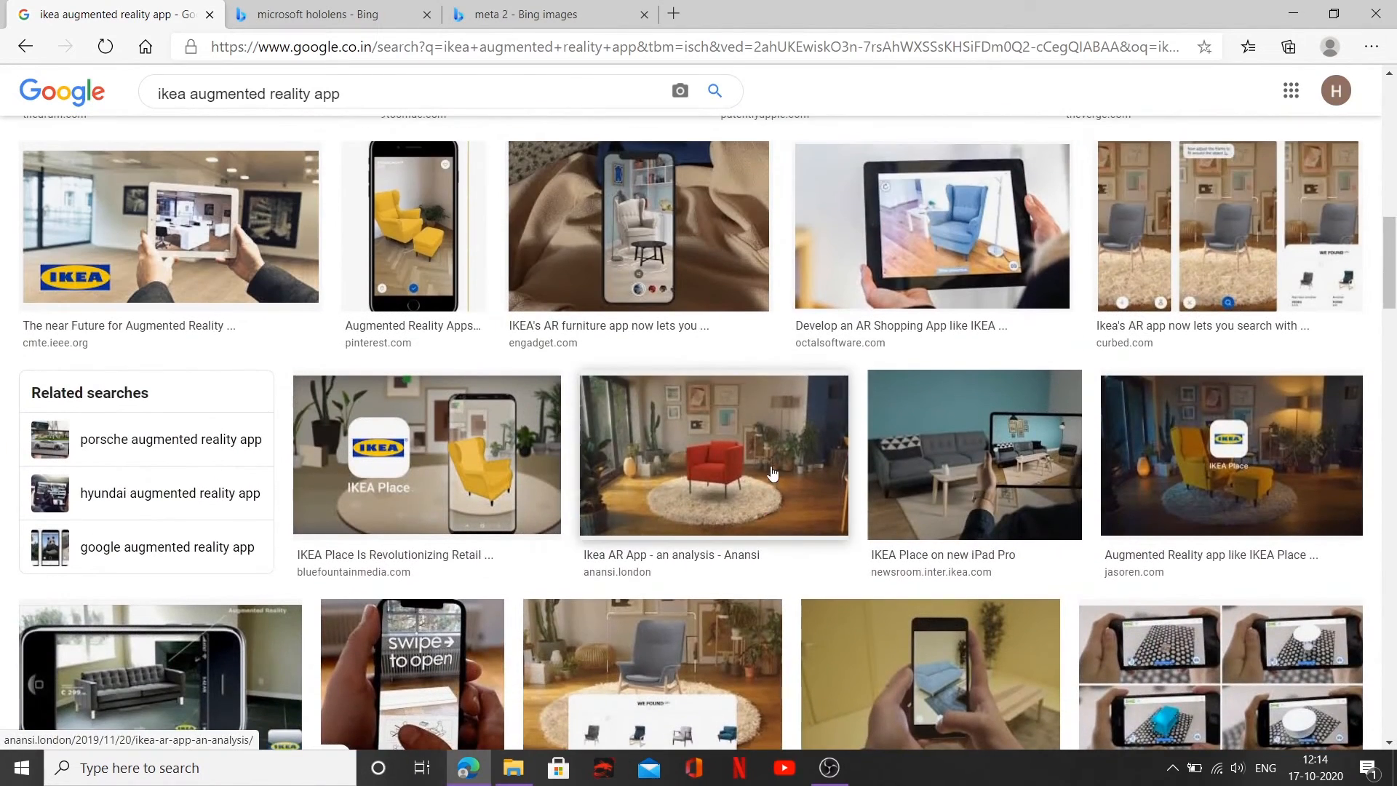
{"action": "scroll", "scroll_direction": "down", "scroll_amount": 3}
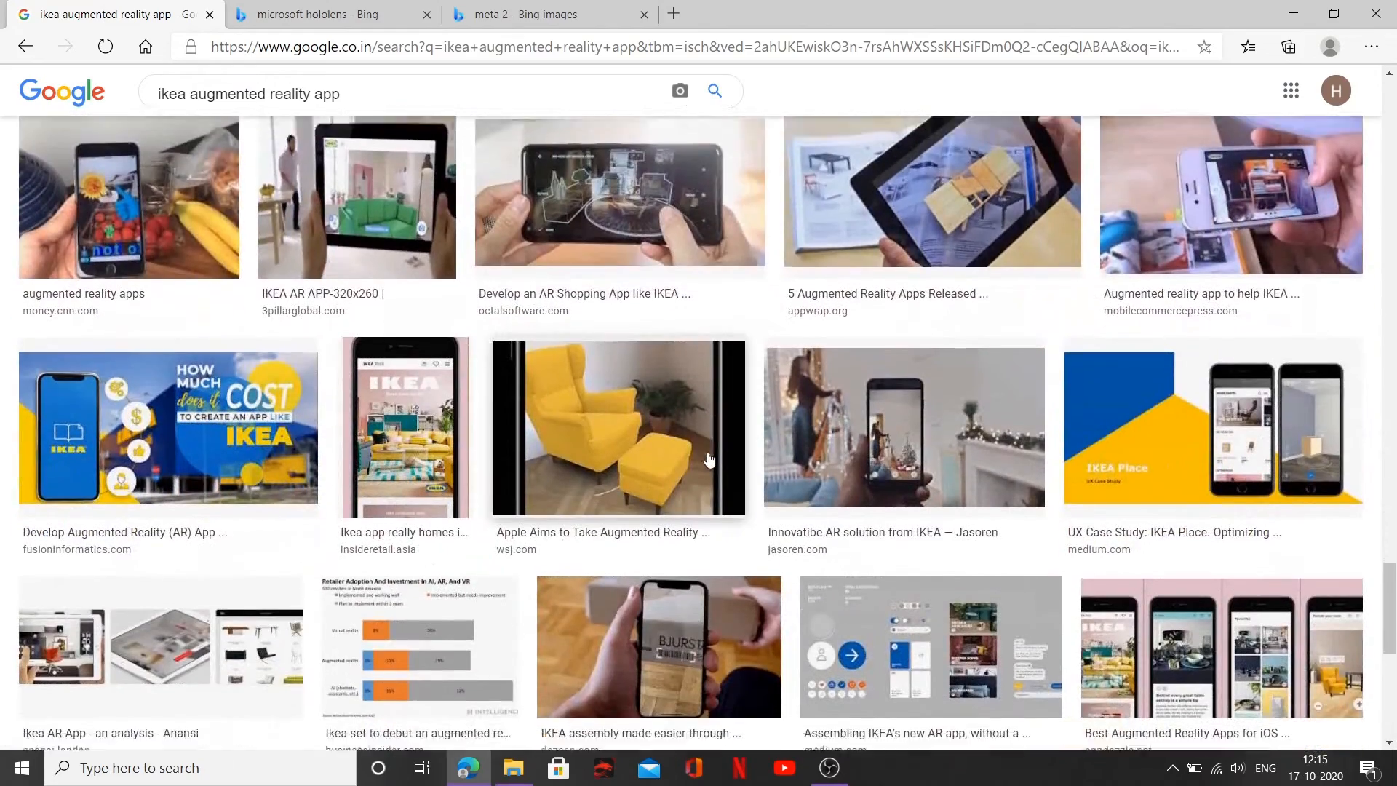
{"action": "scroll", "scroll_direction": "down", "scroll_amount": 3}
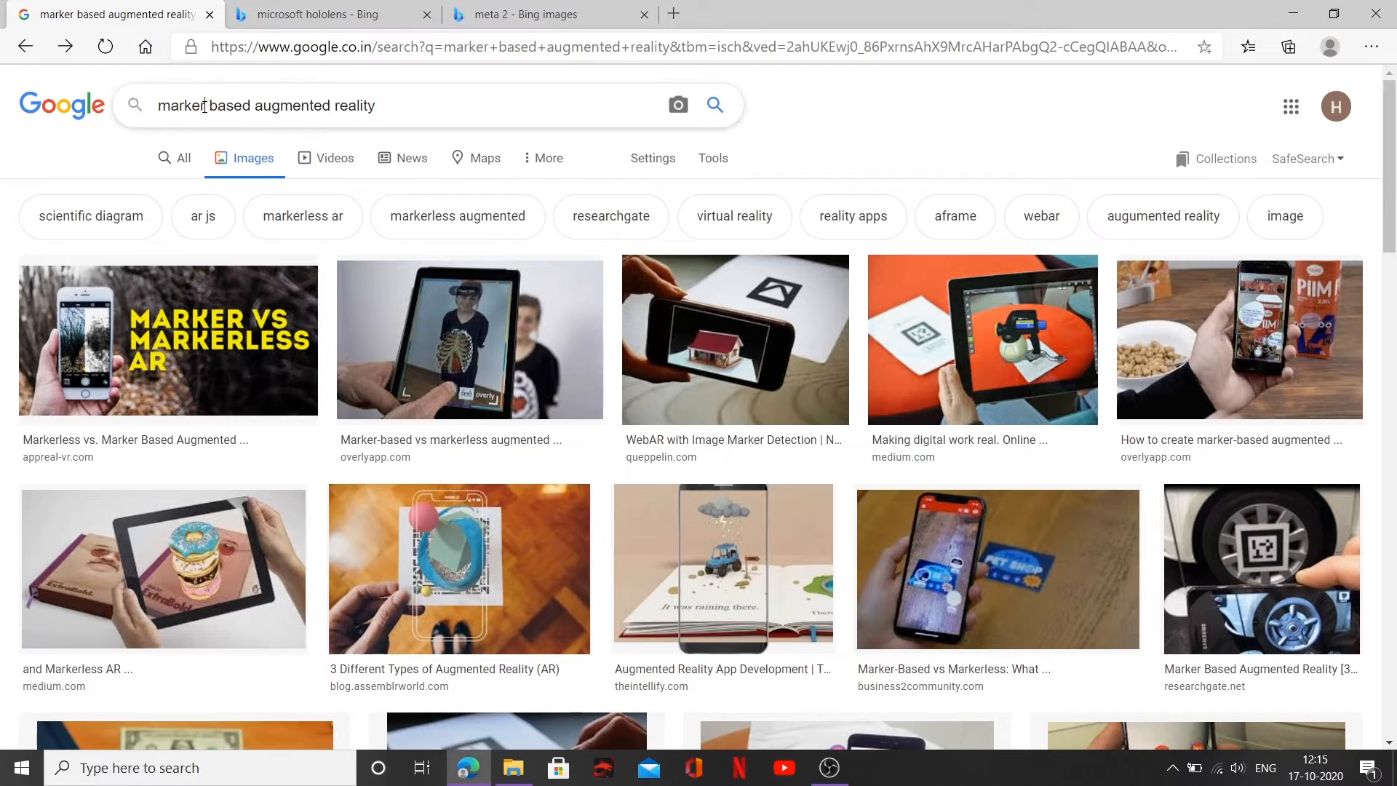
{"action": "type", "text": "LESS"}
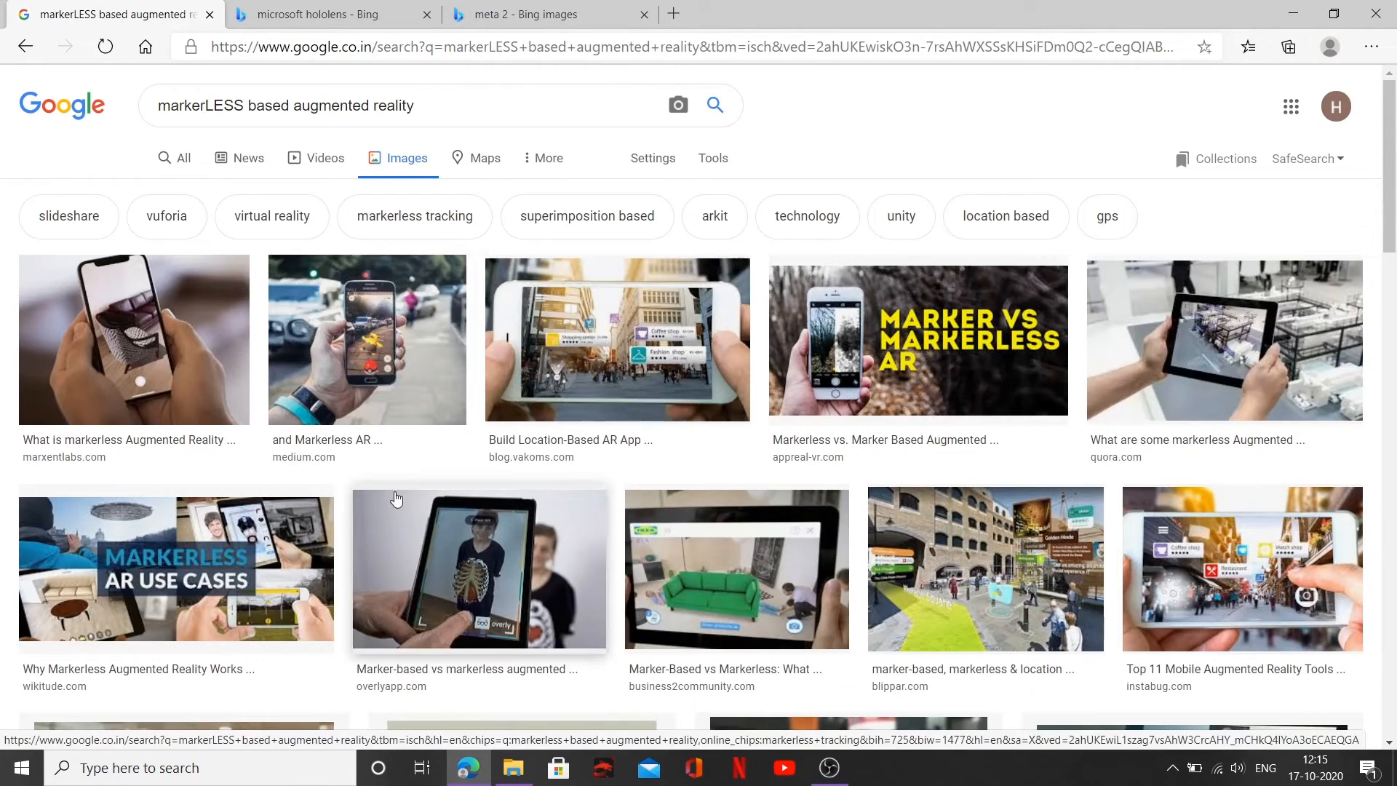
{"action": "mouse_move", "coordinate": [614, 358]}
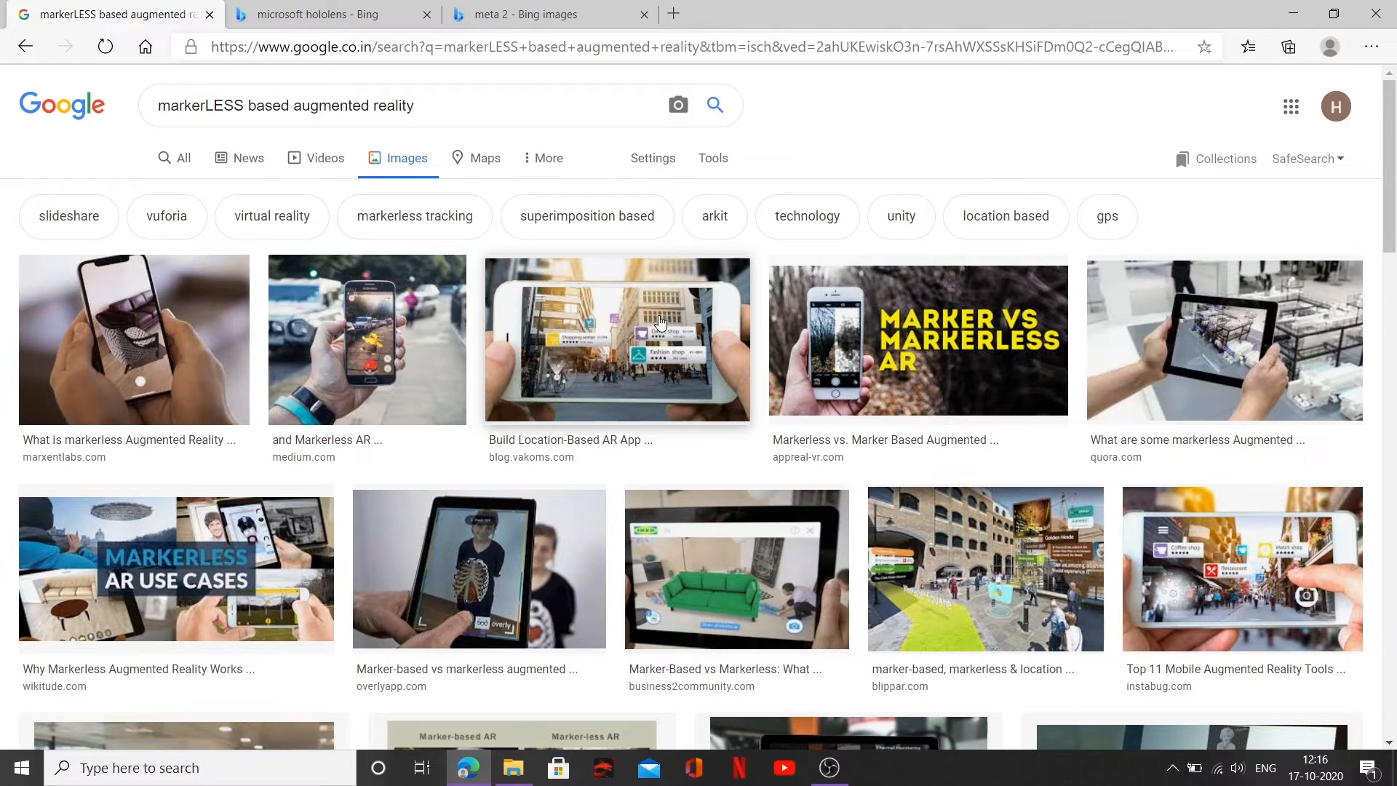
{"action": "mouse_move", "coordinate": [662, 329]}
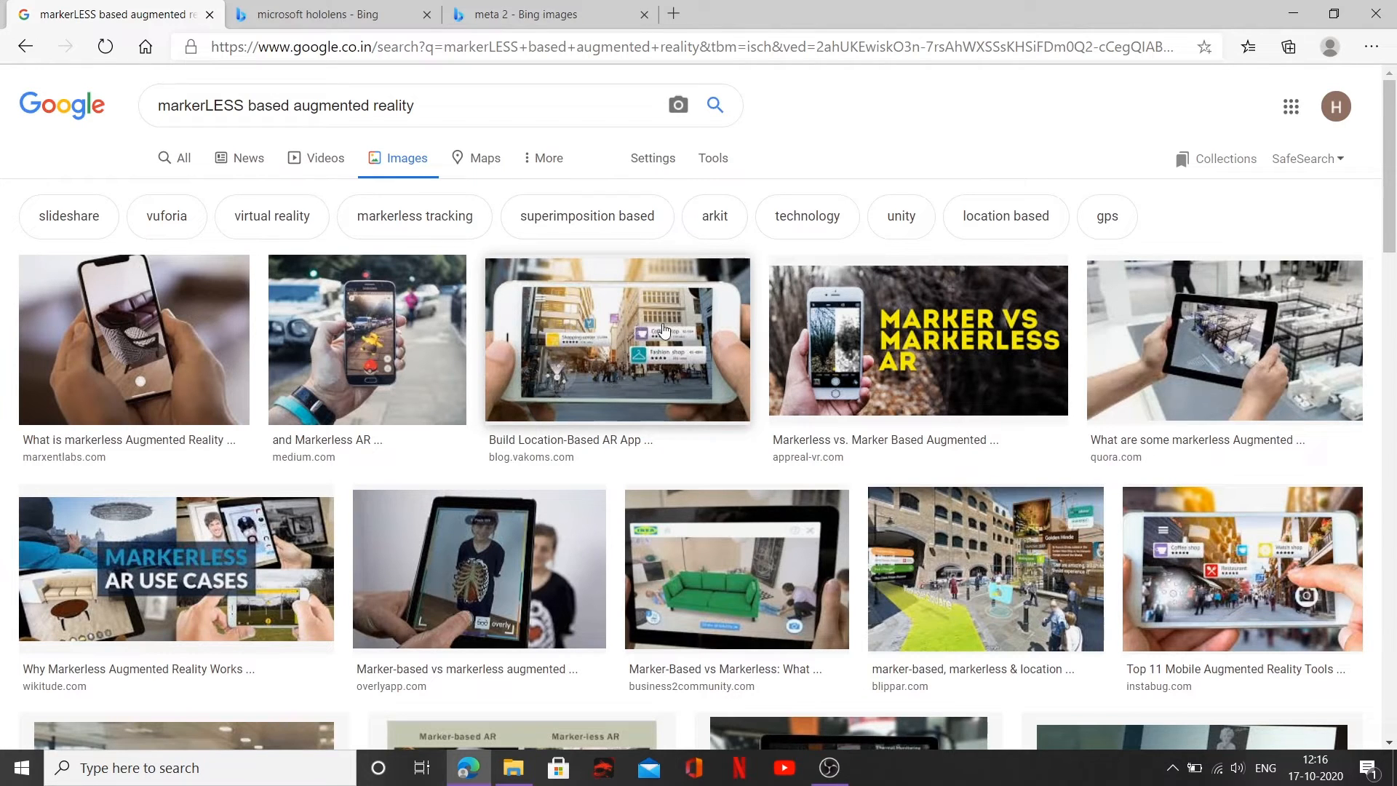
{"action": "mouse_move", "coordinate": [679, 364]}
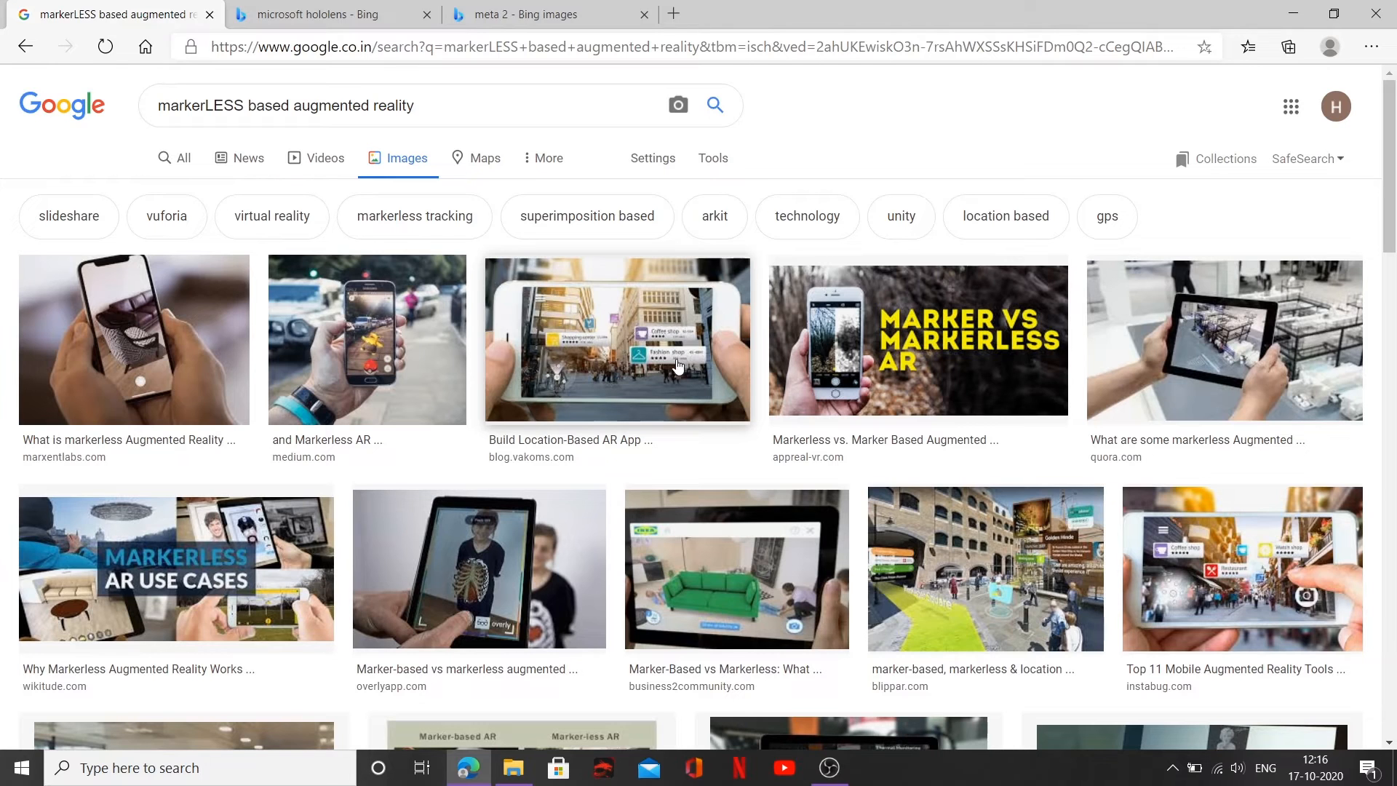
{"action": "mouse_move", "coordinate": [672, 335]}
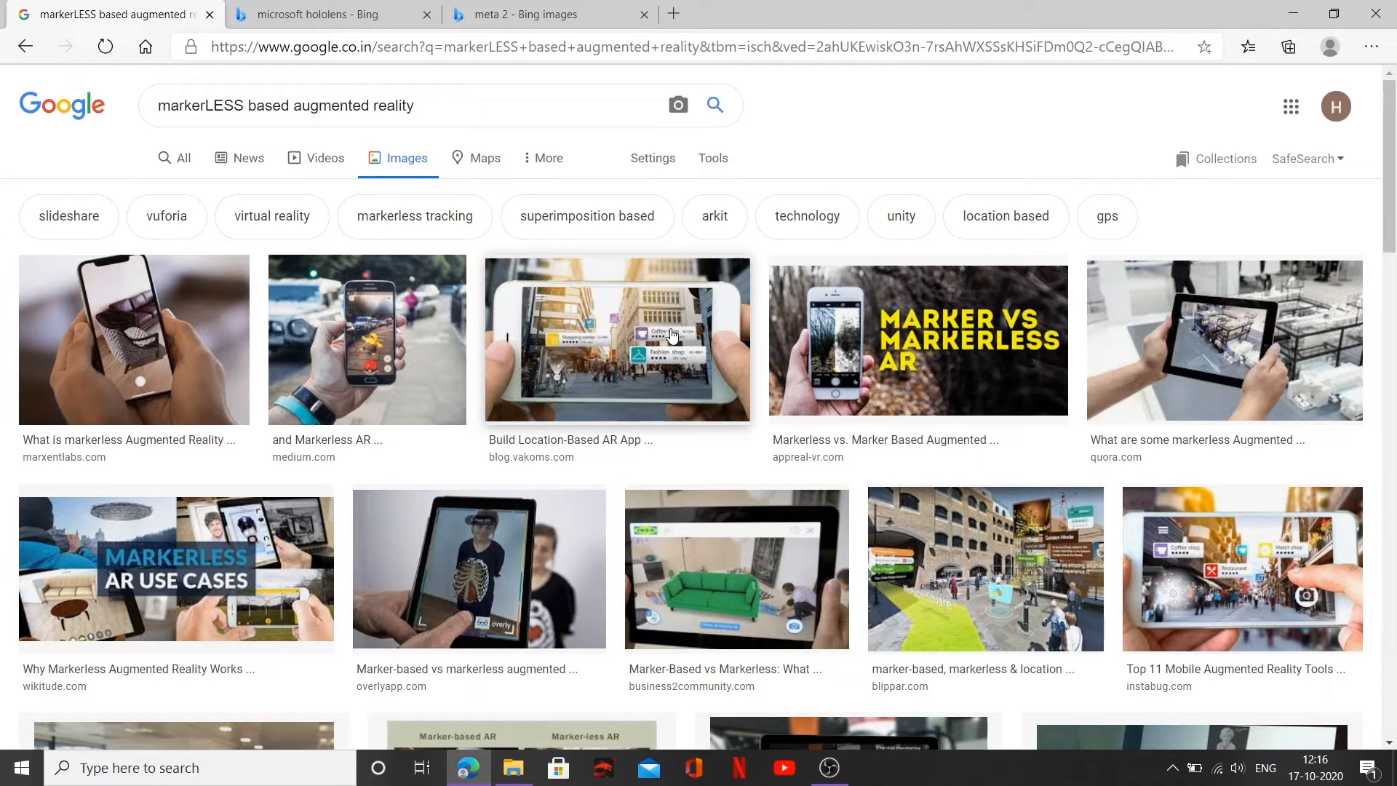
{"action": "mouse_move", "coordinate": [563, 364]}
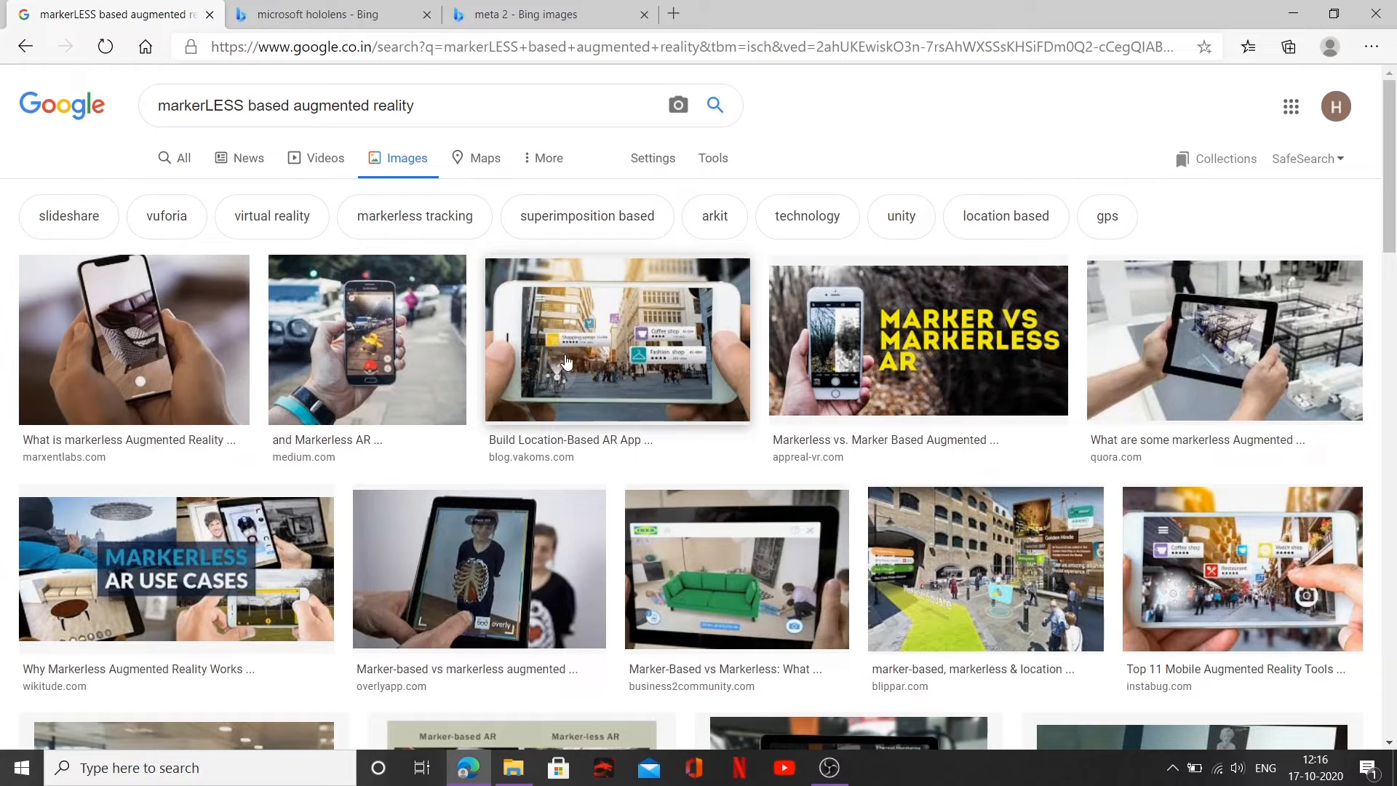
{"action": "mouse_move", "coordinate": [694, 258]}
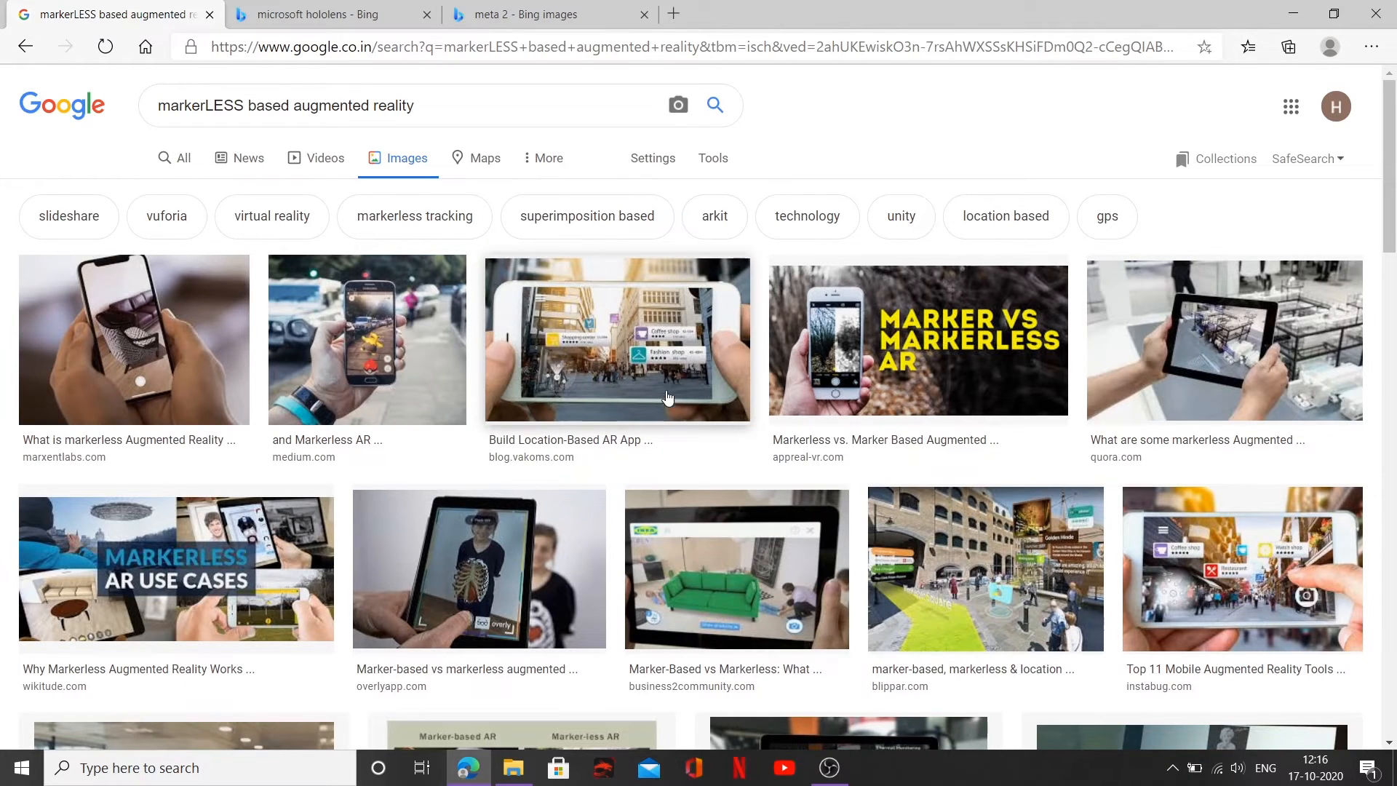
{"action": "mouse_move", "coordinate": [685, 377]}
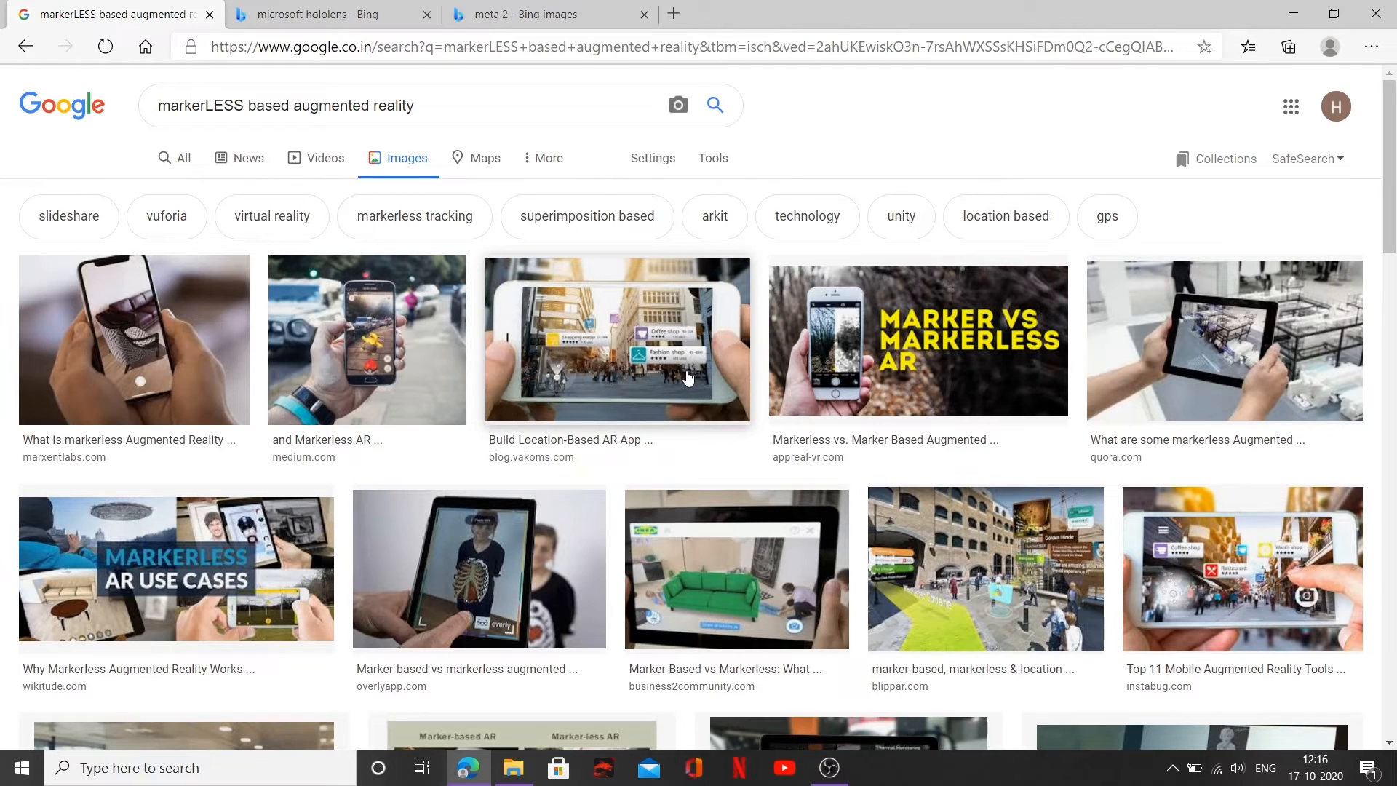
{"action": "mouse_move", "coordinate": [651, 314]}
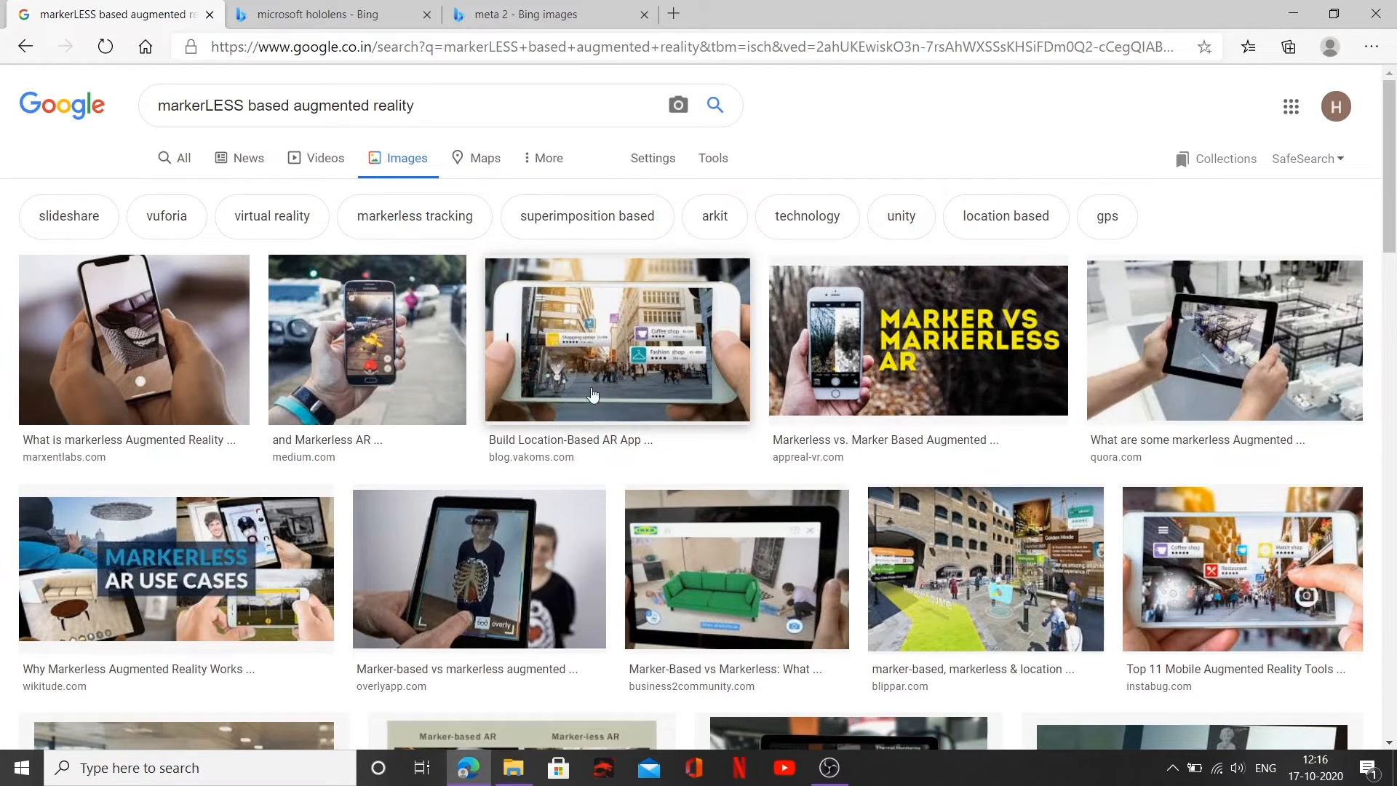
{"action": "mouse_move", "coordinate": [676, 341]}
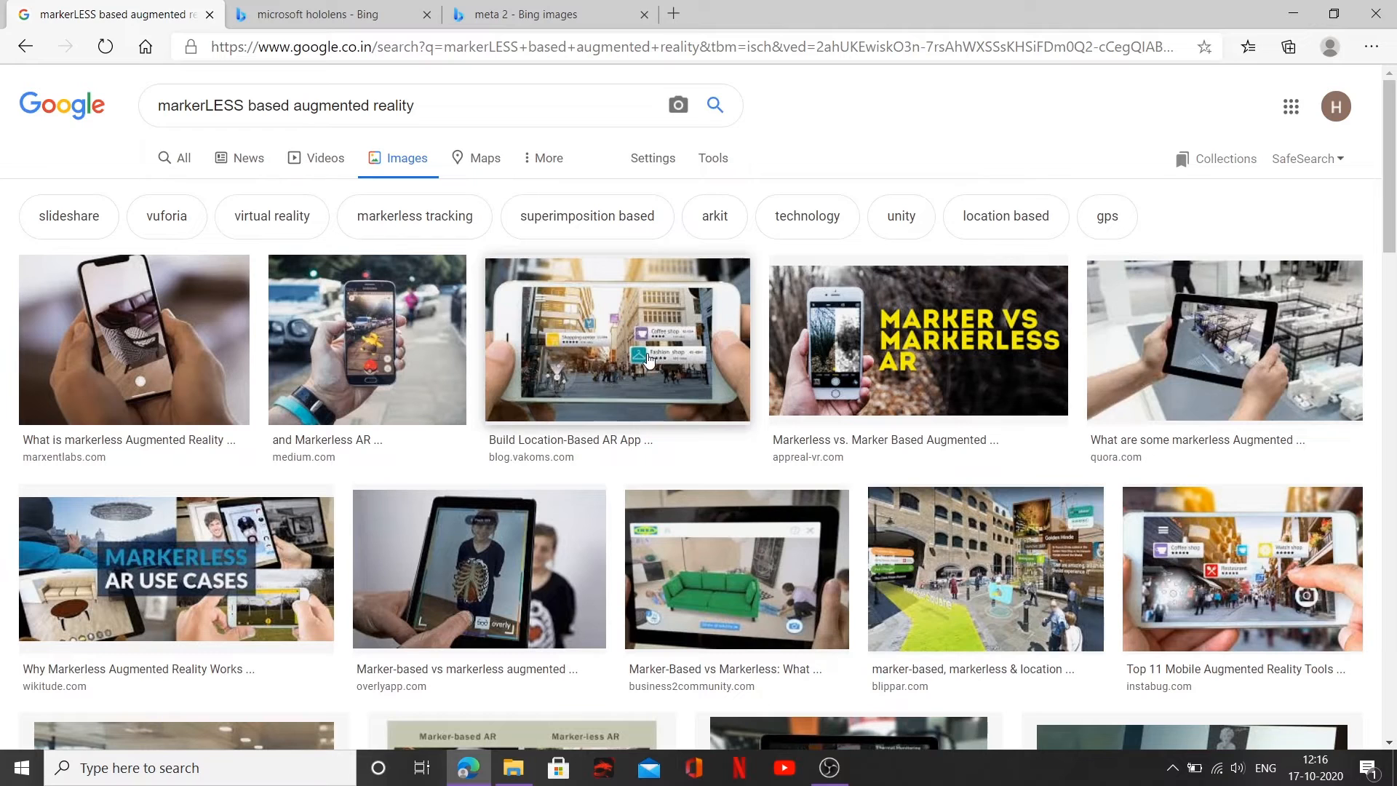
{"action": "mouse_move", "coordinate": [652, 364]}
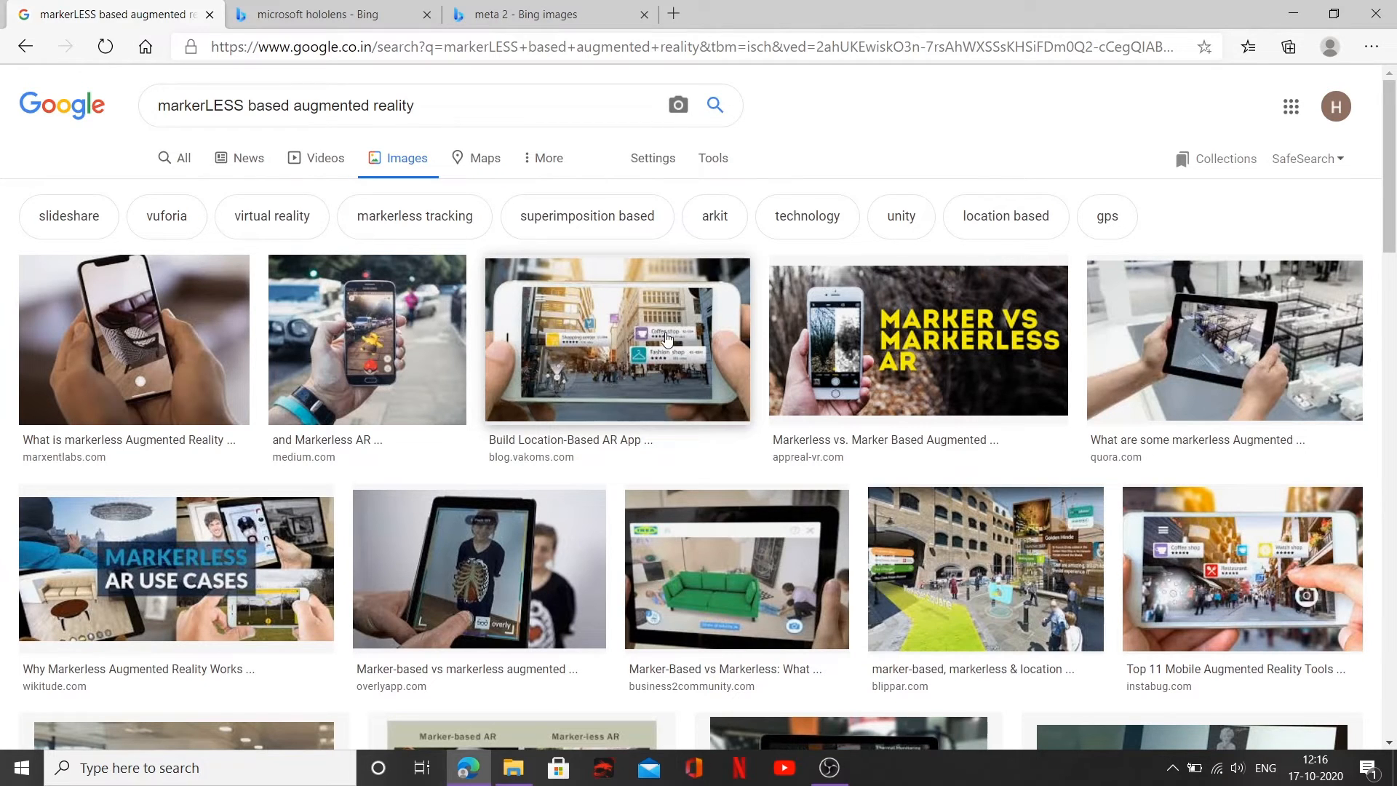
{"action": "mouse_move", "coordinate": [570, 348]}
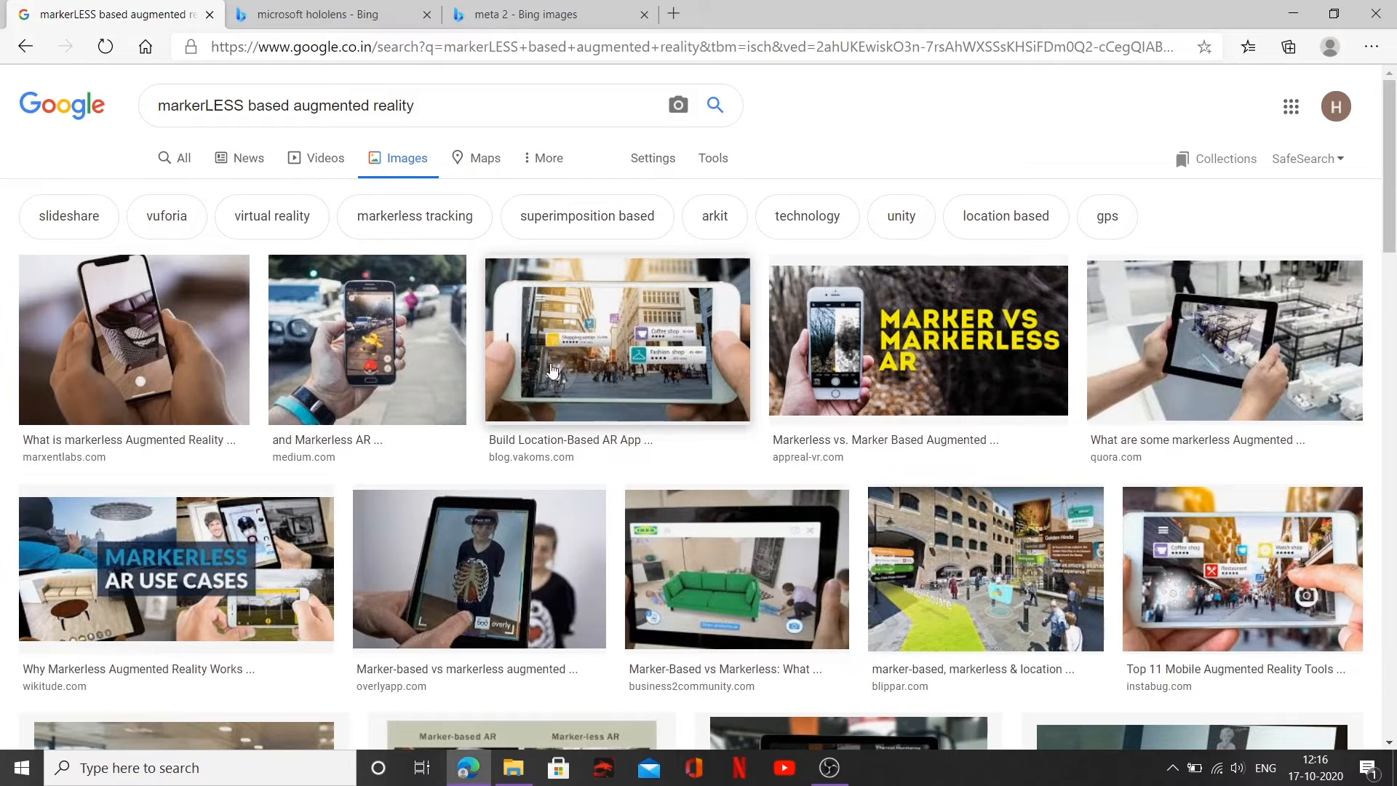
{"action": "mouse_move", "coordinate": [646, 328]}
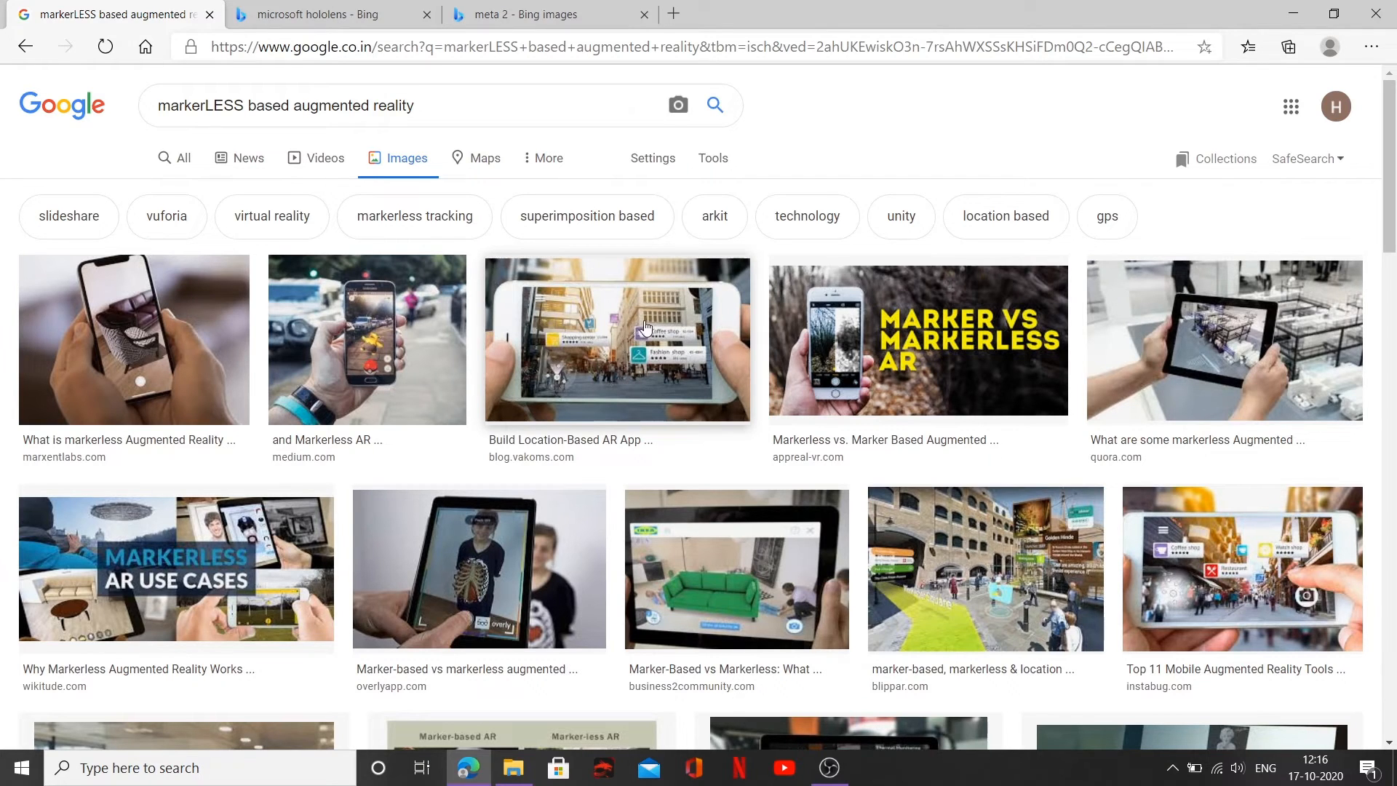
{"action": "mouse_move", "coordinate": [669, 355]}
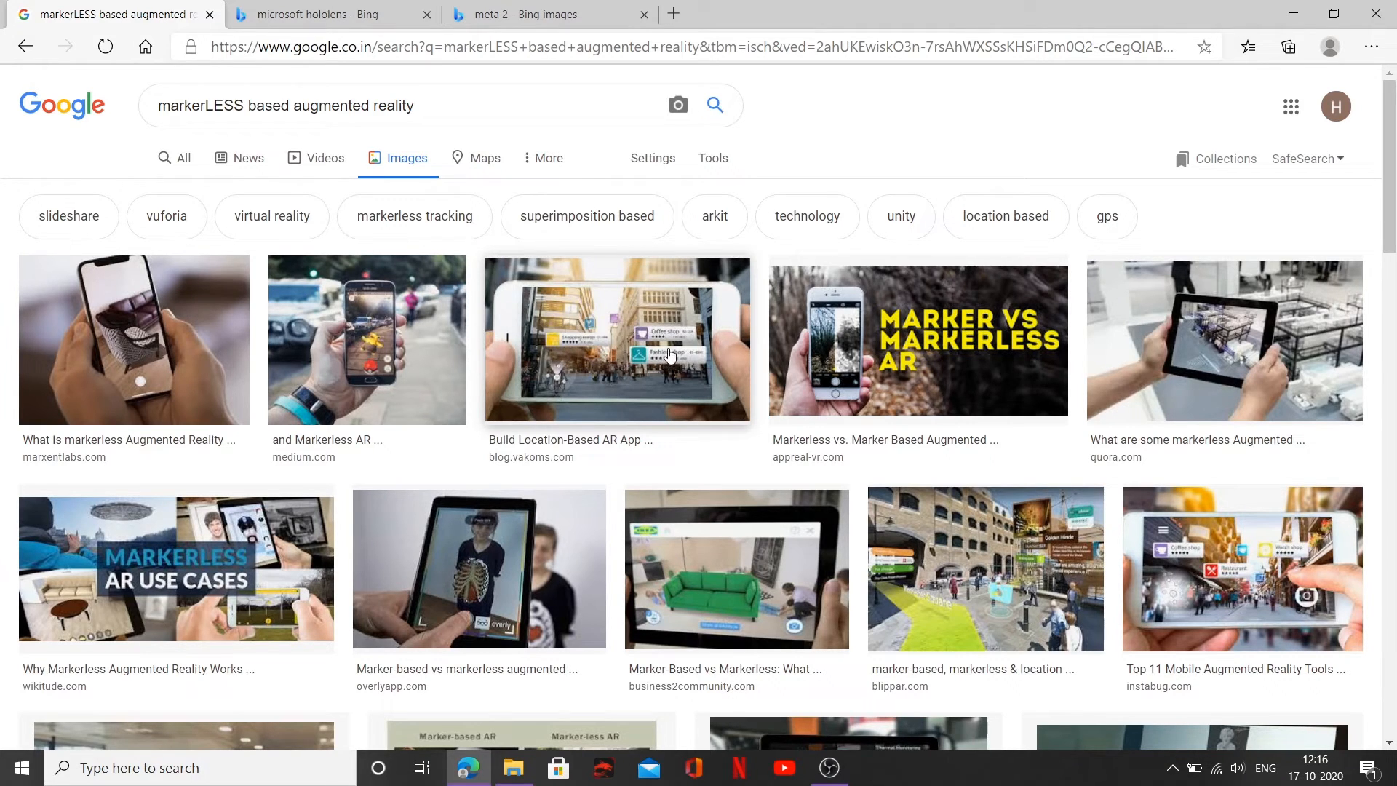
{"action": "mouse_move", "coordinate": [656, 371]}
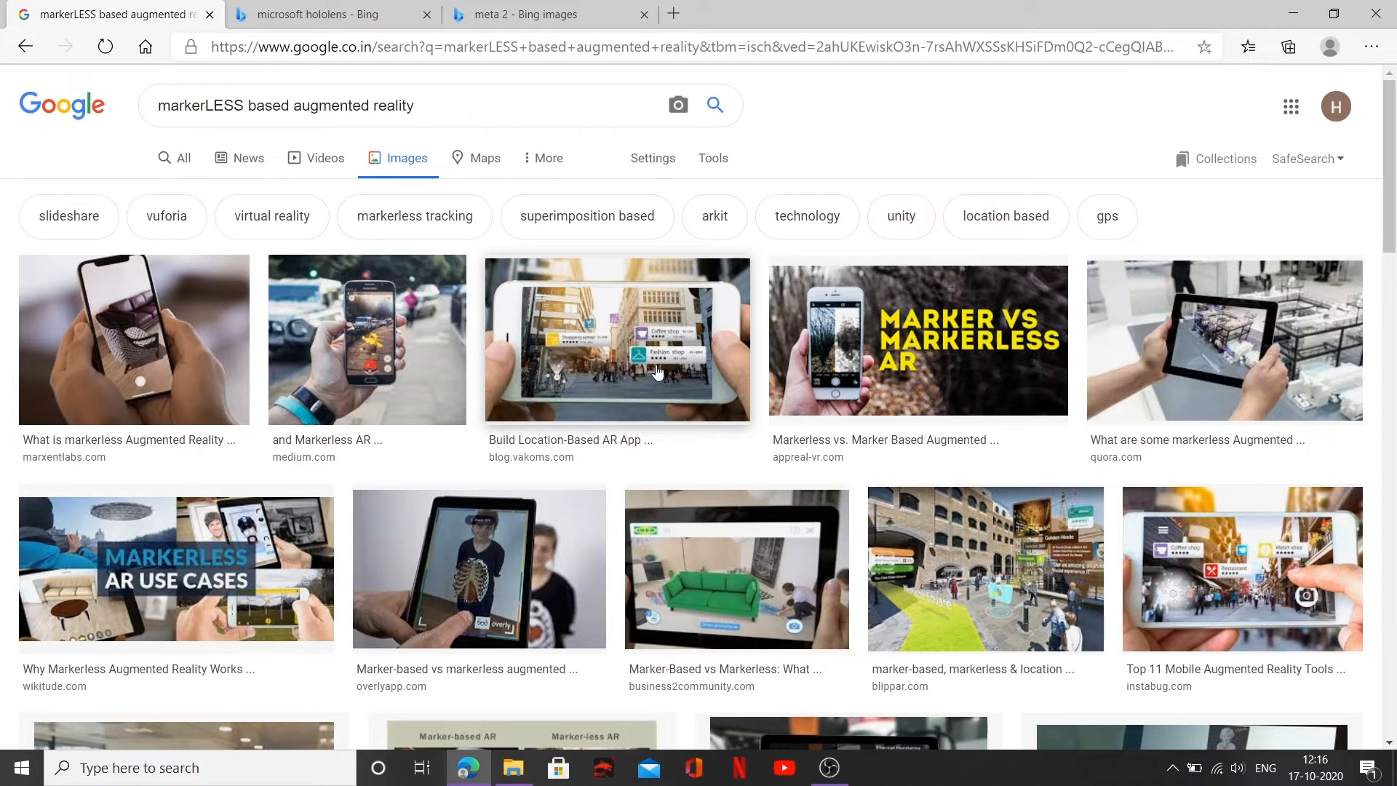
{"action": "mouse_move", "coordinate": [559, 354]}
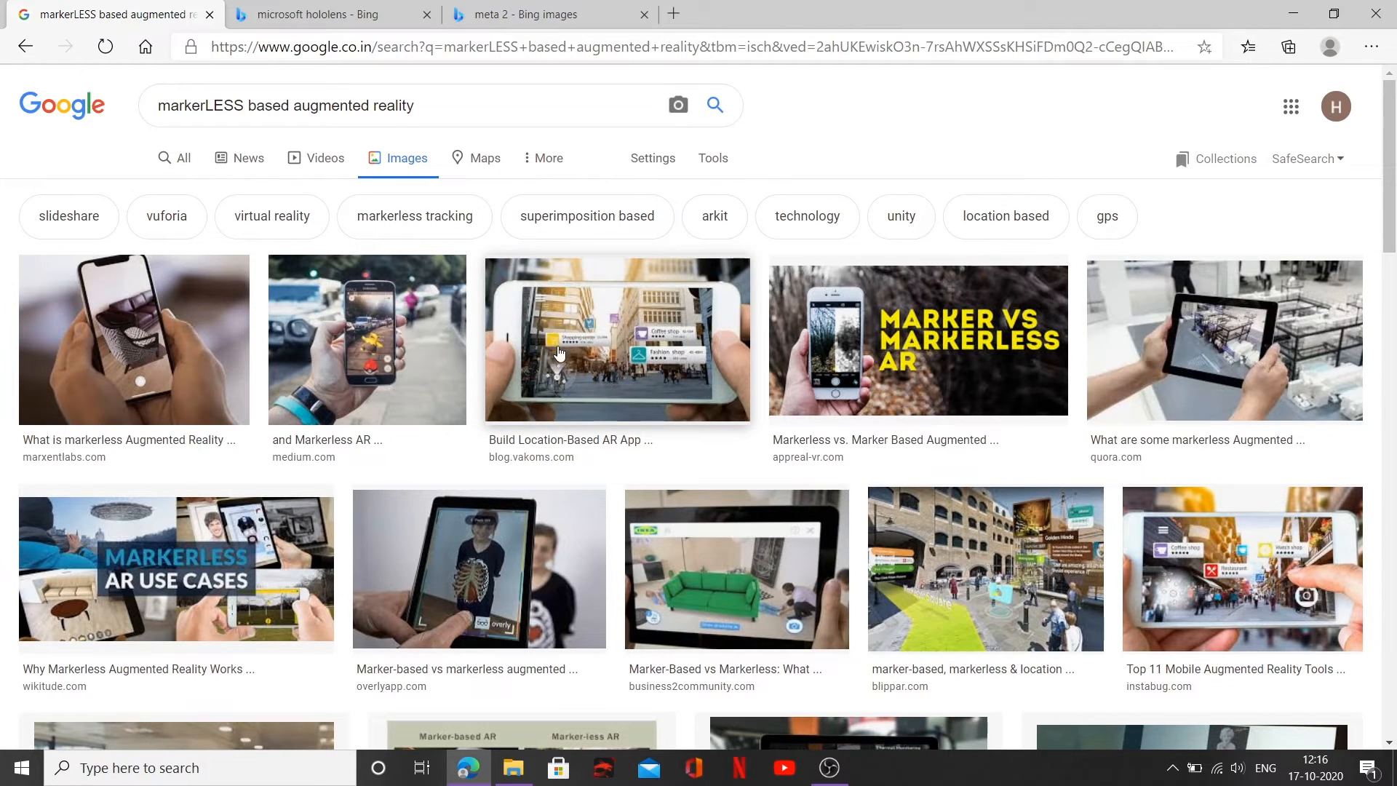
{"action": "mouse_move", "coordinate": [575, 399]}
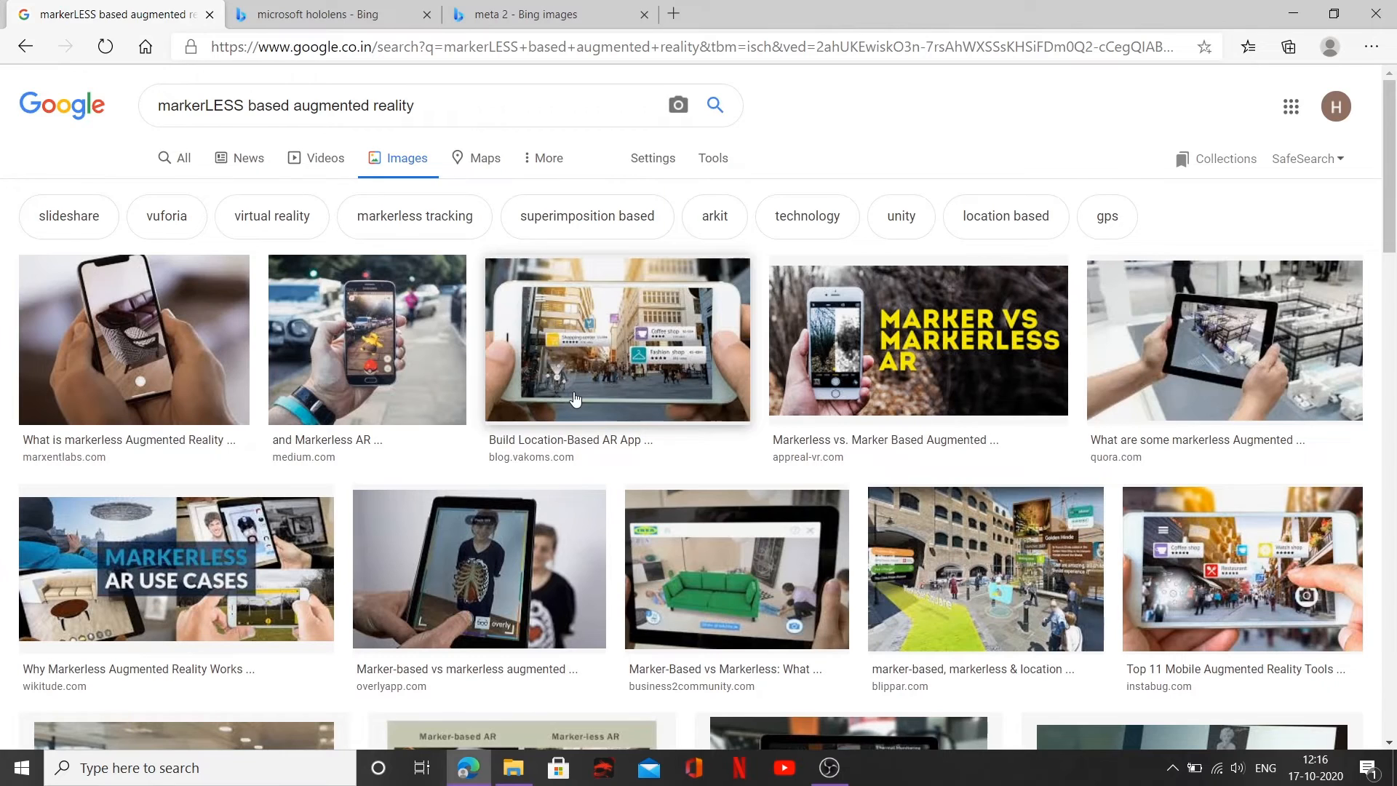
{"action": "scroll", "scroll_direction": "down", "scroll_amount": 3}
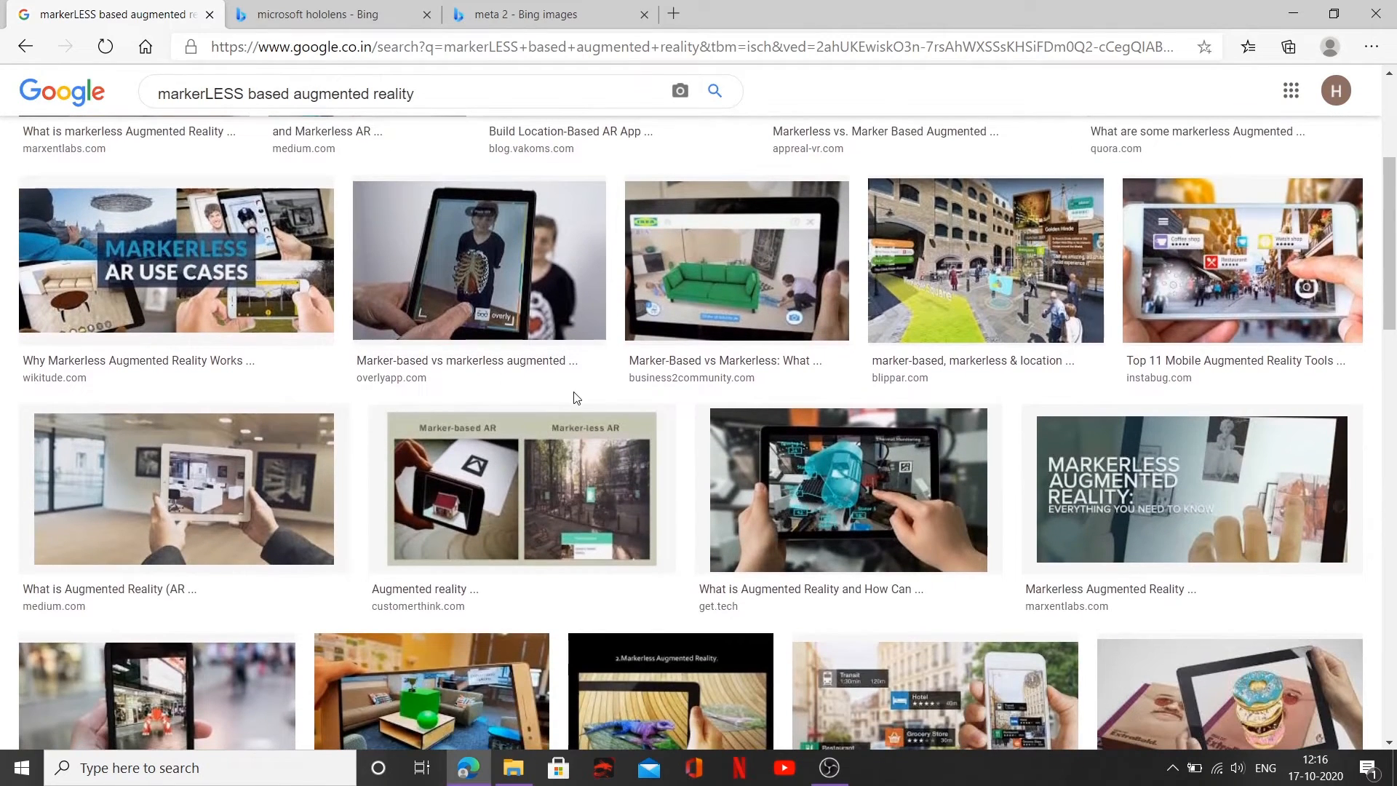
{"action": "scroll", "scroll_direction": "down", "scroll_amount": 3}
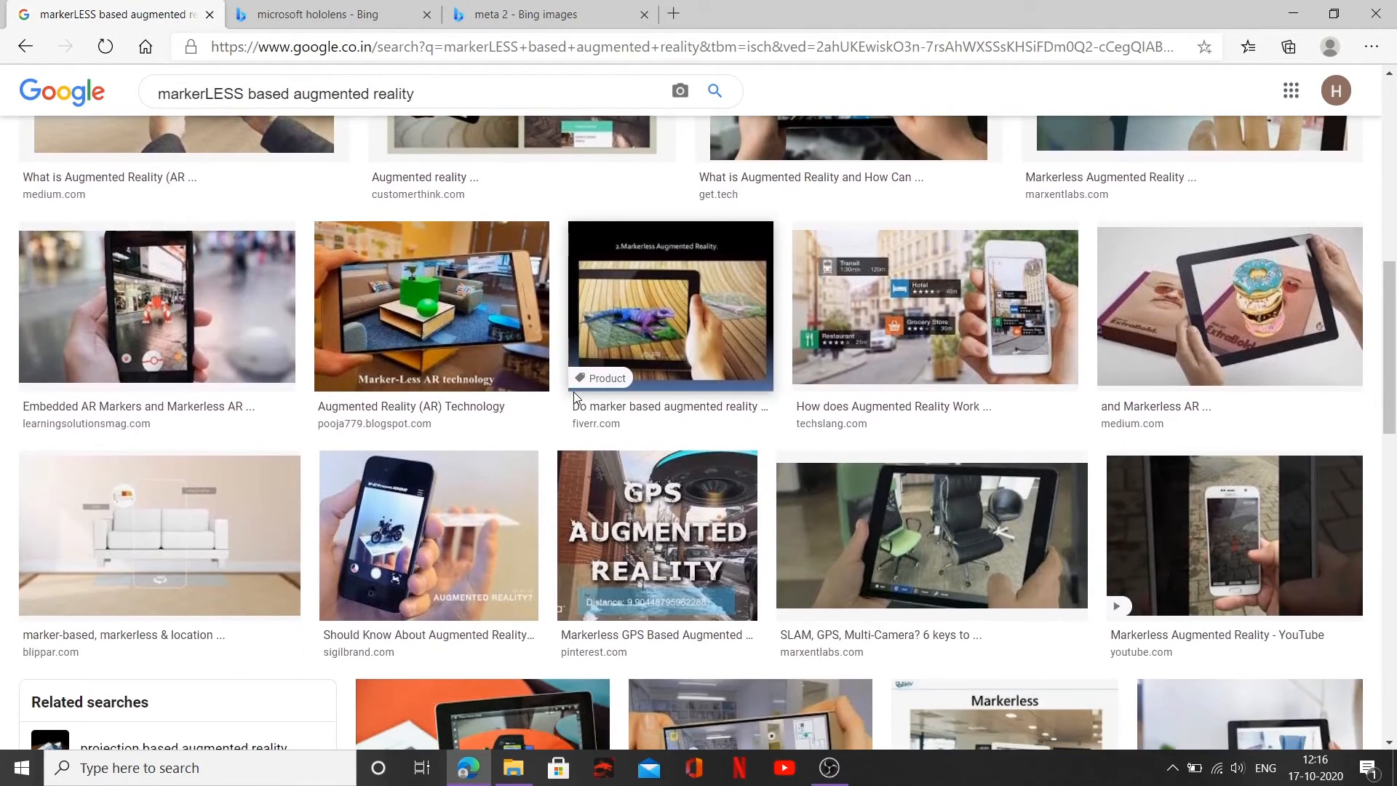
{"action": "mouse_move", "coordinate": [165, 298]}
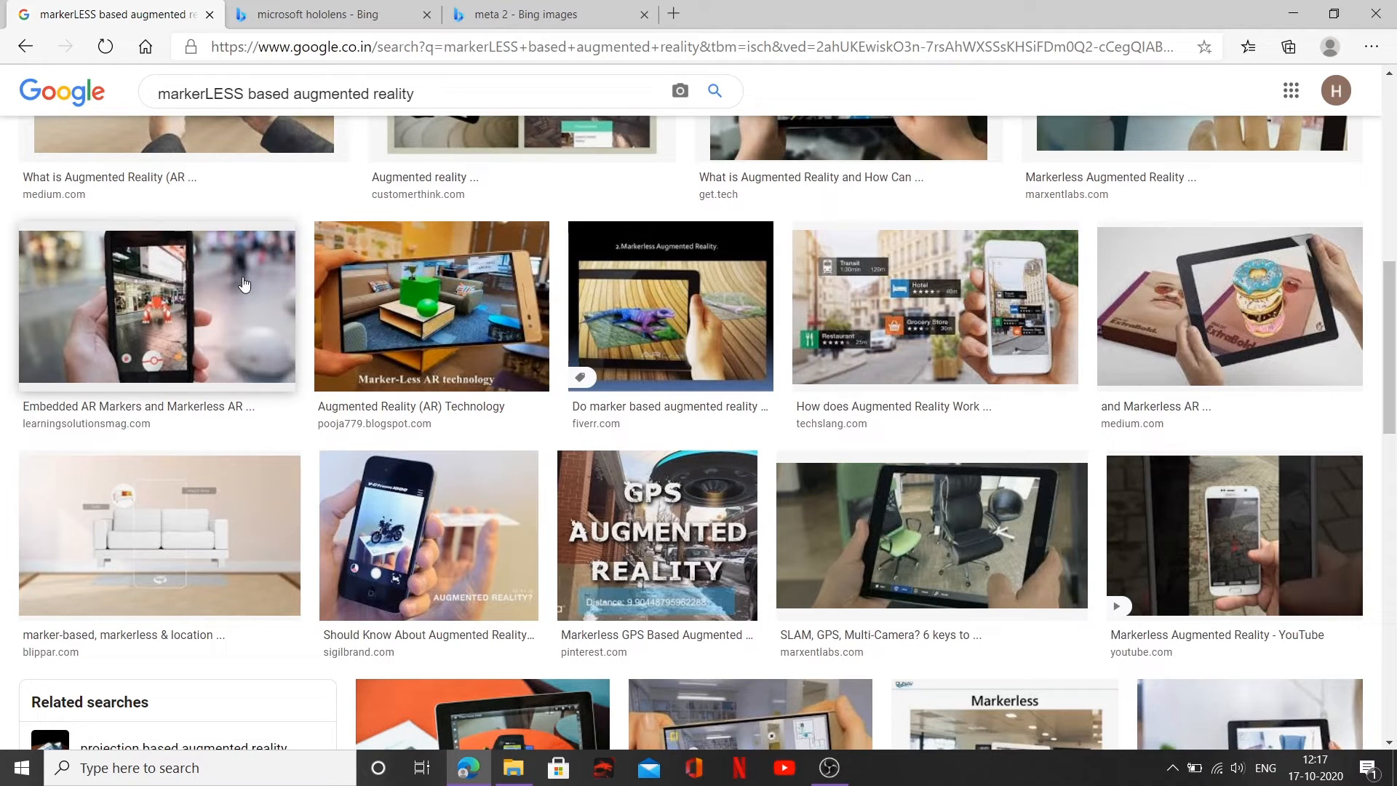
{"action": "mouse_move", "coordinate": [157, 316]}
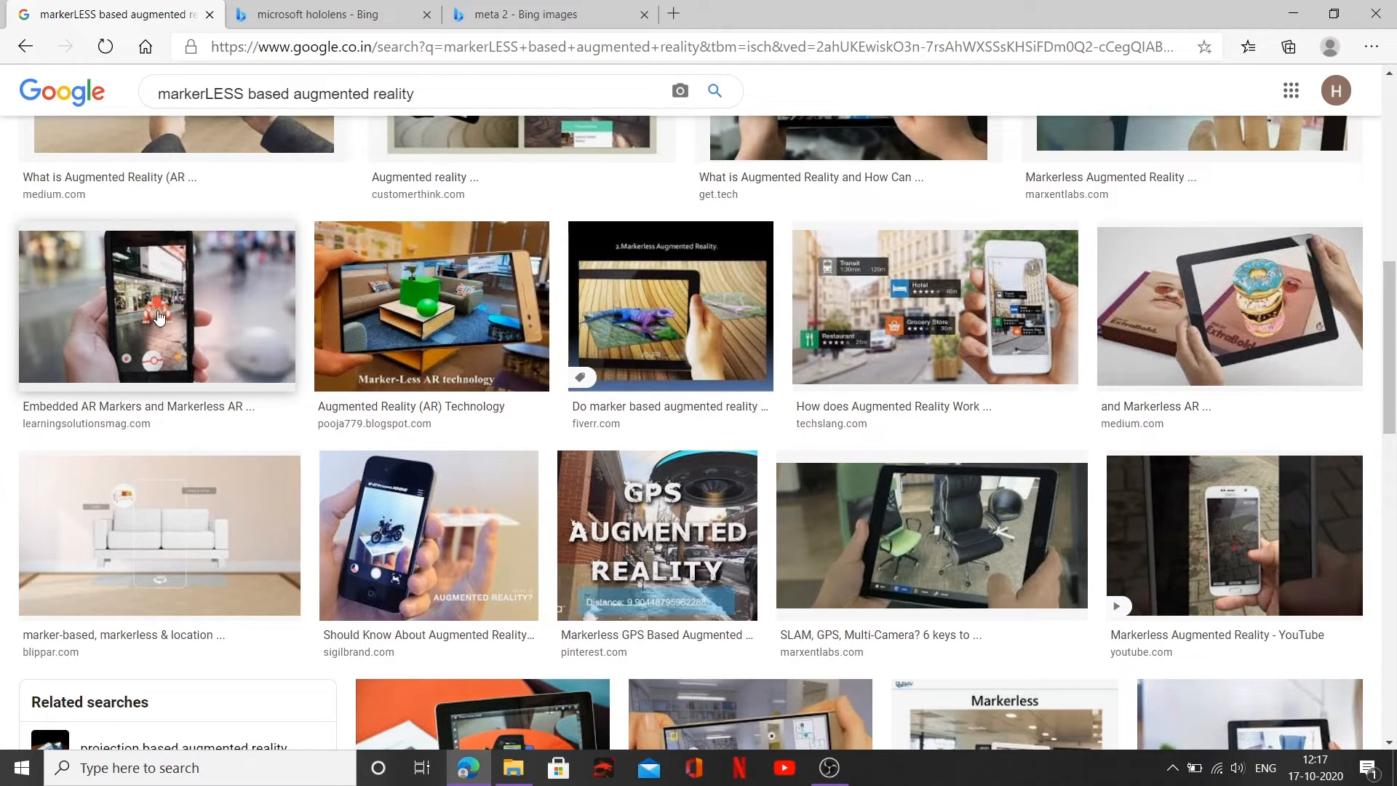
{"action": "mouse_move", "coordinate": [168, 315]}
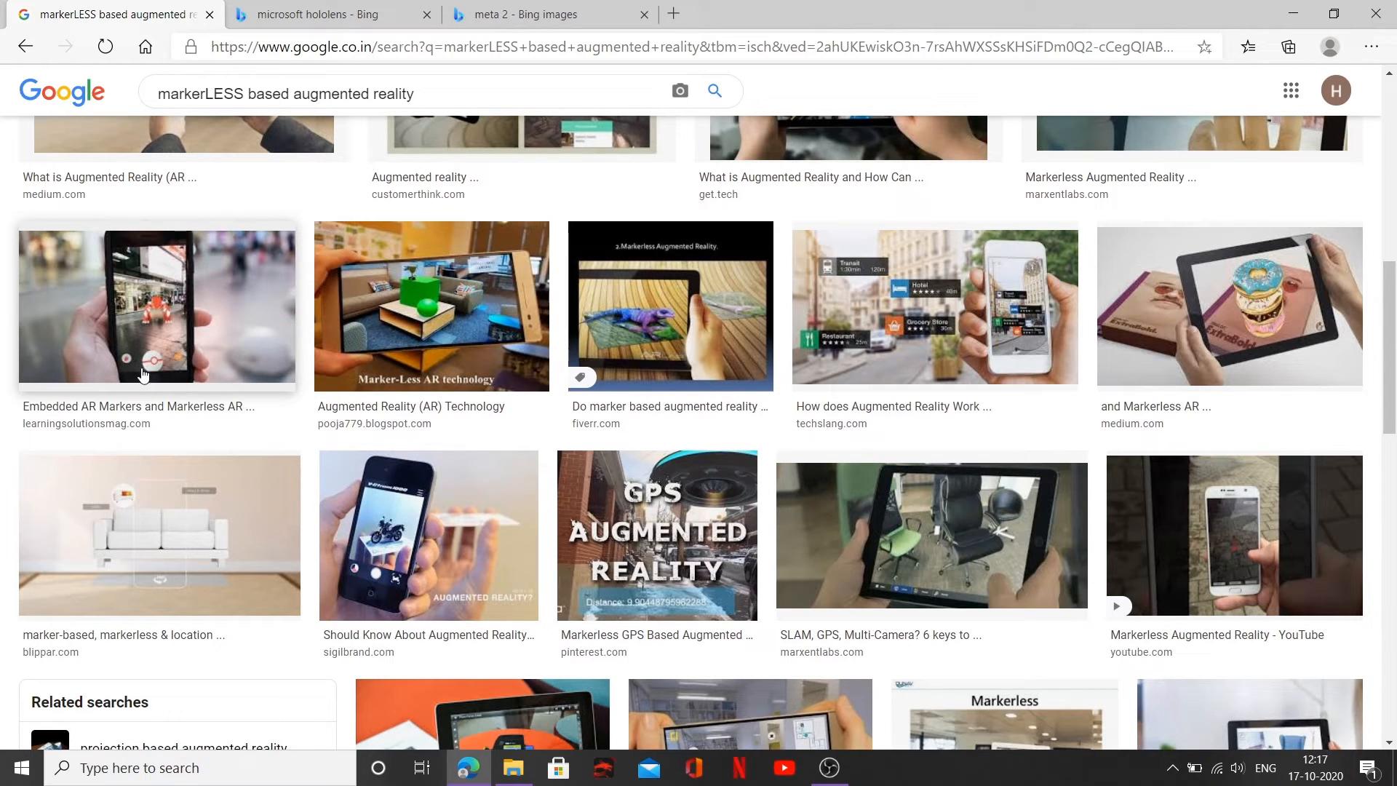
{"action": "mouse_move", "coordinate": [150, 371]}
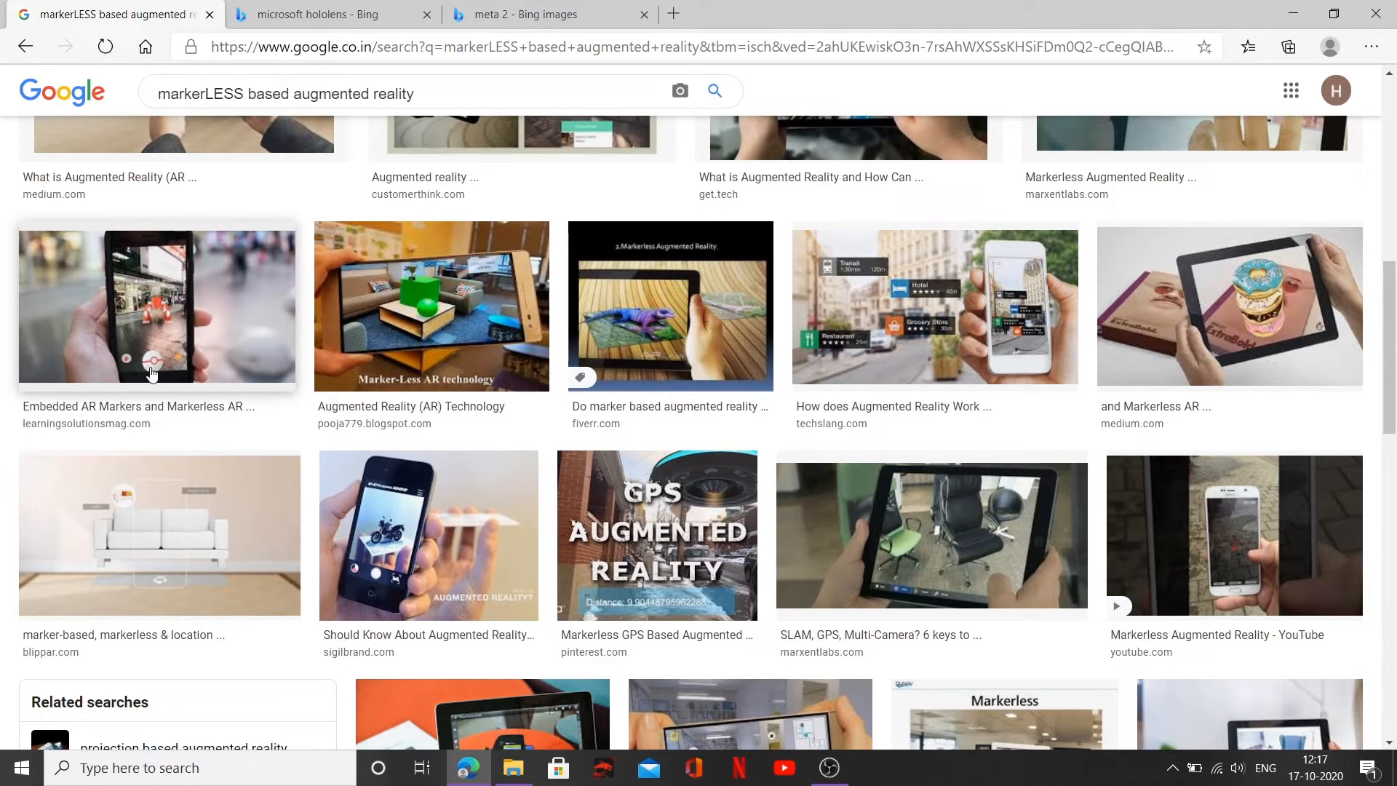
{"action": "mouse_move", "coordinate": [141, 318]}
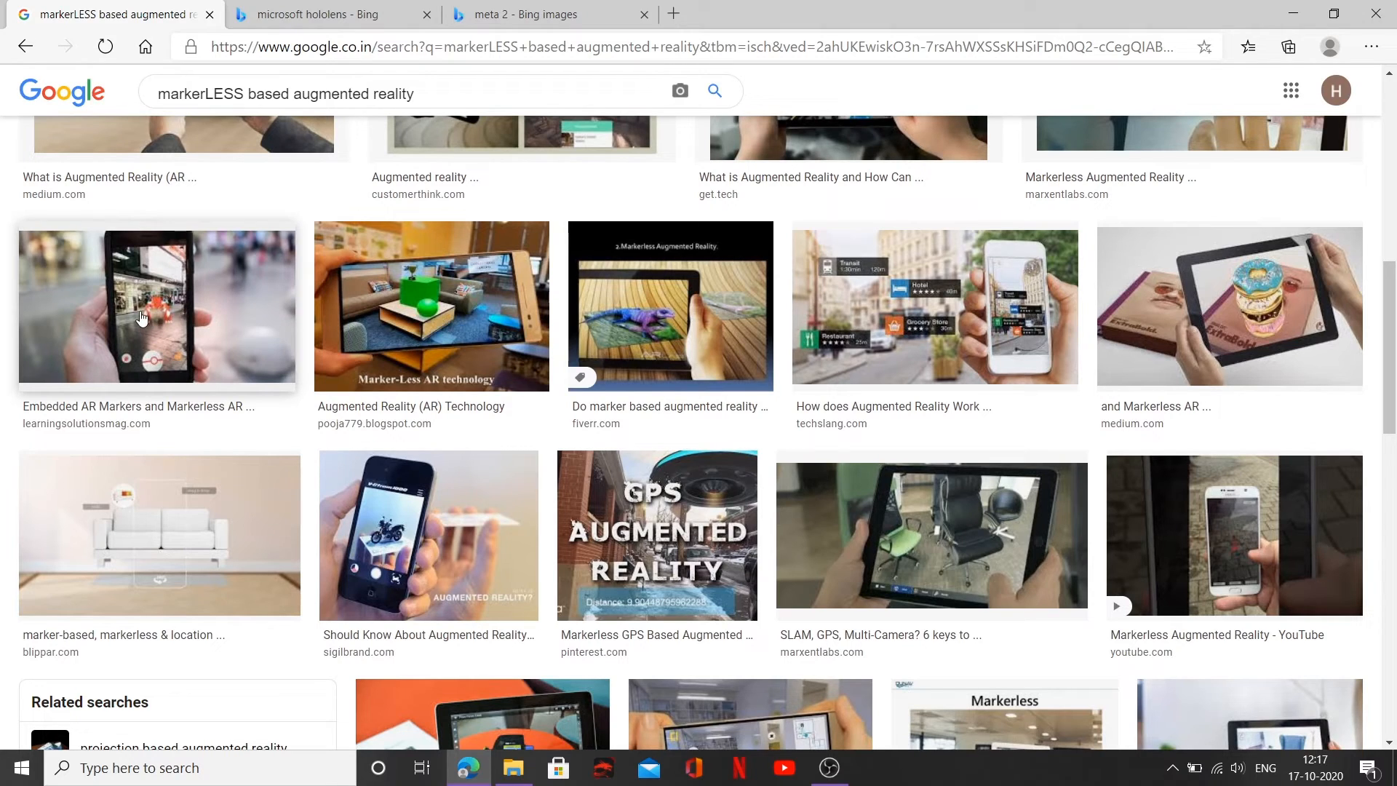
{"action": "scroll", "scroll_direction": "down", "scroll_amount": 3}
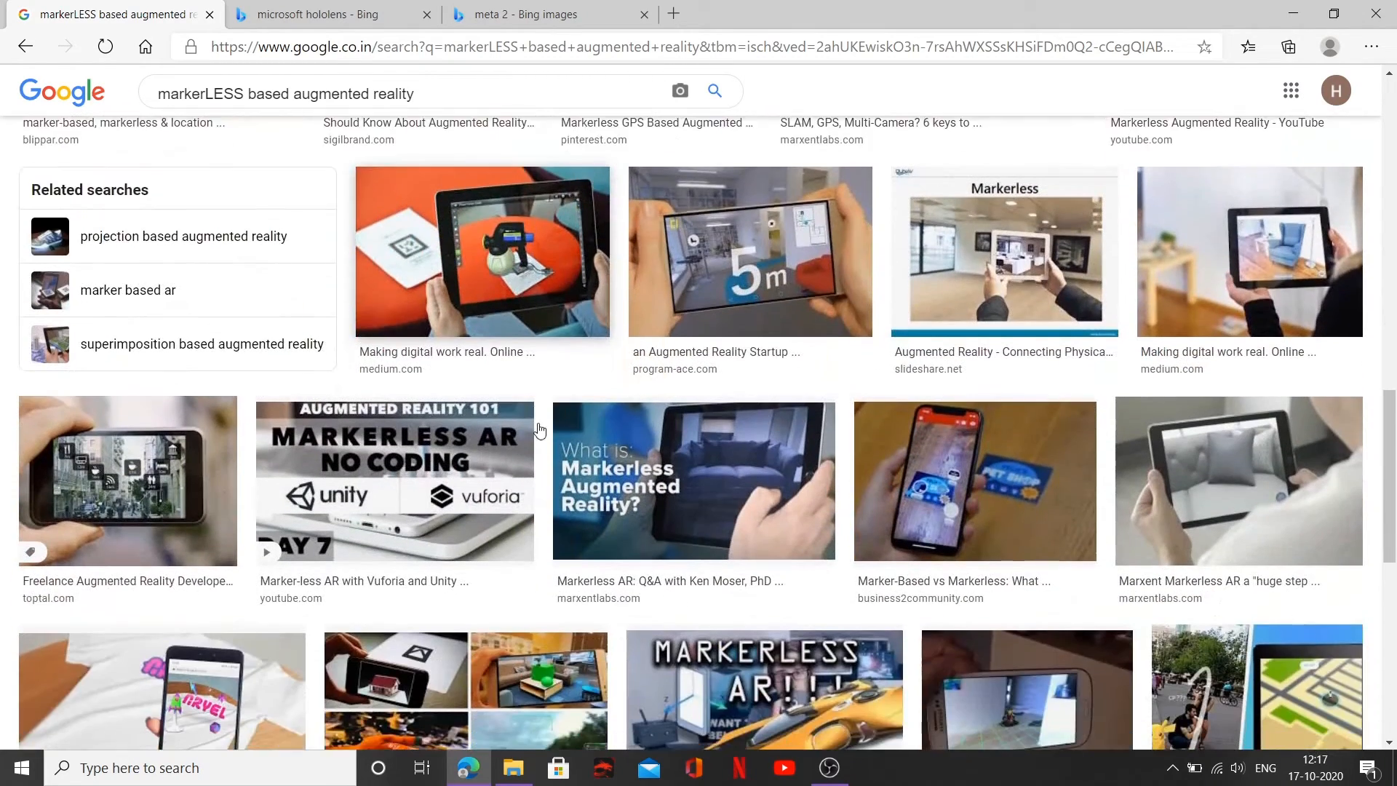
{"action": "scroll", "scroll_direction": "down", "scroll_amount": 3}
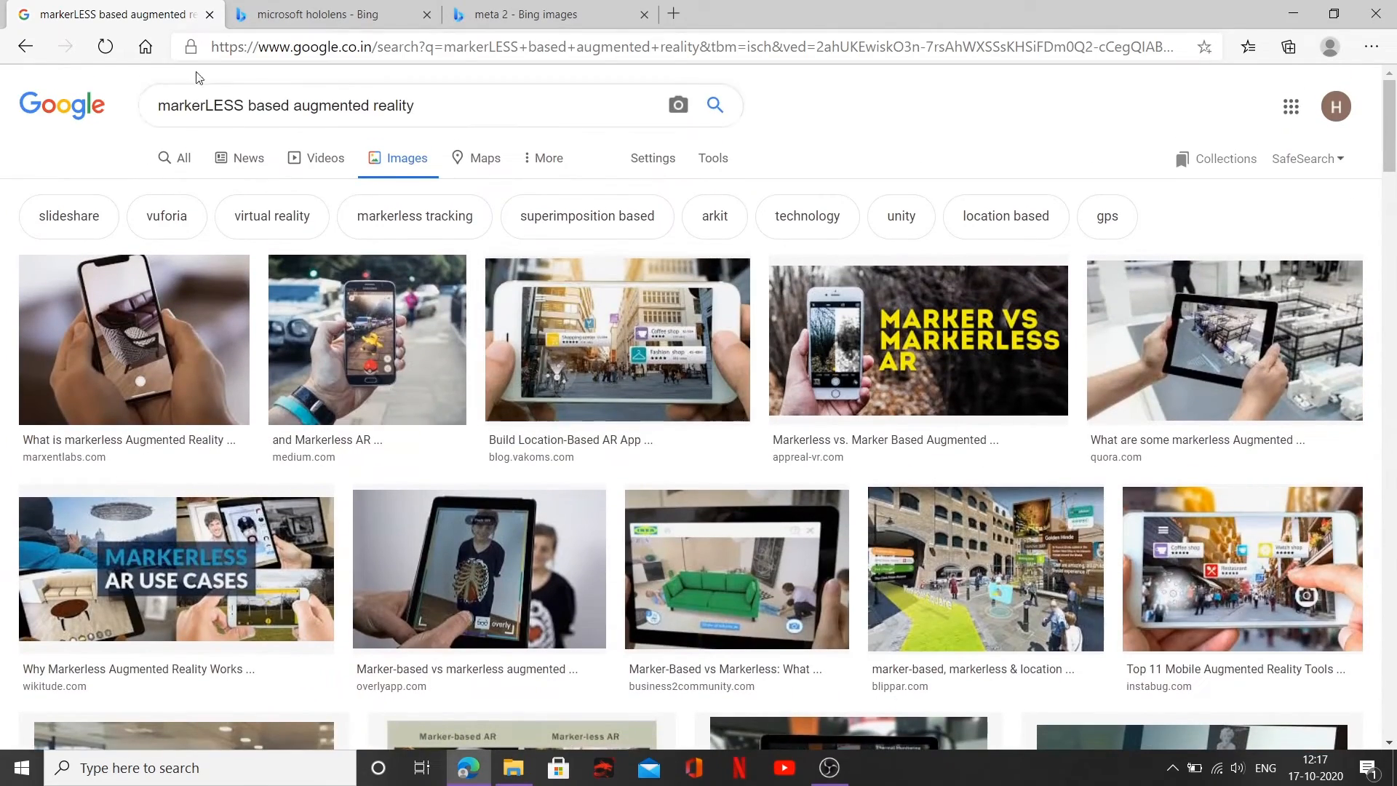
Replace 'markerLESS' in the query with 'PROJ', briefly revisiting the HoloLens and Meta 2 tabs.
{"action": "double_click", "coordinate": [201, 105]}
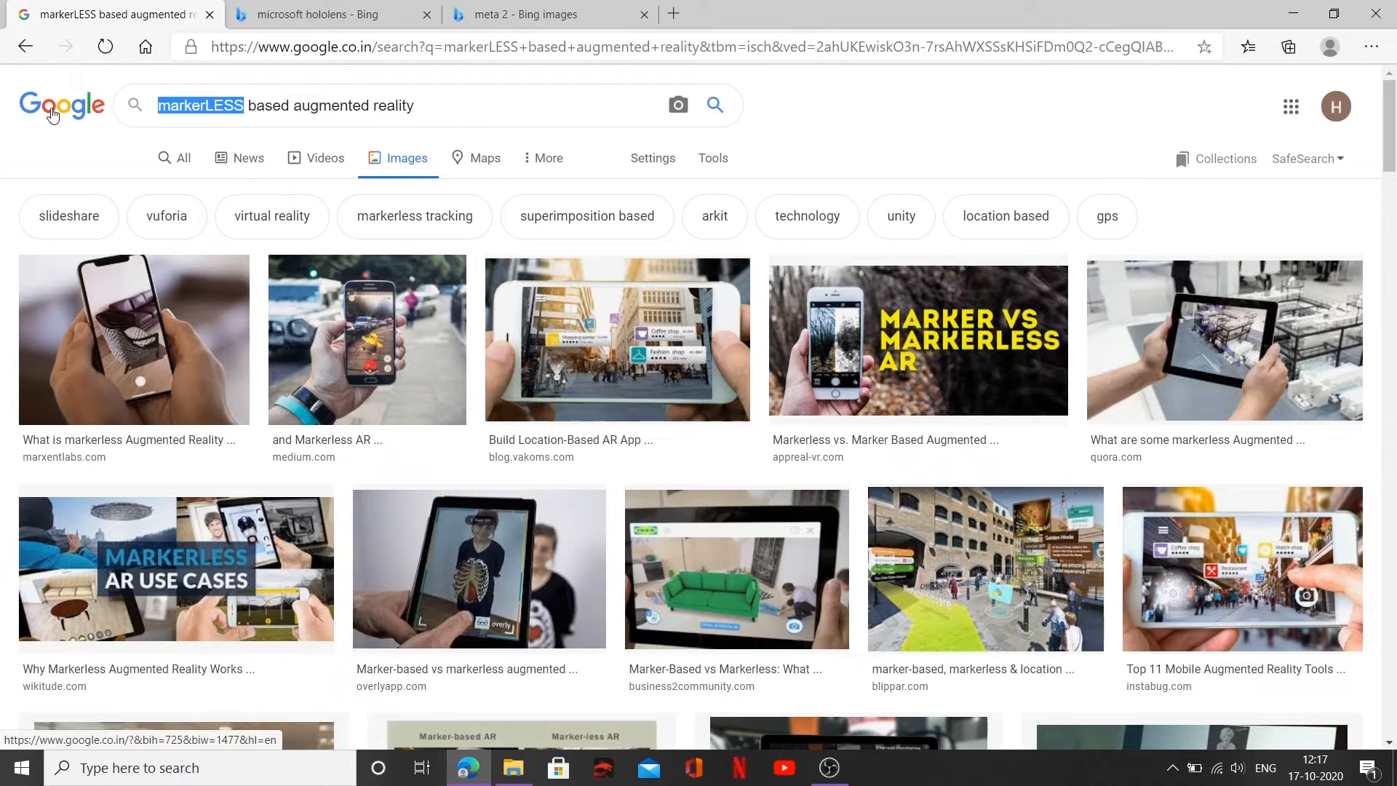
{"action": "type", "text": "PROJ"}
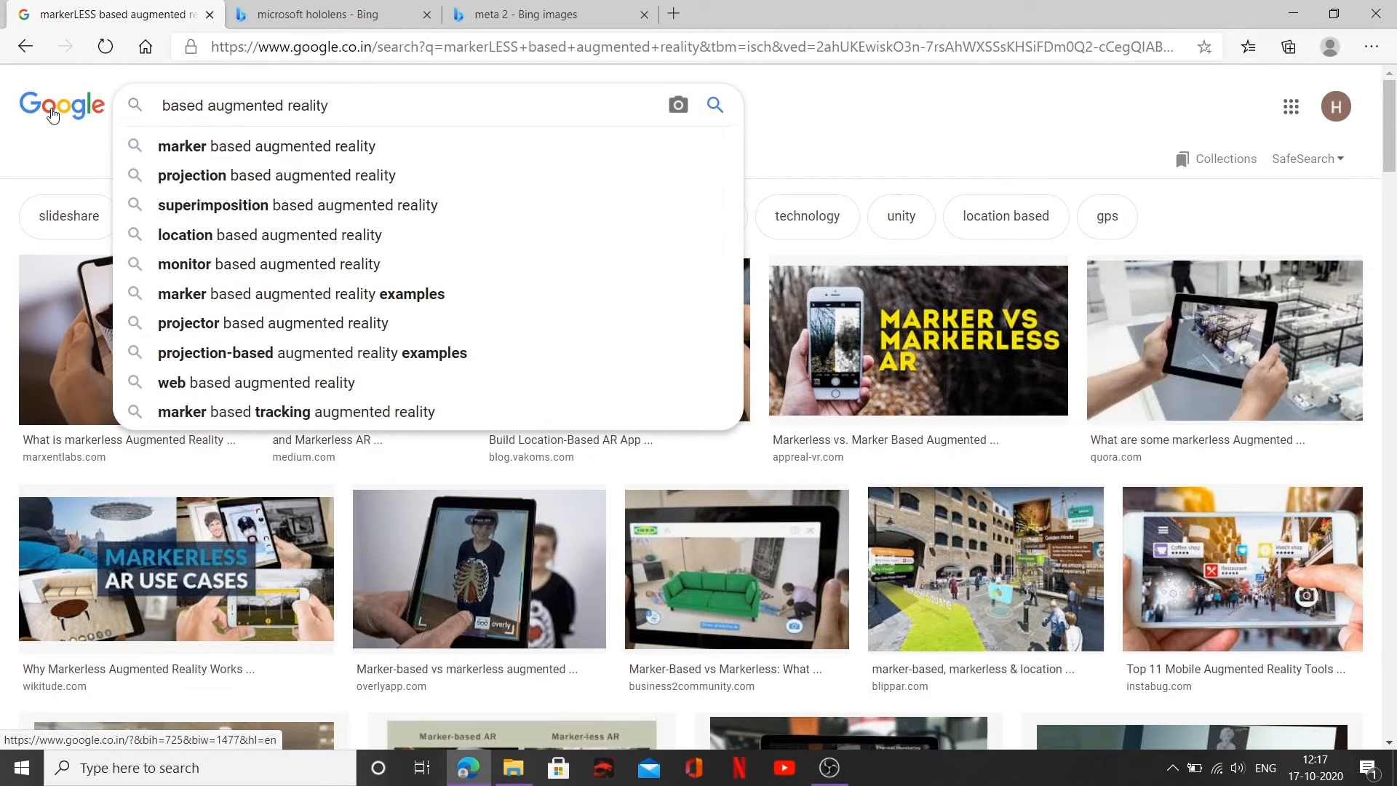
{"action": "left_click", "coordinate": [330, 15]}
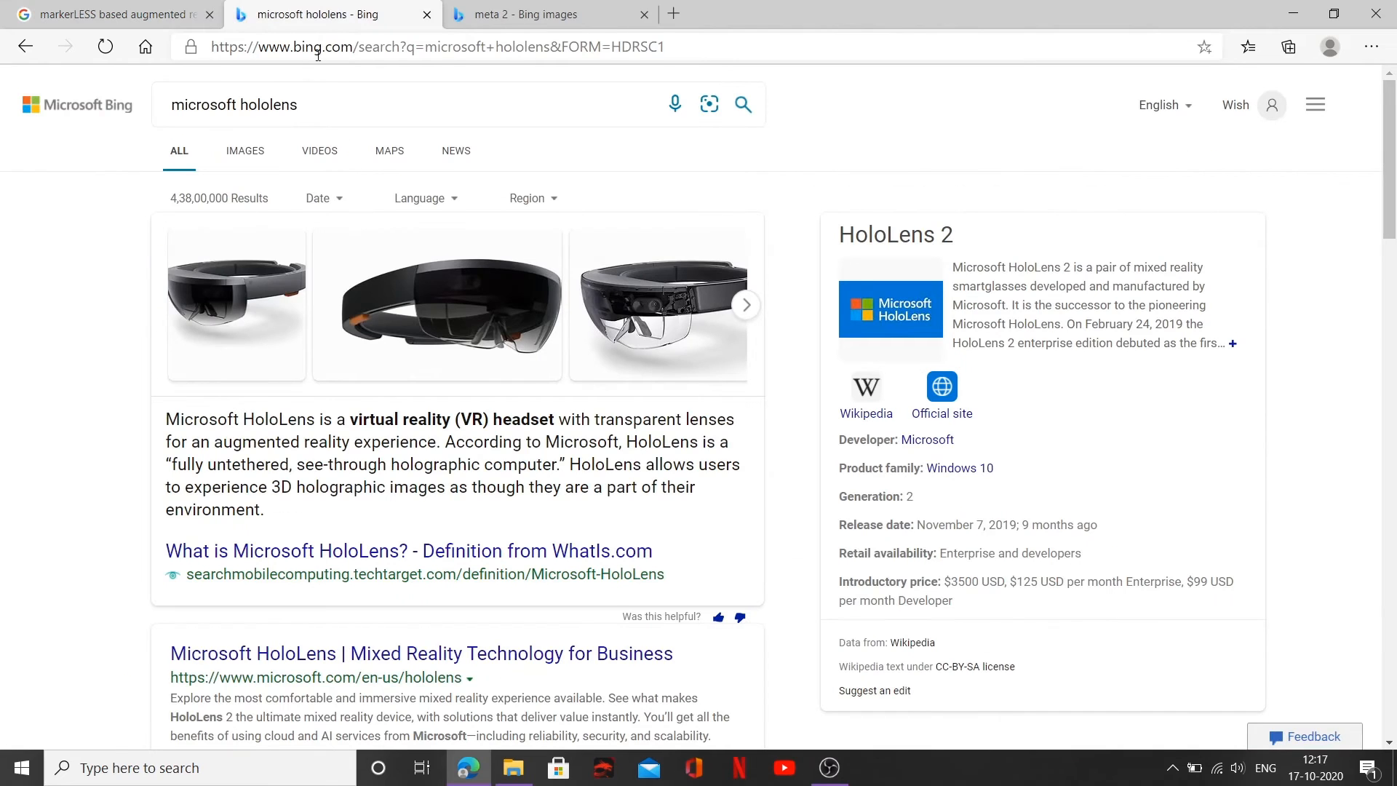
{"action": "left_click", "coordinate": [542, 15]}
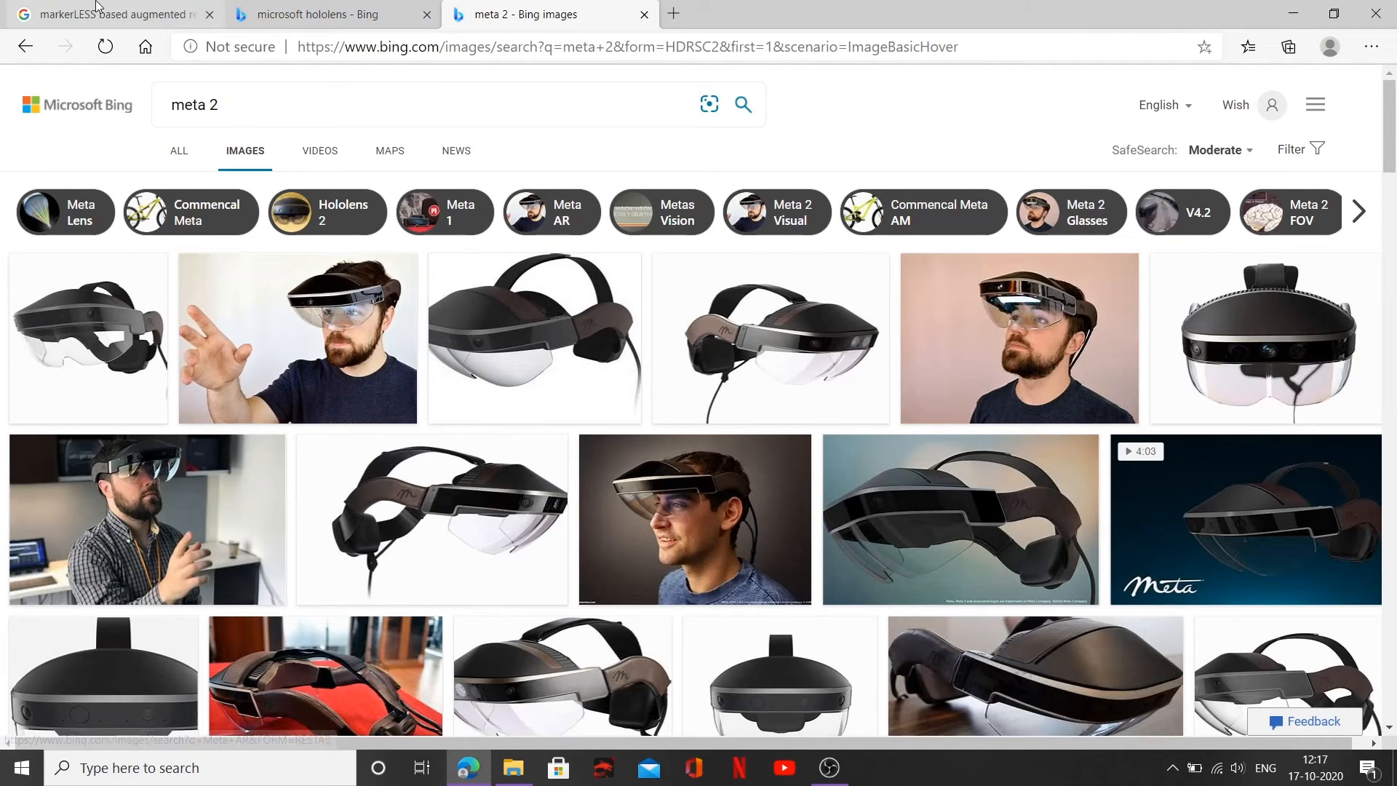
{"action": "left_click", "coordinate": [112, 14]}
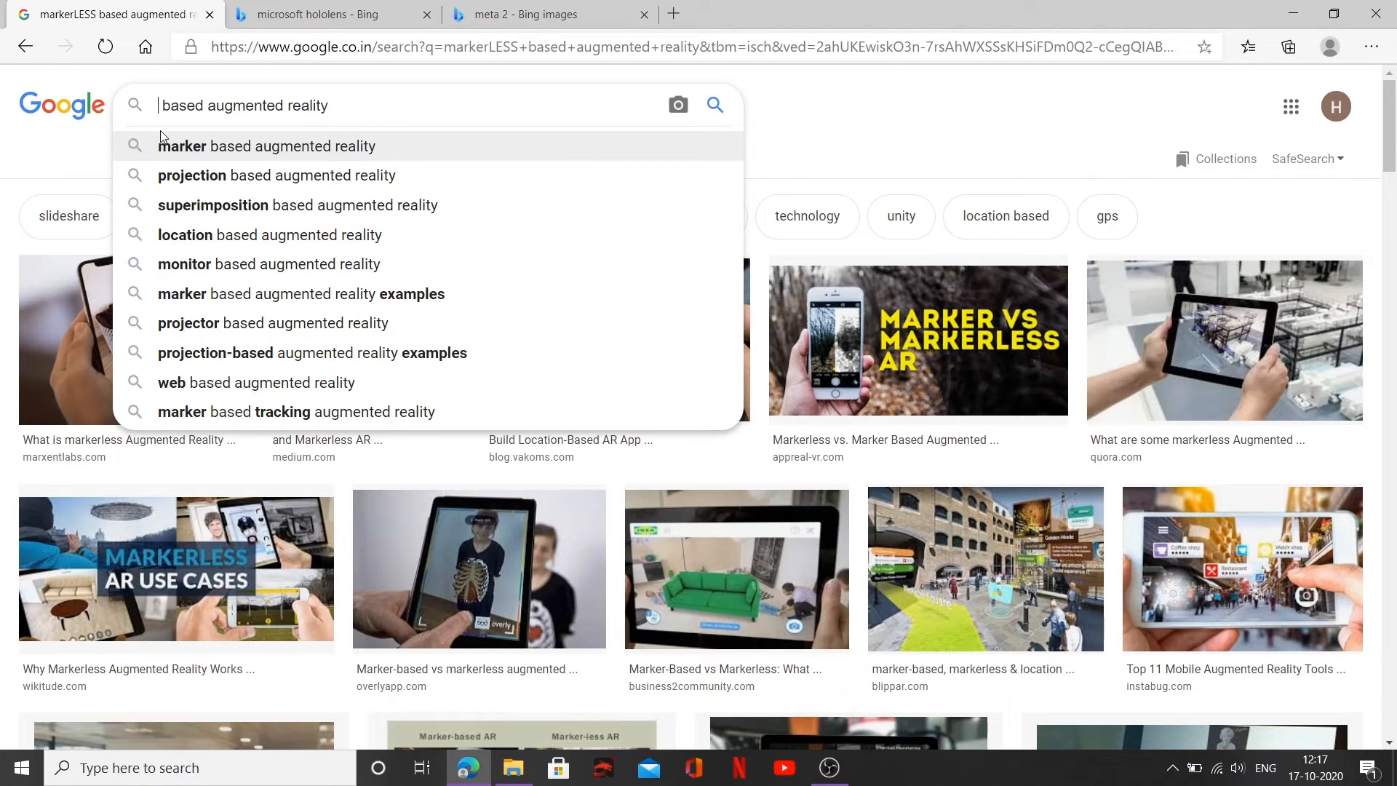
{"action": "type", "text": "s"}
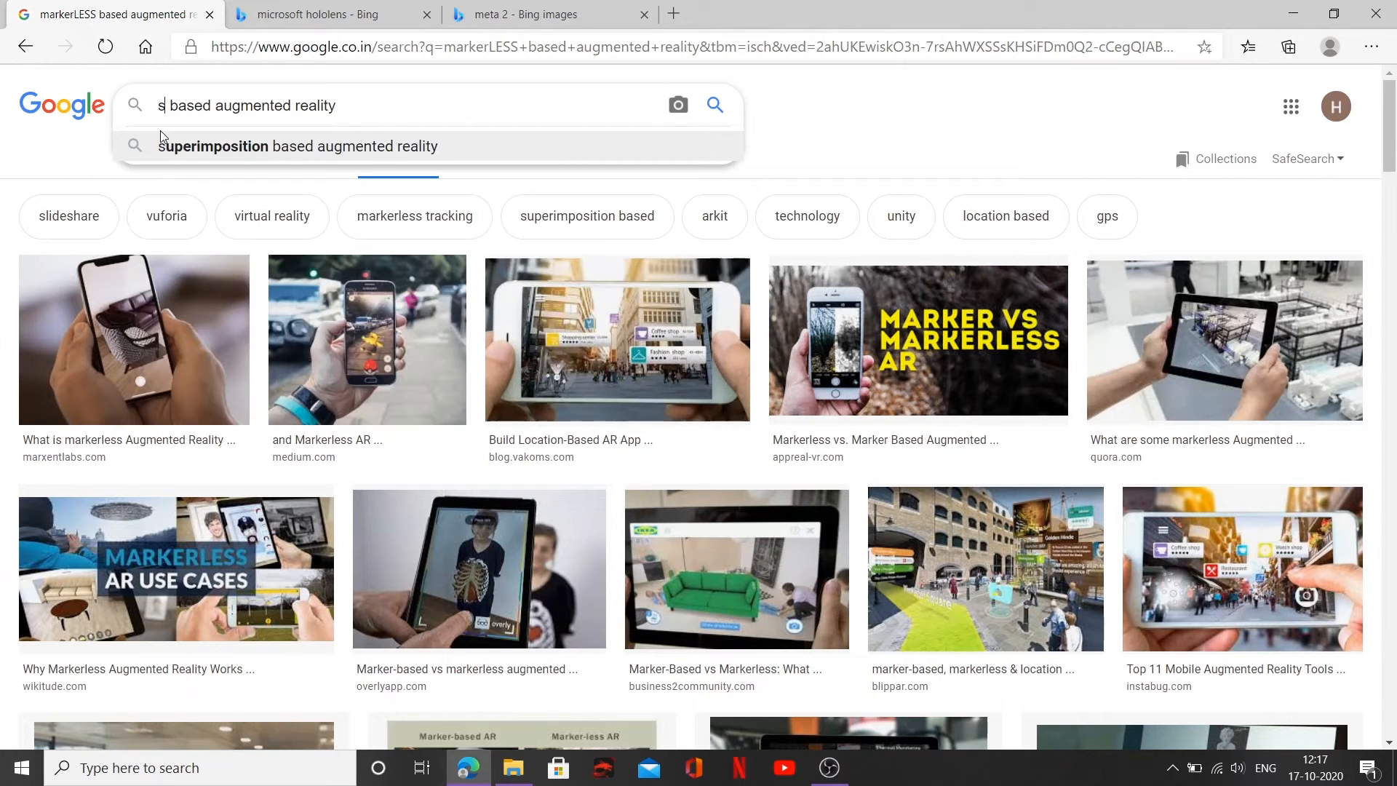
{"action": "type", "text": "u"}
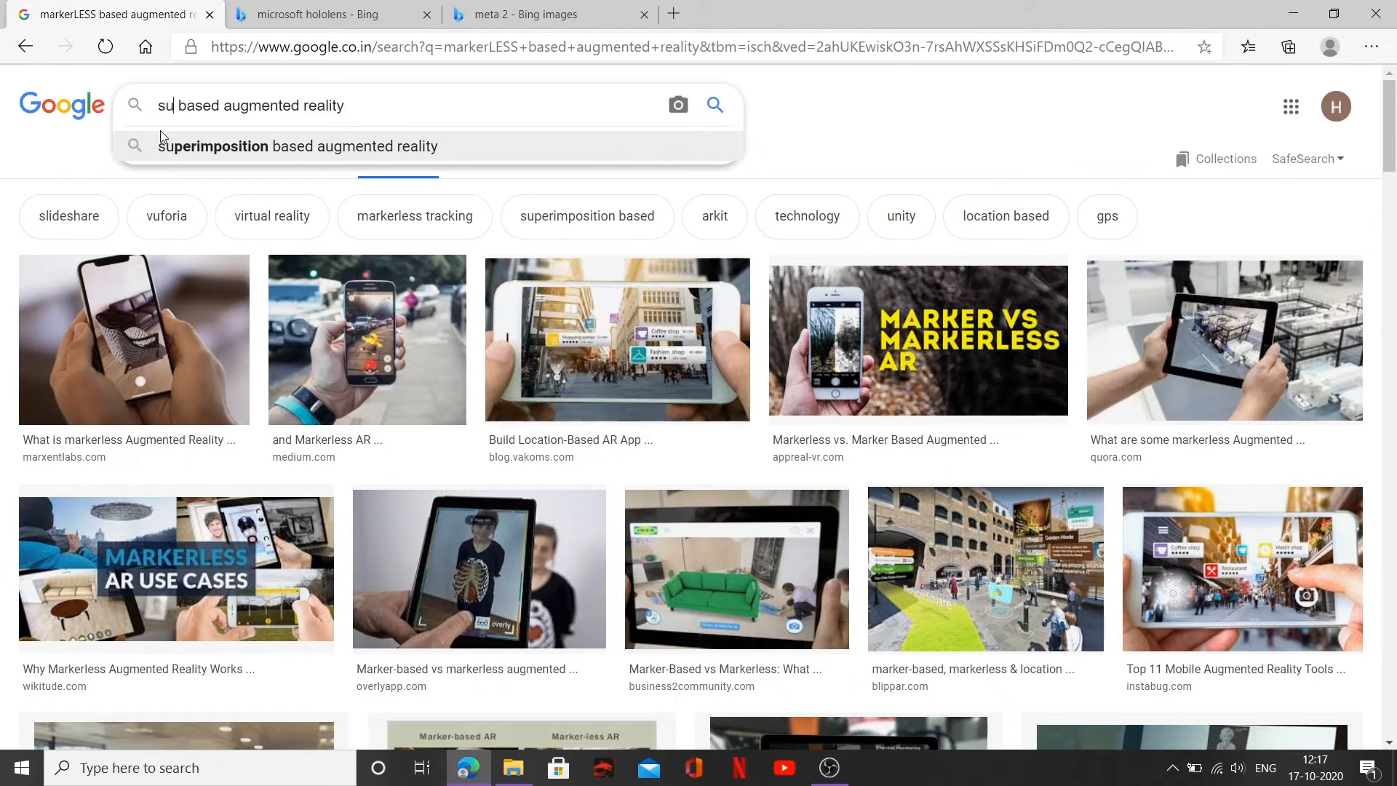
{"action": "left_click", "coordinate": [299, 146]}
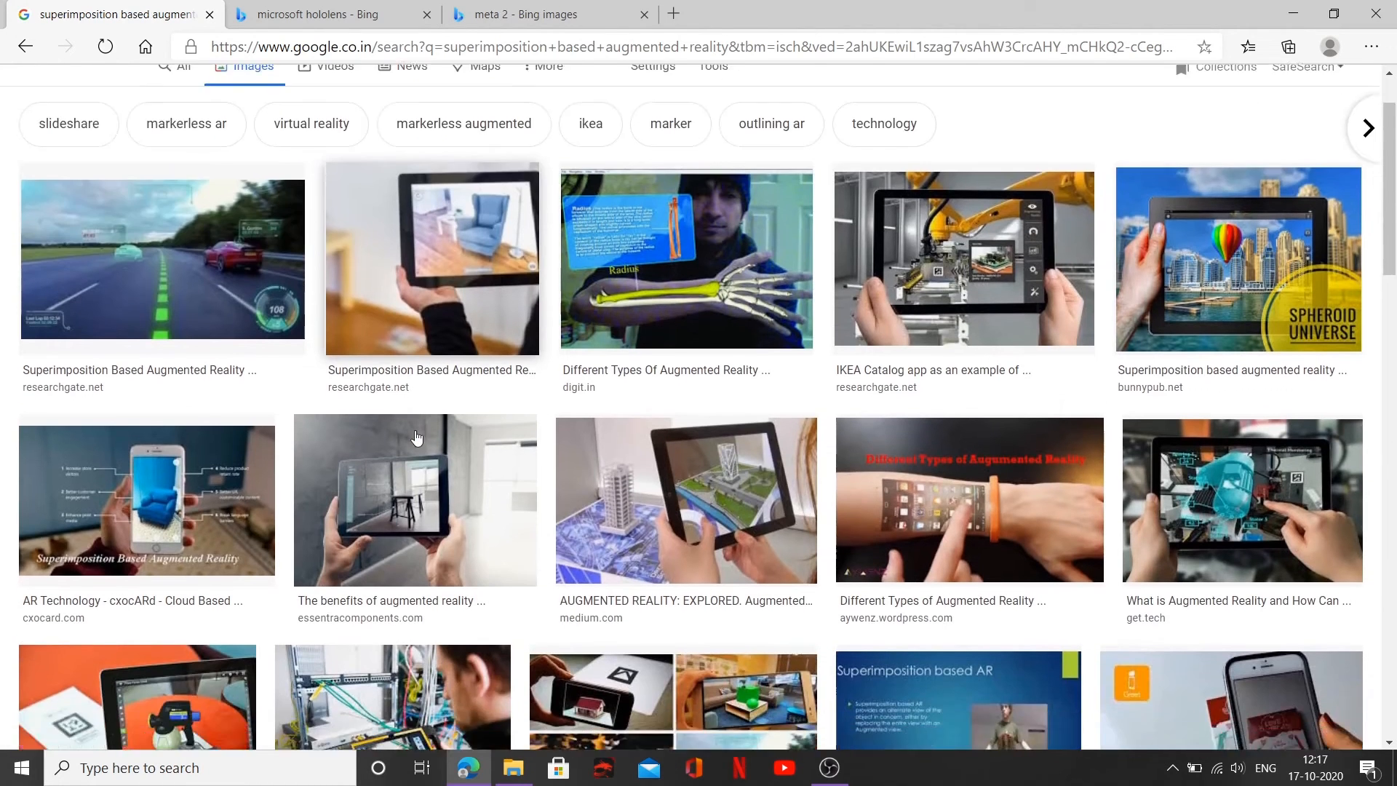
{"action": "scroll", "scroll_direction": "down", "scroll_amount": 3}
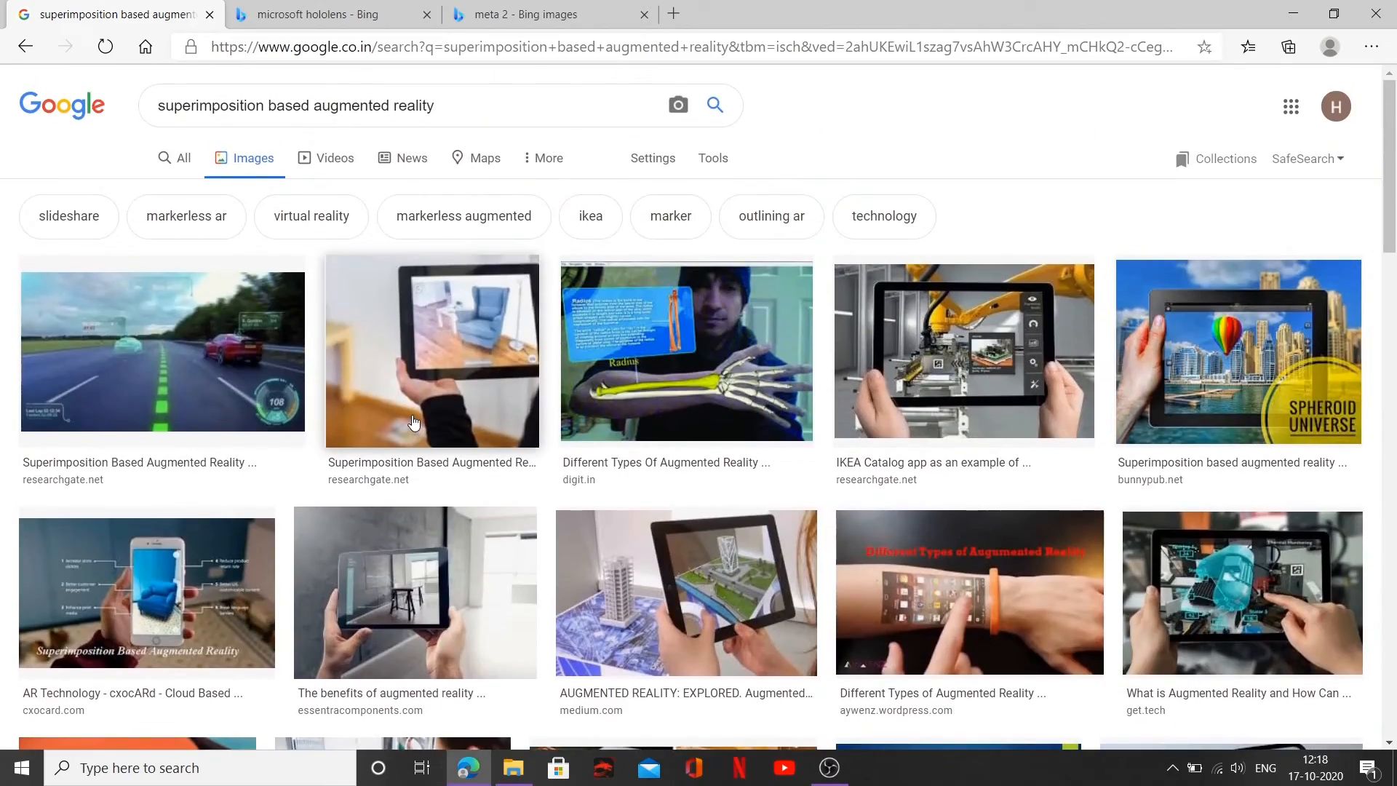
{"action": "scroll", "scroll_direction": "down", "scroll_amount": 3}
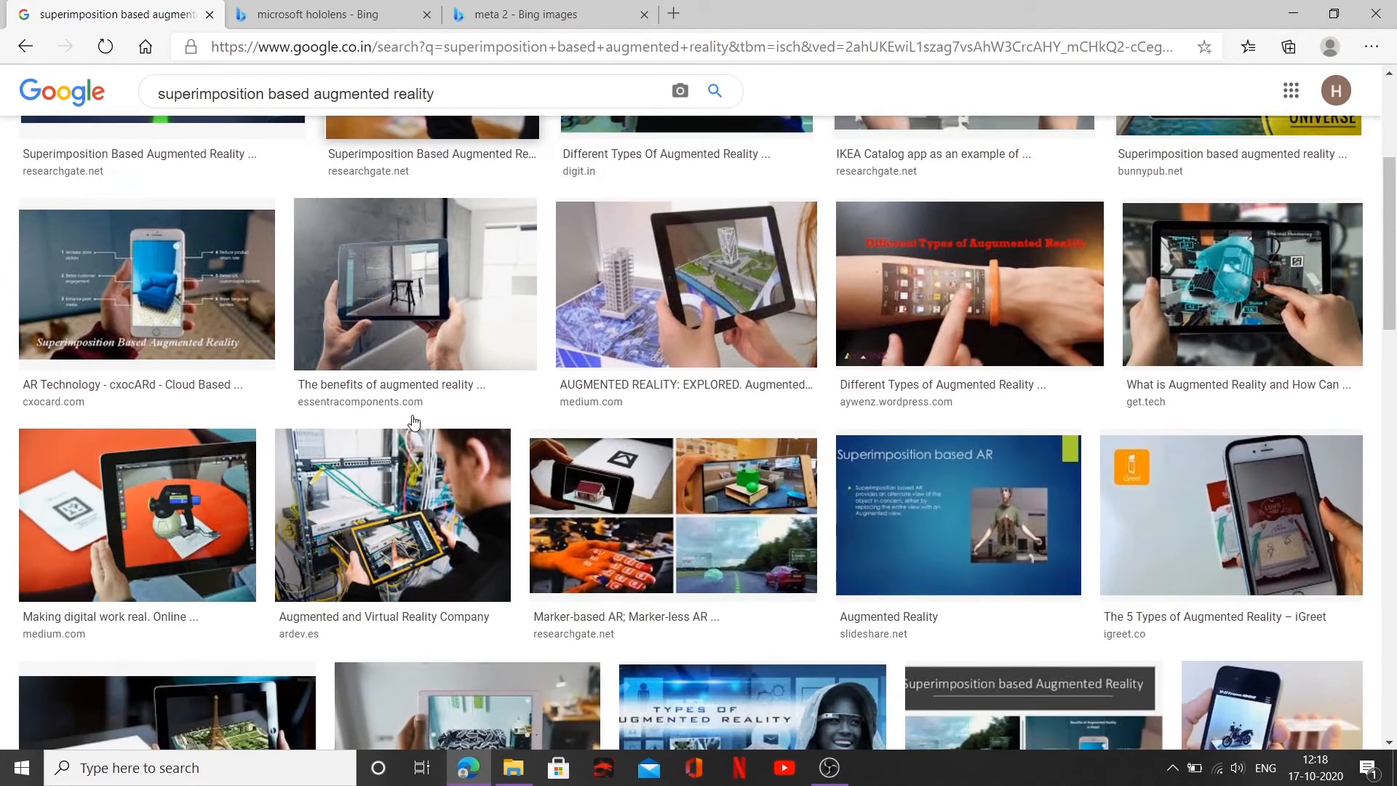
{"action": "mouse_move", "coordinate": [1054, 287]}
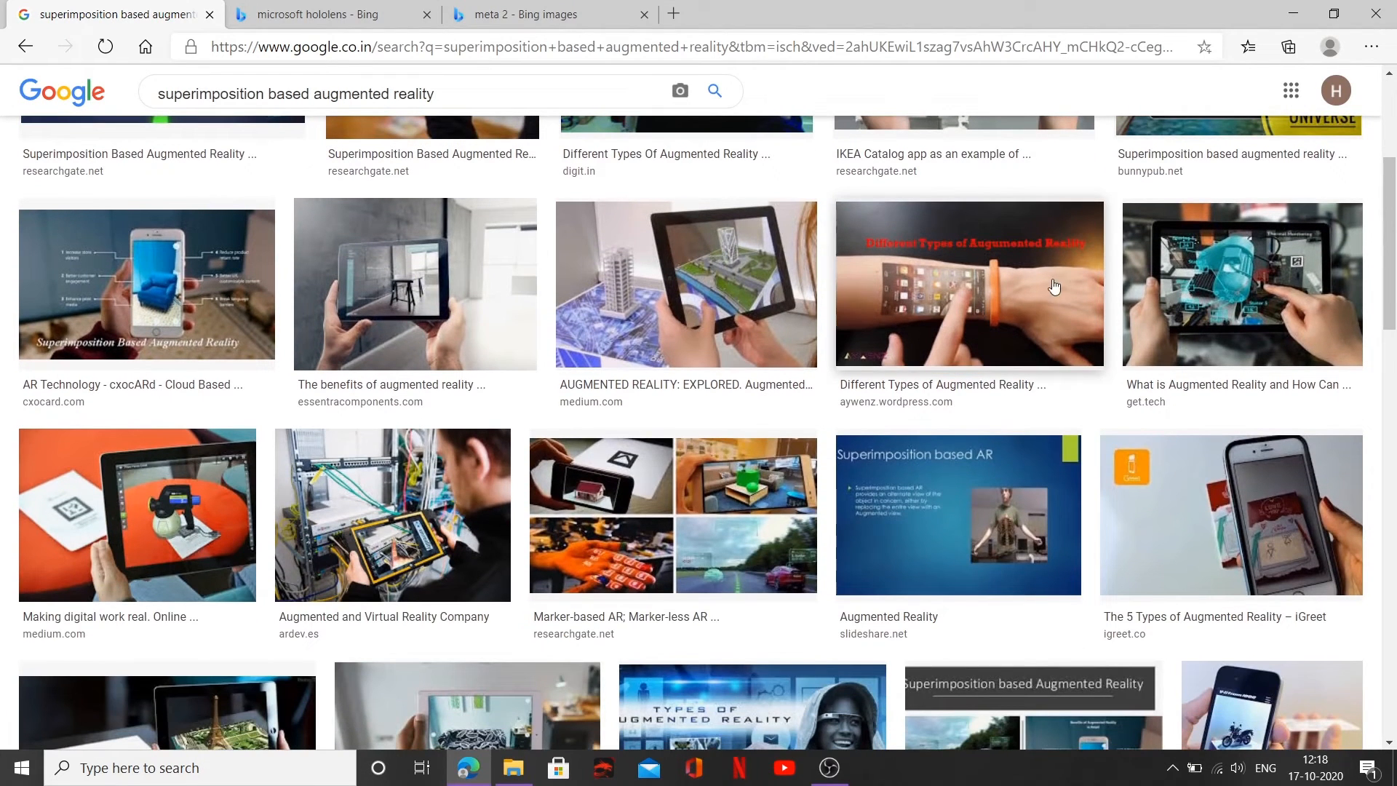
{"action": "mouse_move", "coordinate": [1077, 316]}
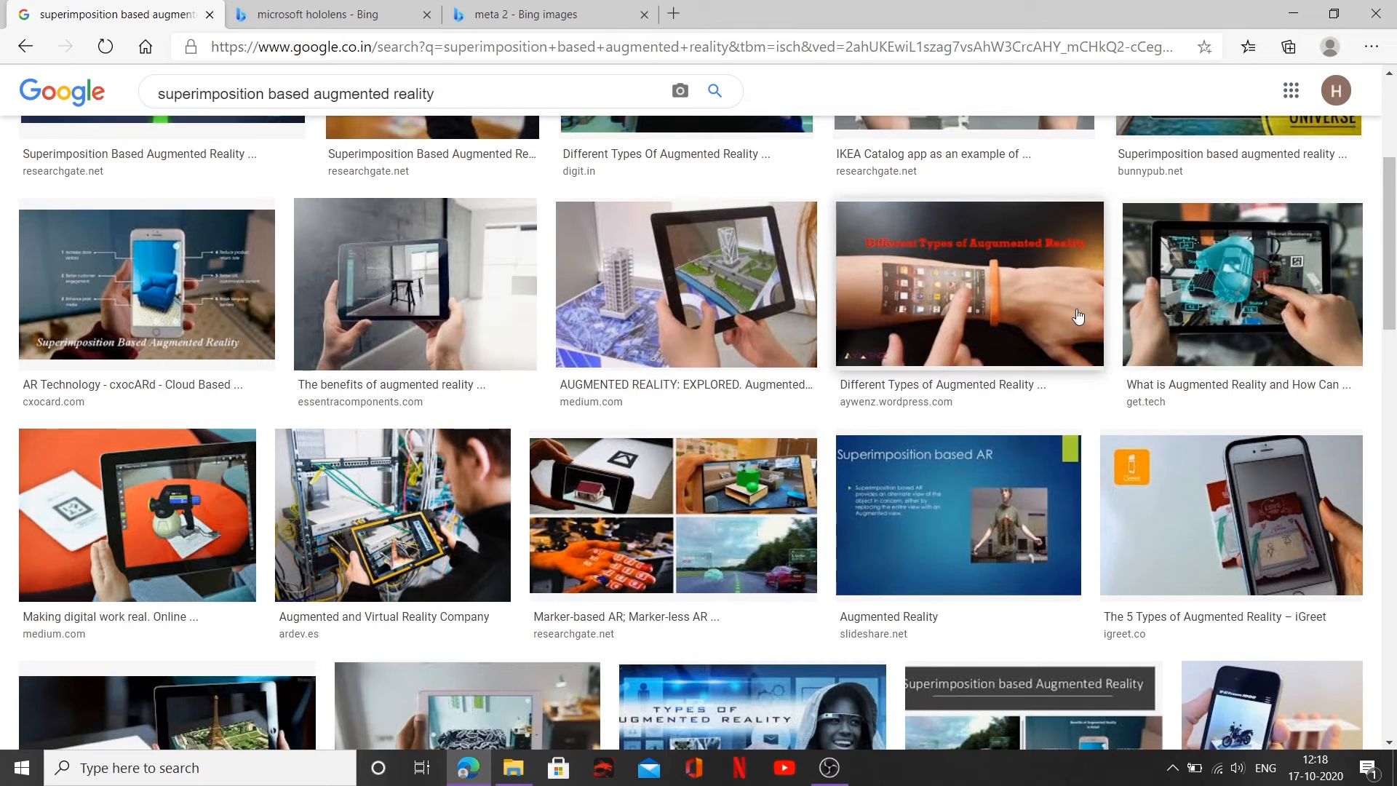
{"action": "mouse_move", "coordinate": [956, 280]}
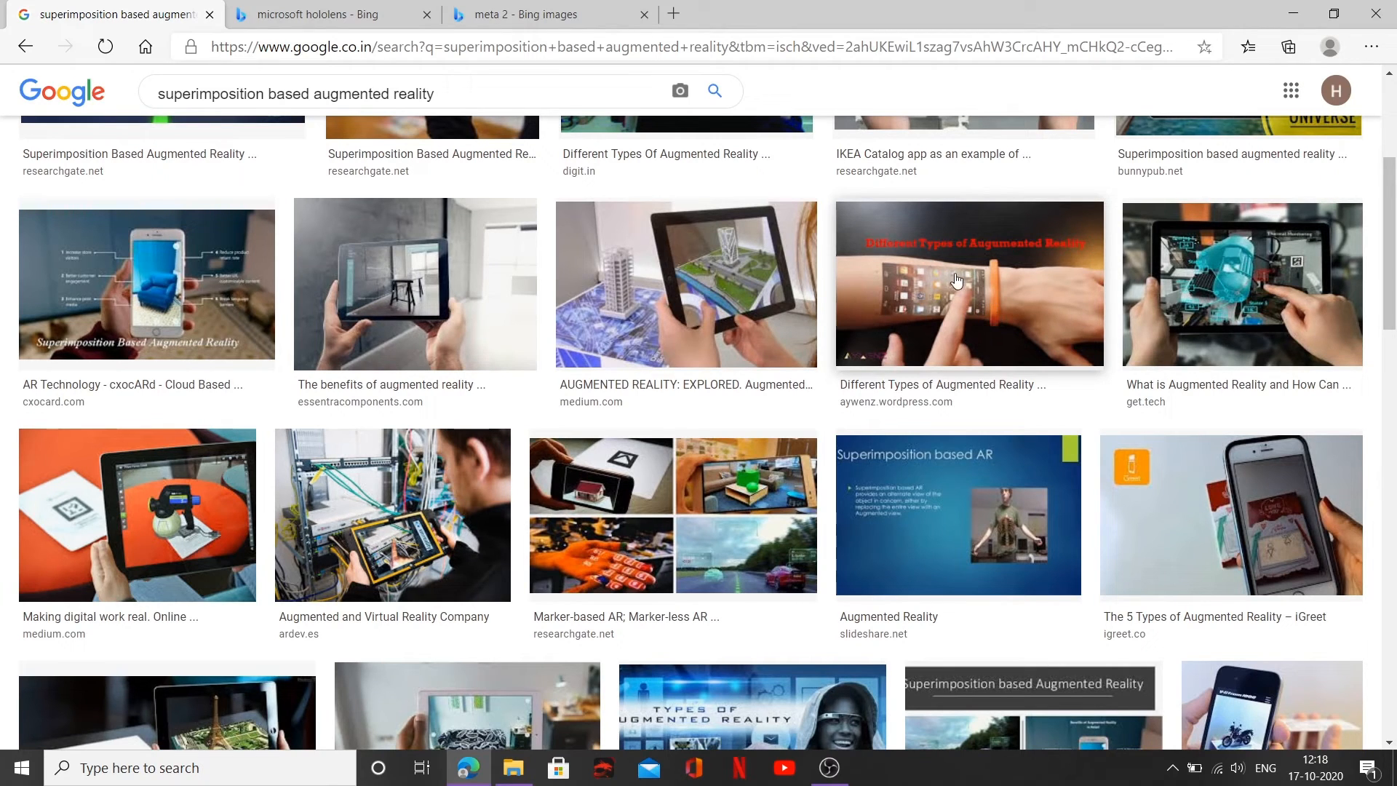
{"action": "mouse_move", "coordinate": [927, 271]}
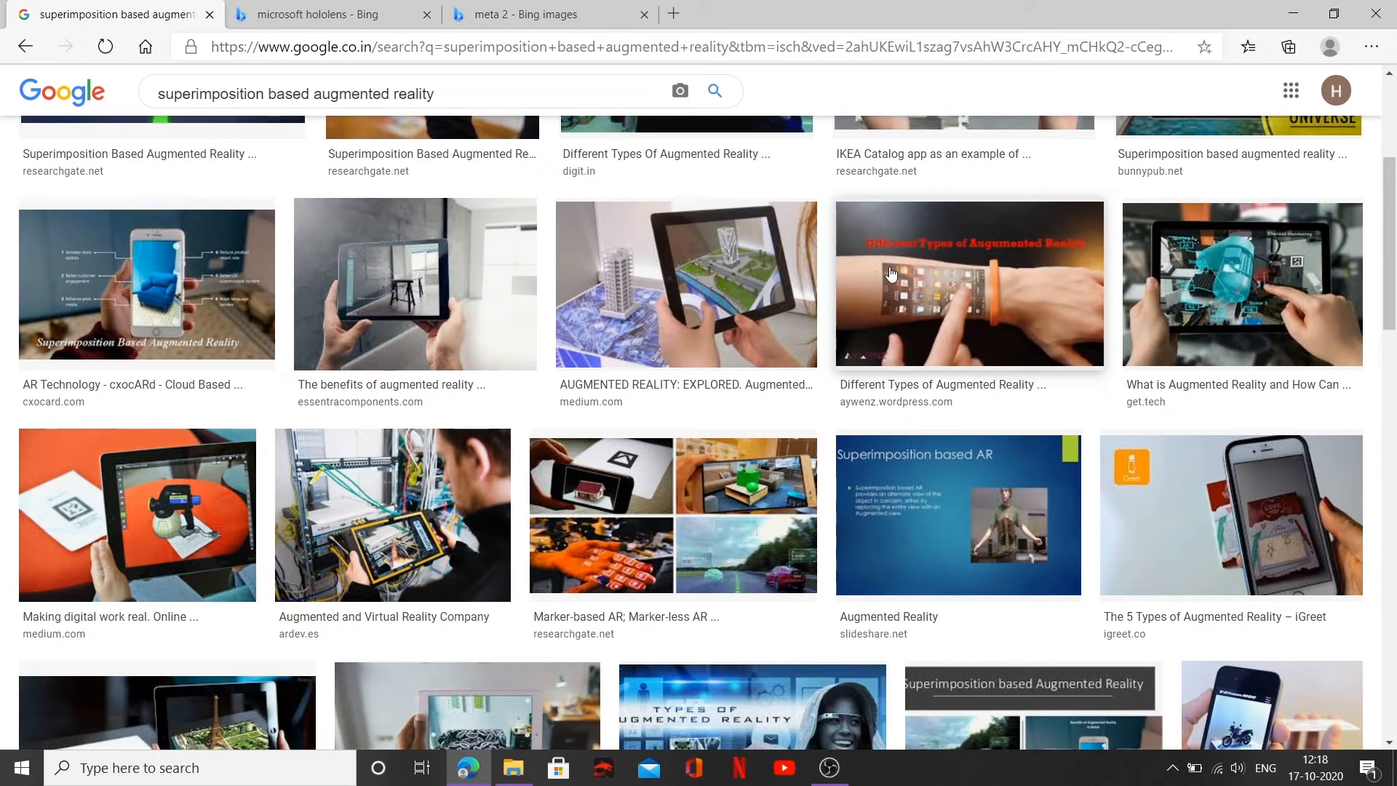
{"action": "mouse_move", "coordinate": [980, 310]}
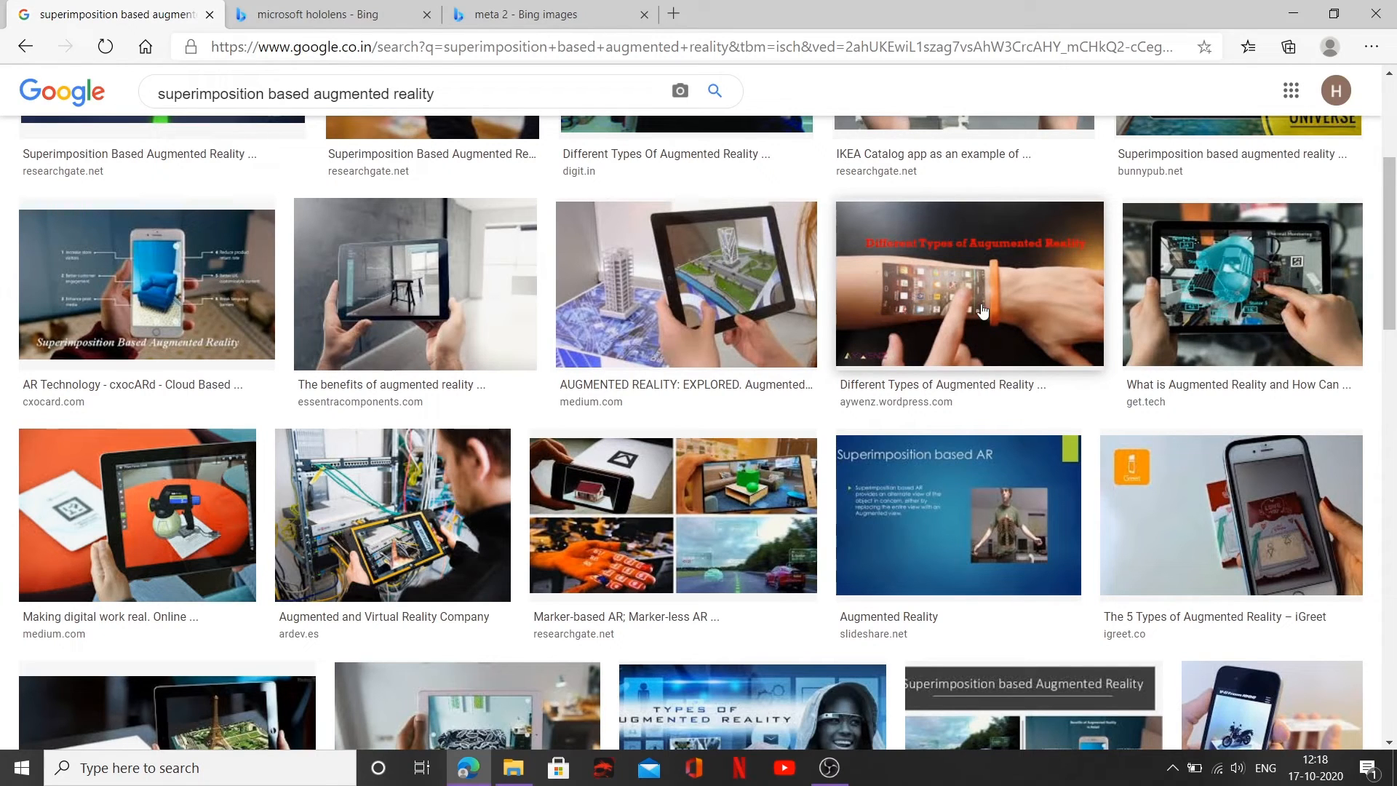
{"action": "mouse_move", "coordinate": [971, 303]}
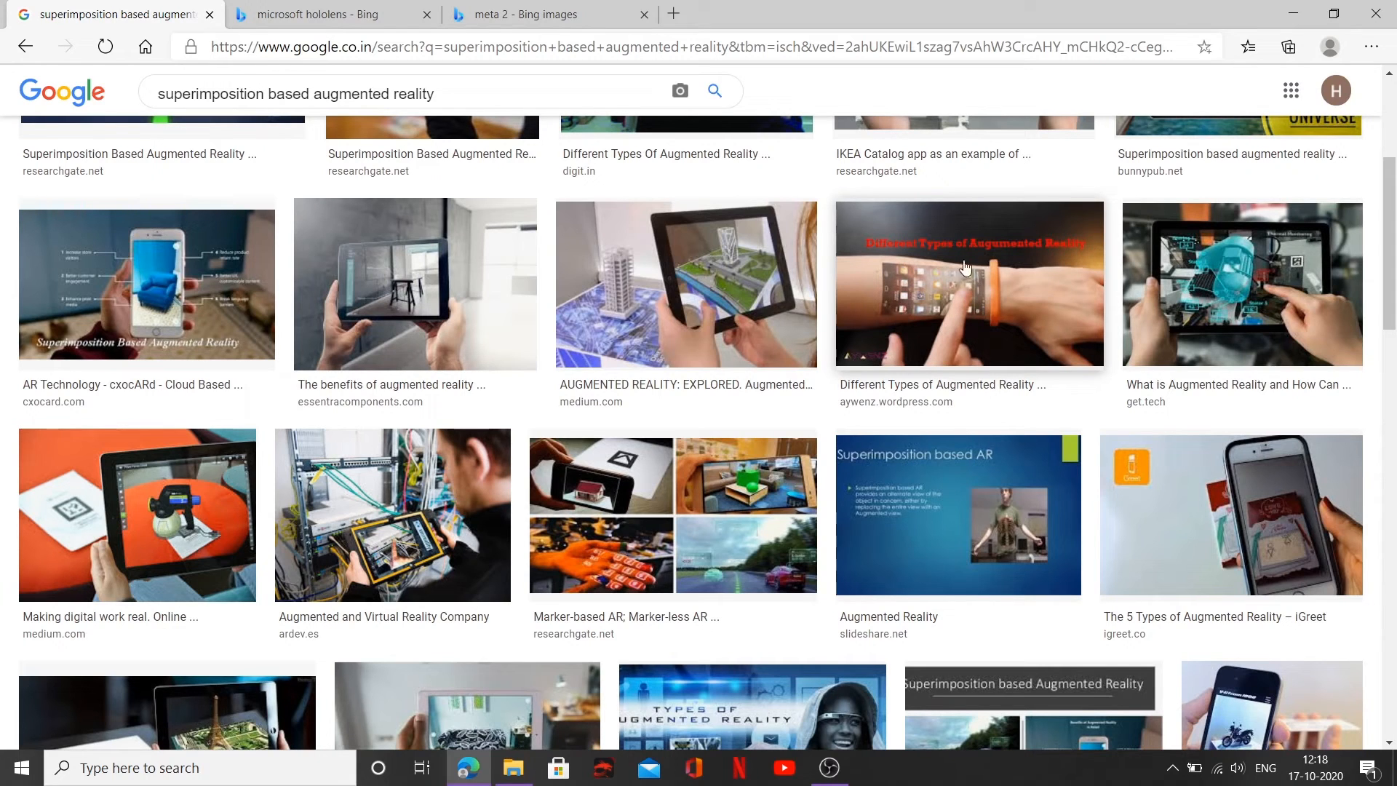
{"action": "mouse_move", "coordinate": [887, 269]}
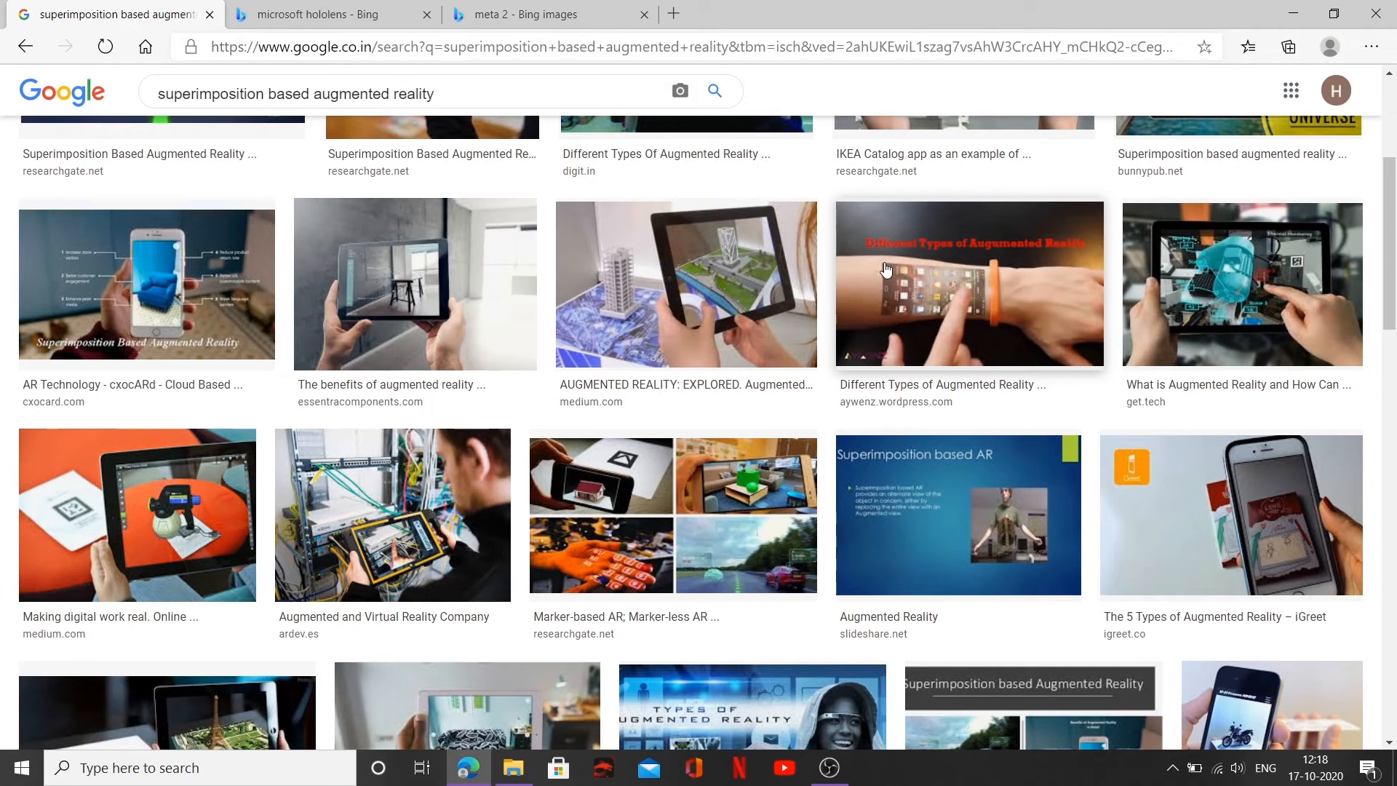
{"action": "mouse_move", "coordinate": [887, 309]}
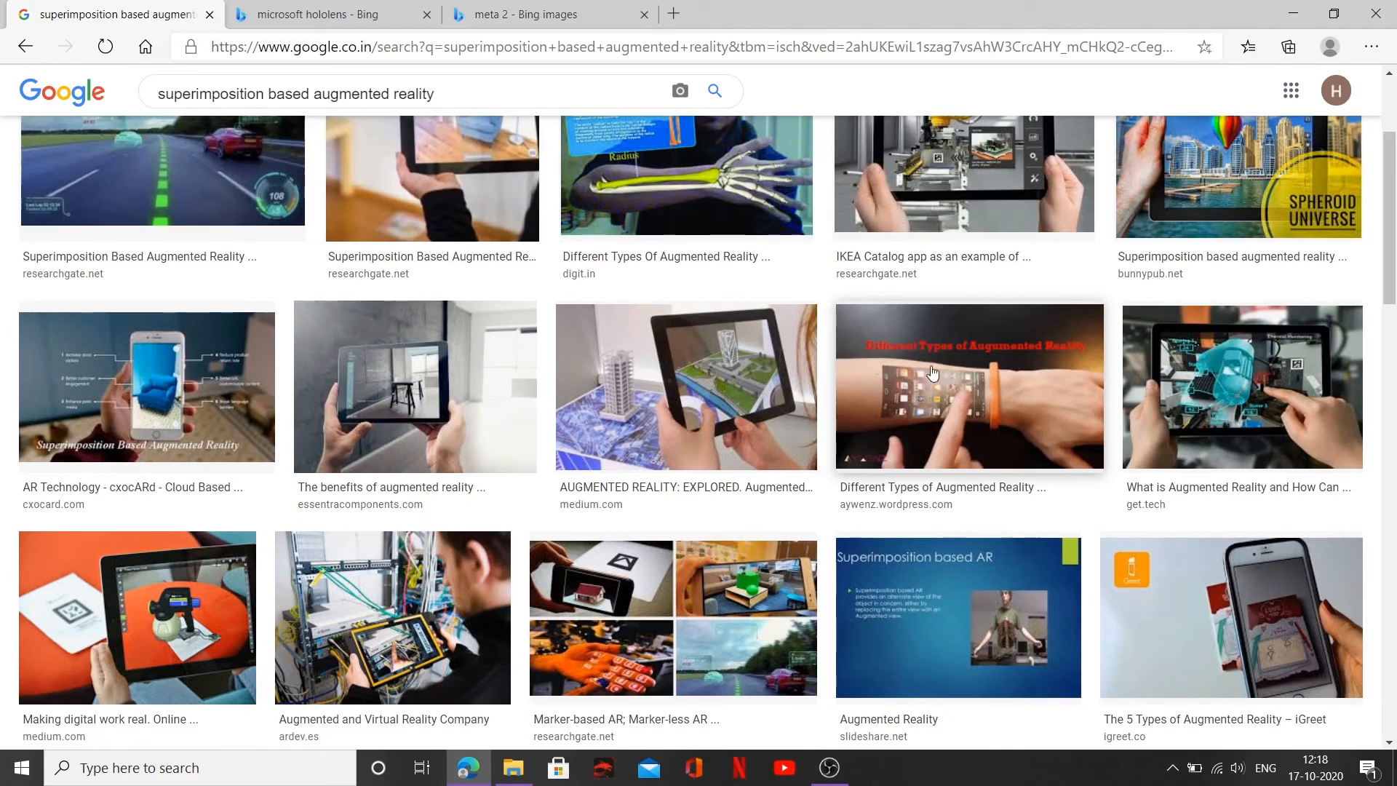
{"action": "scroll", "scroll_direction": "down", "scroll_amount": 3}
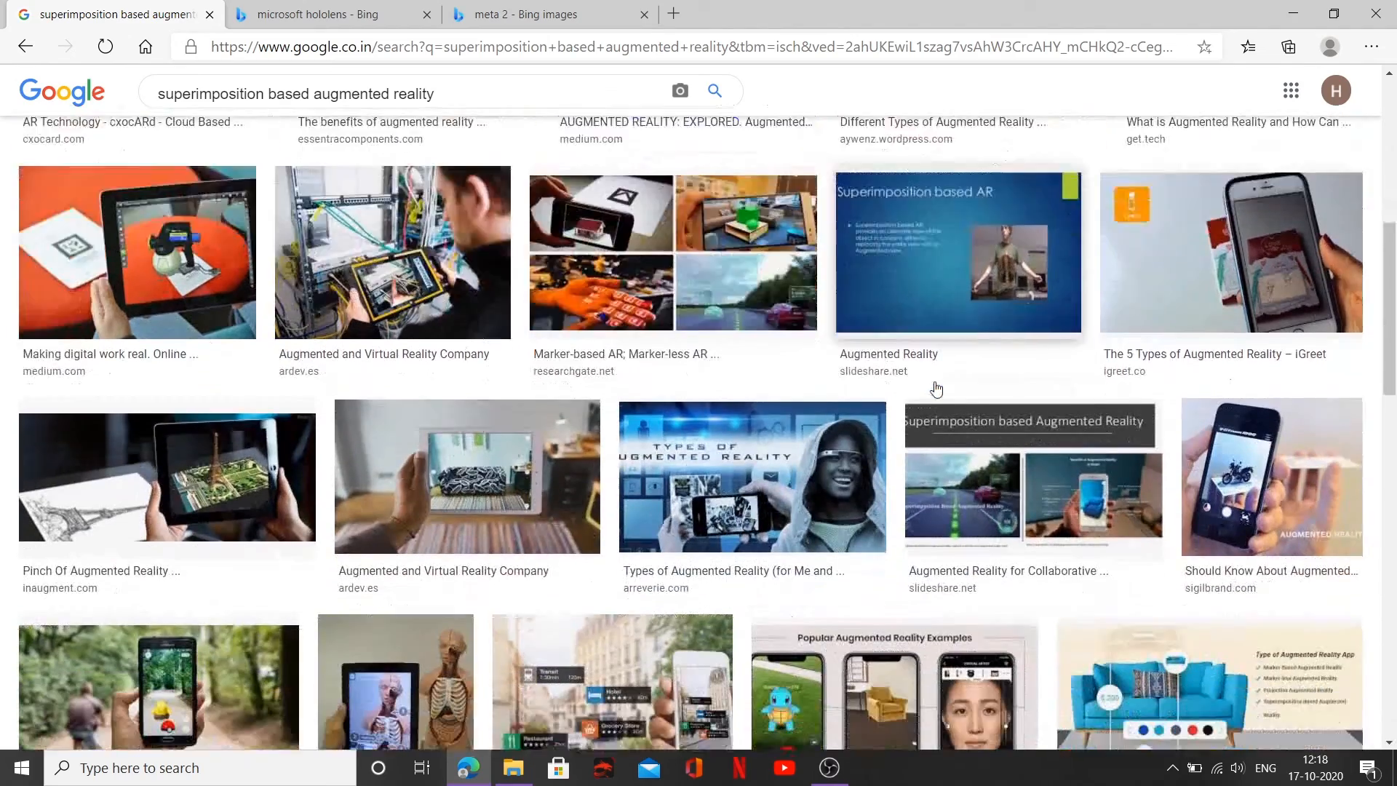
{"action": "scroll", "scroll_direction": "down", "scroll_amount": 3}
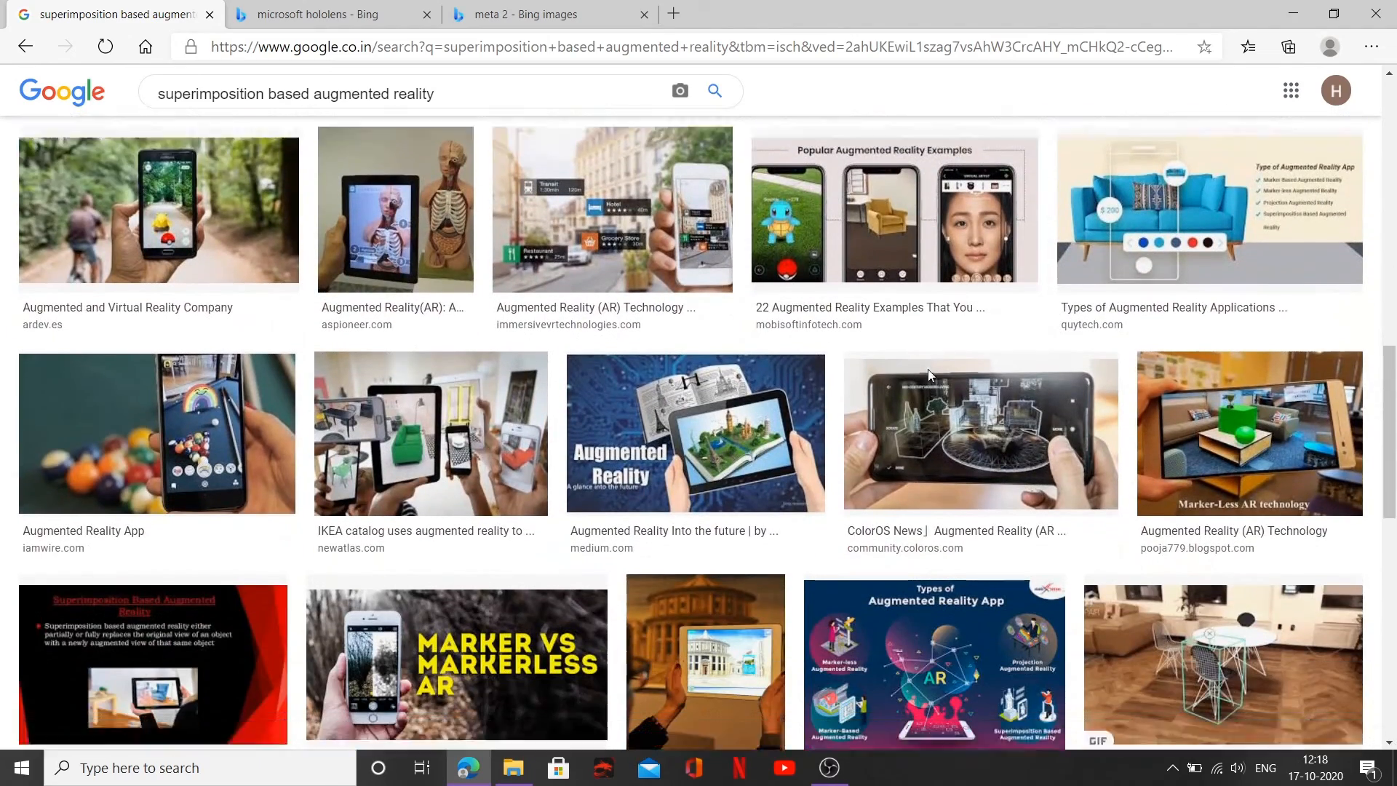
{"action": "scroll", "scroll_direction": "down", "scroll_amount": 3}
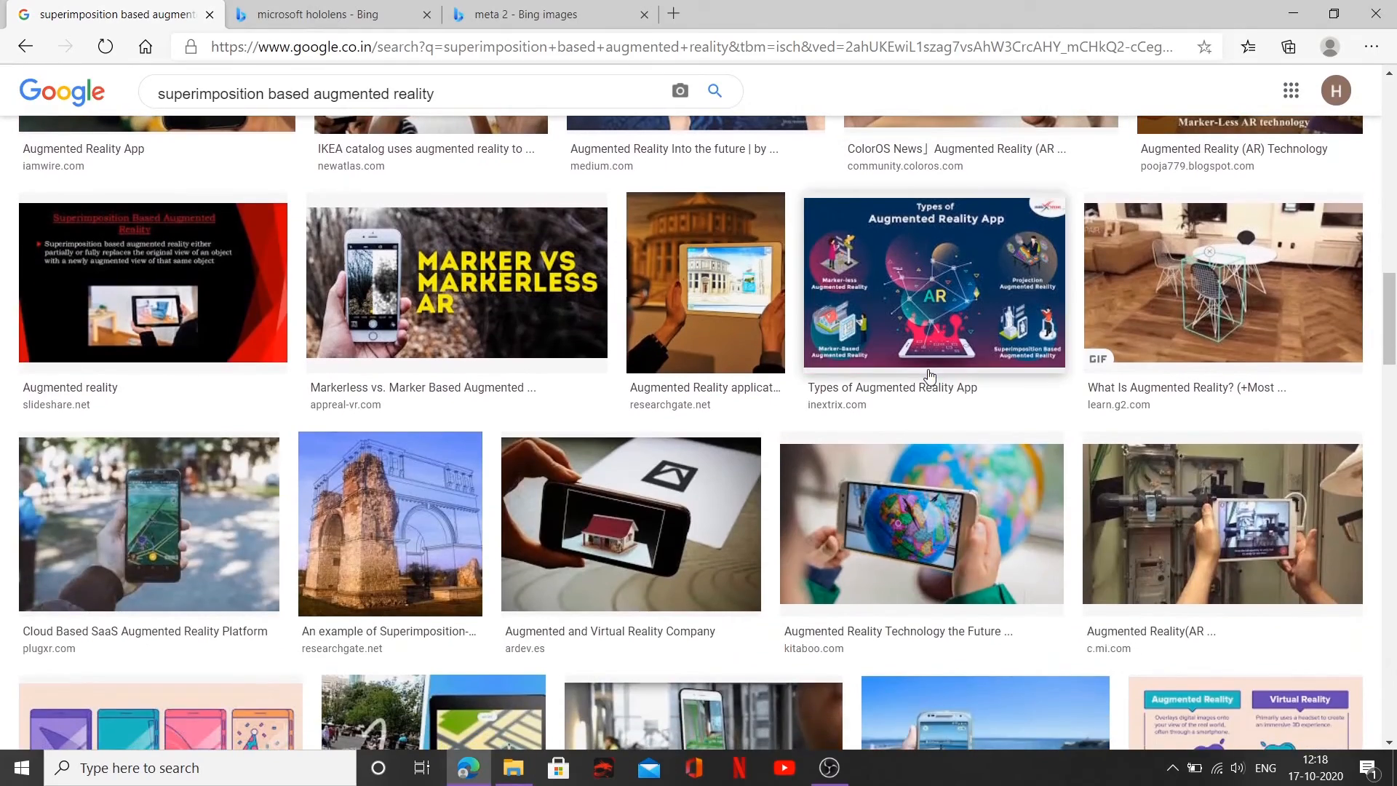
{"action": "scroll", "scroll_direction": "down", "scroll_amount": 3}
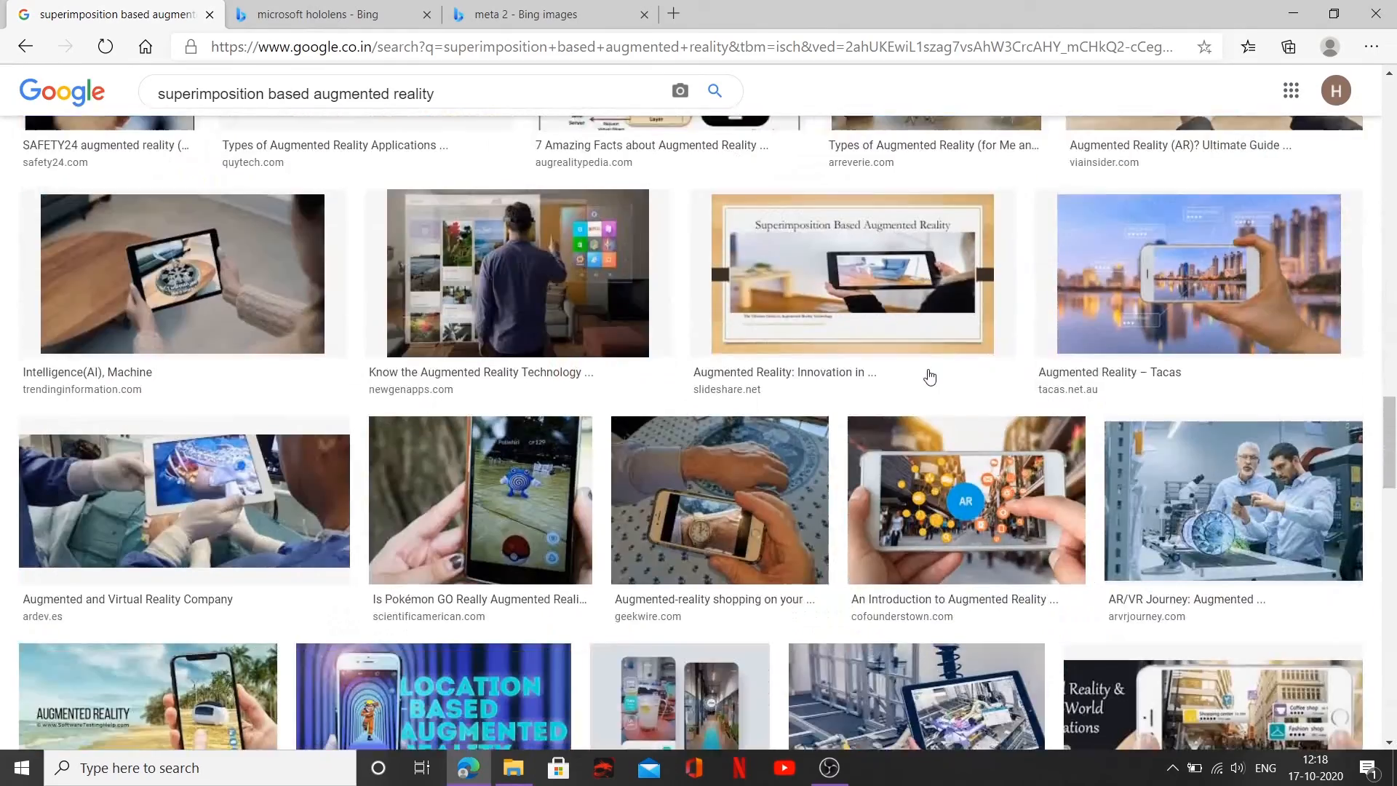
{"action": "scroll", "scroll_direction": "down", "scroll_amount": 3}
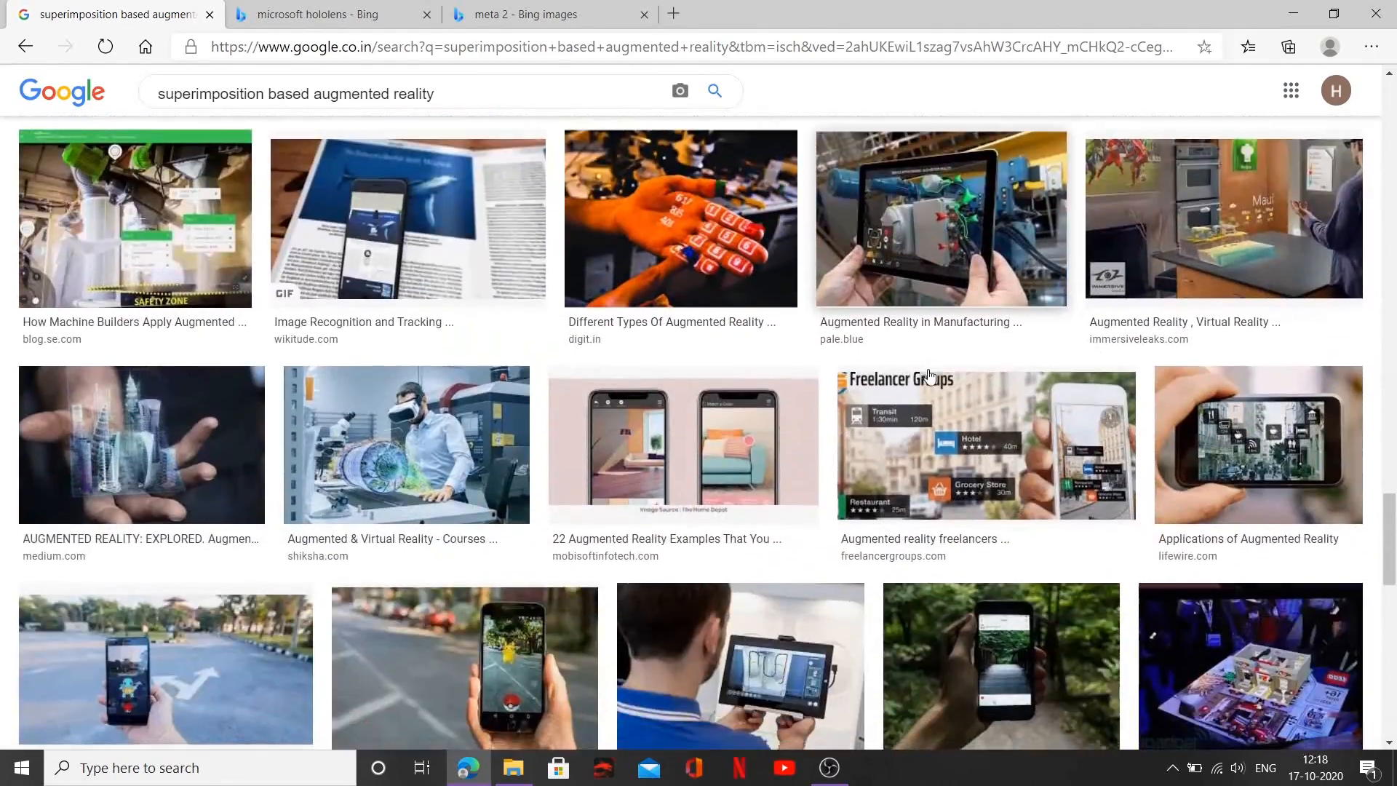
{"action": "scroll", "scroll_direction": "down", "scroll_amount": 3}
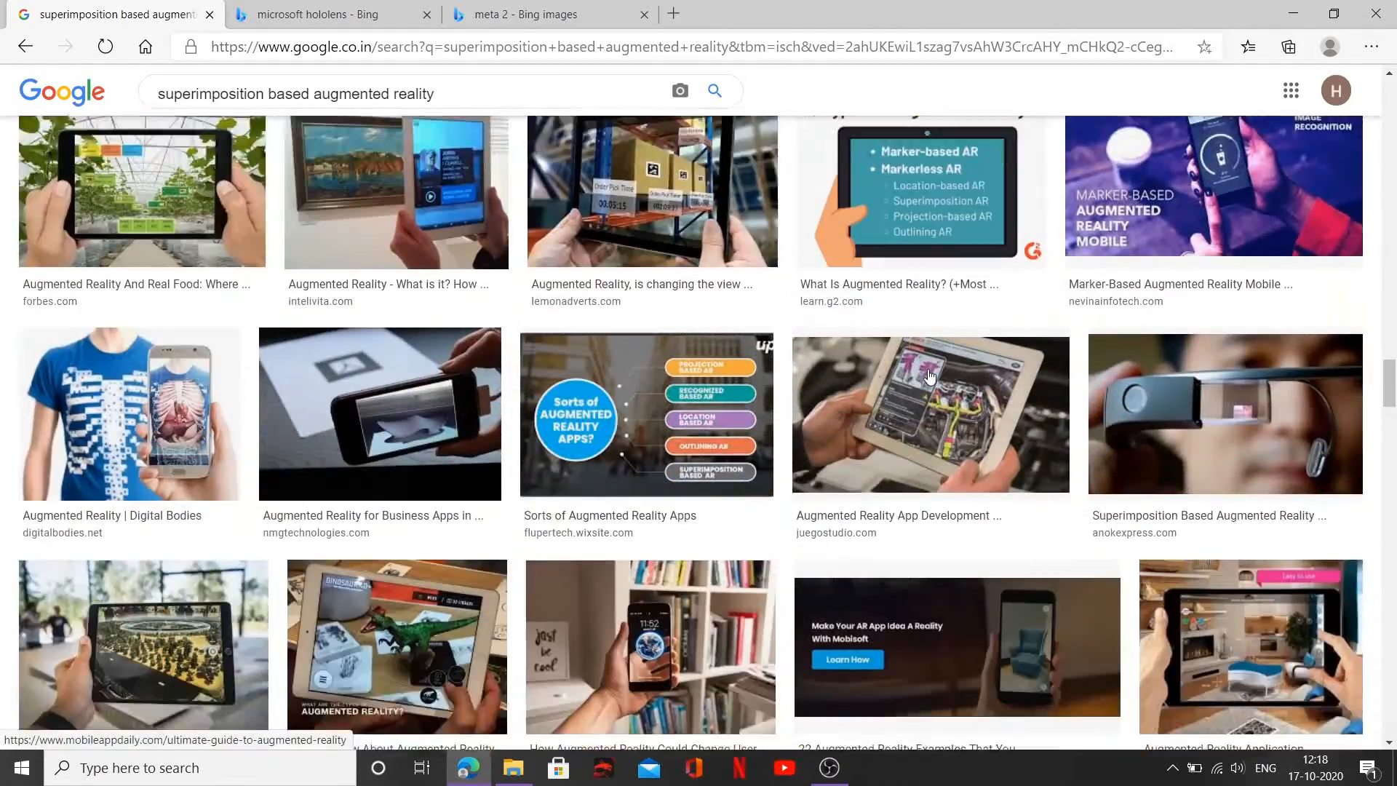
{"action": "scroll", "scroll_direction": "down", "scroll_amount": 3}
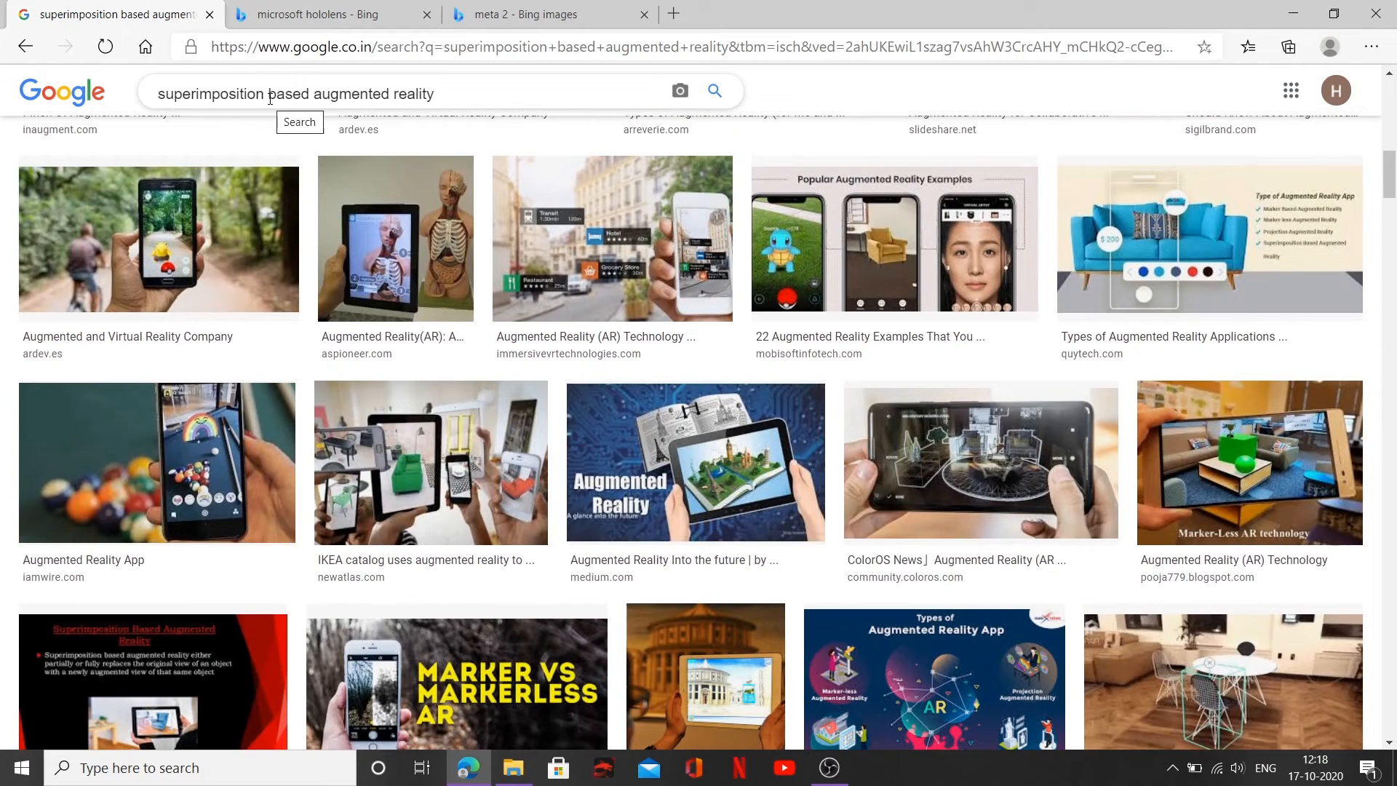
Search Google Images for 'rolex augmented reality' and view the first watch try-on rows.
{"action": "double_click", "coordinate": [211, 93]}
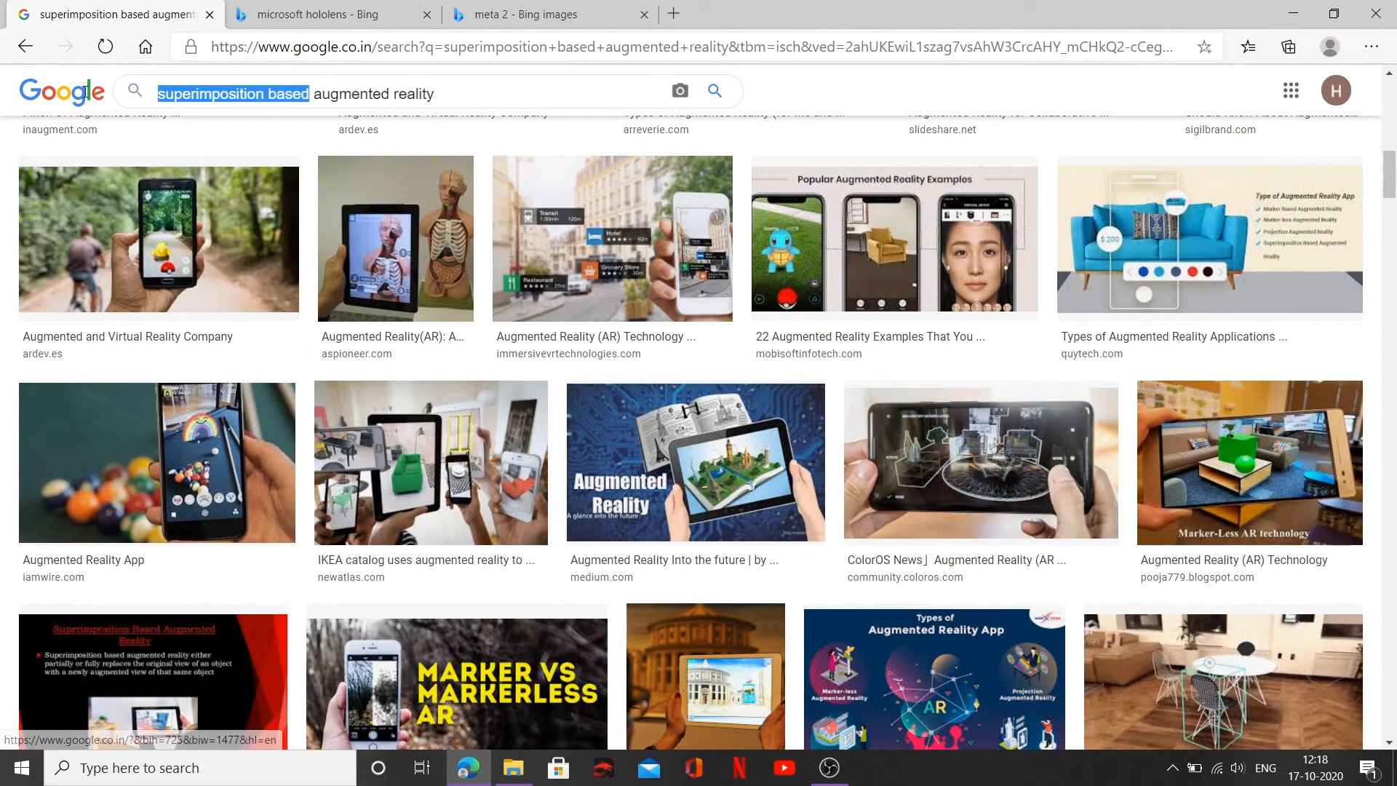
{"action": "type", "text": "rolex augmented reality"}
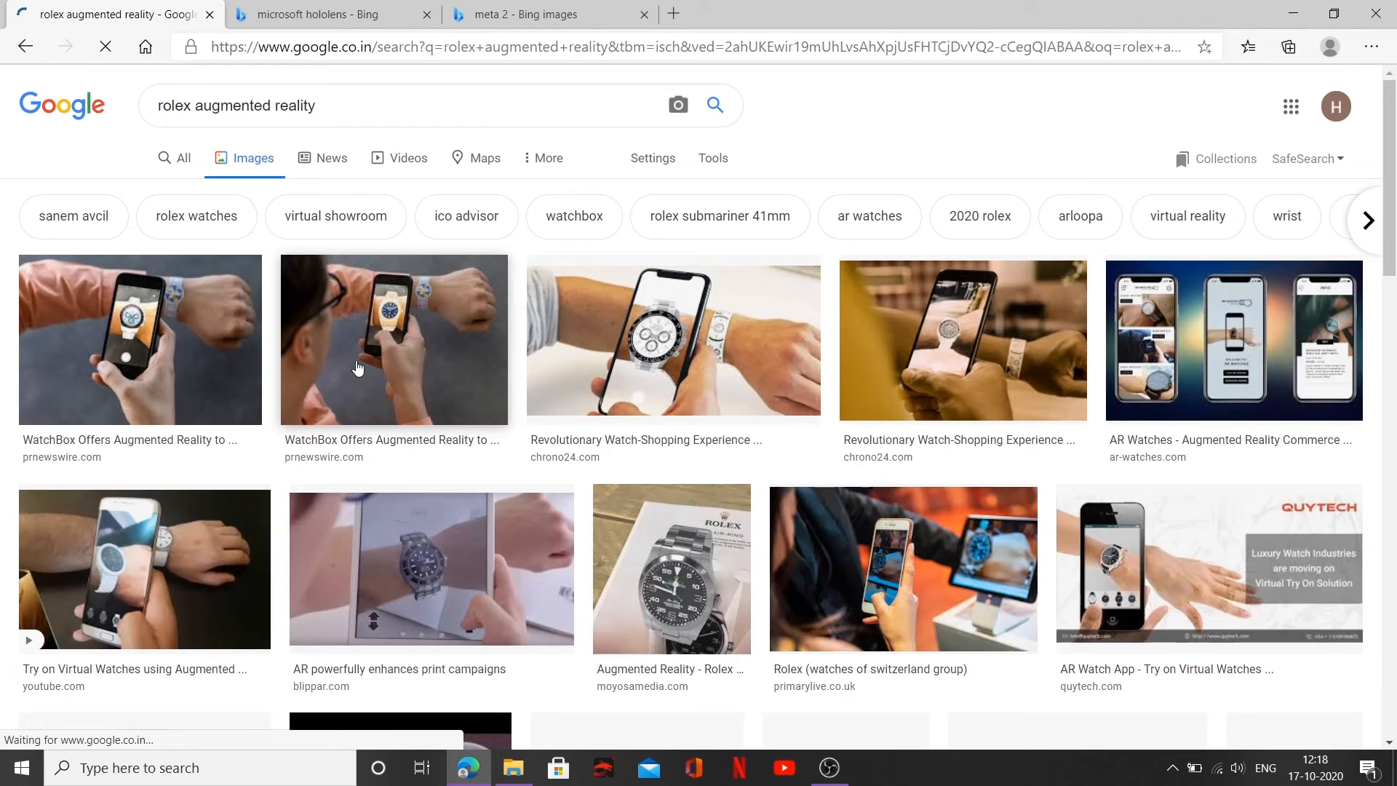
{"action": "scroll", "scroll_direction": "down", "scroll_amount": 3}
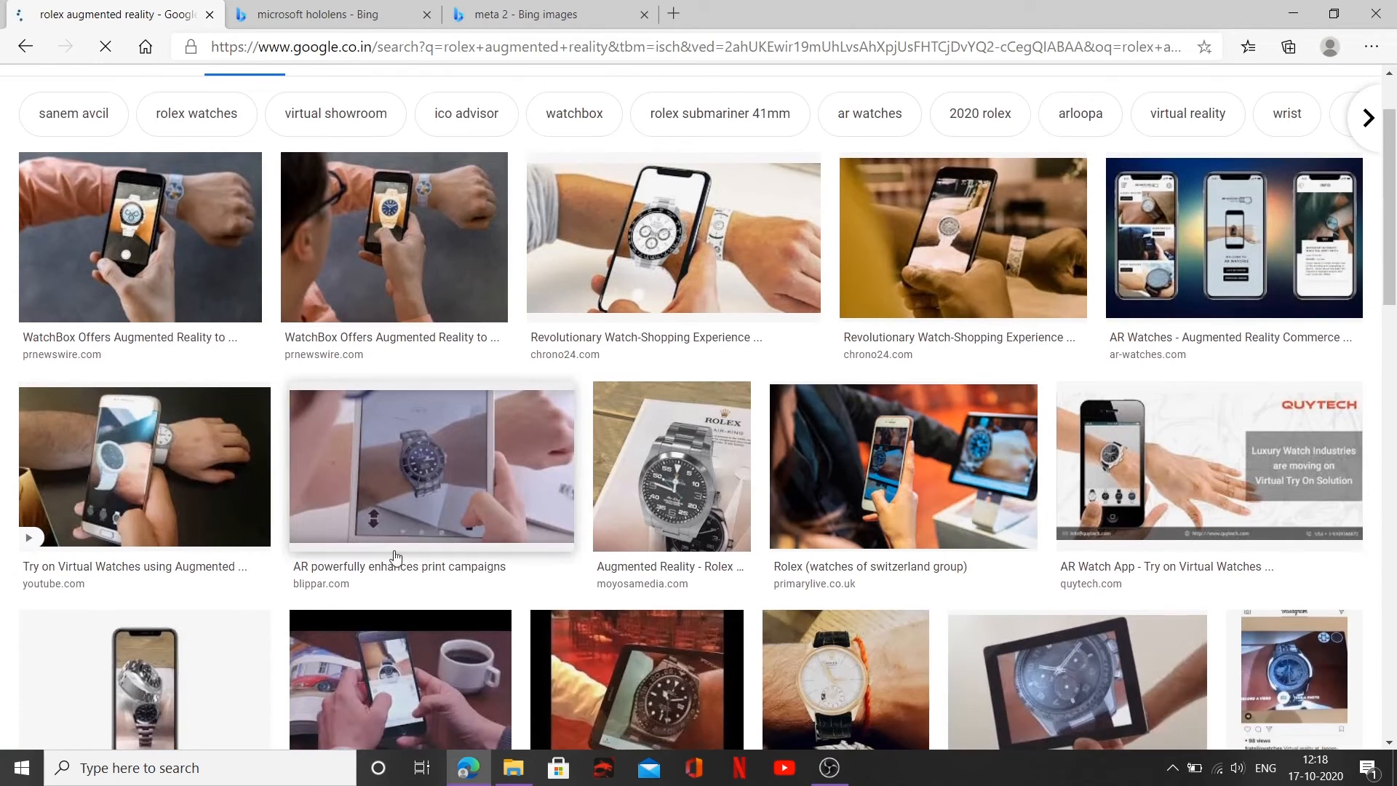
{"action": "scroll", "scroll_direction": "down", "scroll_amount": 3}
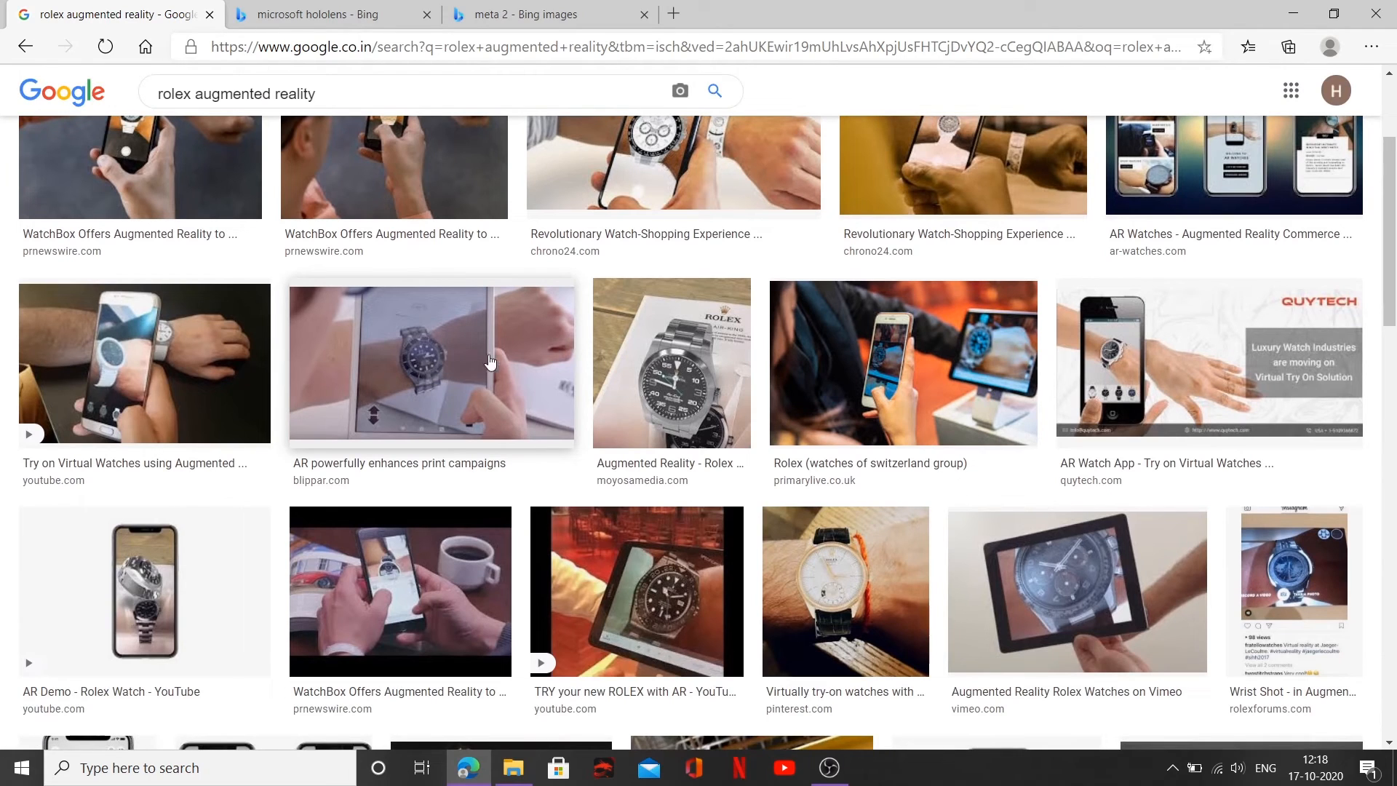
{"action": "mouse_move", "coordinate": [468, 348]}
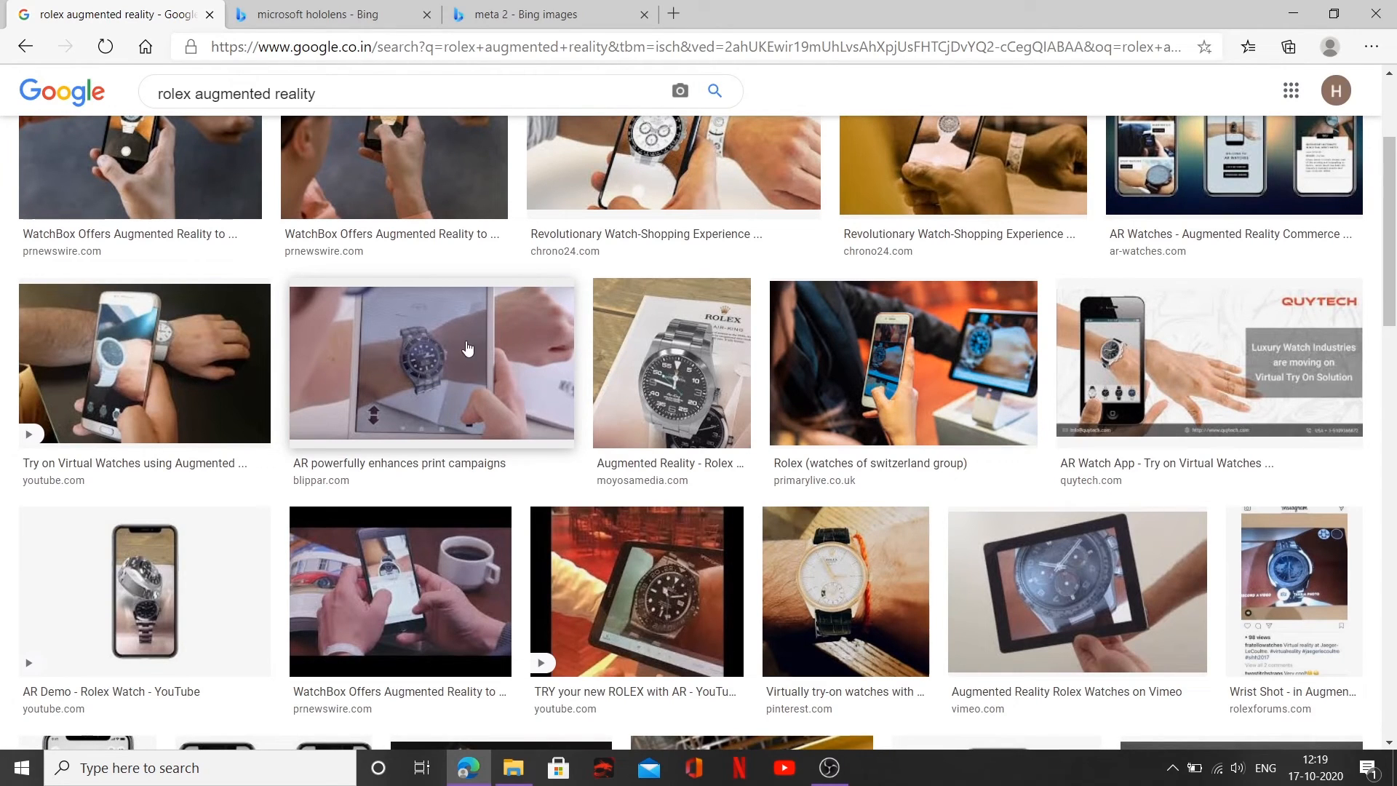
{"action": "mouse_move", "coordinate": [449, 381]}
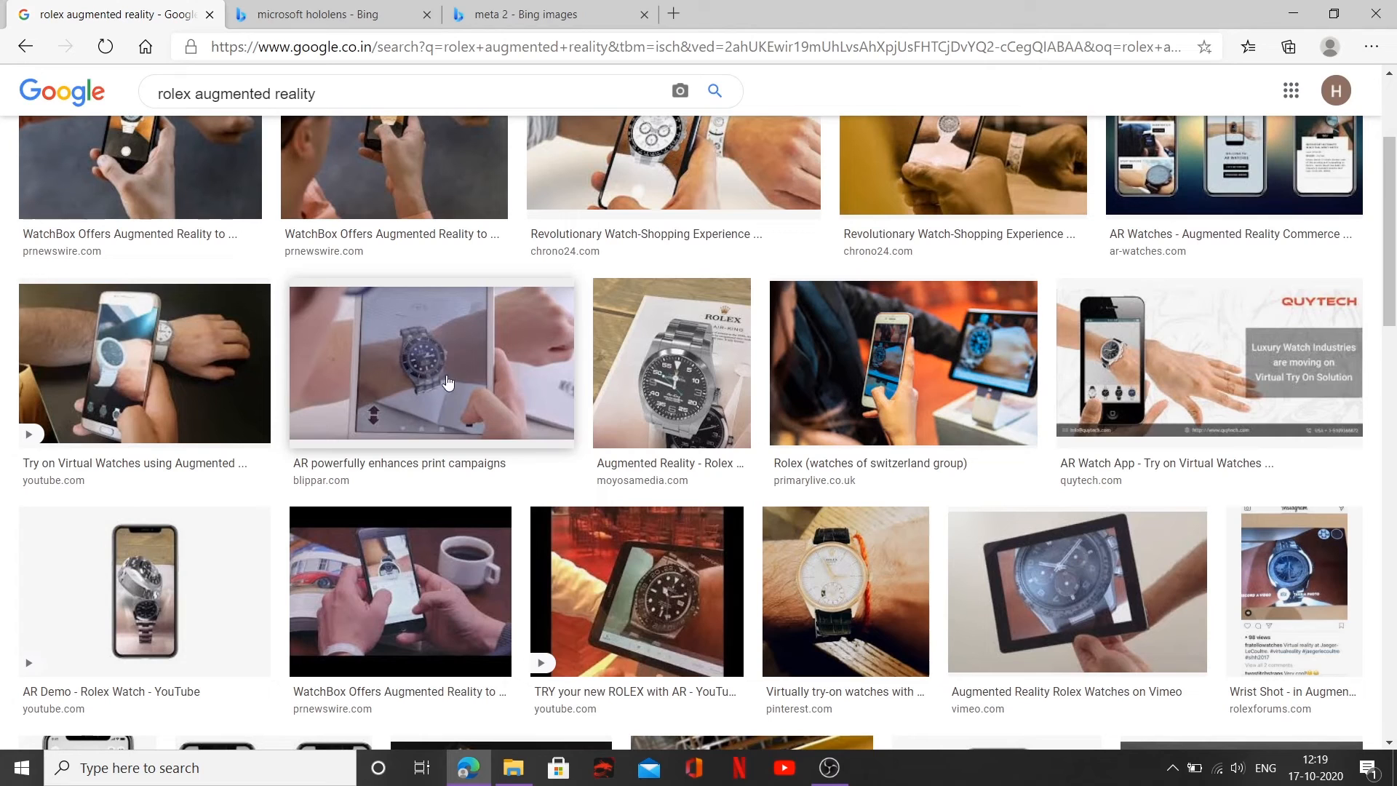
{"action": "mouse_move", "coordinate": [451, 302]}
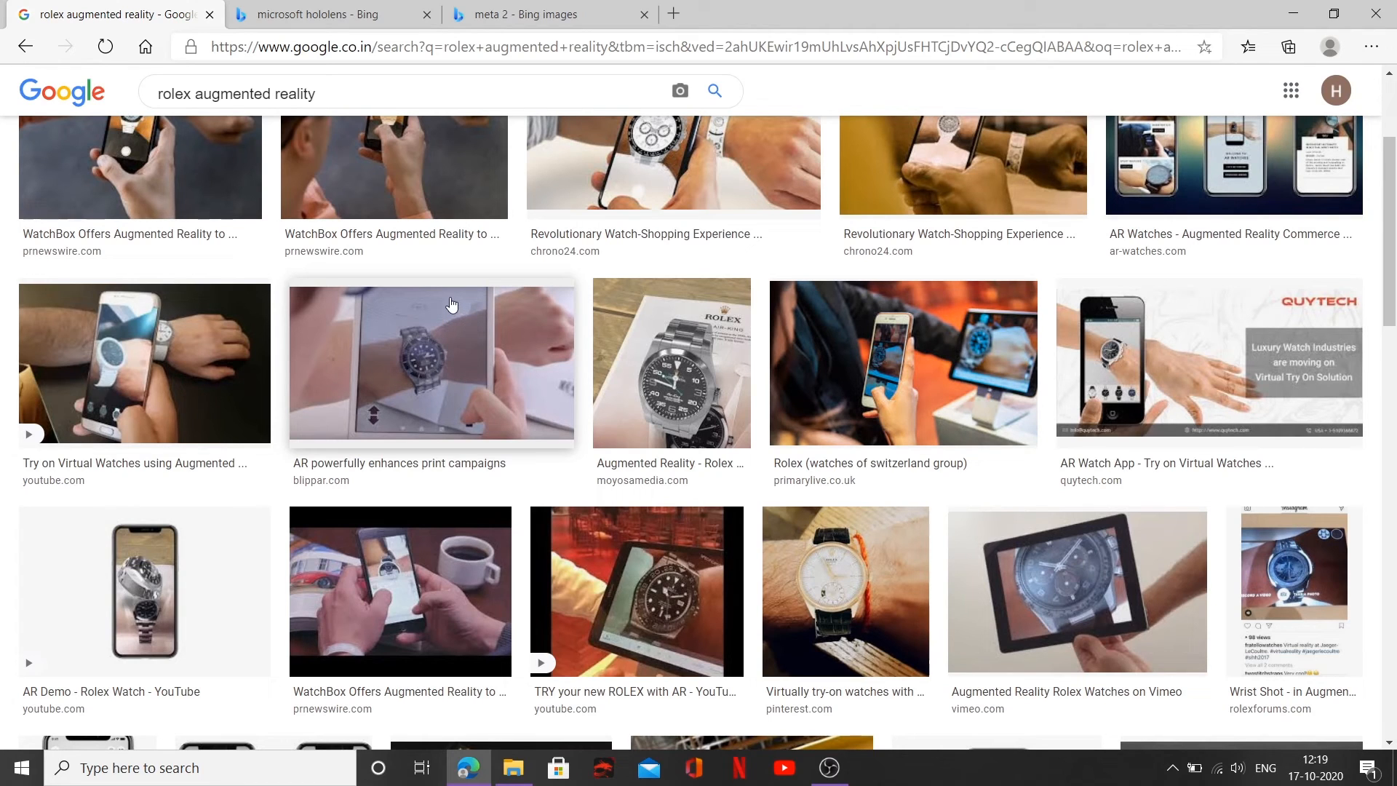
{"action": "mouse_move", "coordinate": [442, 371]}
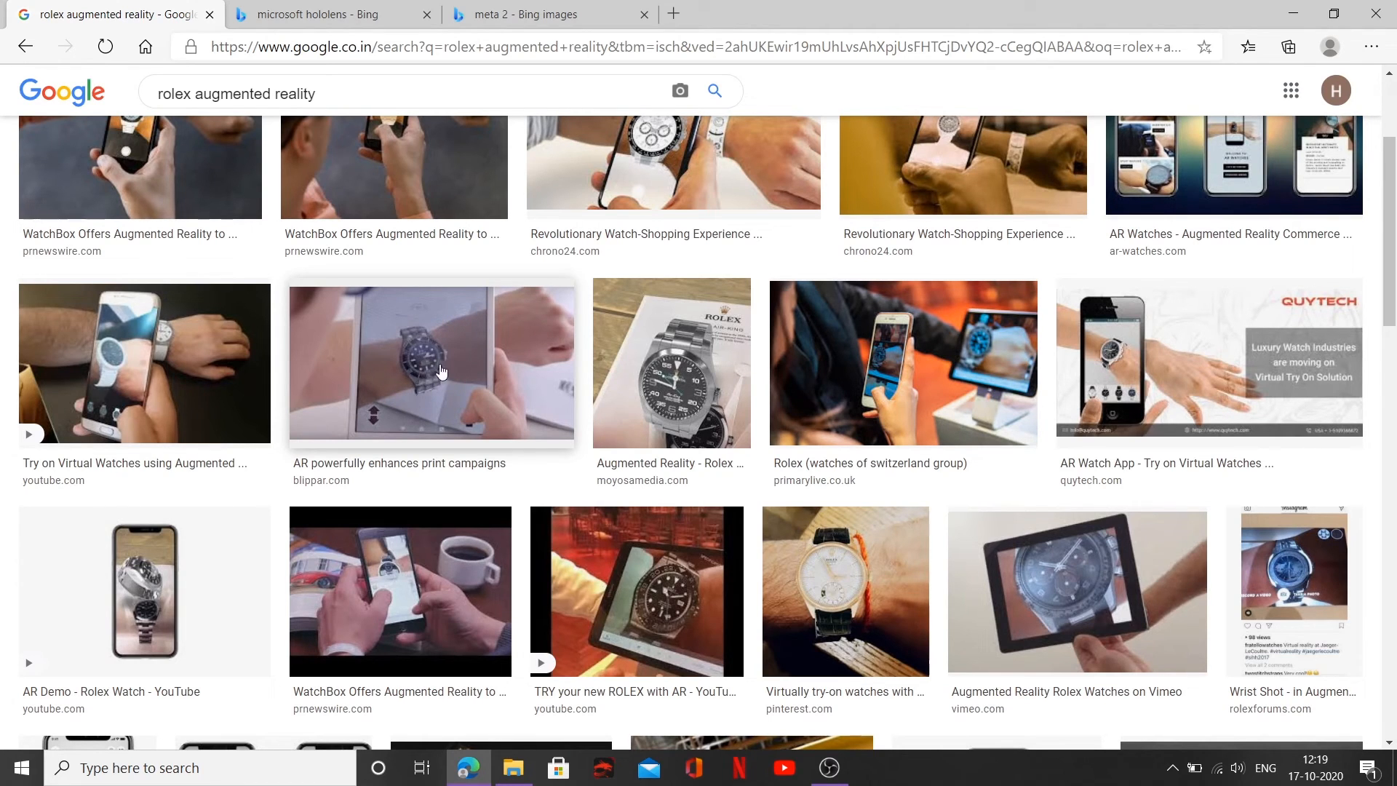
{"action": "mouse_move", "coordinate": [482, 383]}
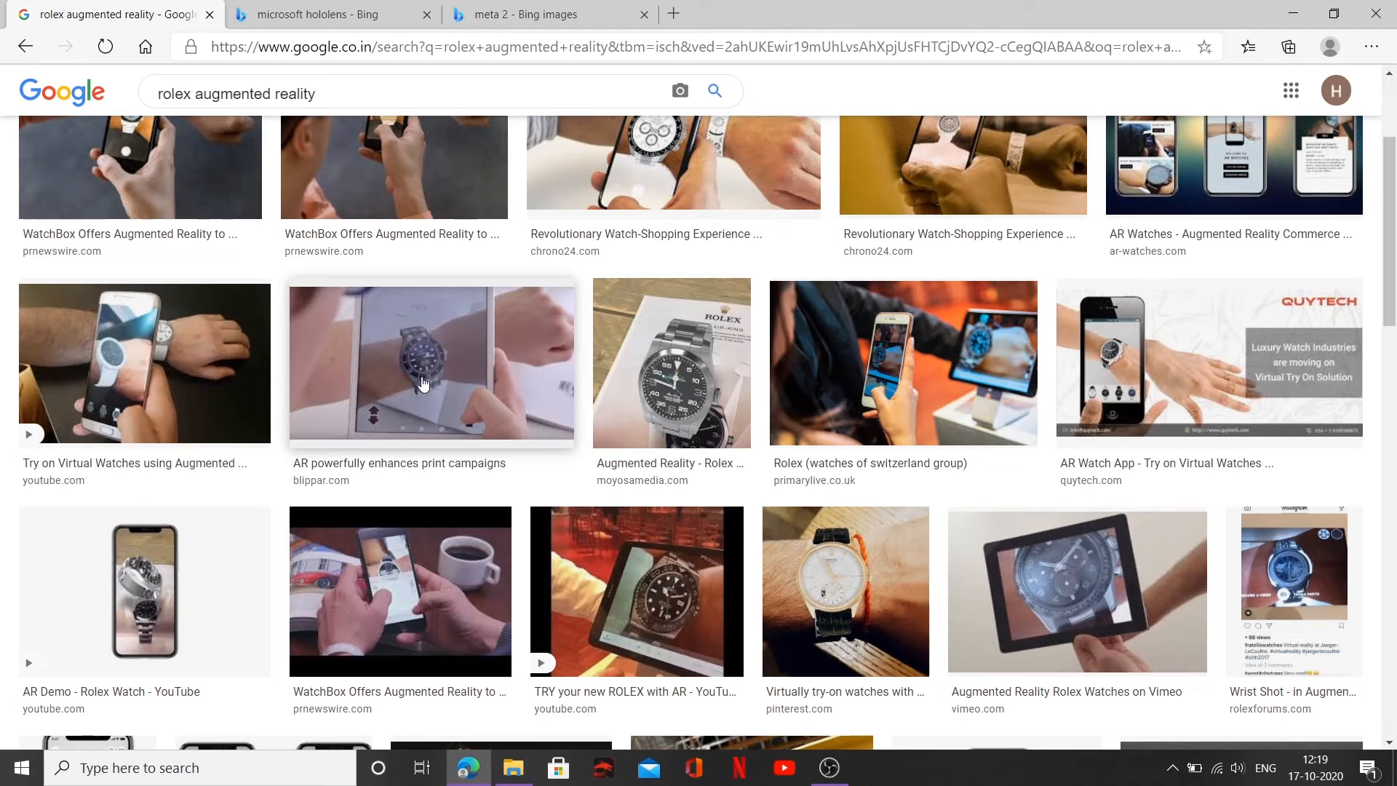
{"action": "mouse_move", "coordinate": [433, 394]}
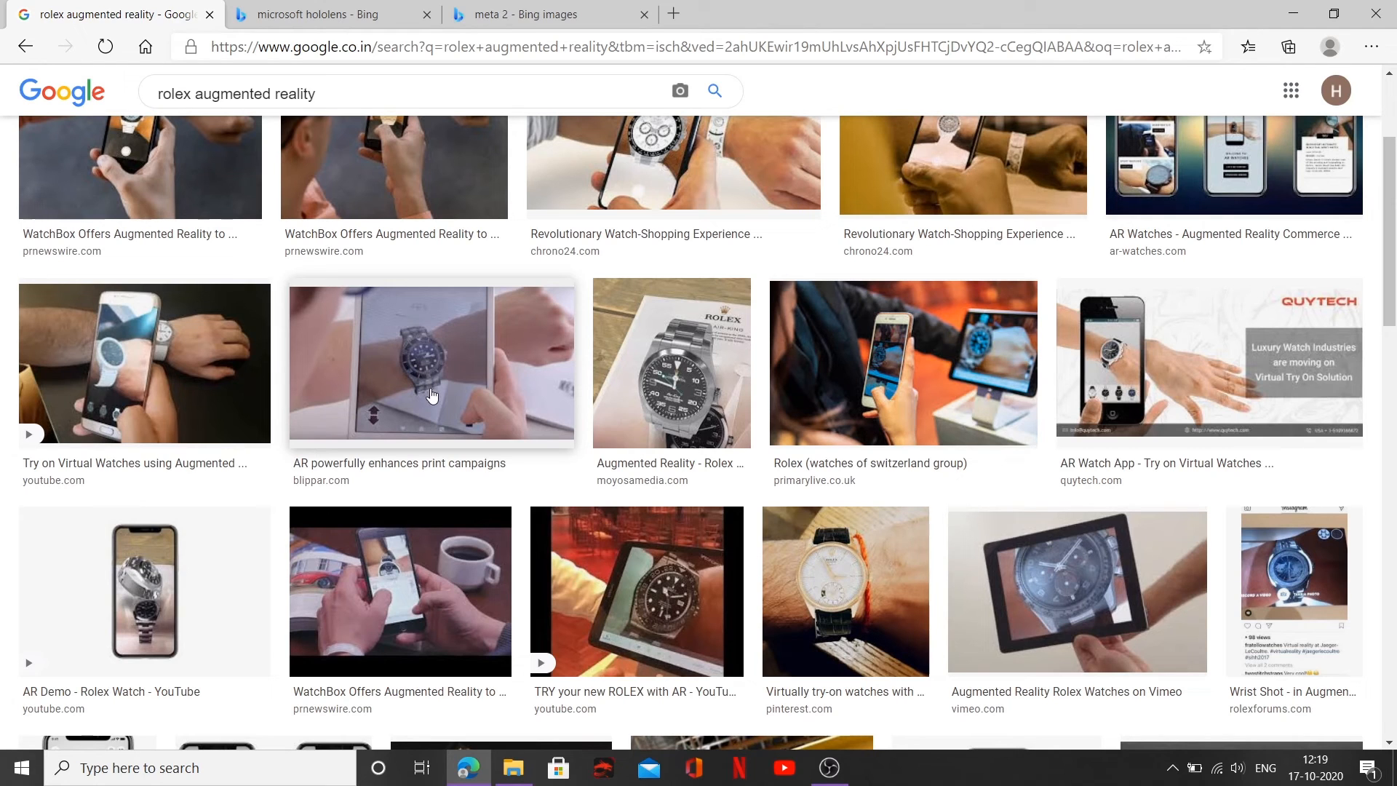
{"action": "mouse_move", "coordinate": [387, 360]}
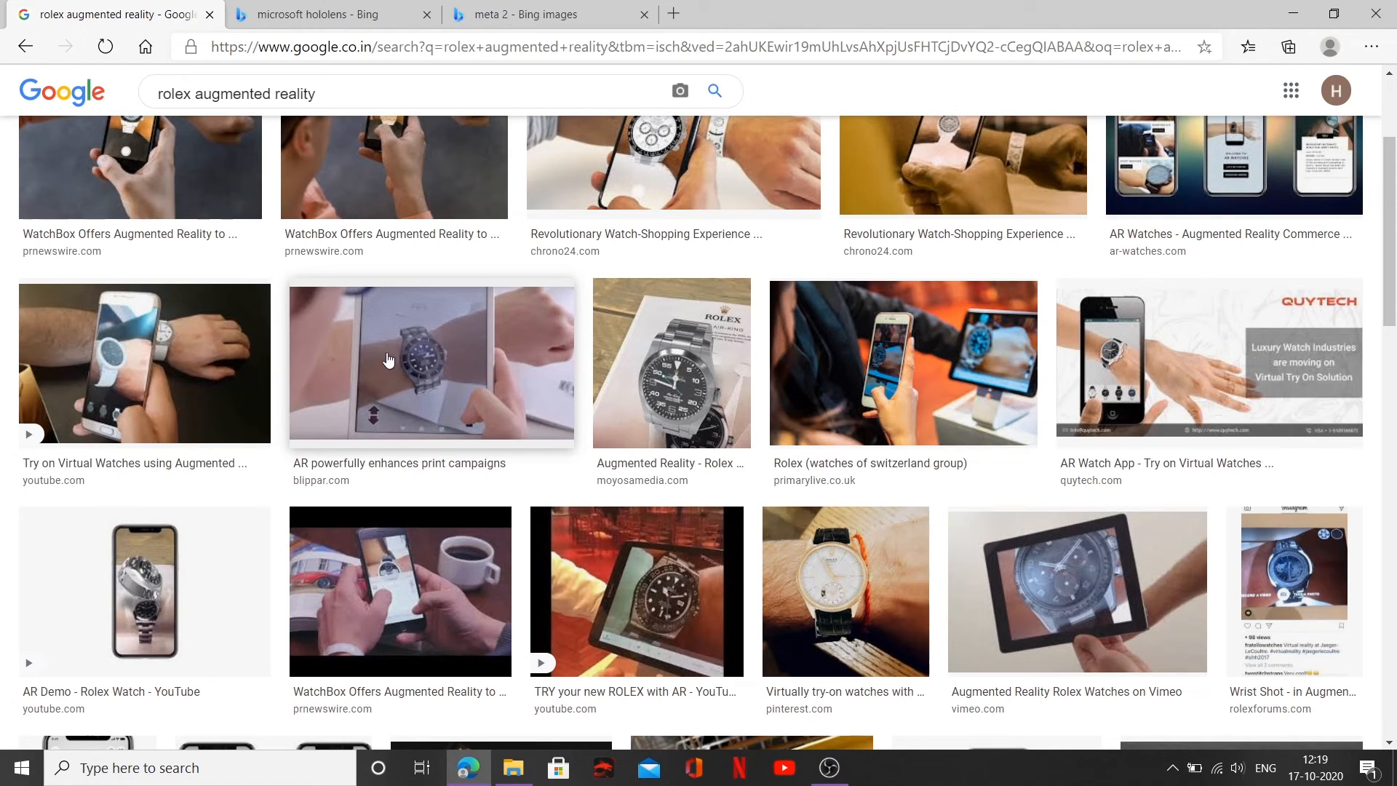
{"action": "mouse_move", "coordinate": [431, 366]}
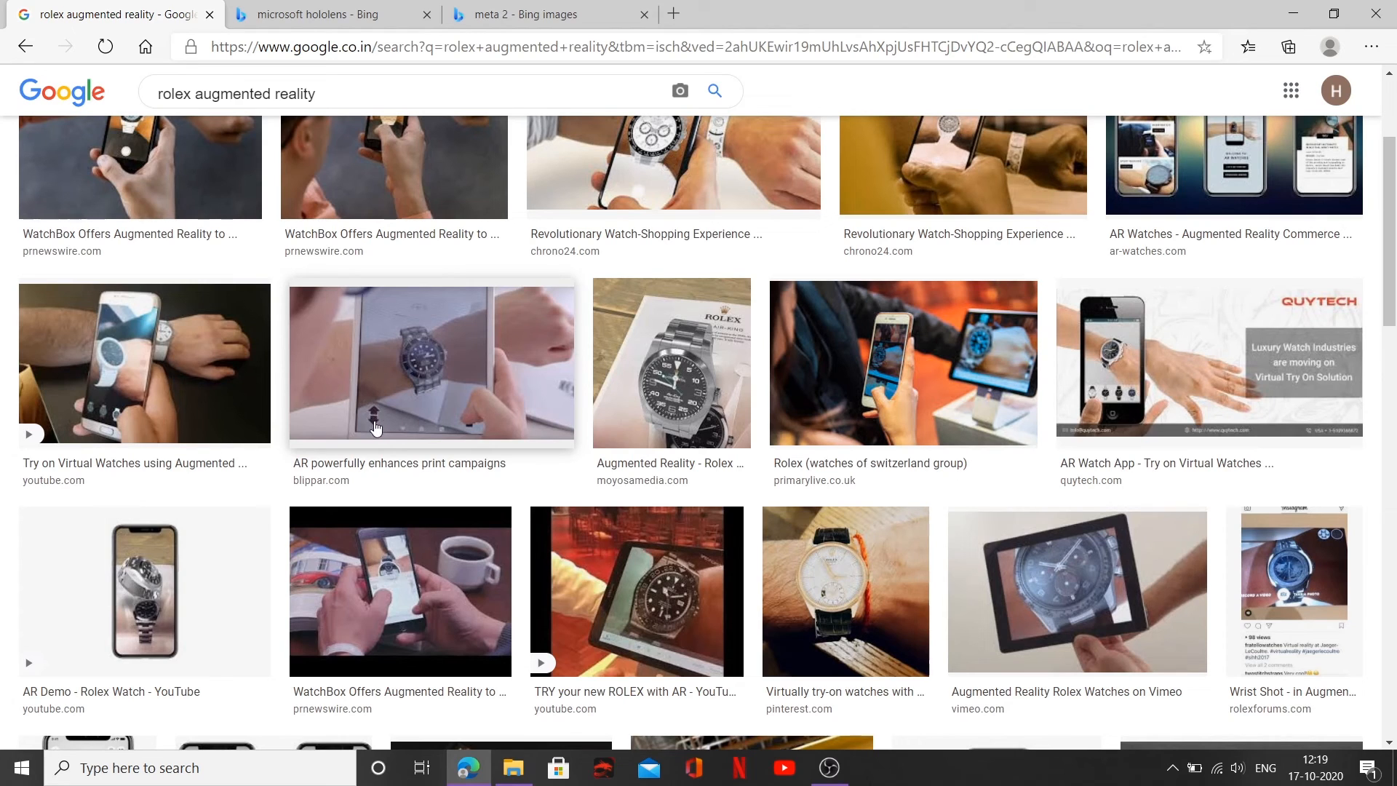
{"action": "mouse_move", "coordinate": [417, 346]}
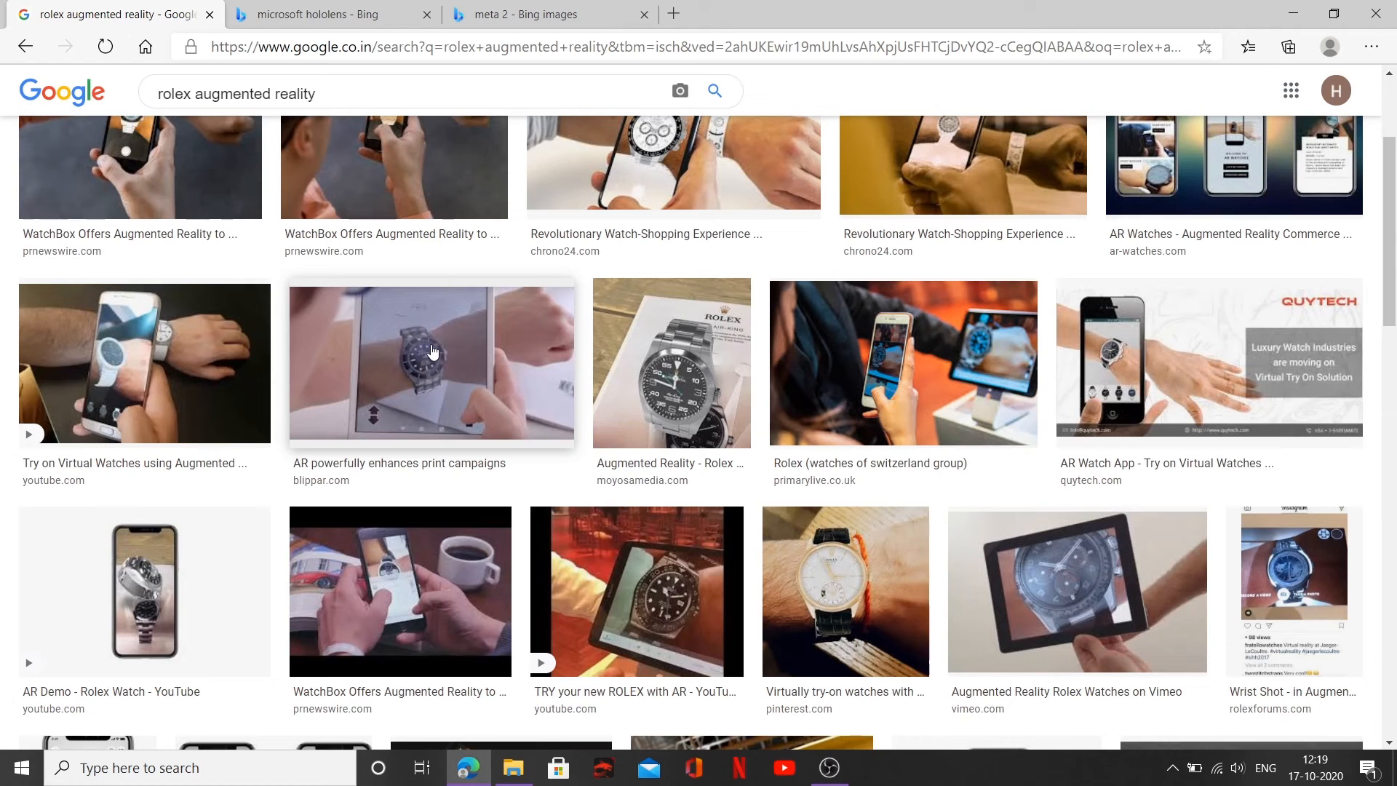
{"action": "mouse_move", "coordinate": [420, 367]}
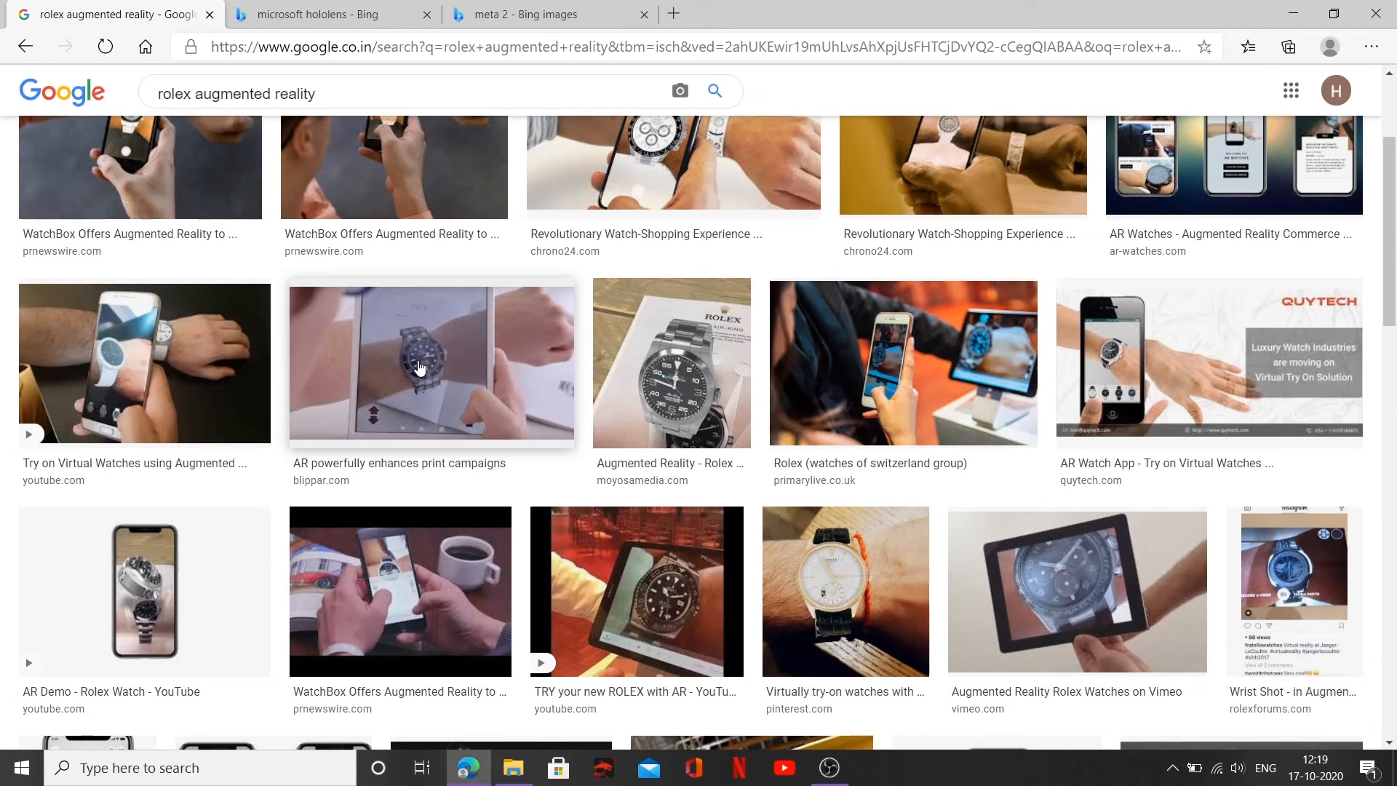
{"action": "mouse_move", "coordinate": [486, 353]}
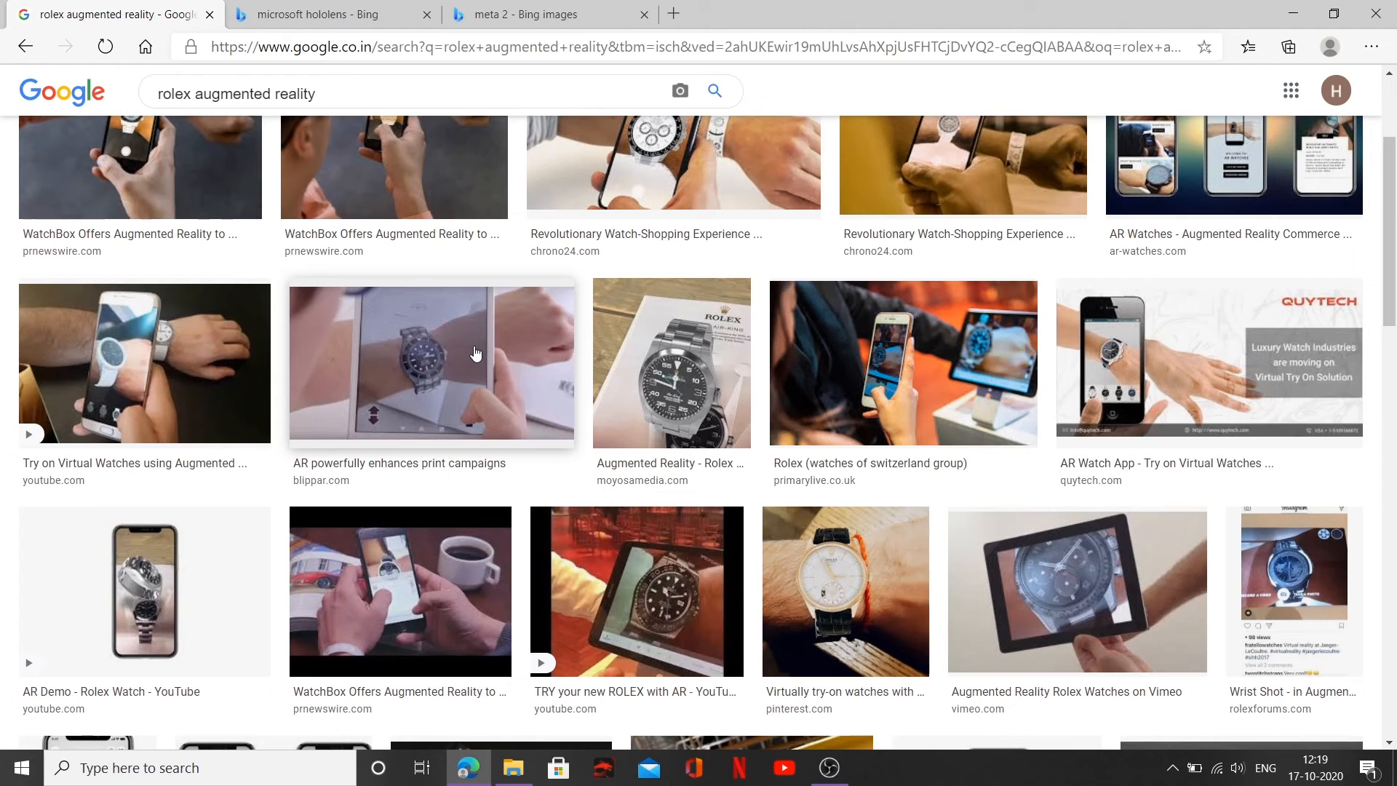
{"action": "mouse_move", "coordinate": [415, 371]}
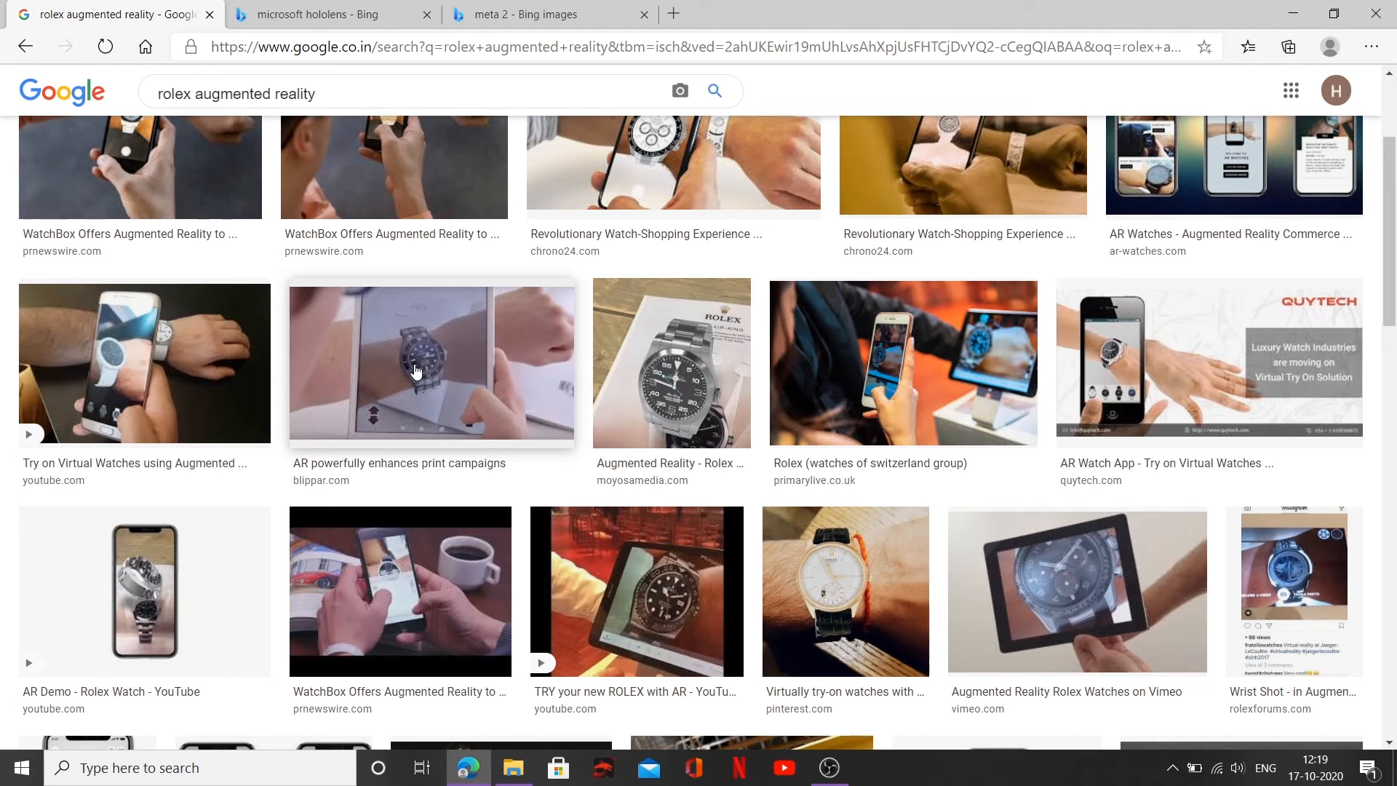
Scroll down past related searches like augmented reality watch.
{"action": "scroll", "scroll_direction": "down", "scroll_amount": 3}
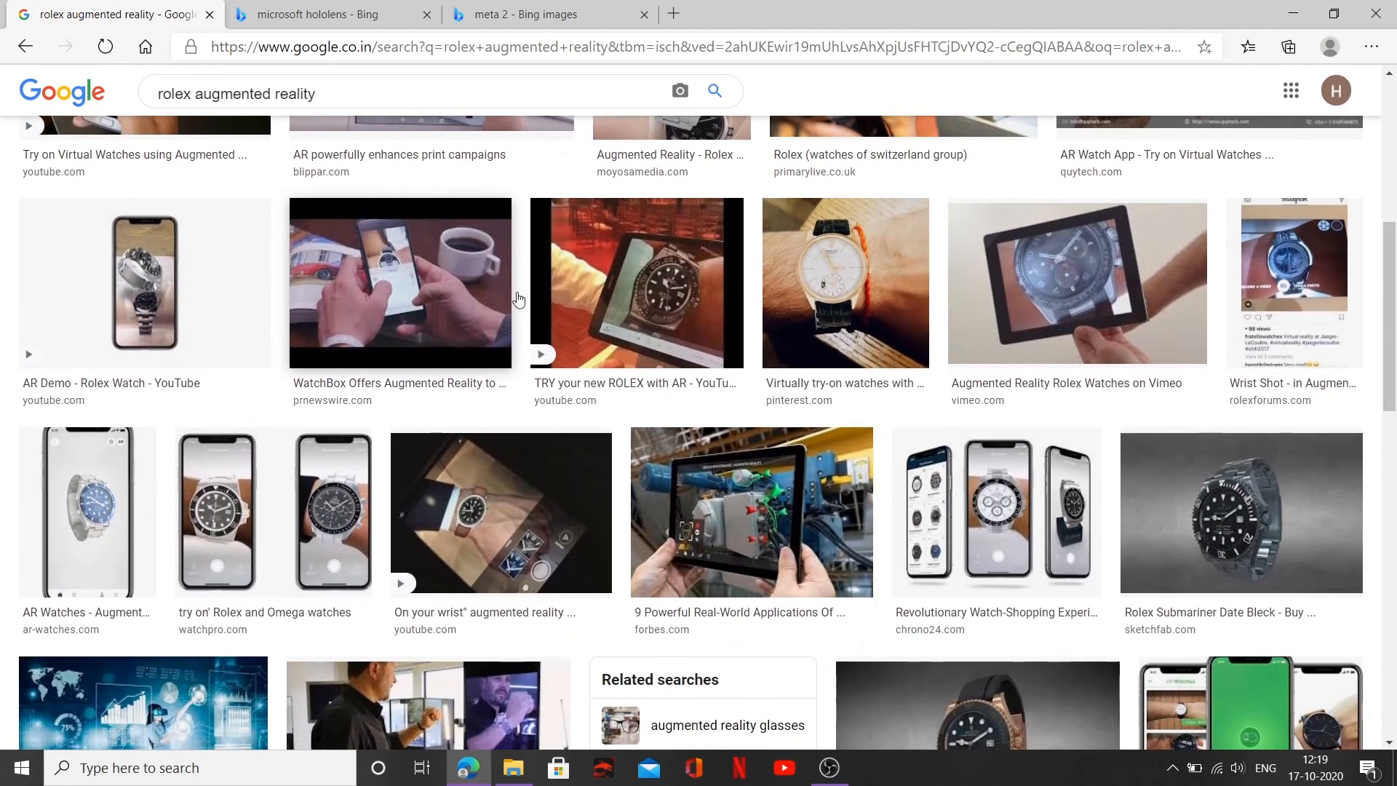
{"action": "scroll", "scroll_direction": "down", "scroll_amount": 3}
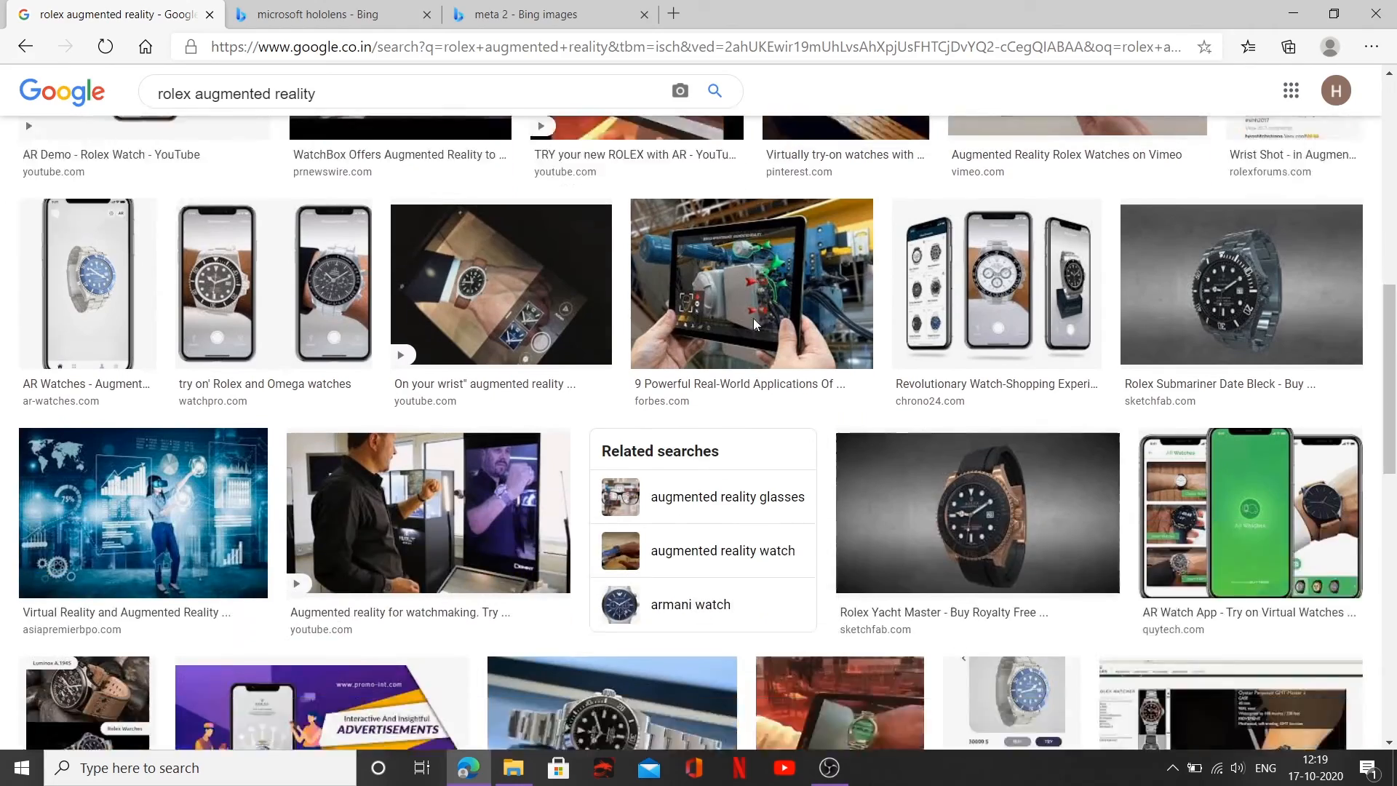
{"action": "scroll", "scroll_direction": "down", "scroll_amount": 3}
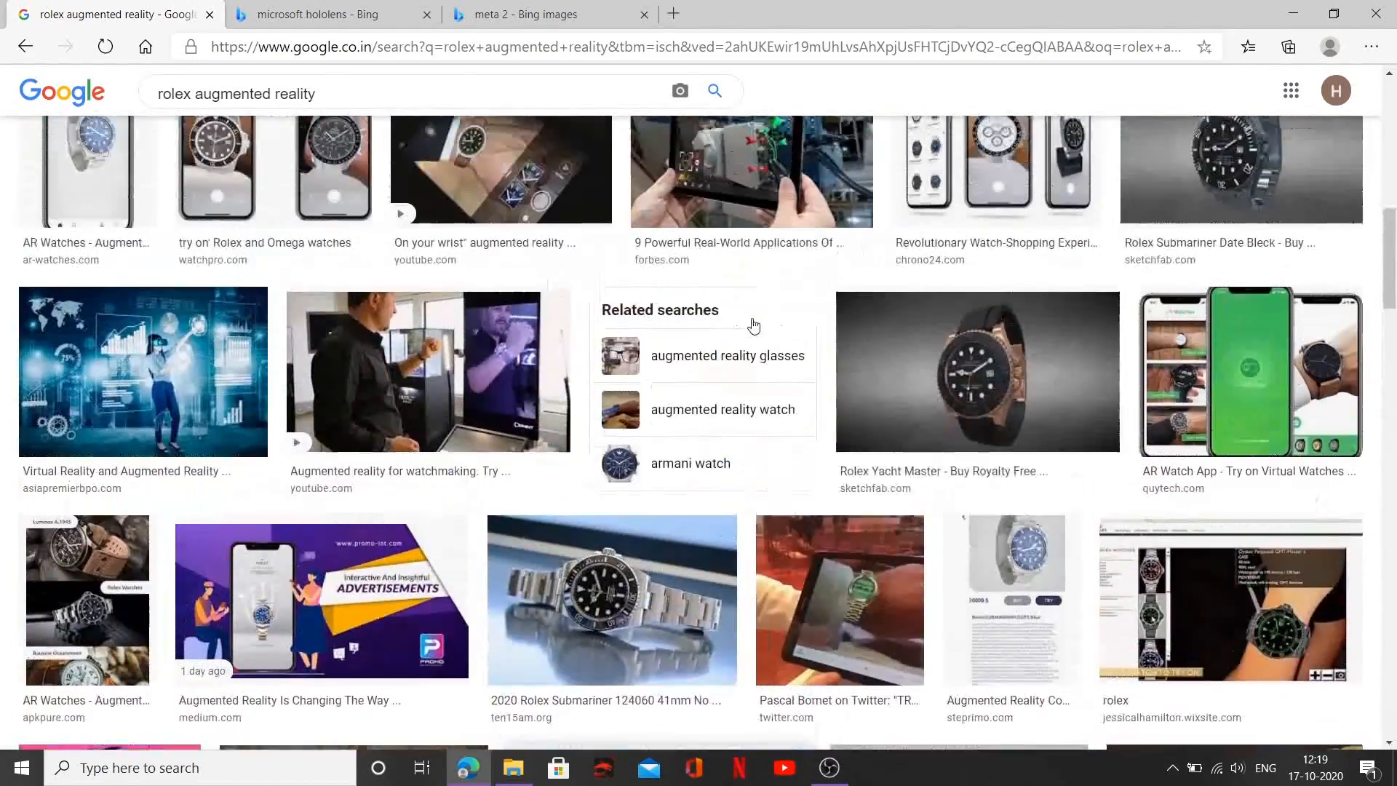